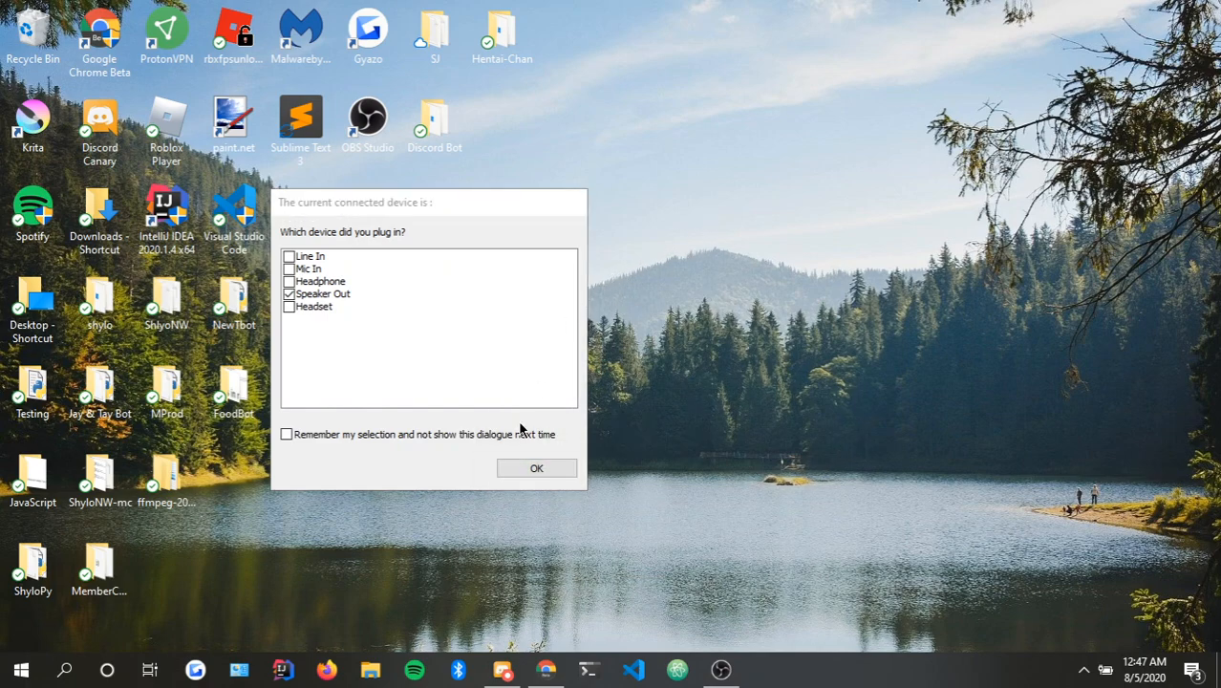
Answer the 'Which device did you plug in?' prompt so only the clear desktop remains.
left_click(536, 467)
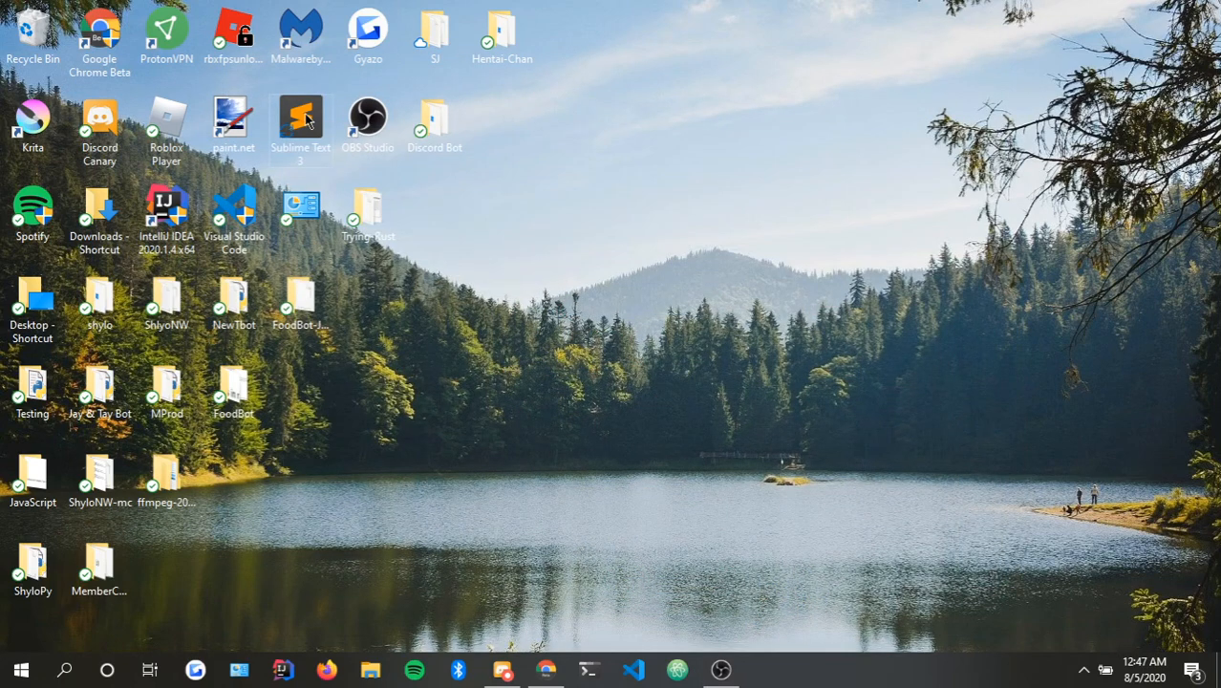
mouse_move(594, 171)
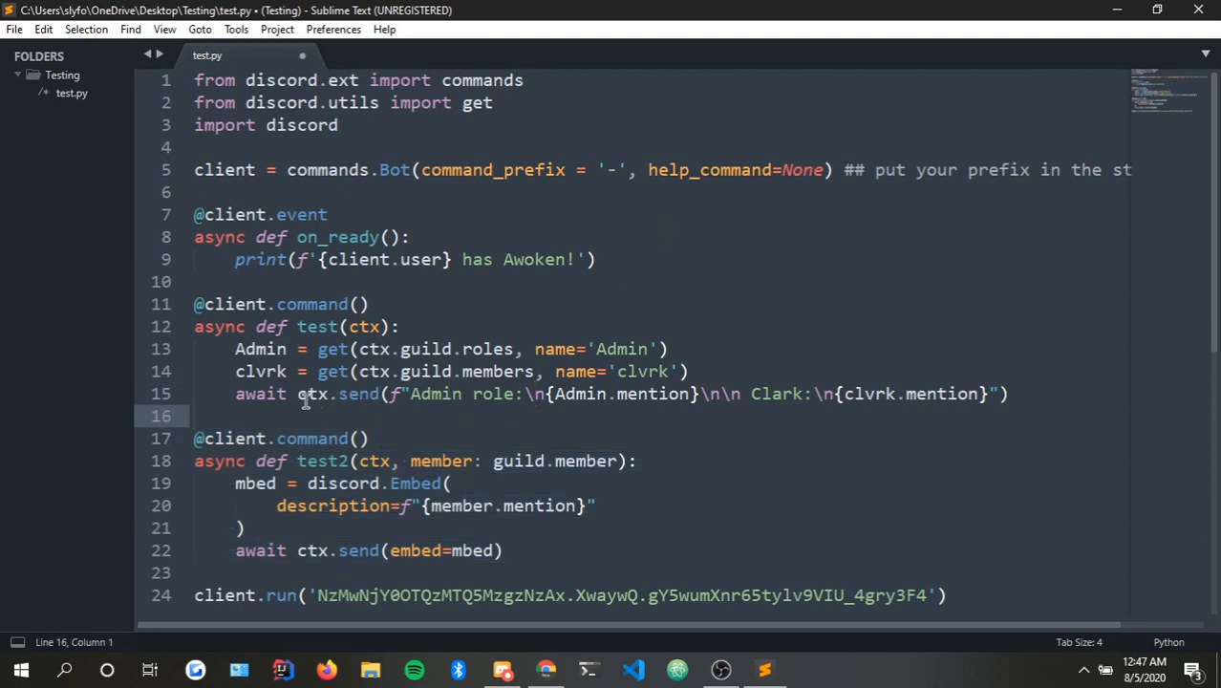
mouse_move(226, 413)
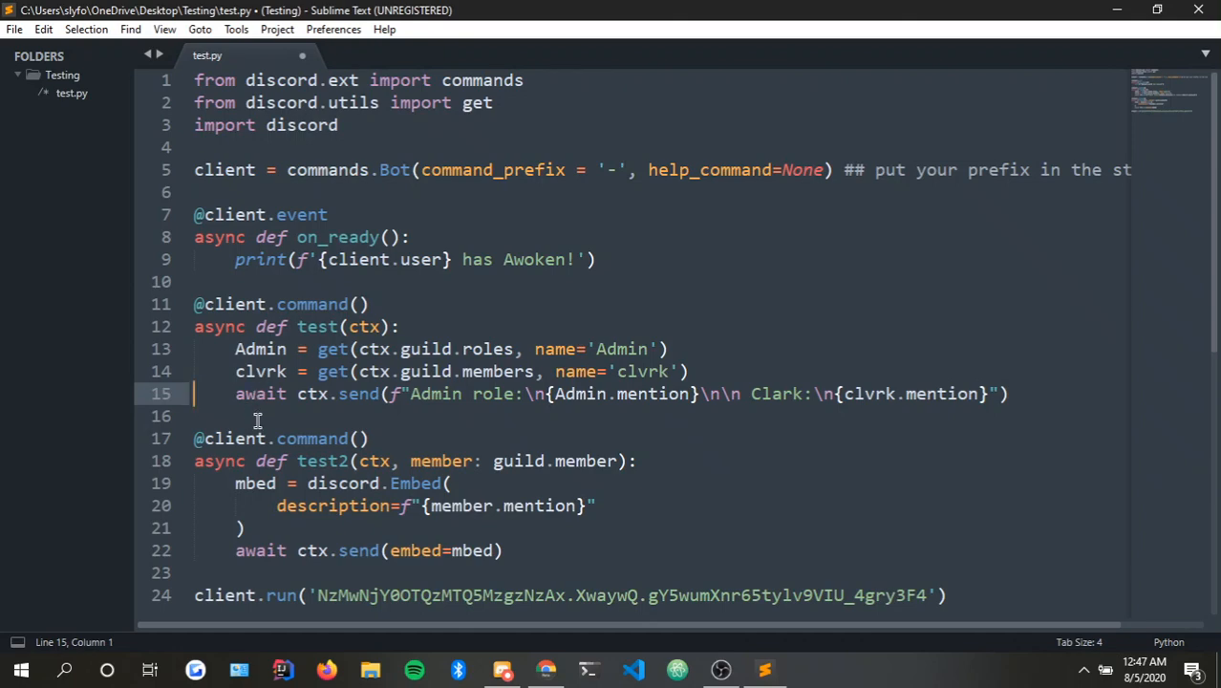
mouse_move(875, 418)
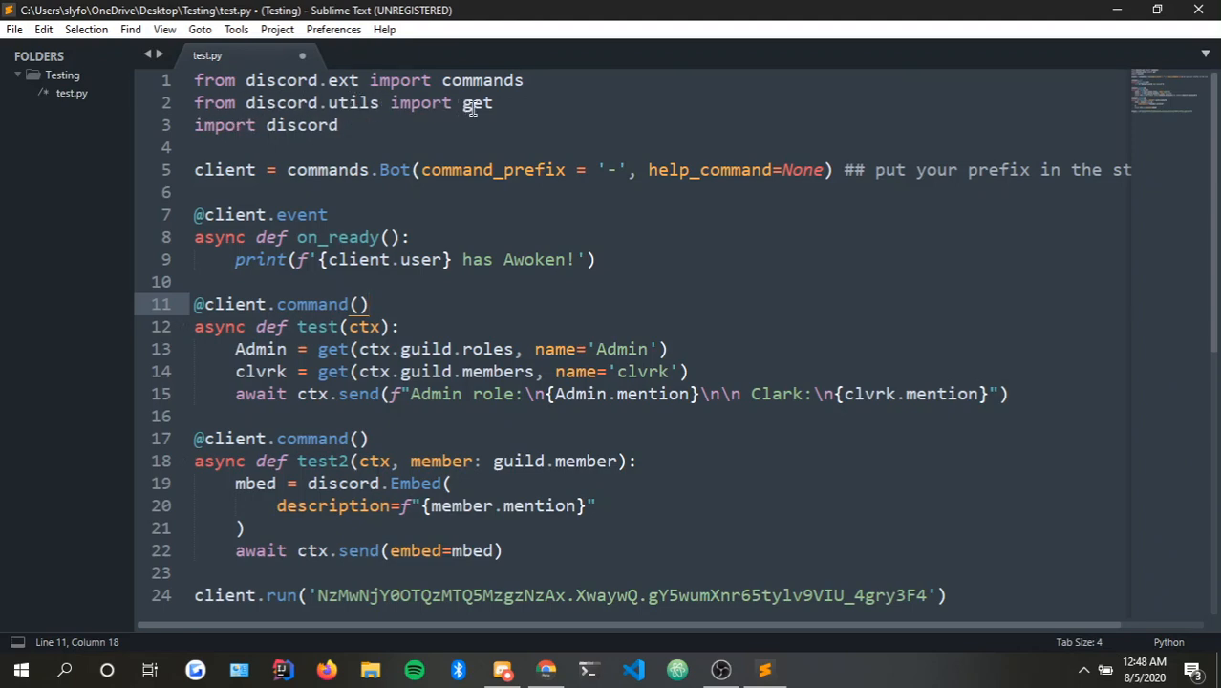
mouse_move(959, 240)
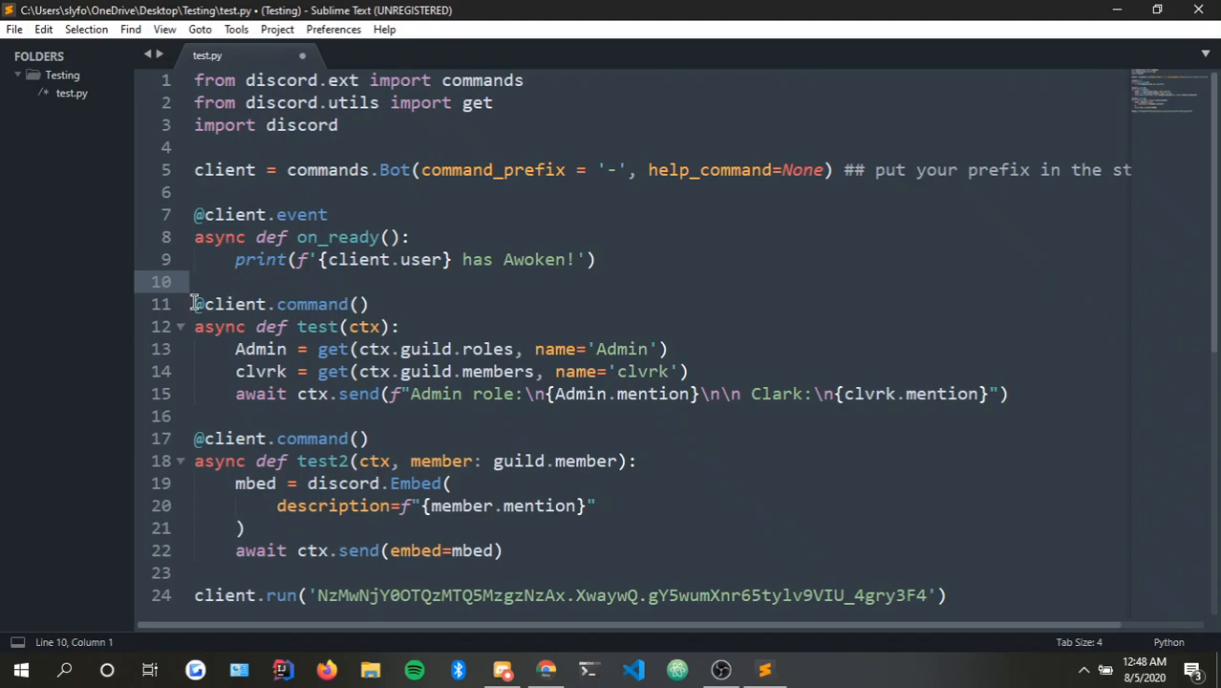
Place the caret before the test command in test.py, ready to remove it.
left_click(196, 281)
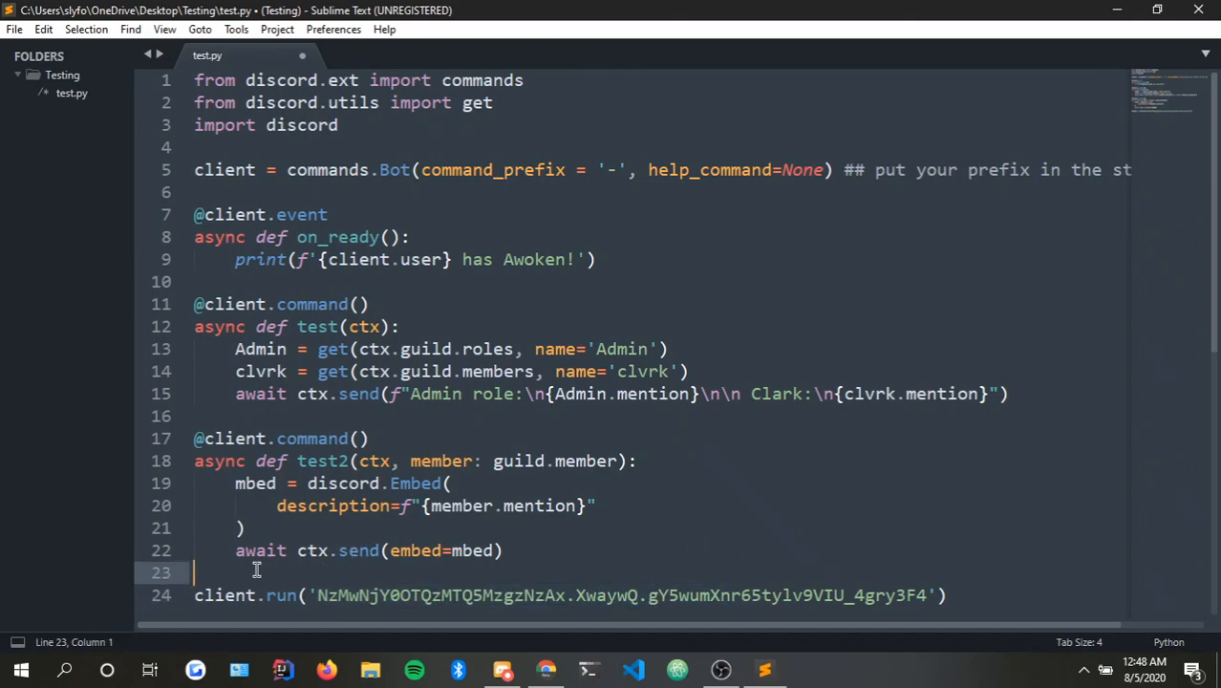
mouse_move(450, 363)
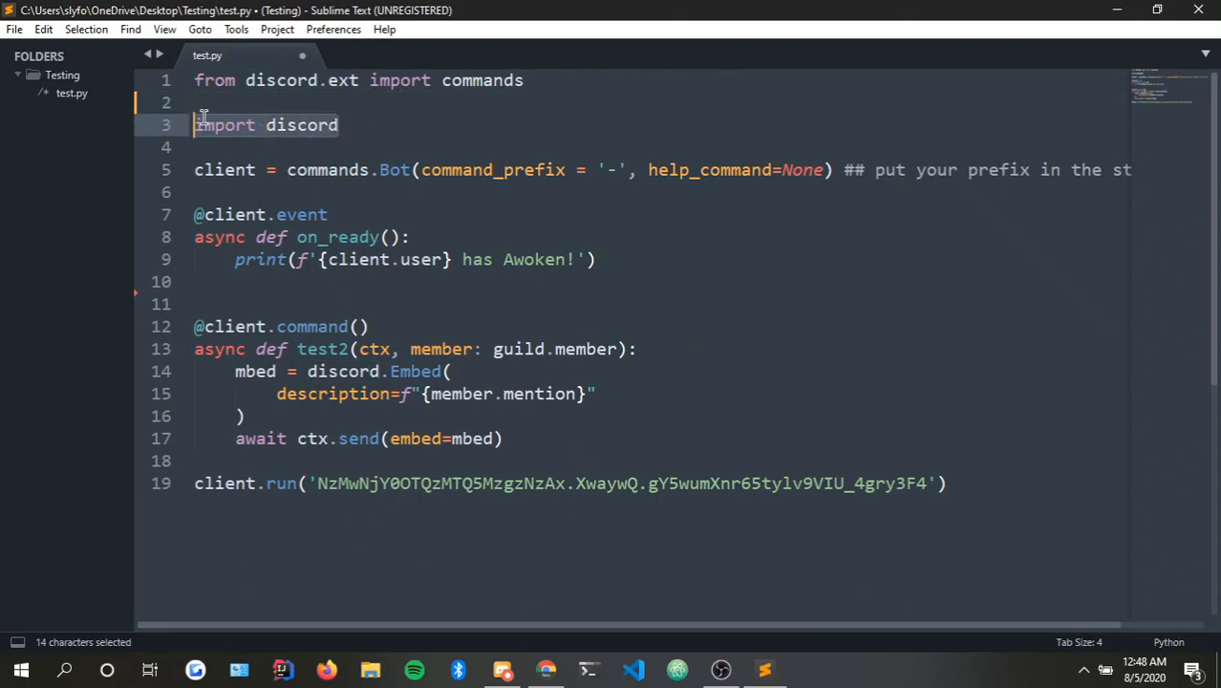
Remove the import discord line and begin a new @ decorator above test2.
key("Delete")
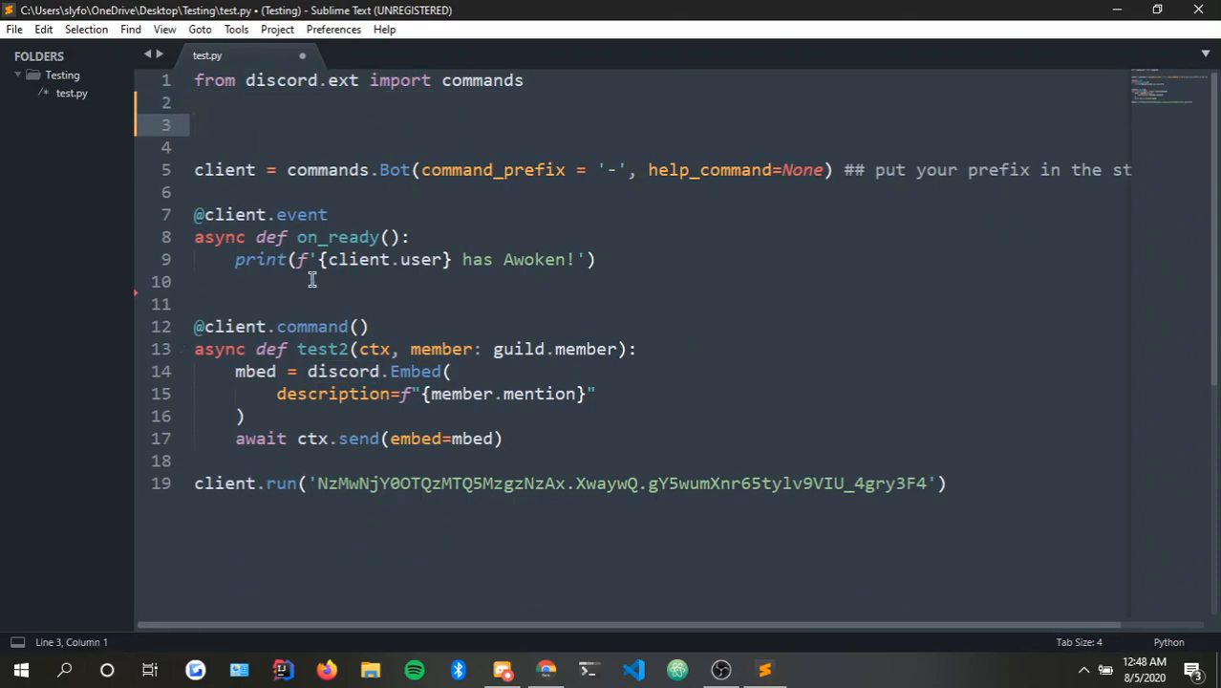
key("enter")
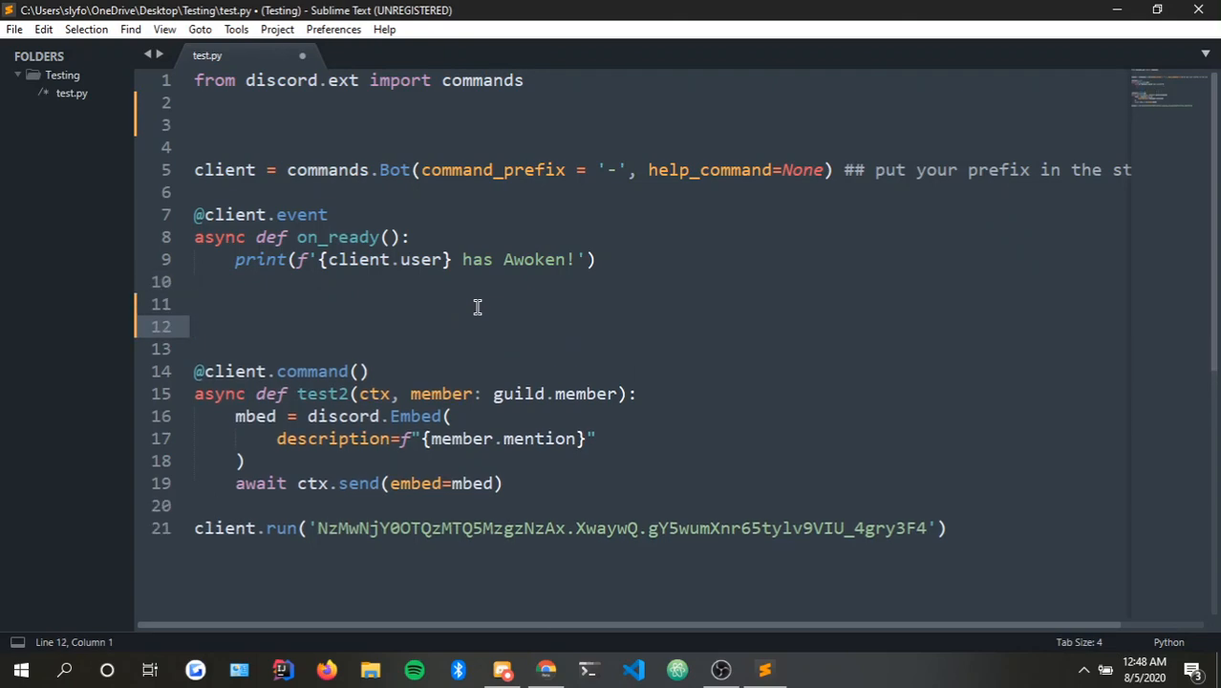
type("@")
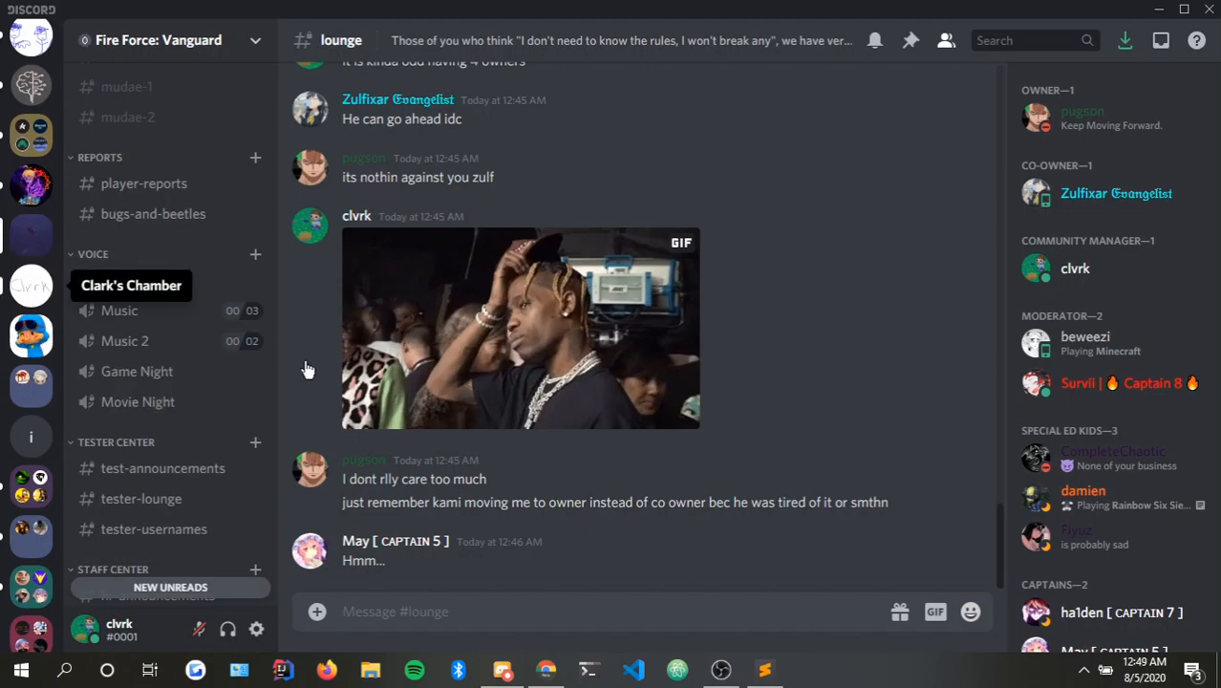
View the clark server's Roles settings in Discord and inspect the Admin role.
left_click(31, 285)
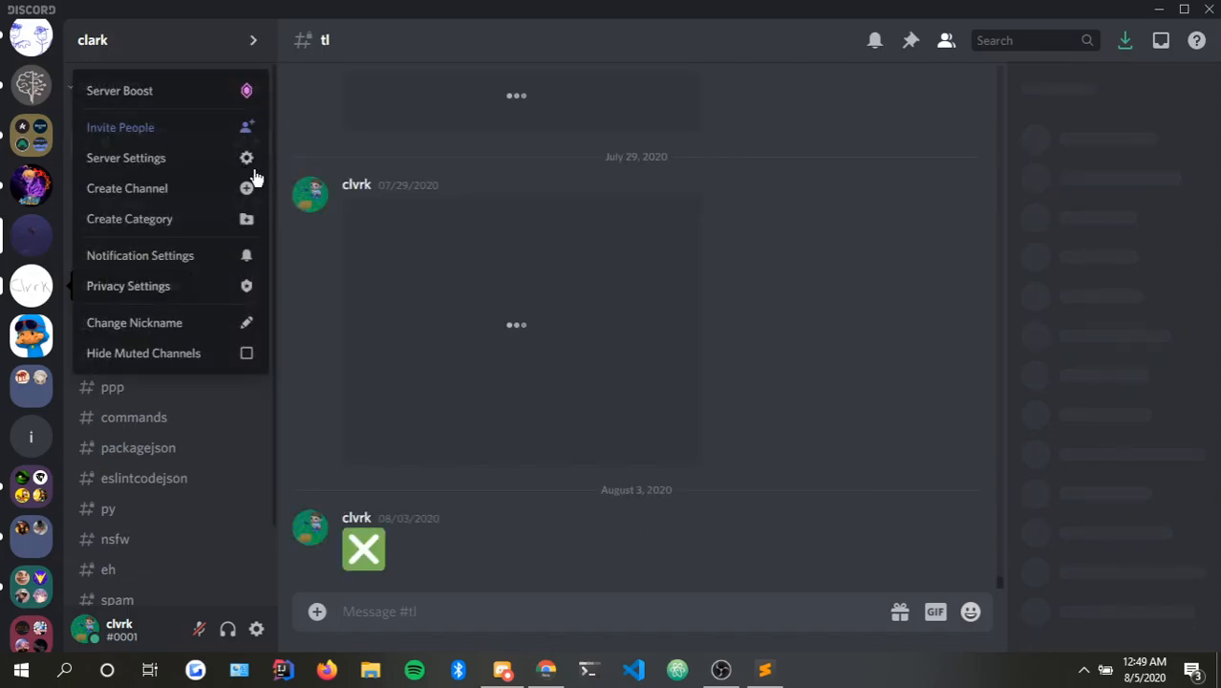
left_click(126, 158)
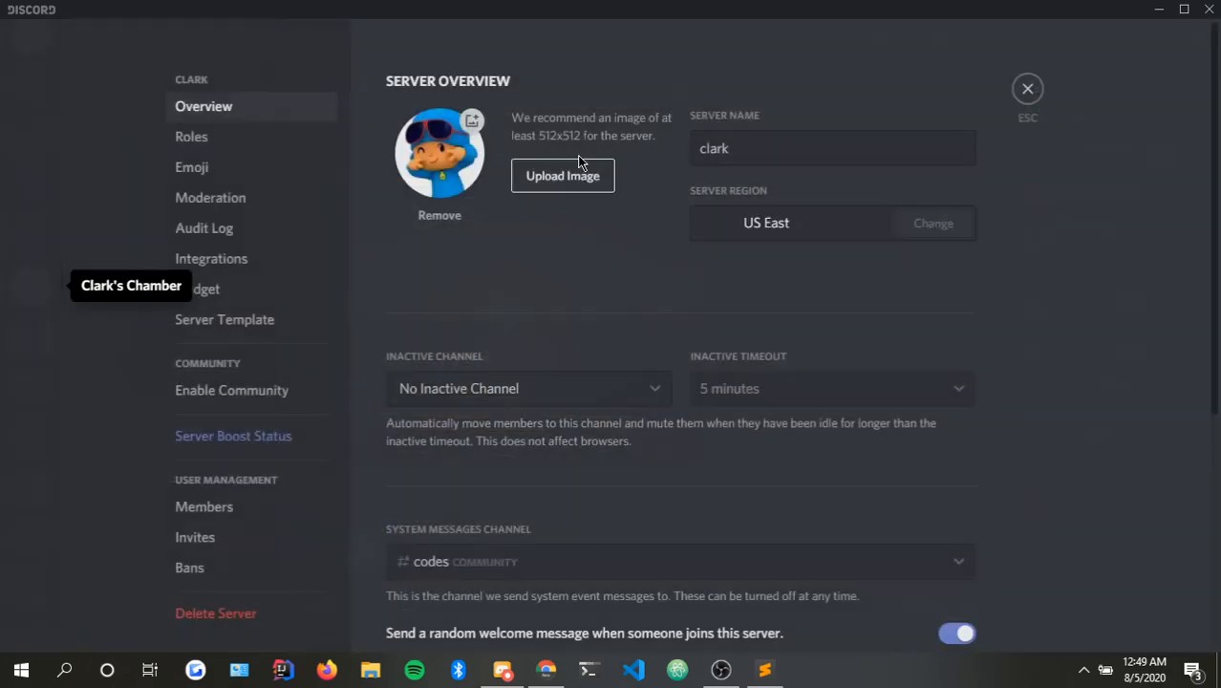
left_click(191, 137)
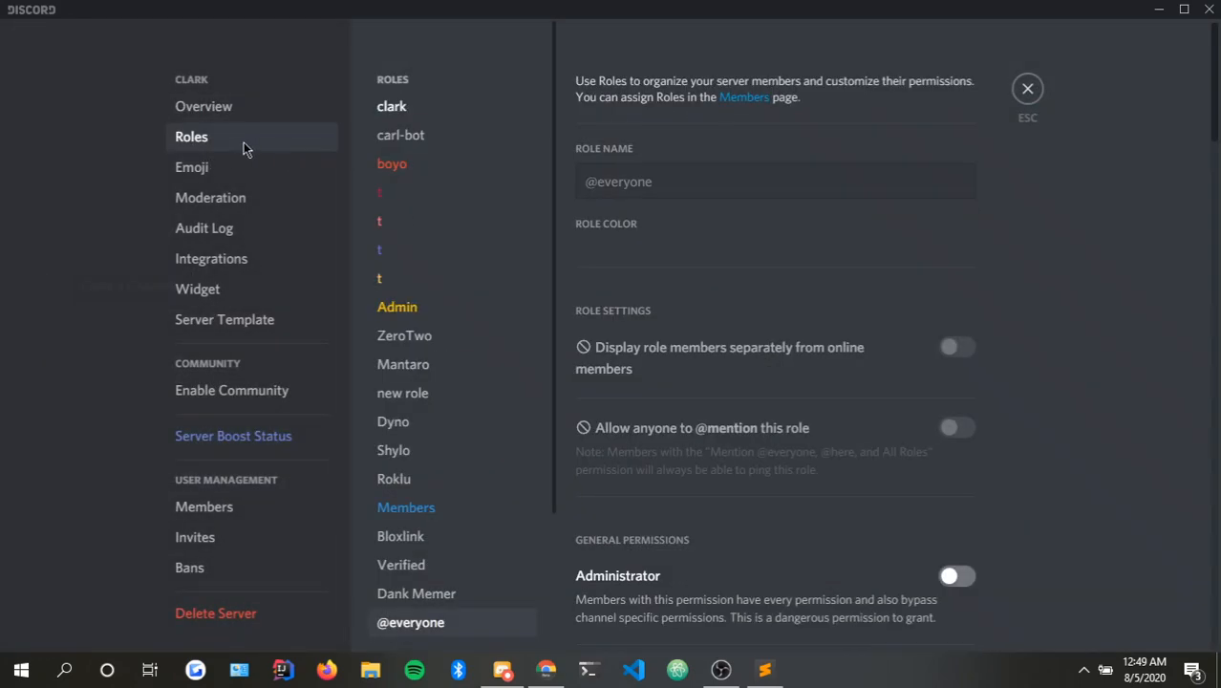
left_click(396, 306)
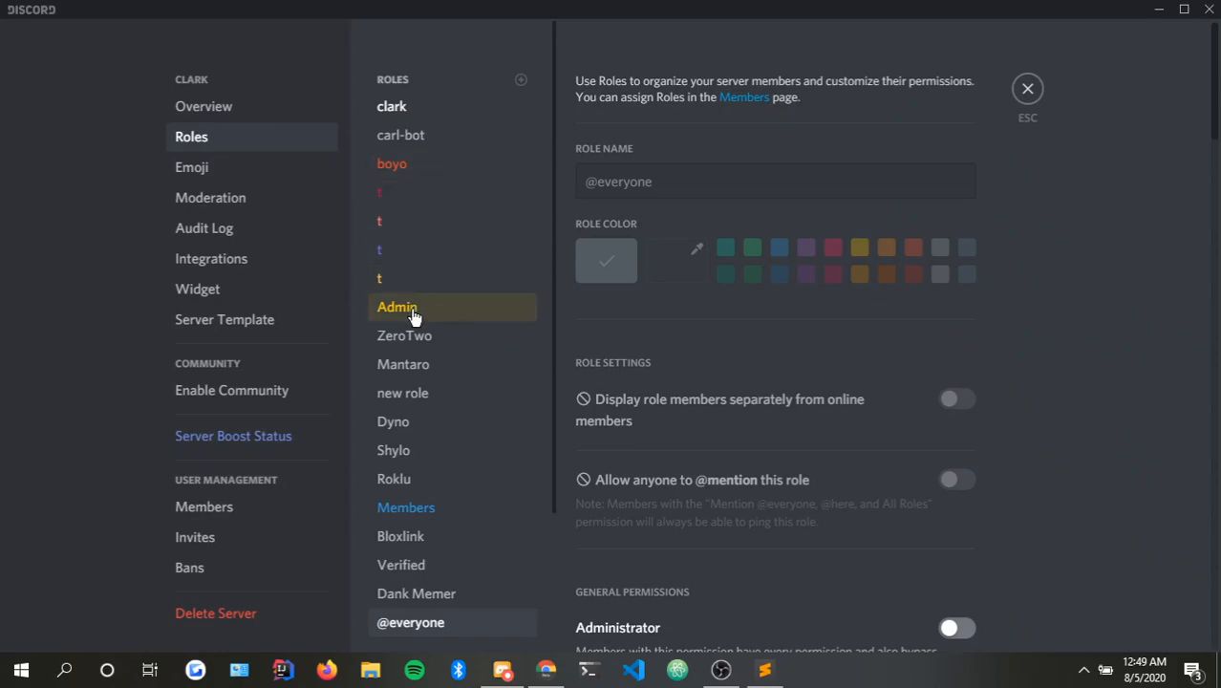
mouse_move(669, 328)
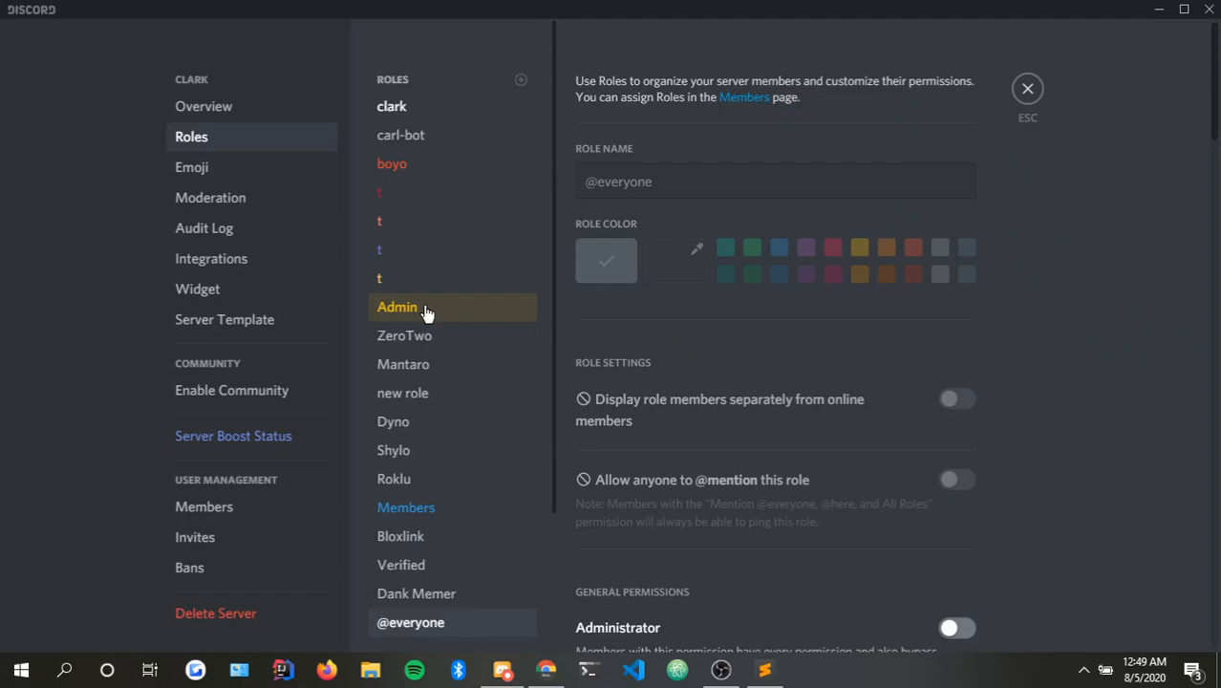
mouse_move(396, 312)
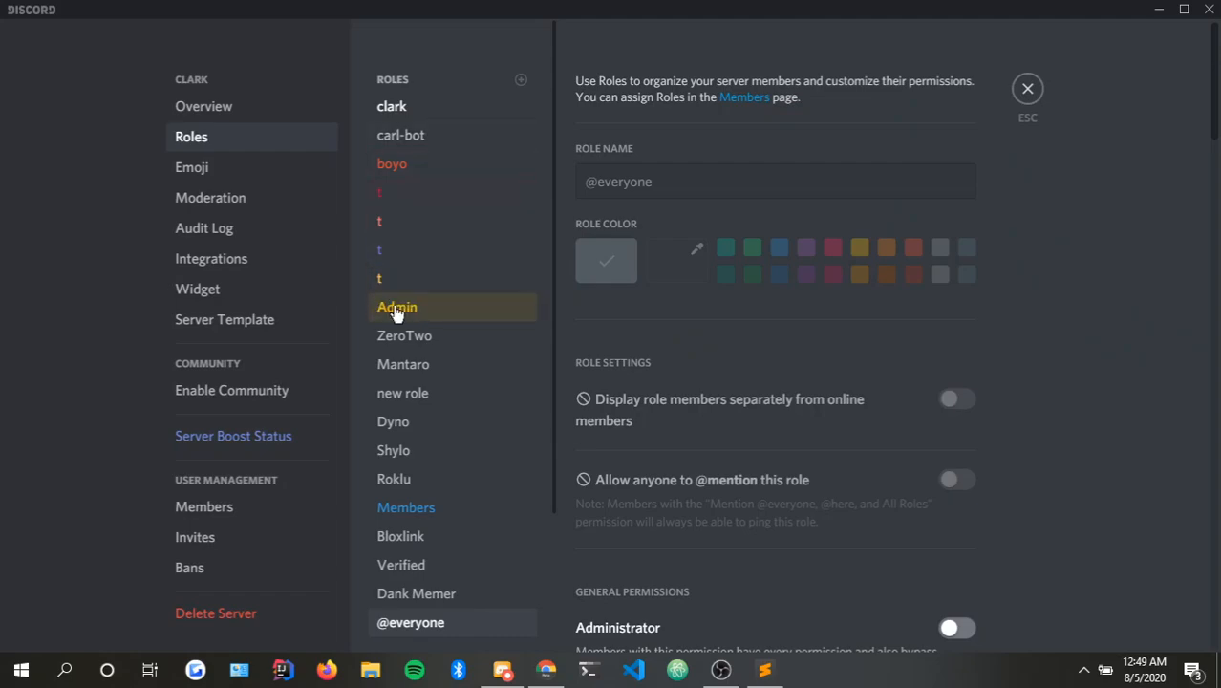
mouse_move(507, 278)
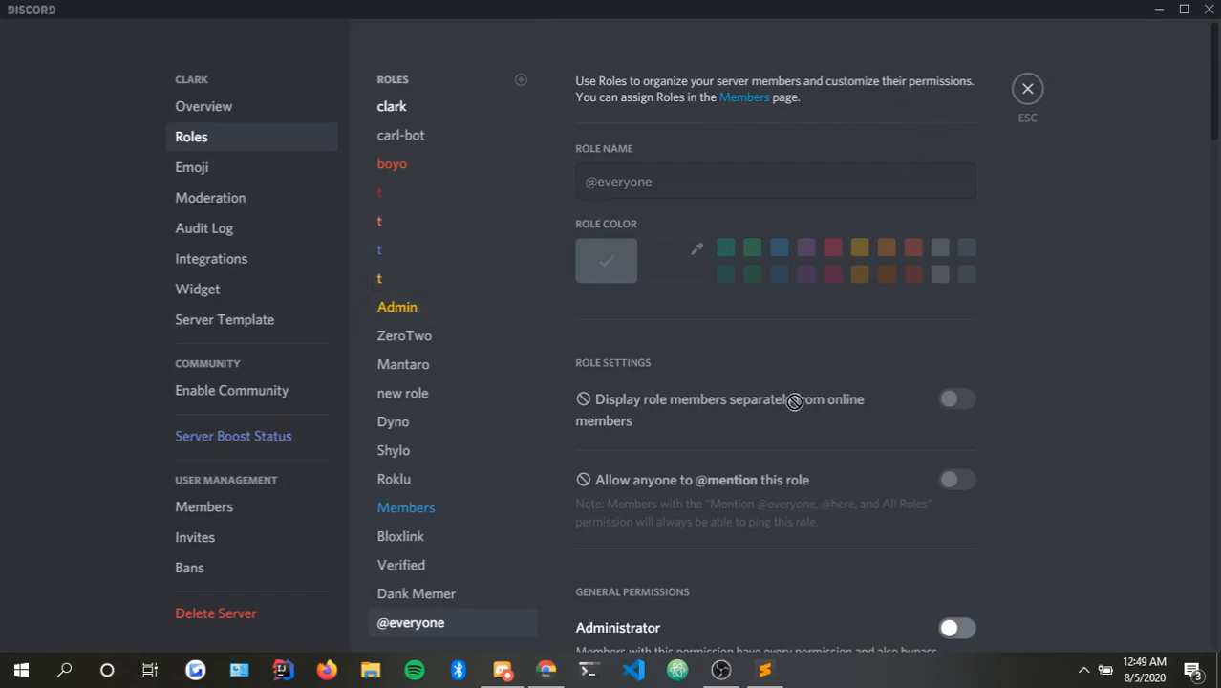
left_click(764, 668)
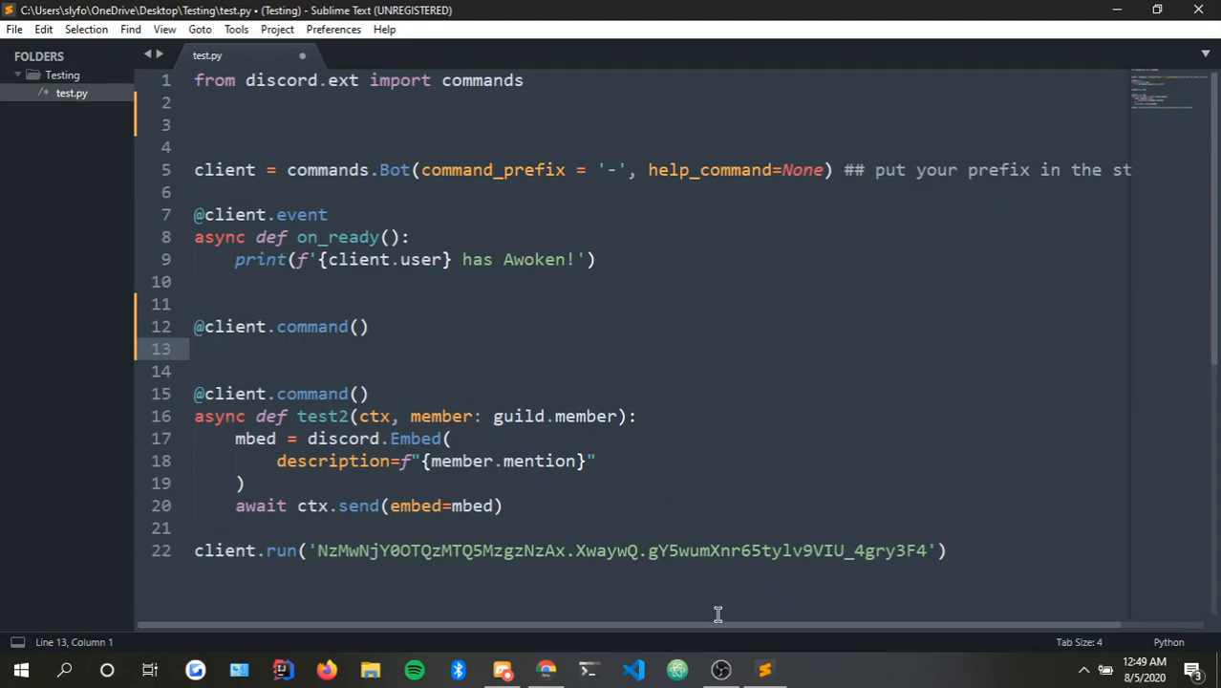
mouse_move(470, 353)
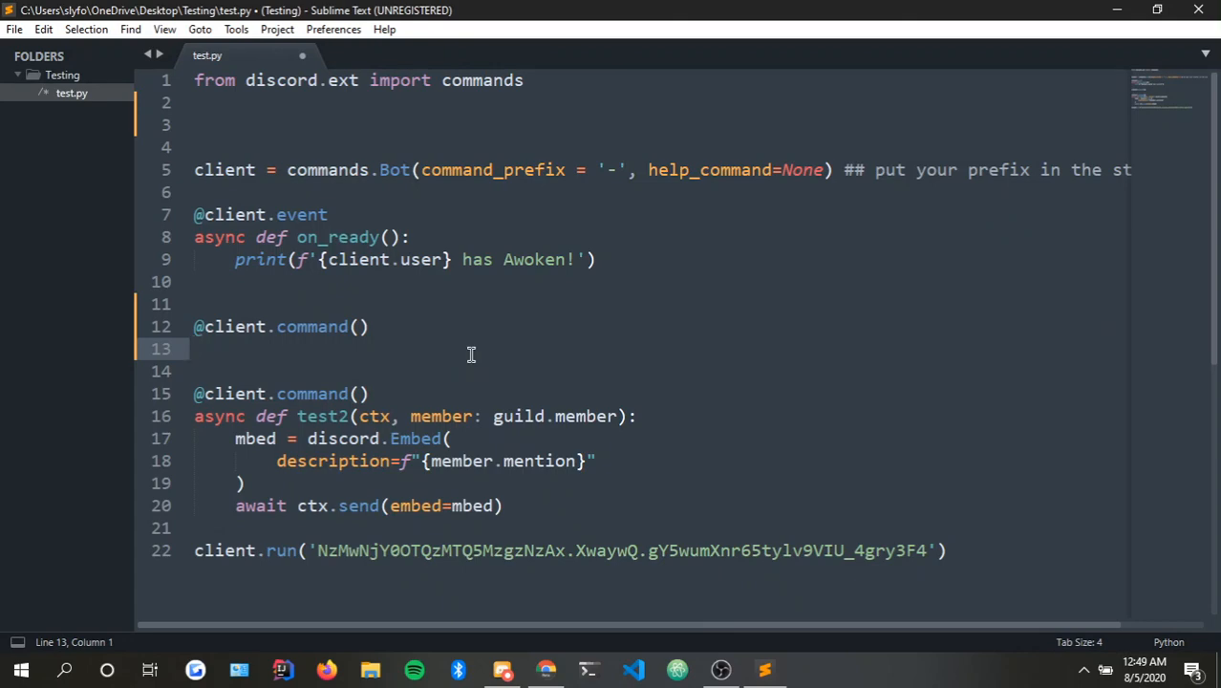
Write 'Admin = get' under the new decorator, then move to the empty line 2.
type("Ad")
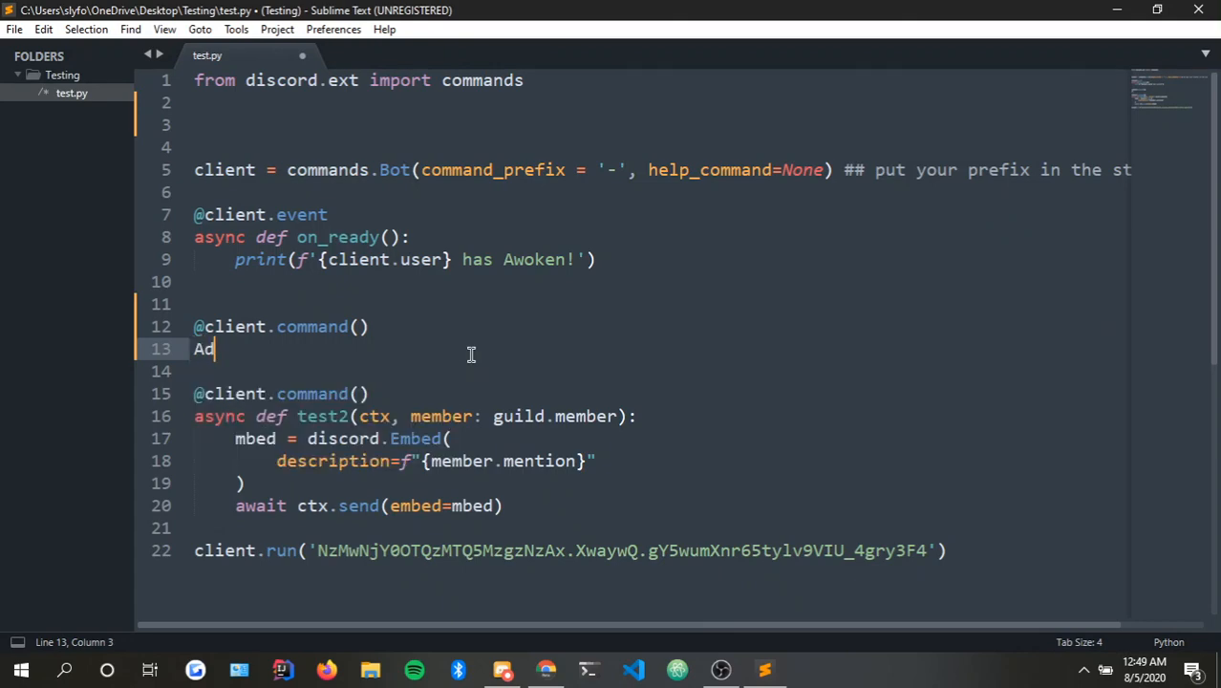
type("min")
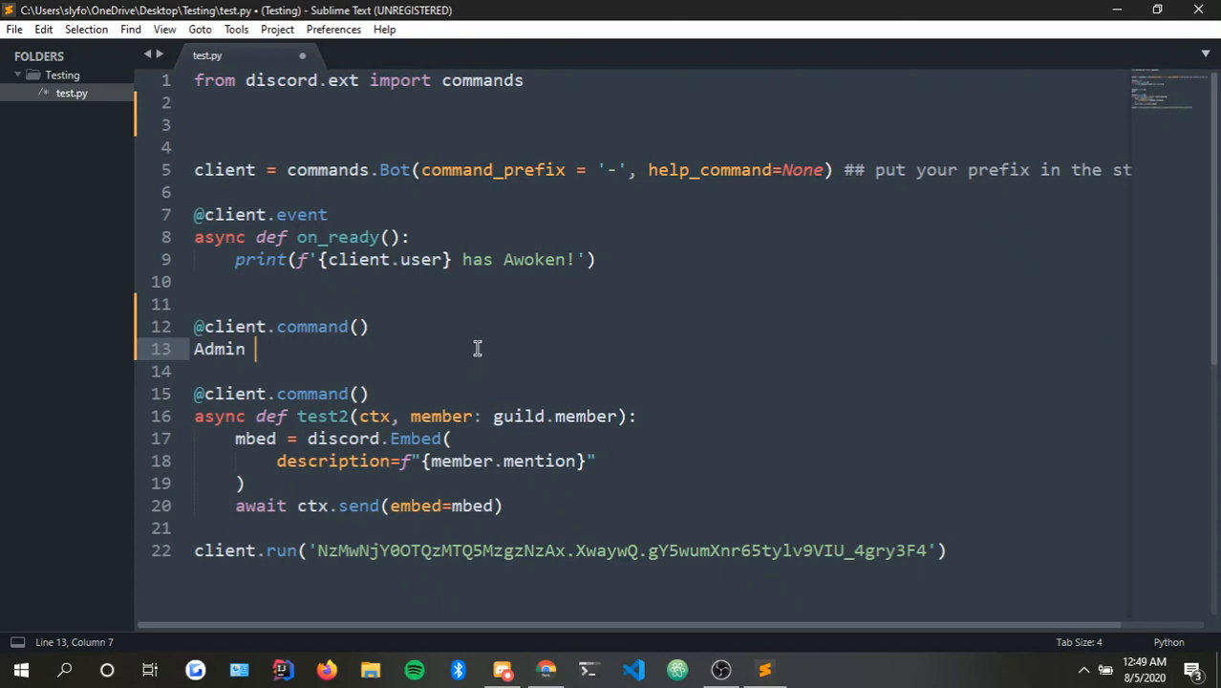
type("=")
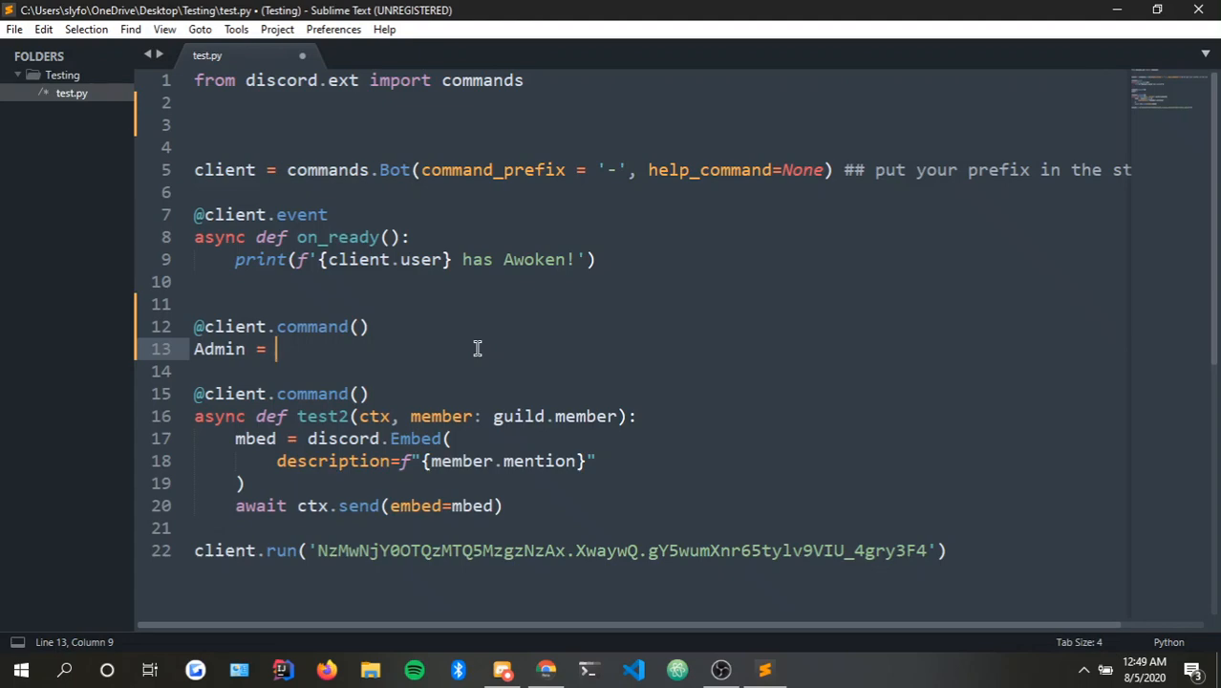
type("get")
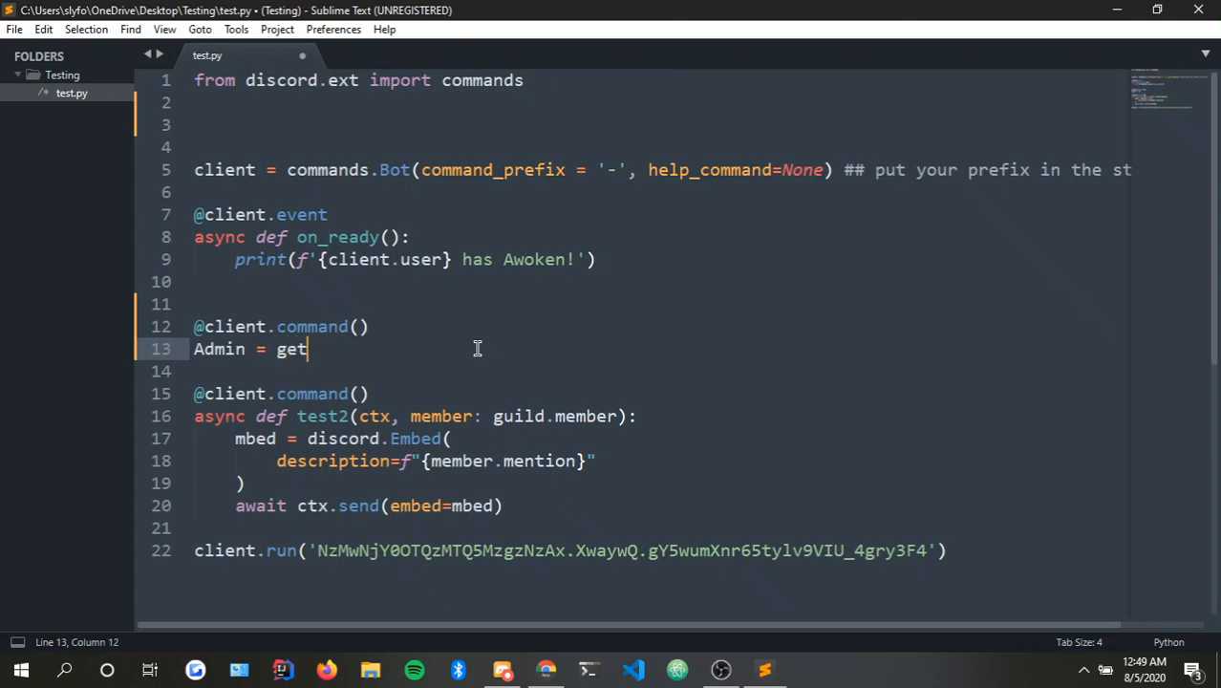
left_click(195, 103)
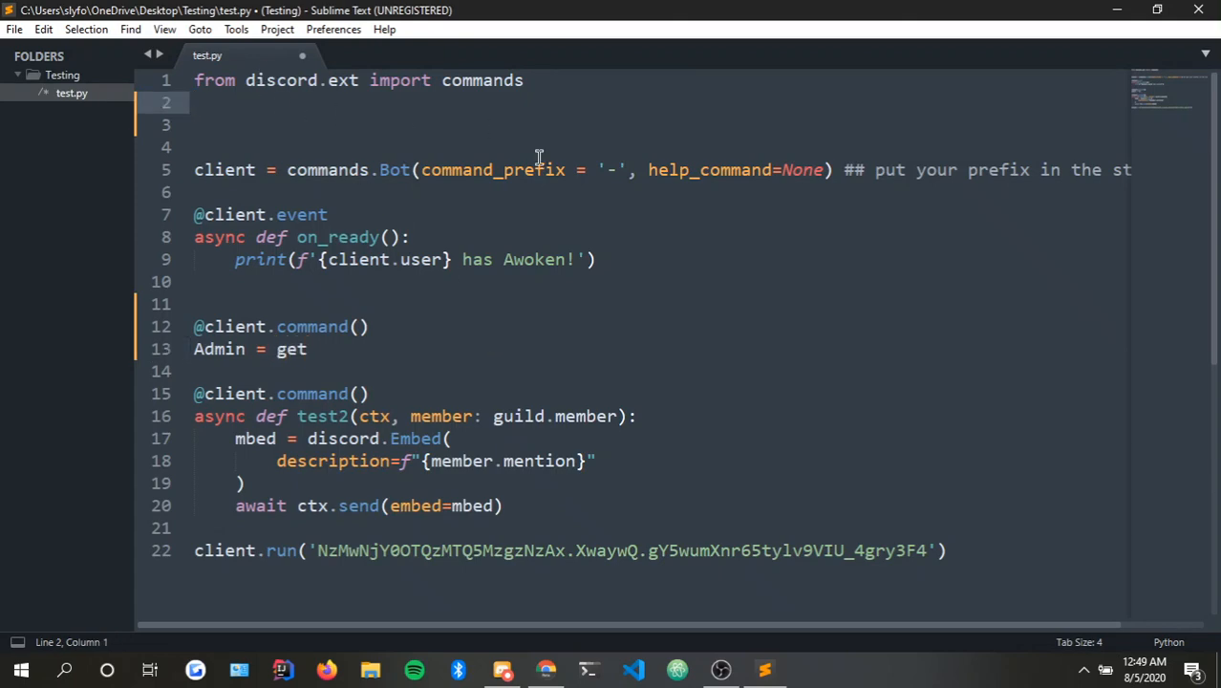
Write 'from discord.utils import get' on line 2 of test.py.
type("from discord.")
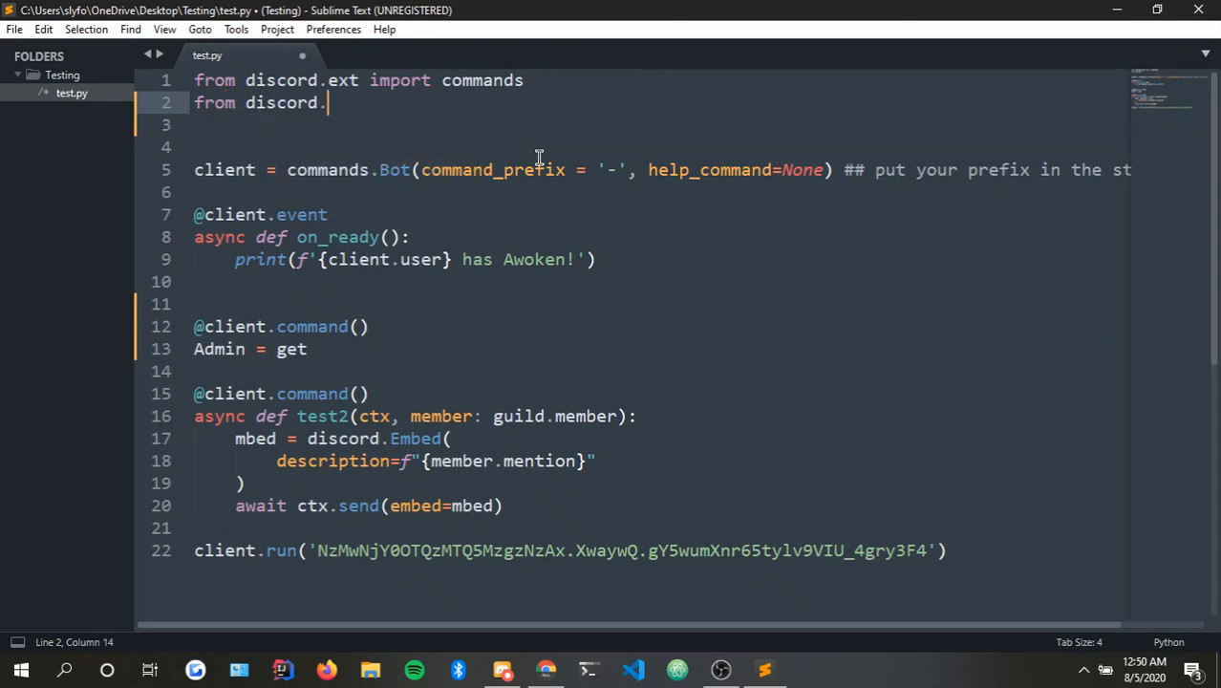
type("utils")
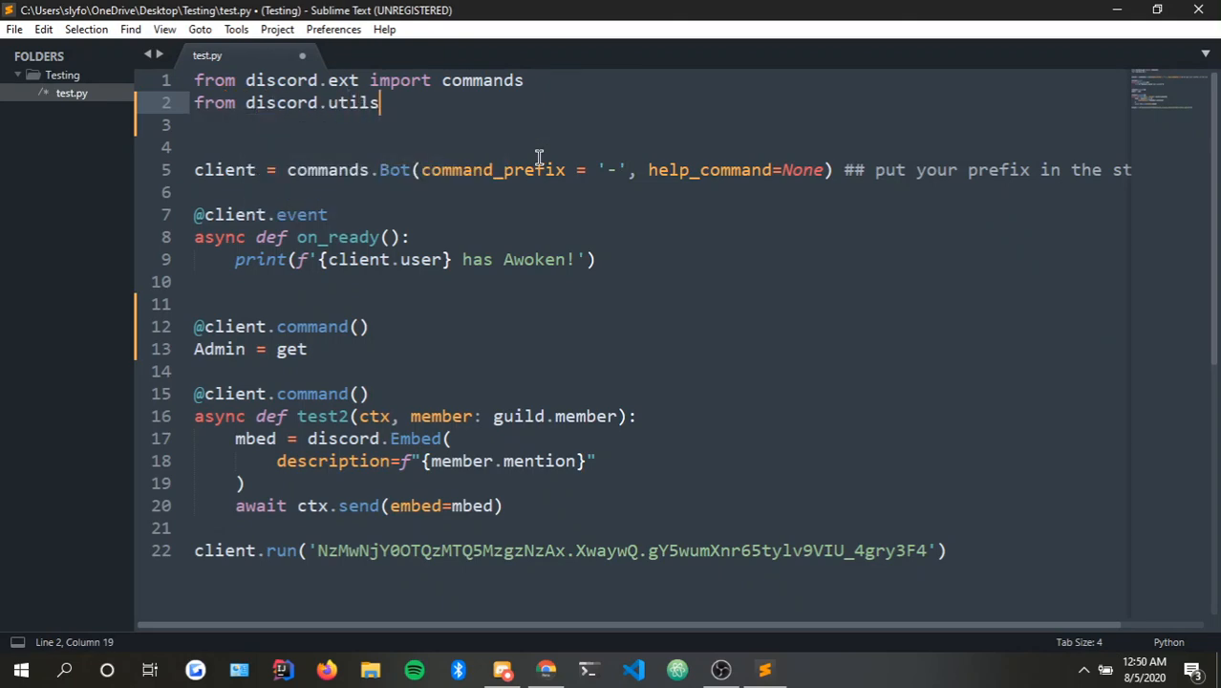
type("import get")
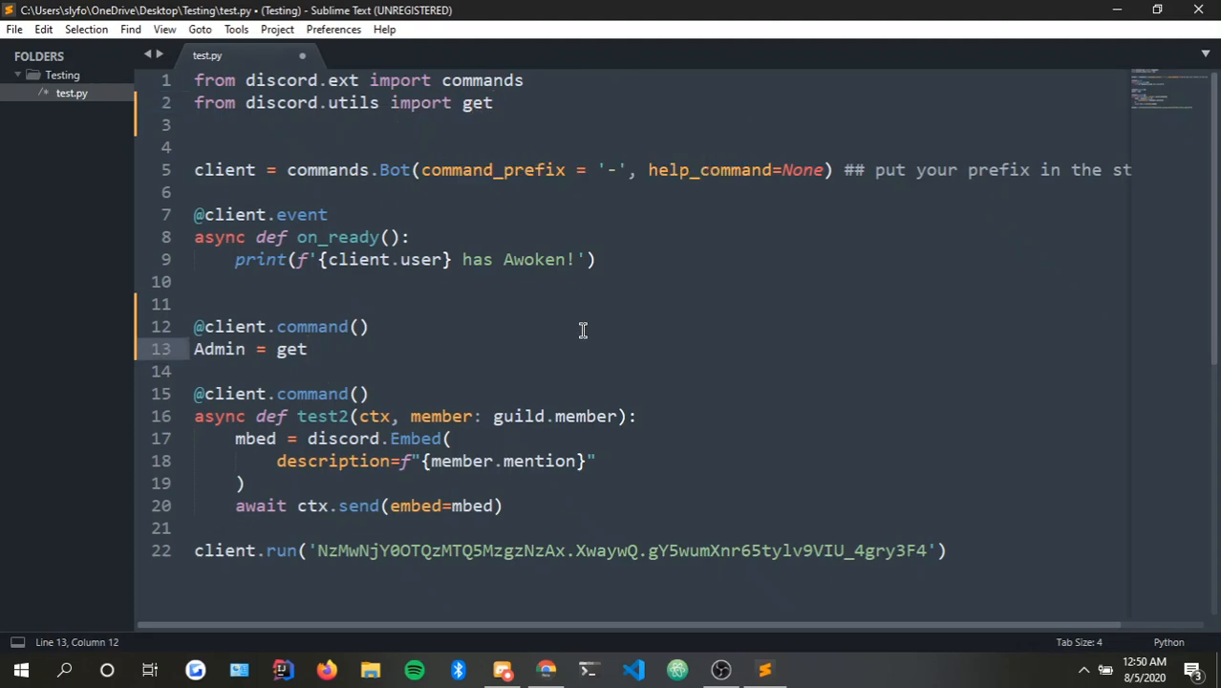
Complete the lookup as Admin = get(ctx.guild.roles, name='Admin').
type("()")
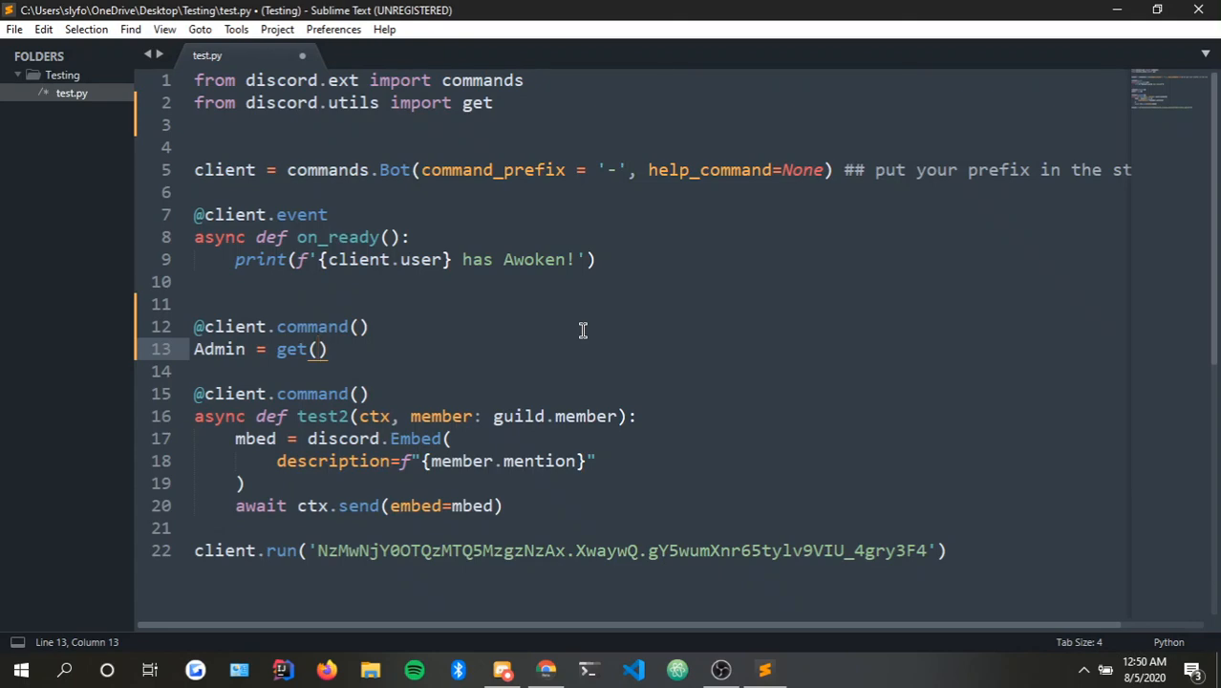
type("ctx")
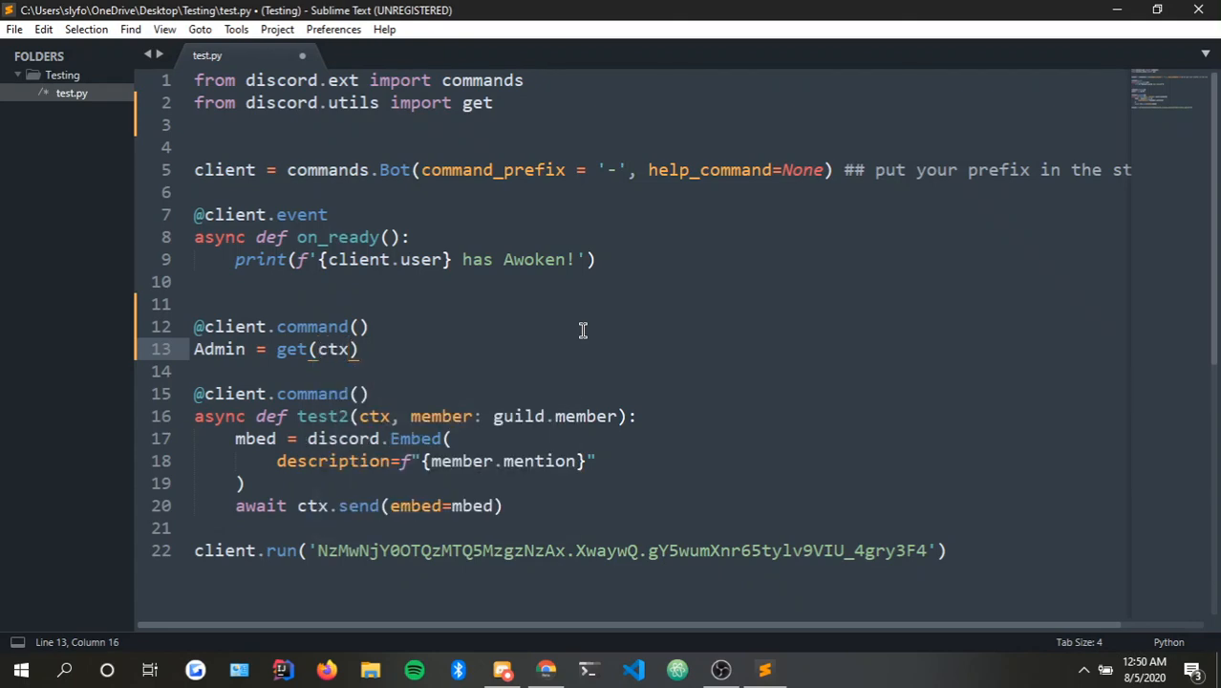
type(".guild")
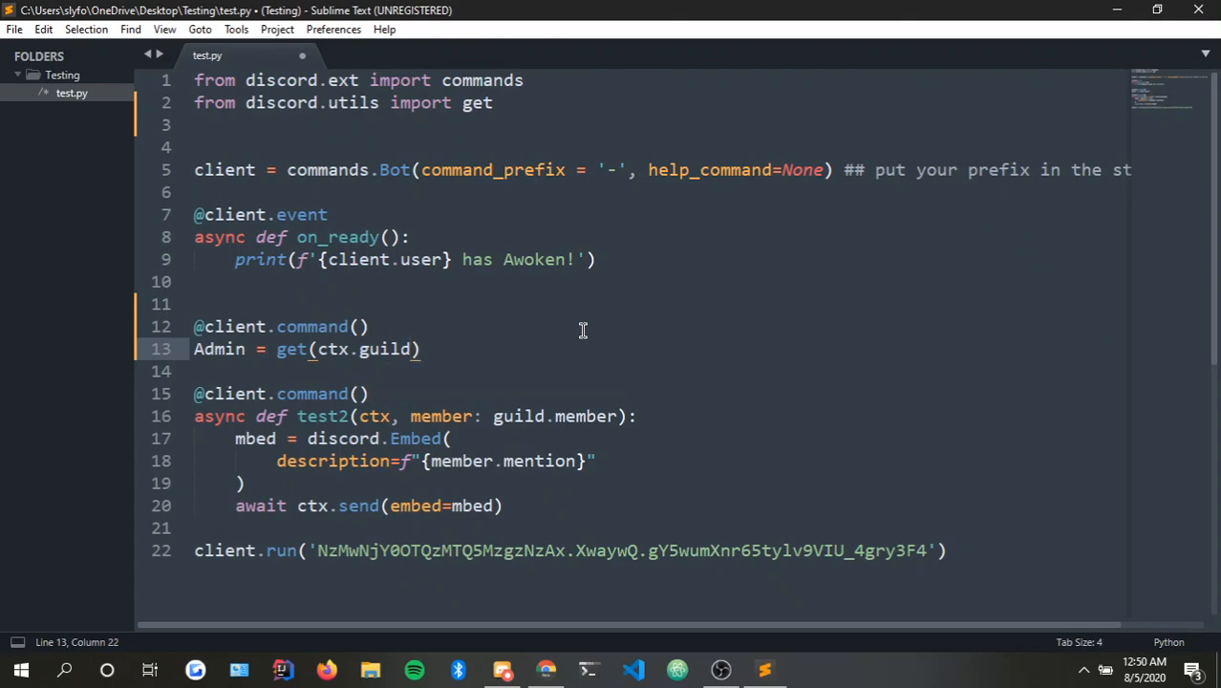
type(".roles,")
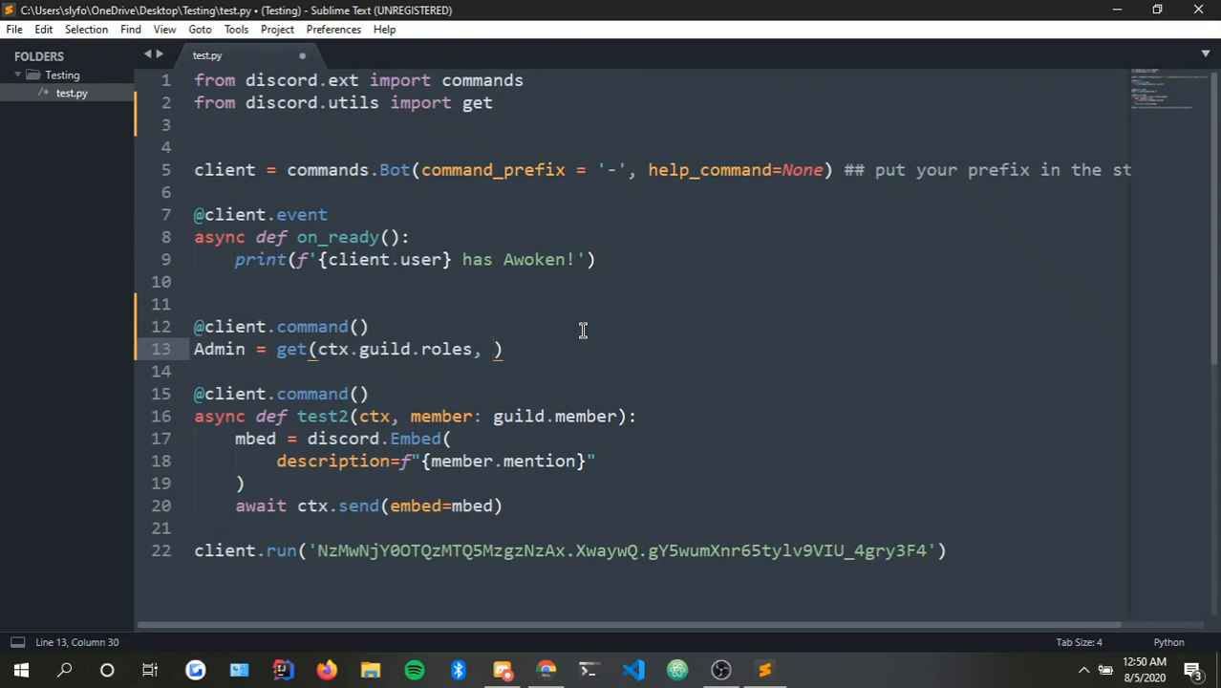
type("name")
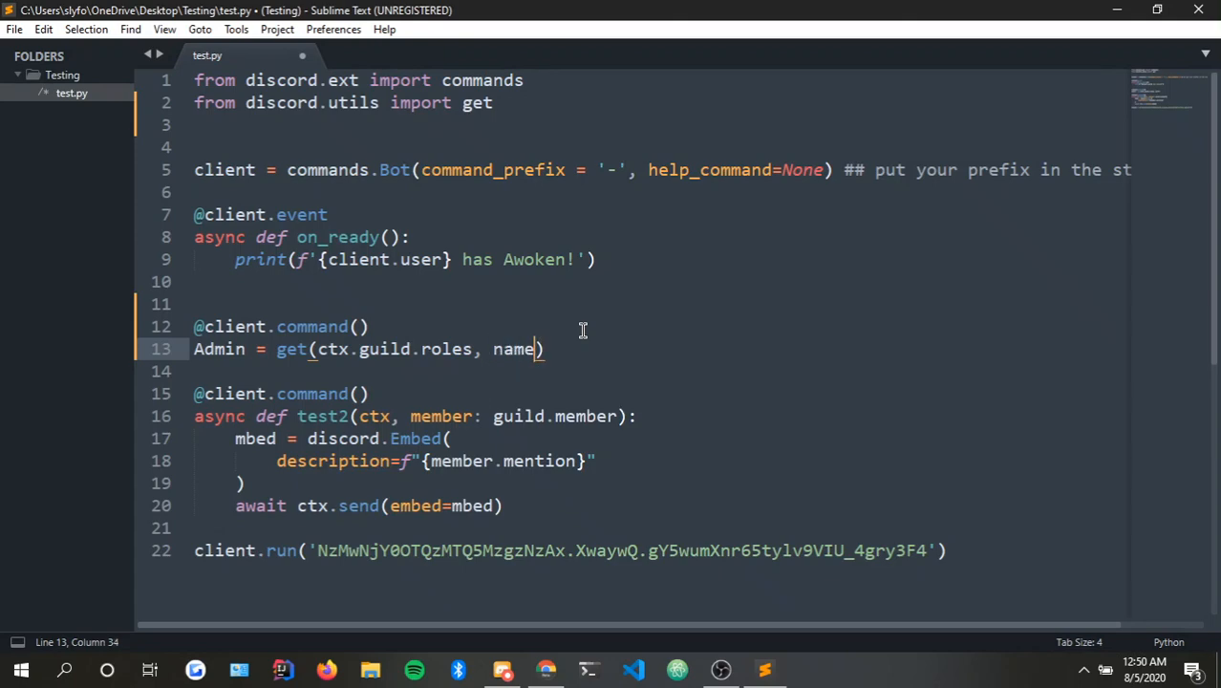
type("=")
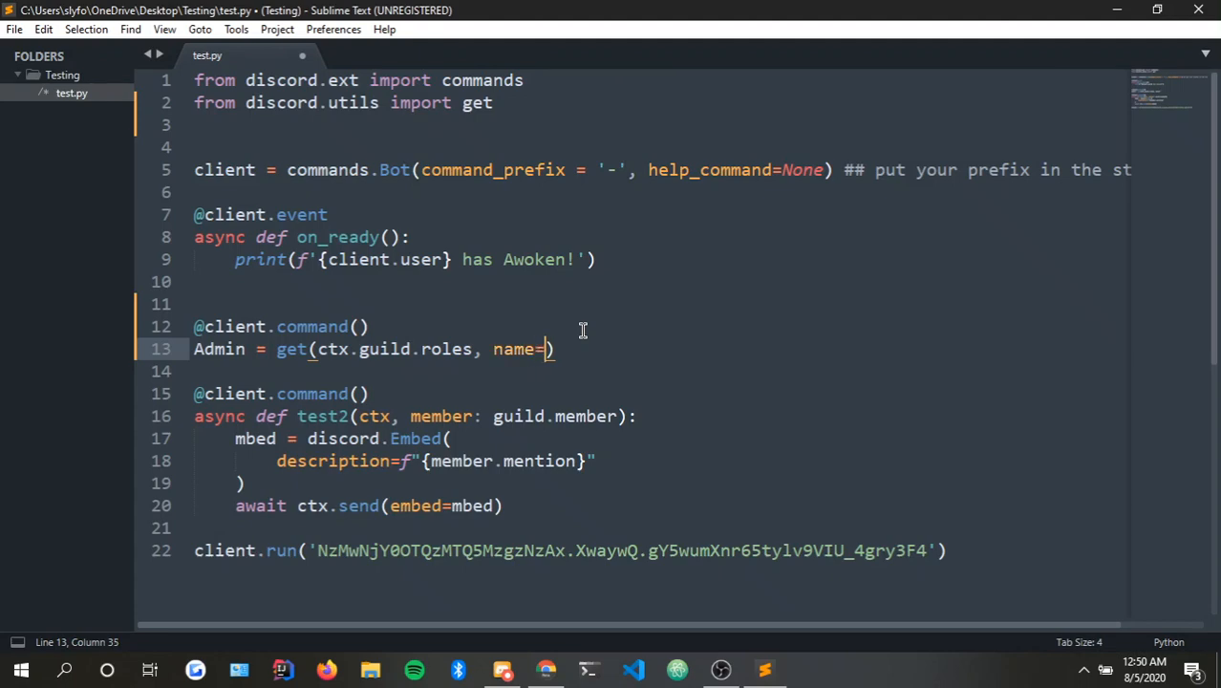
type("''")
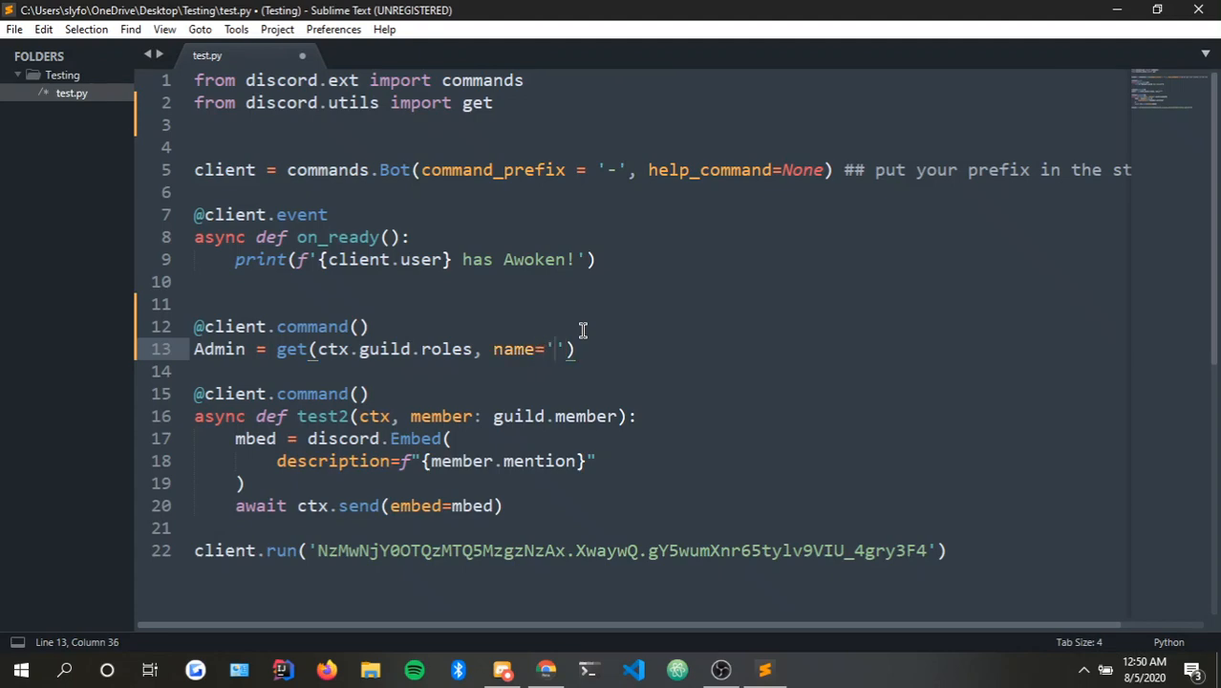
type("Admin")
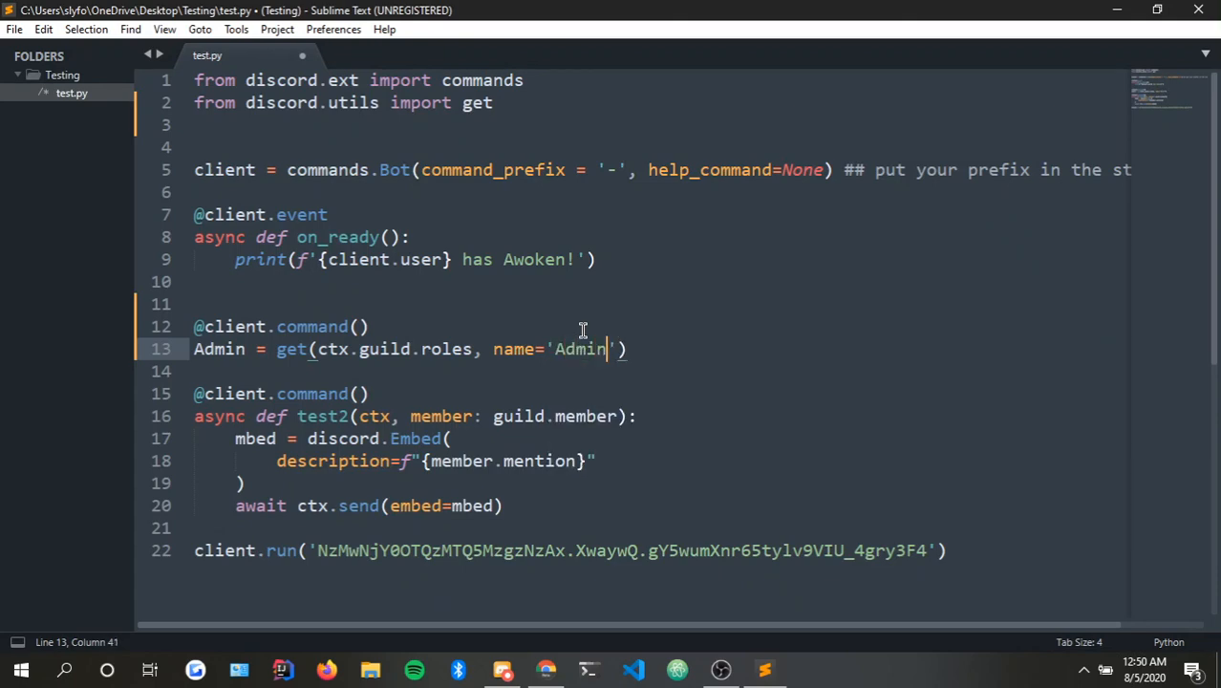
type("')")
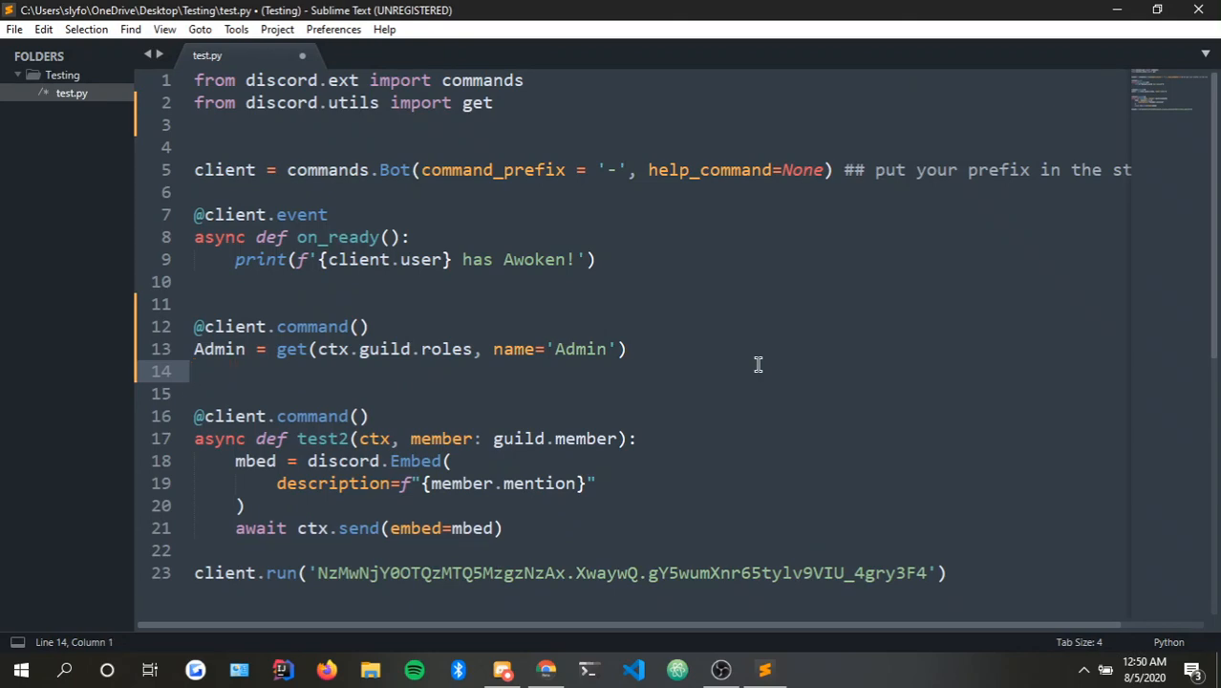
Add 'async def test(ctx):' under the decorator and indent the Admin lookup beneath it.
left_click(497, 349)
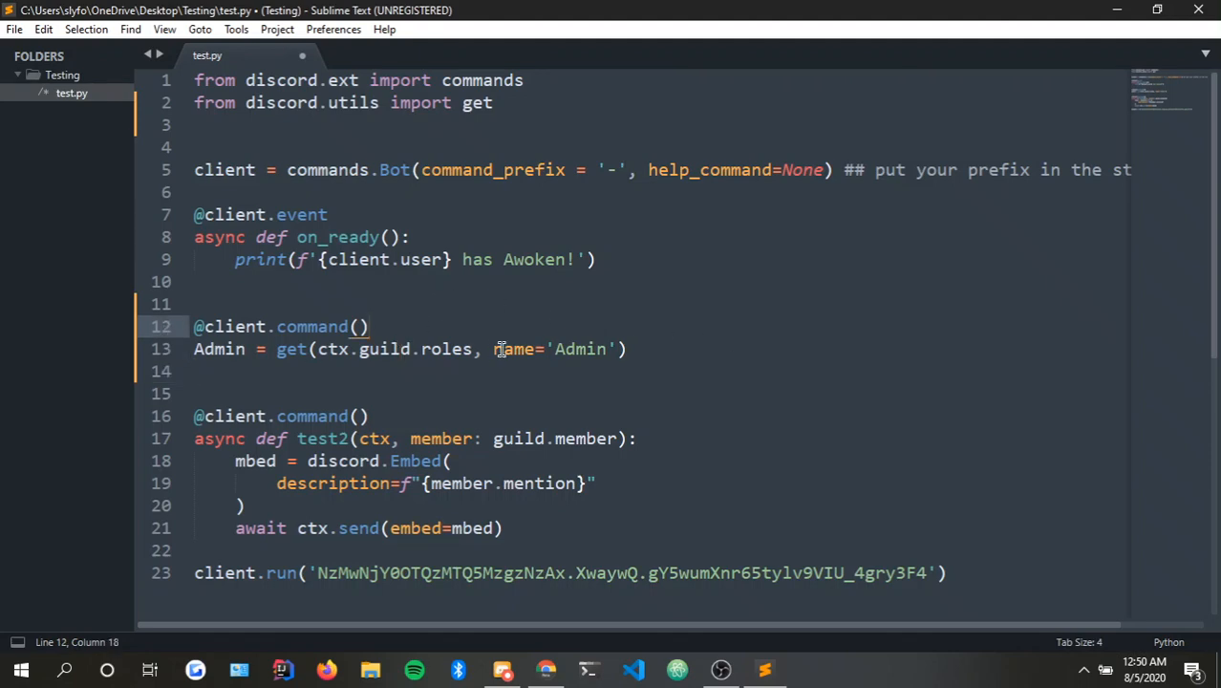
type("async")
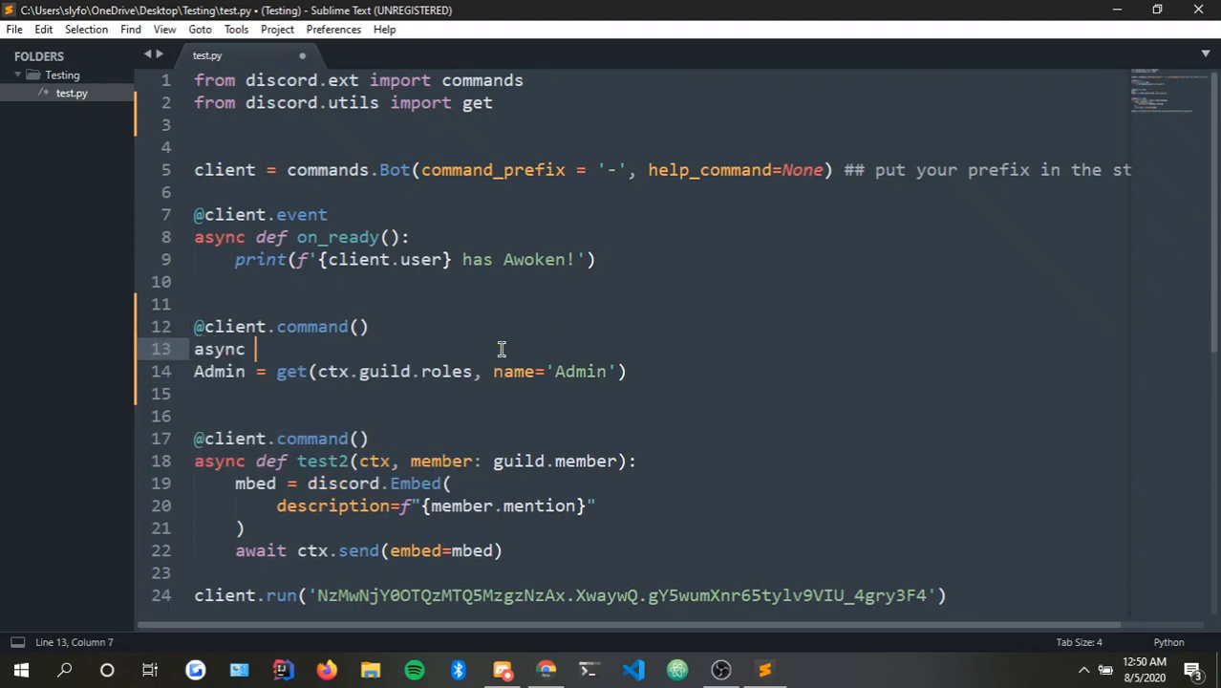
type("def")
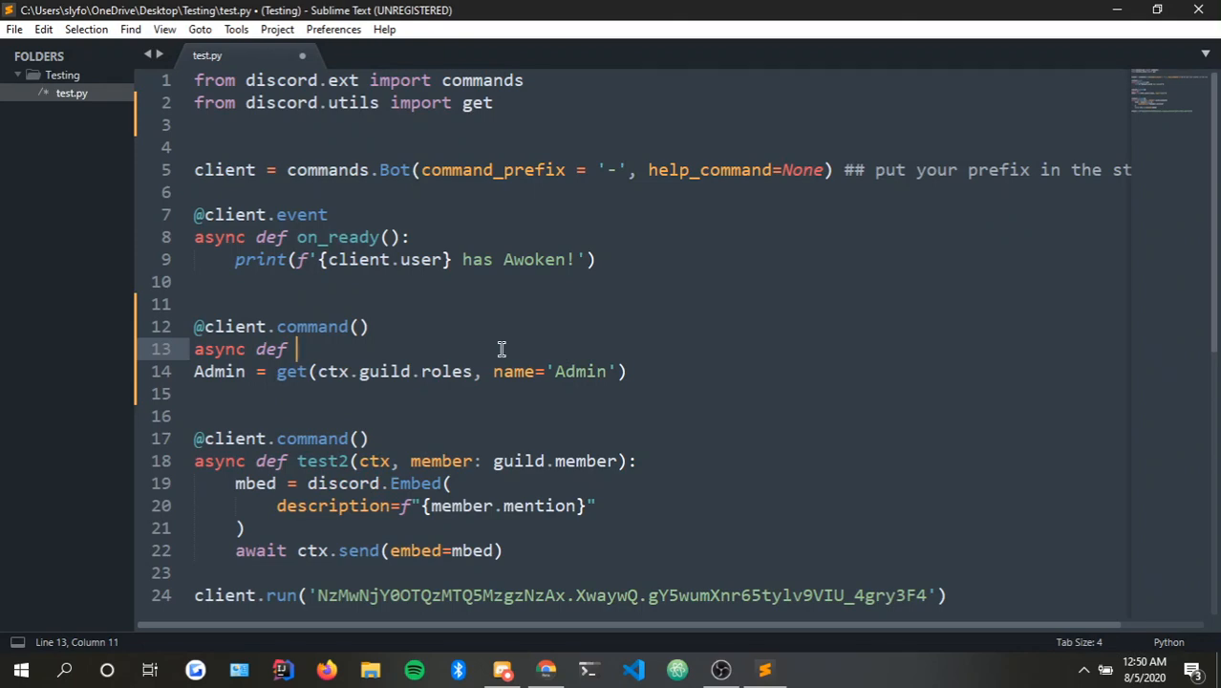
type("tes")
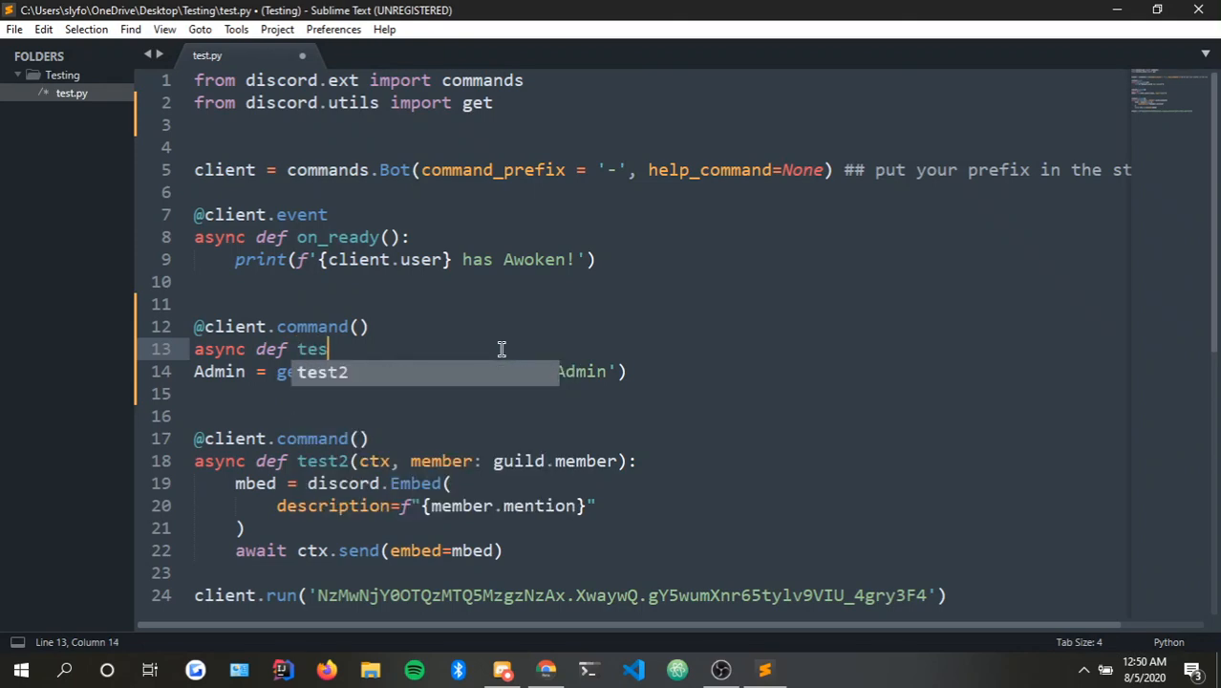
type("t(ctx):")
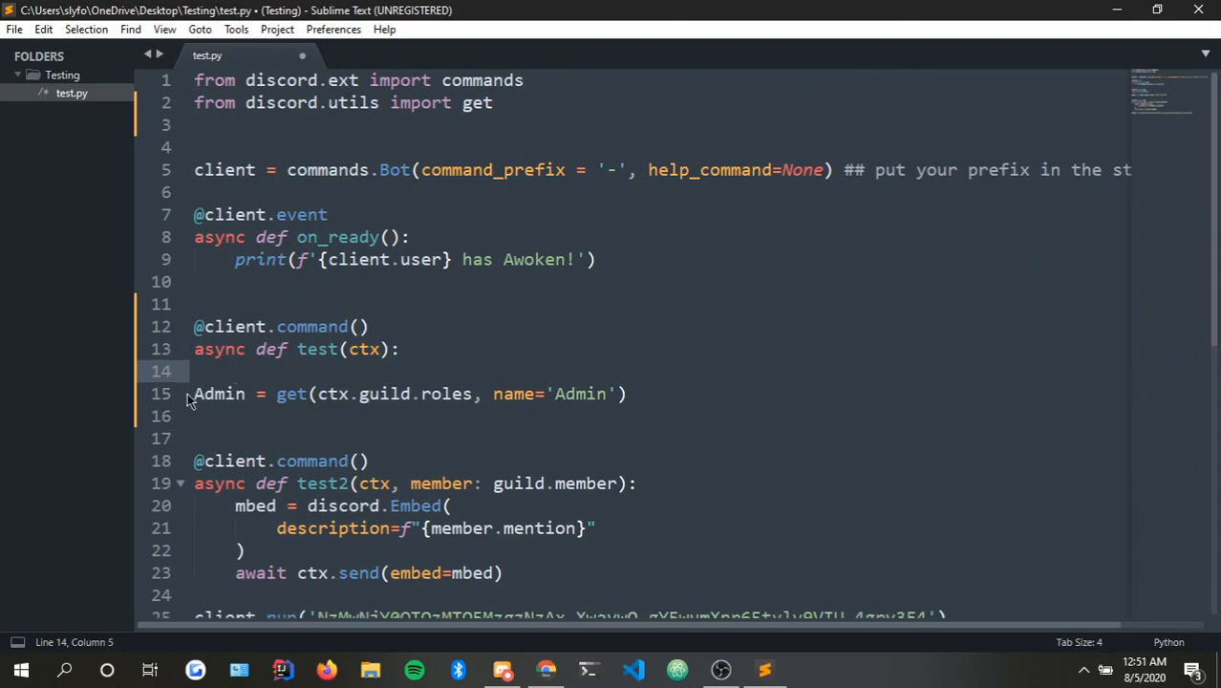
left_click(196, 394)
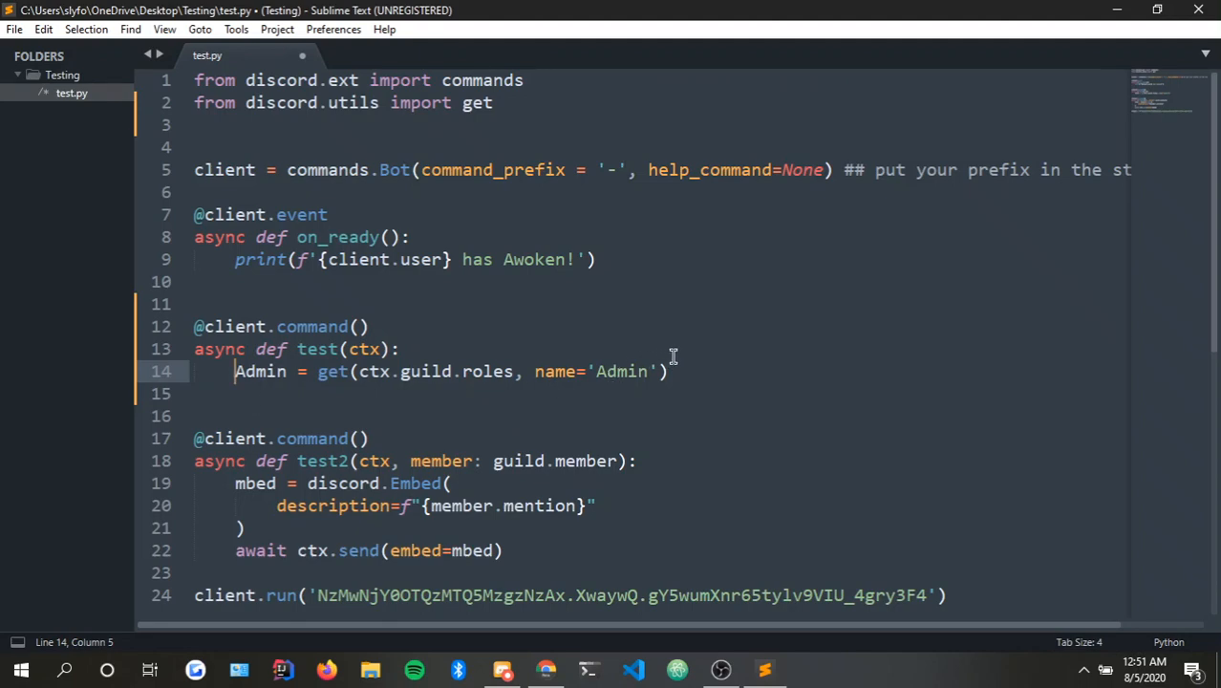
key("Return")
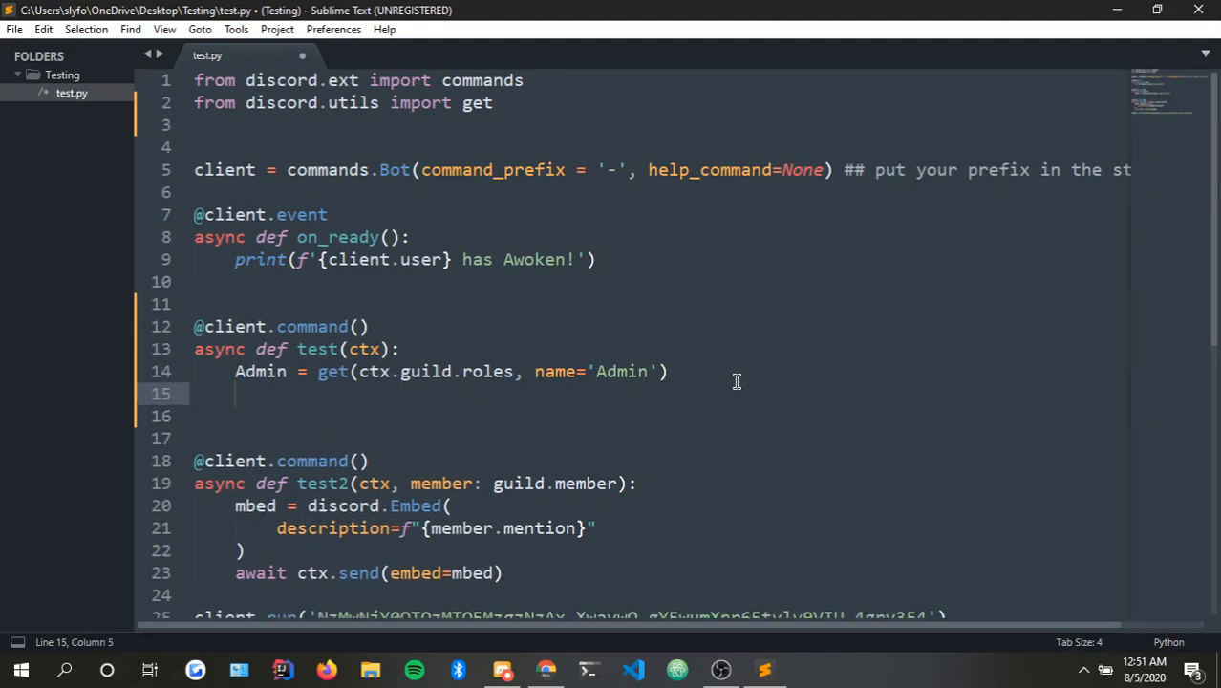
Add await ctx.send(f"{Admin.mention}") as the command's reply.
type("await")
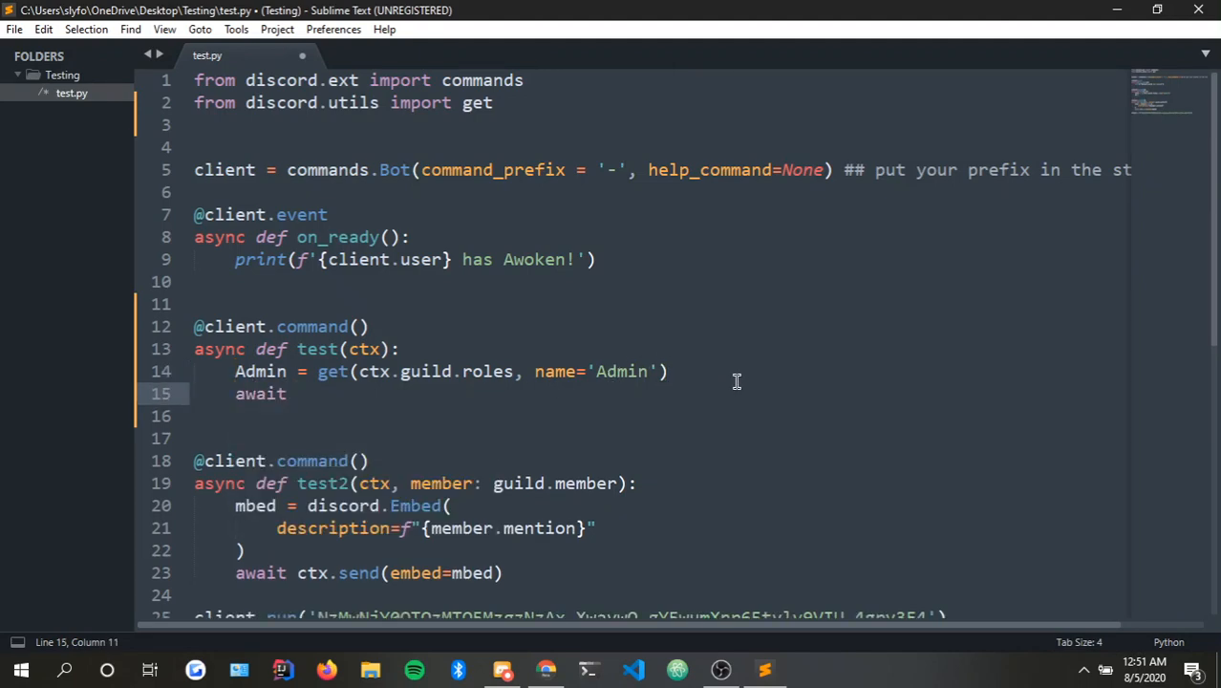
type("ctx.send")
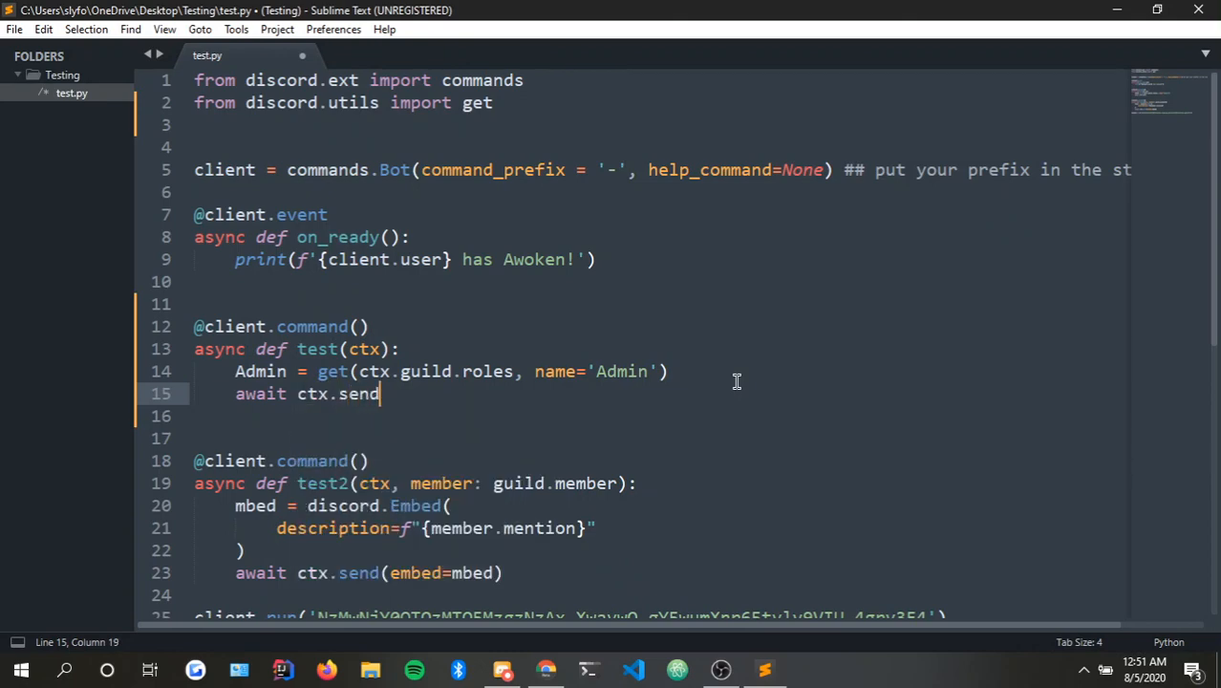
type("('')")
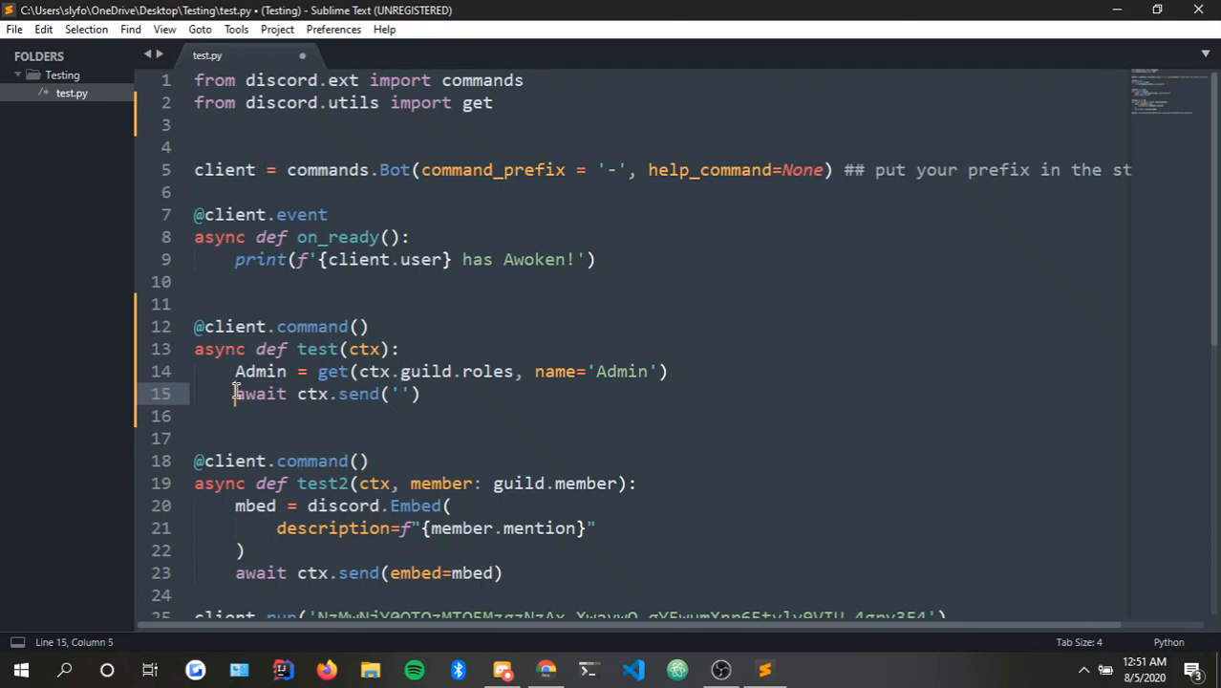
left_click(236, 370)
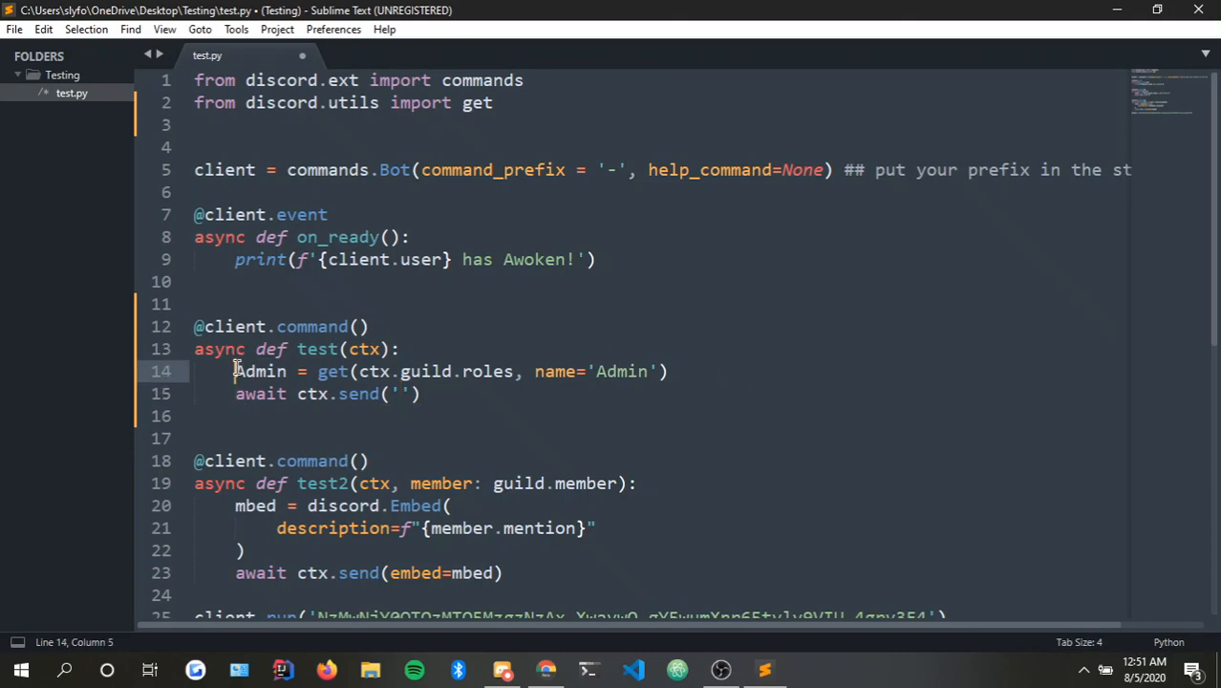
mouse_move(235, 392)
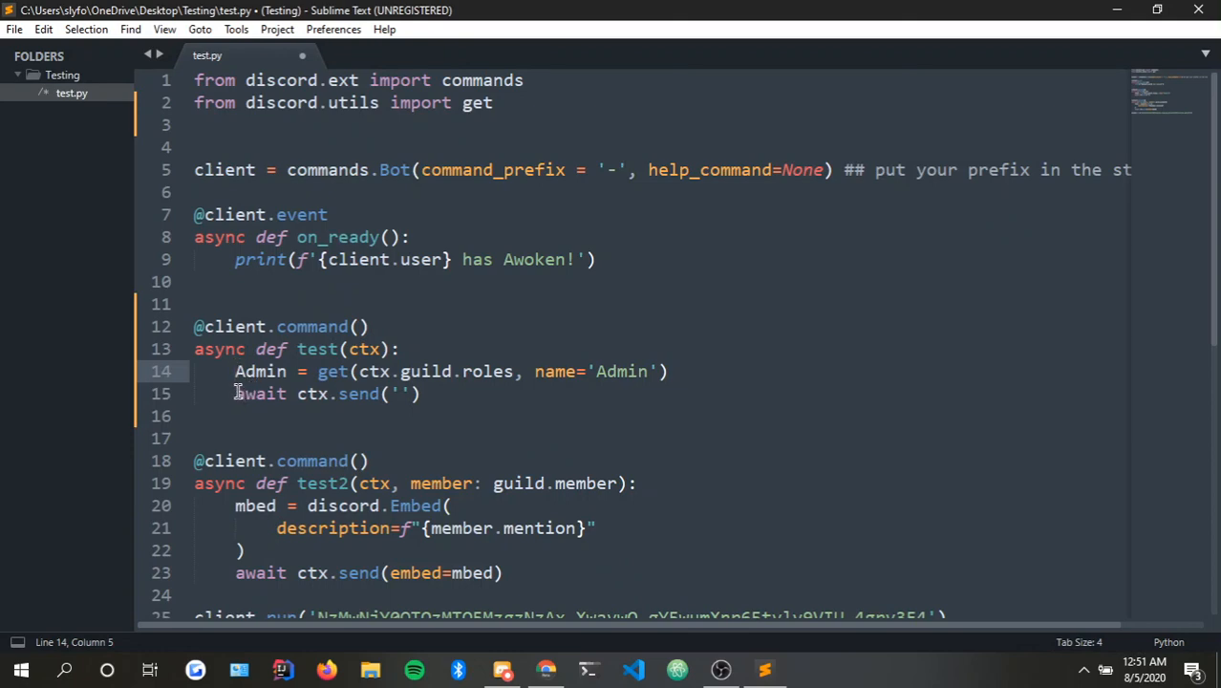
left_click(414, 393)
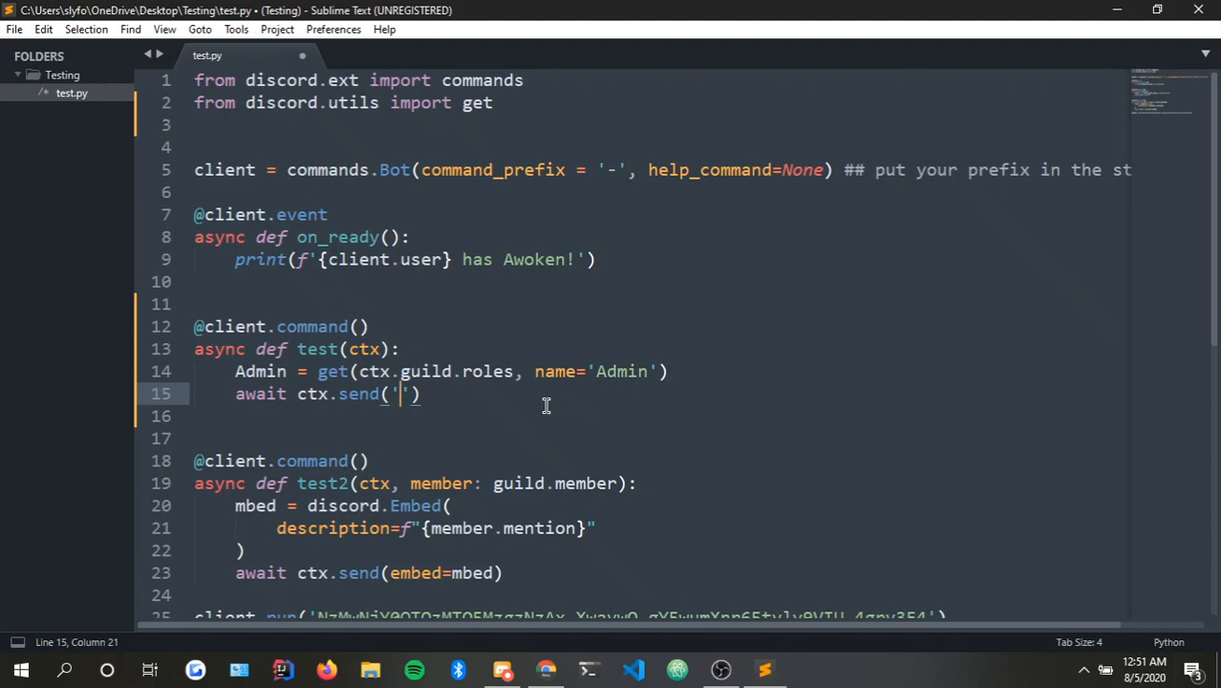
mouse_move(519, 420)
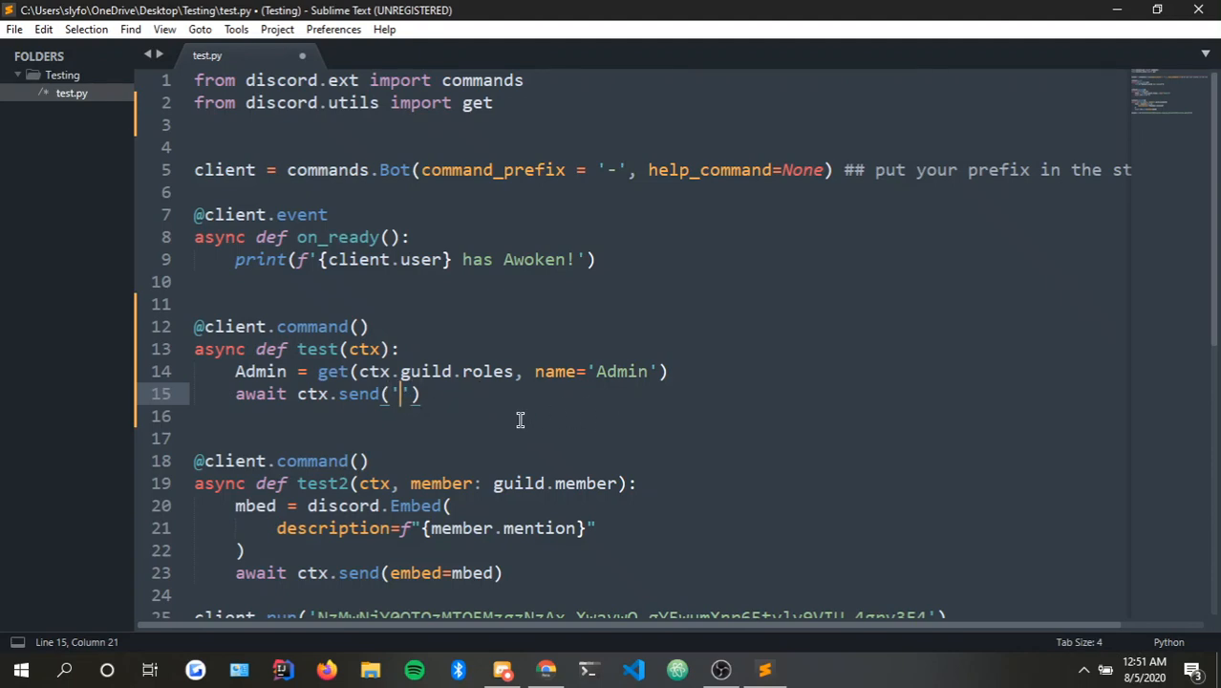
type("f\"")
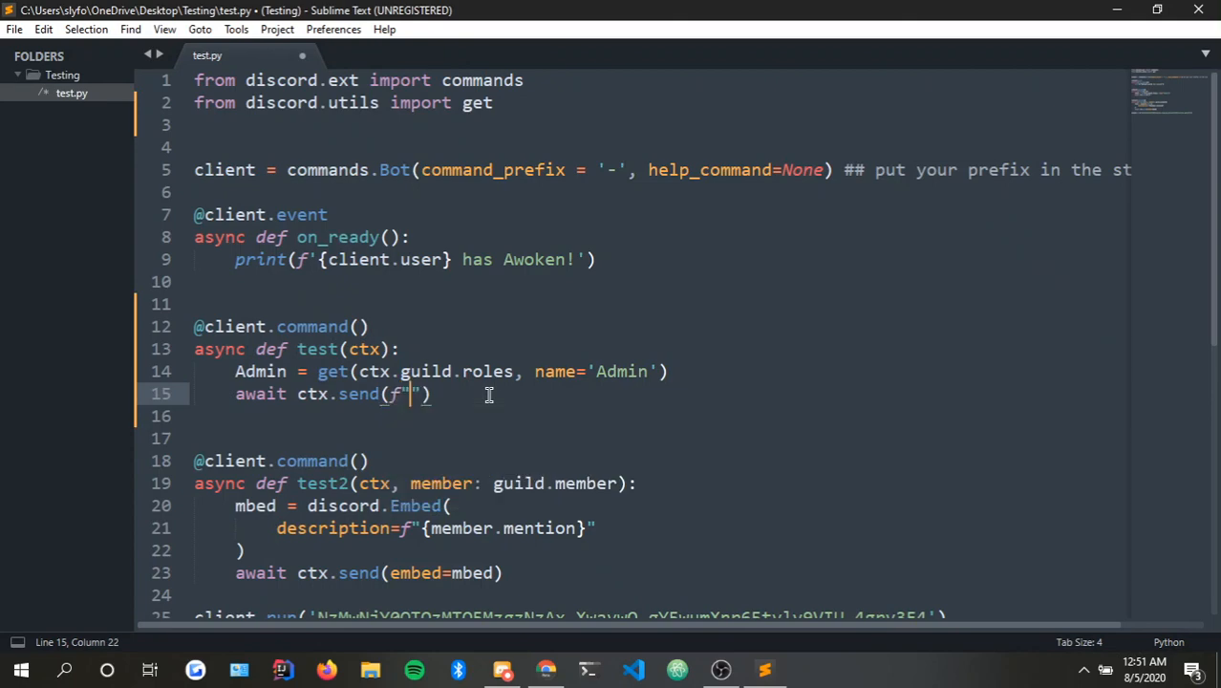
type("{")
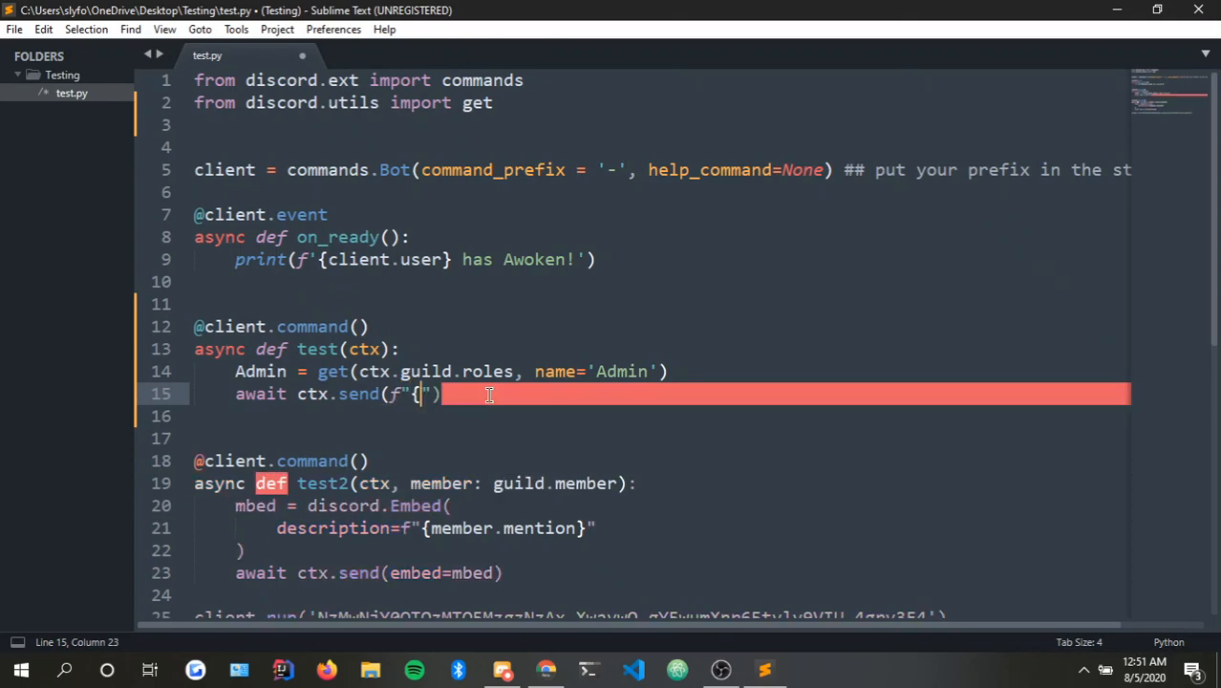
type("ctx.")
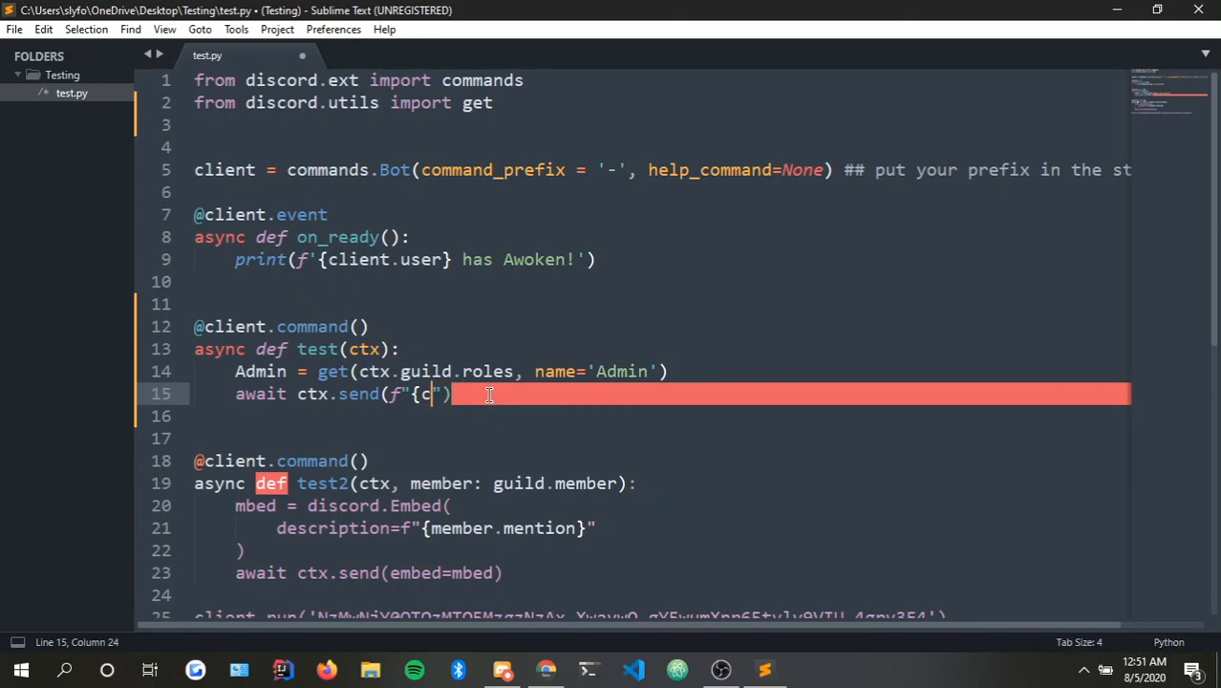
key("Backspace")
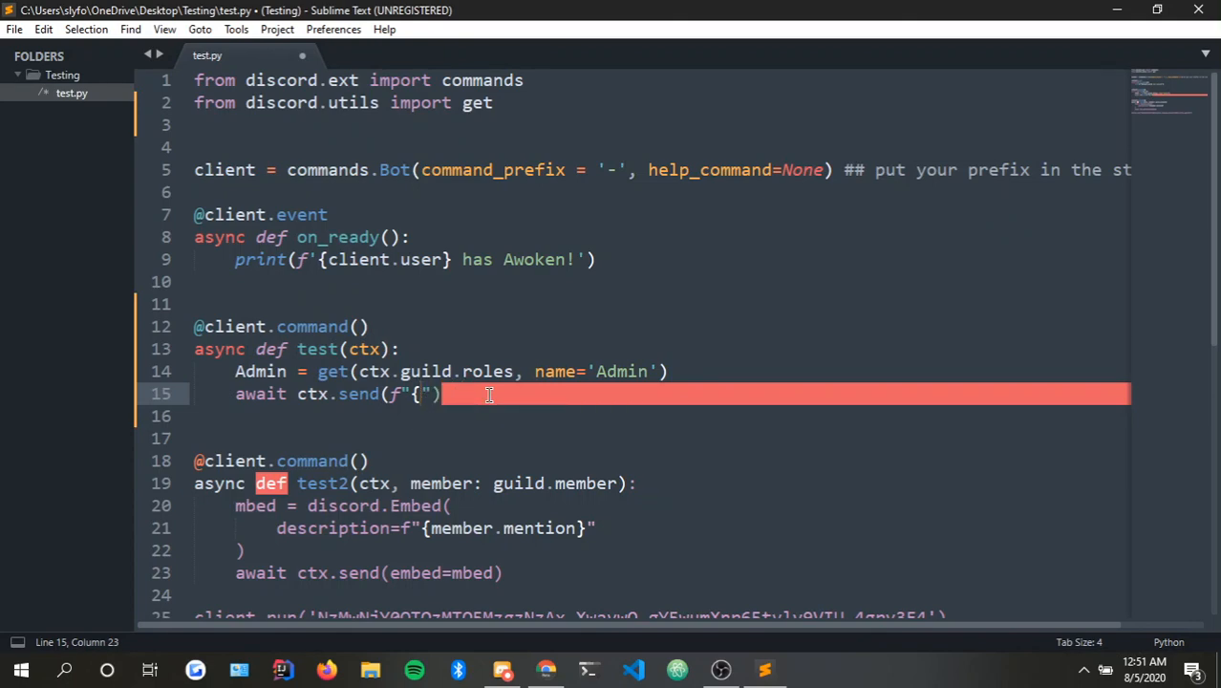
type("Adi")
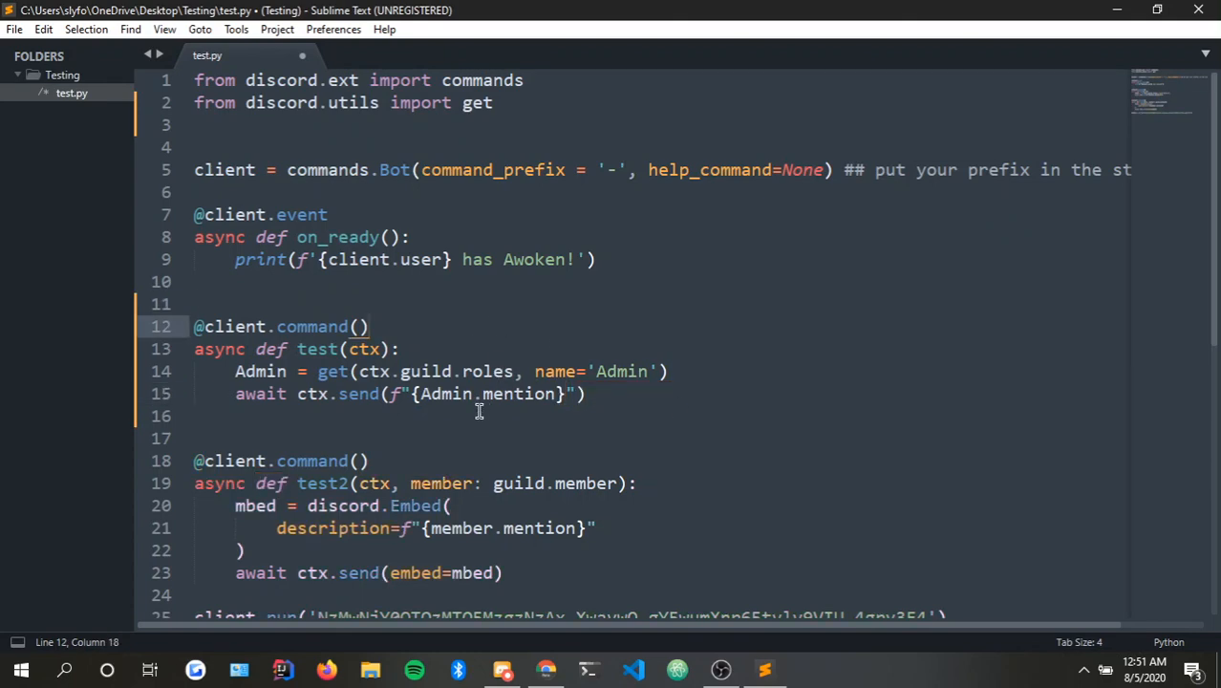
Rename the Admin variable to role and back to Admin, keeping a blank line before the send.
left_click(514, 393)
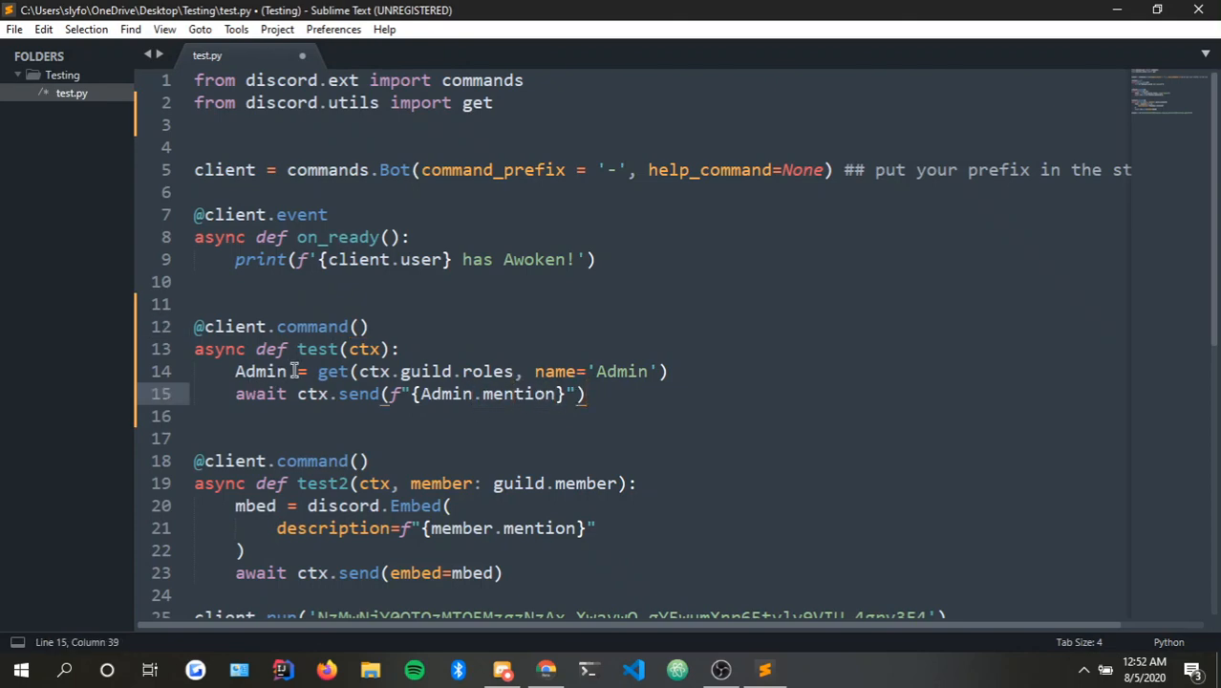
double_click(259, 371)
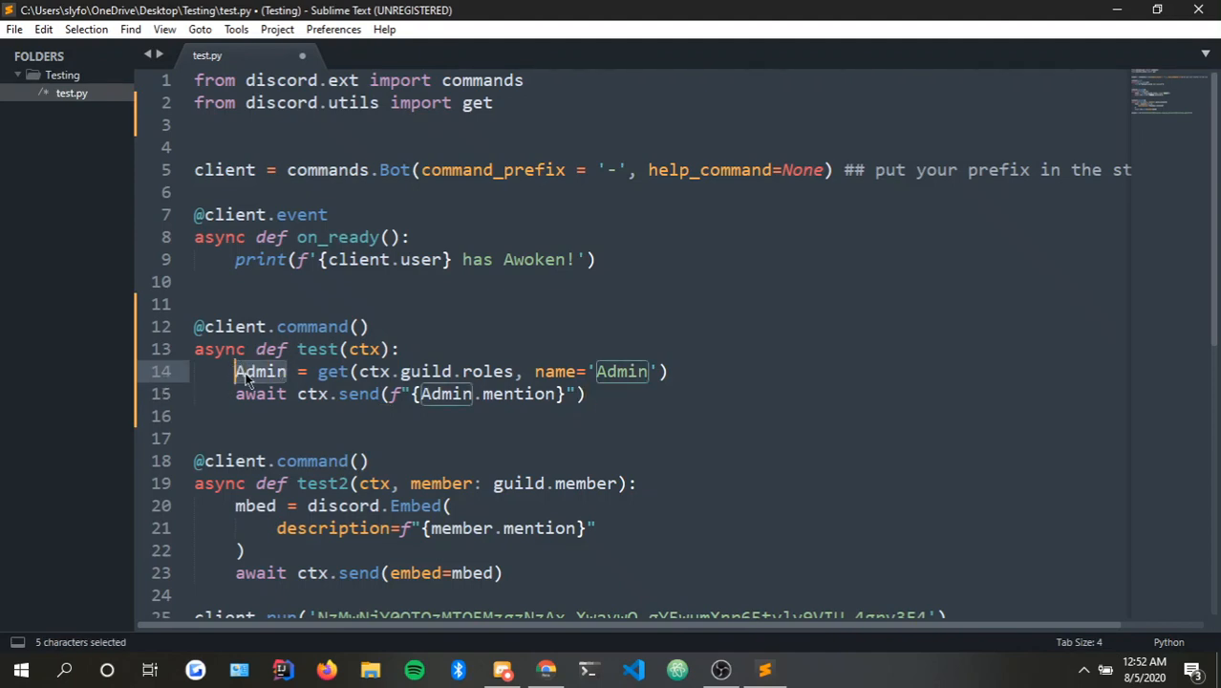
type("role")
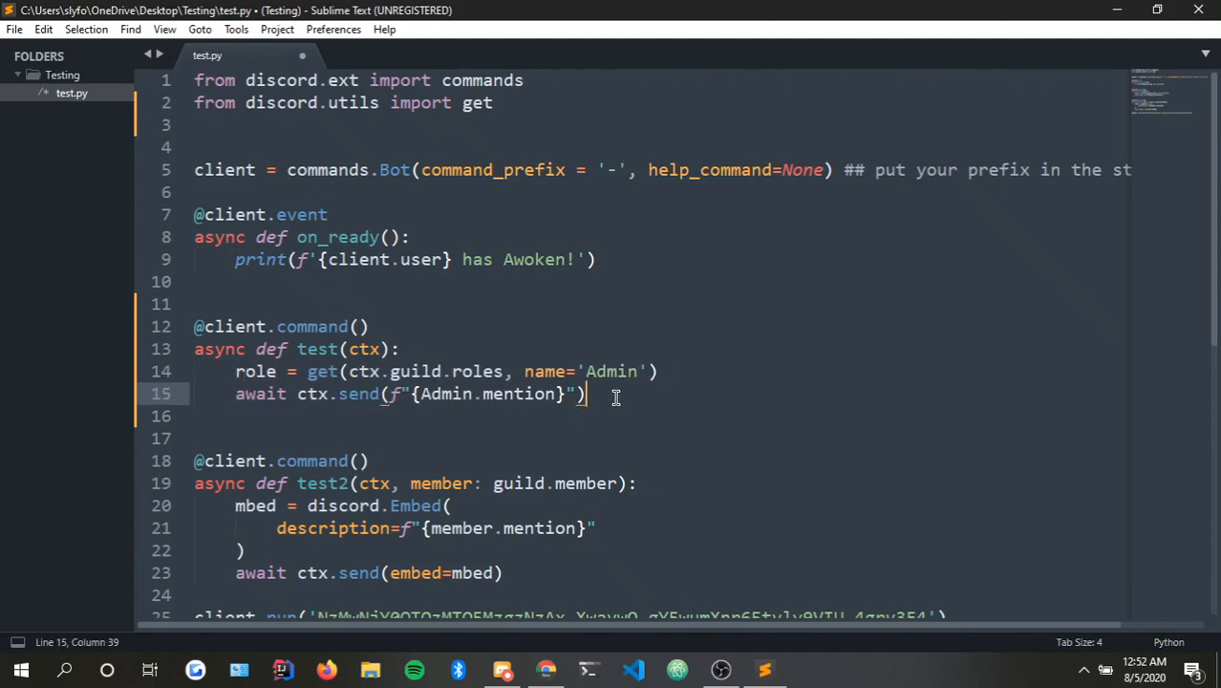
key("BackSpace")
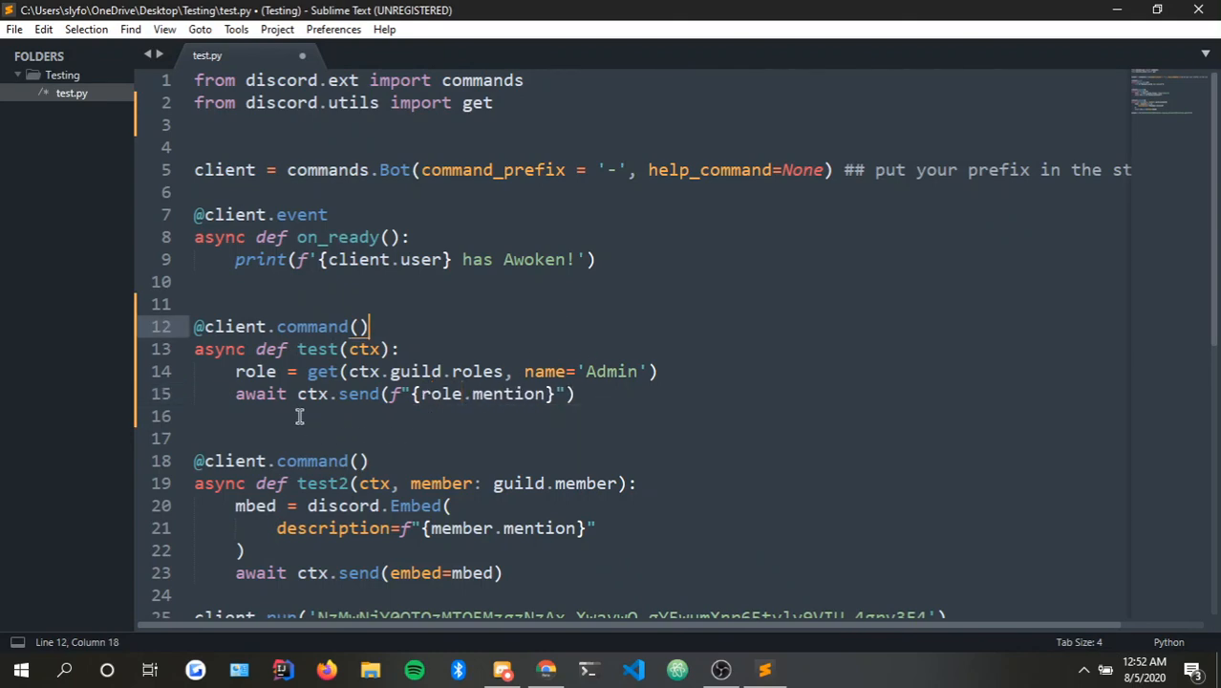
mouse_move(270, 372)
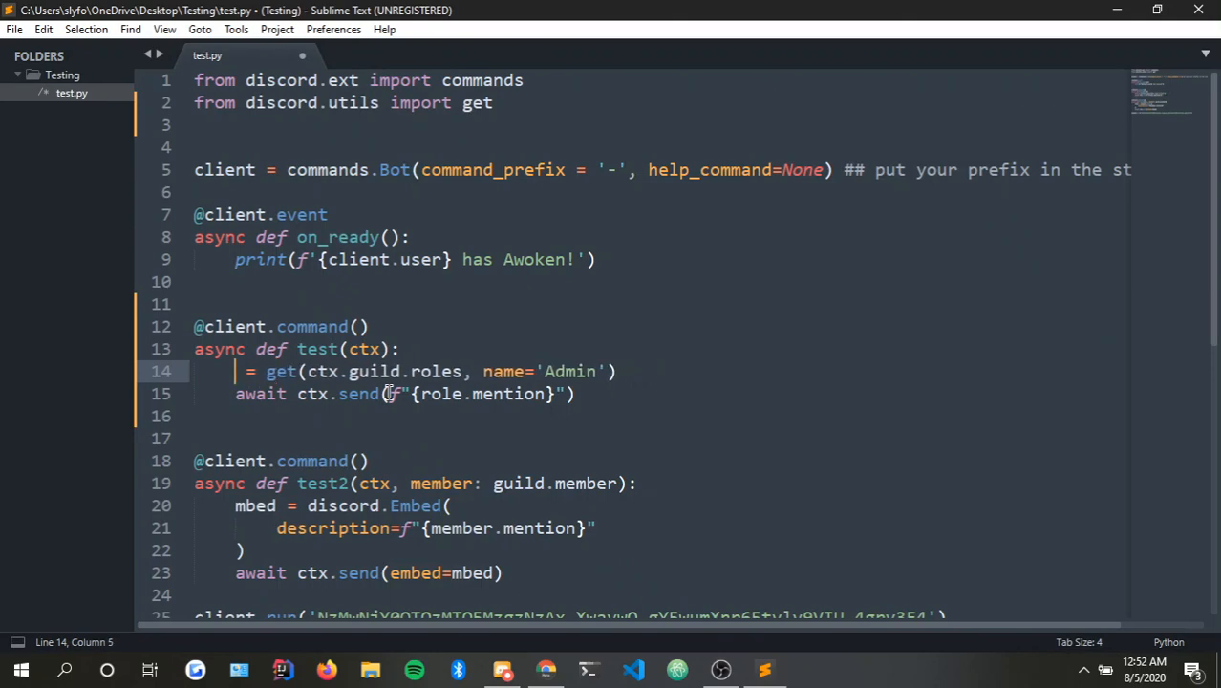
type("Admin")
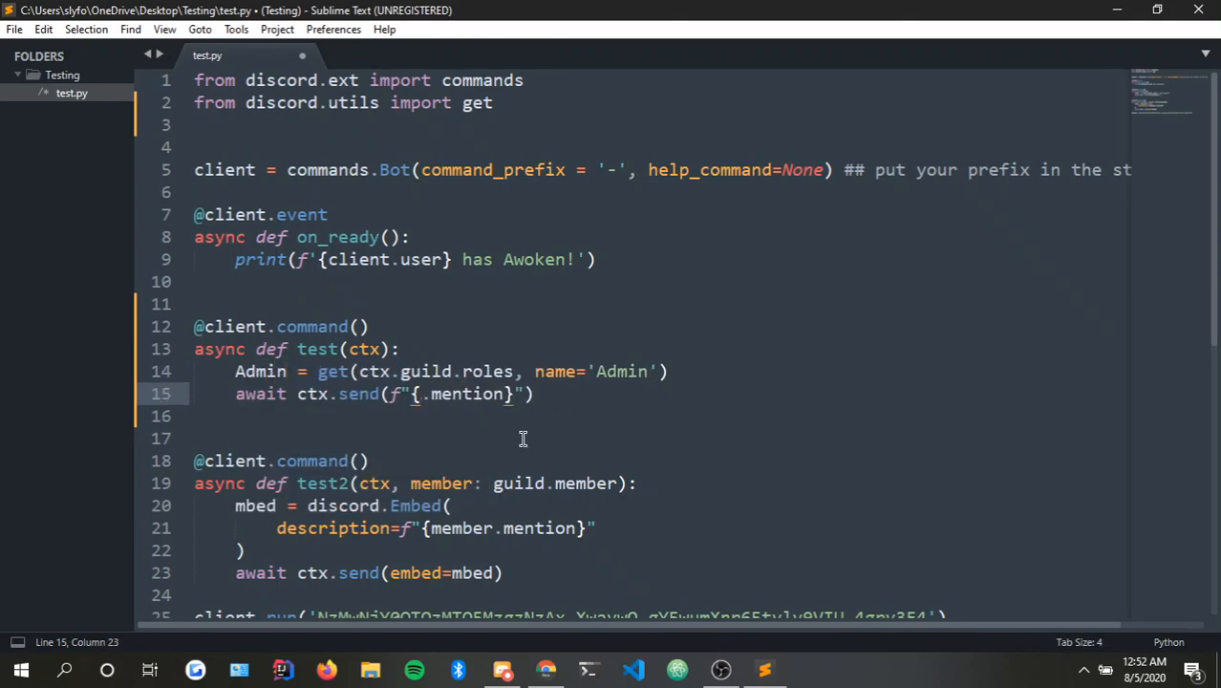
type("Amin")
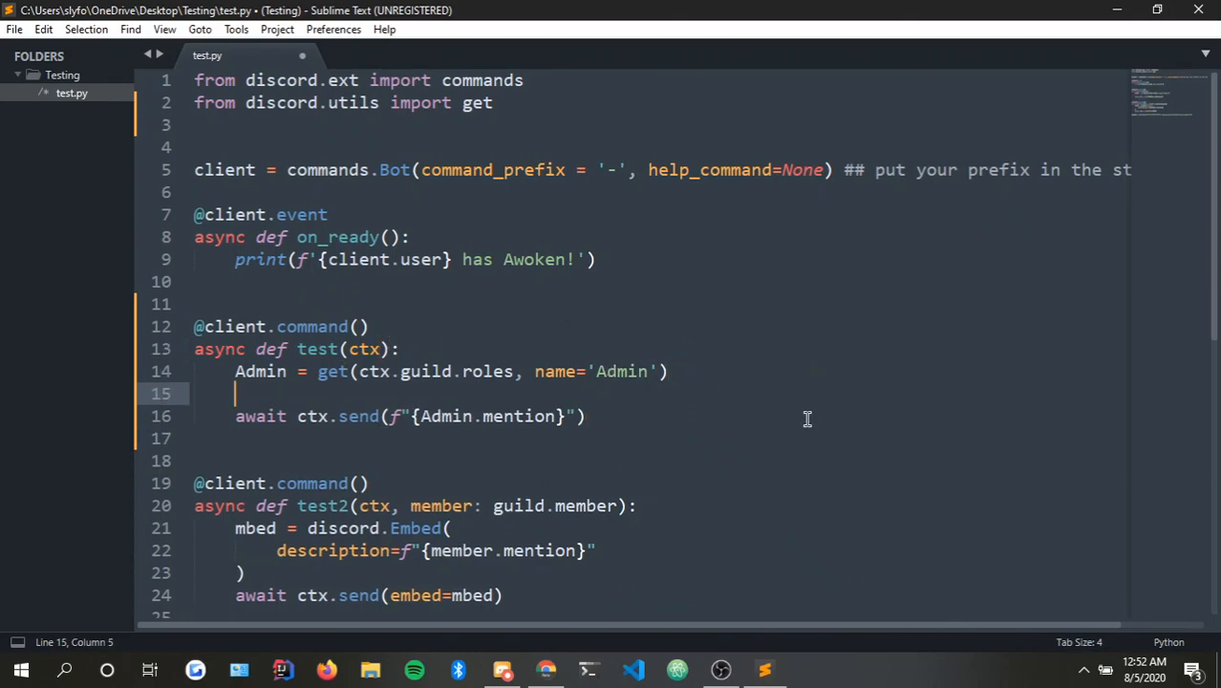
mouse_move(710, 346)
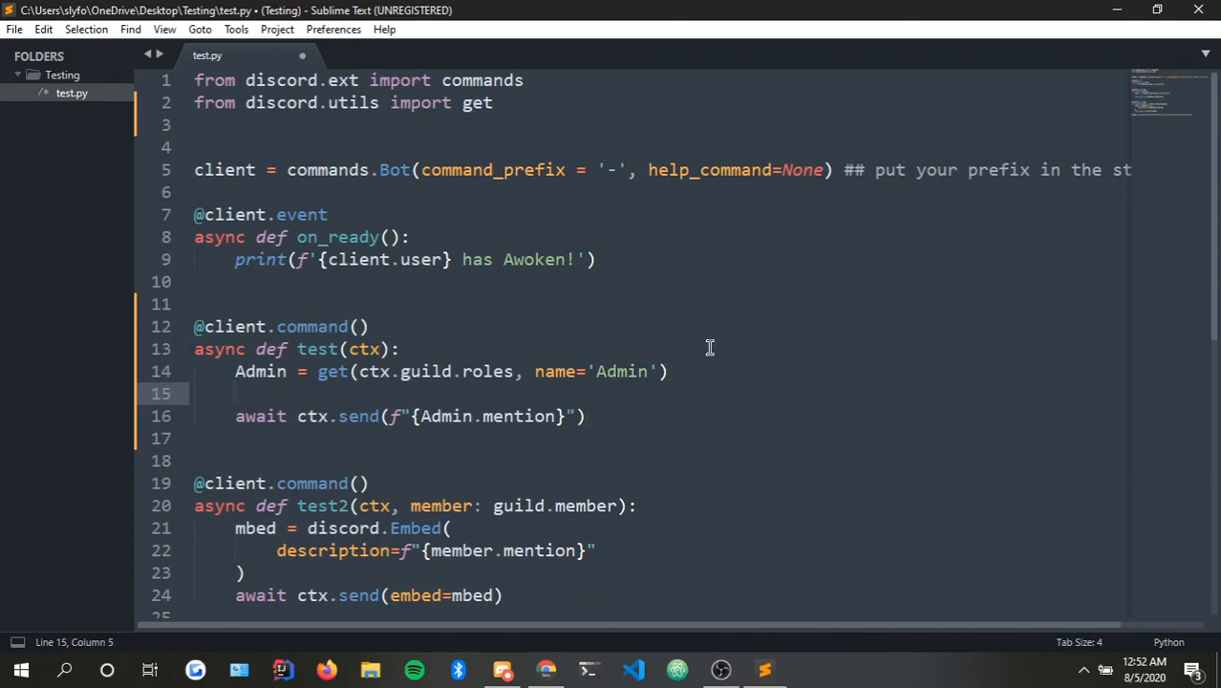
mouse_move(781, 357)
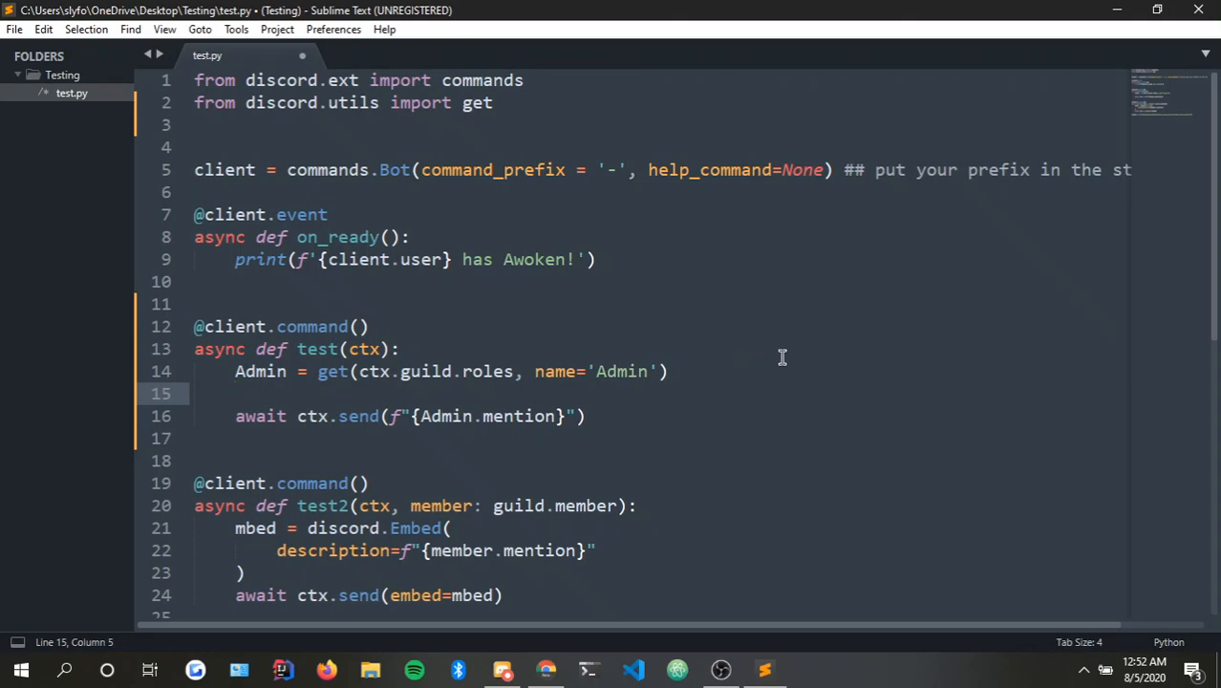
mouse_move(796, 354)
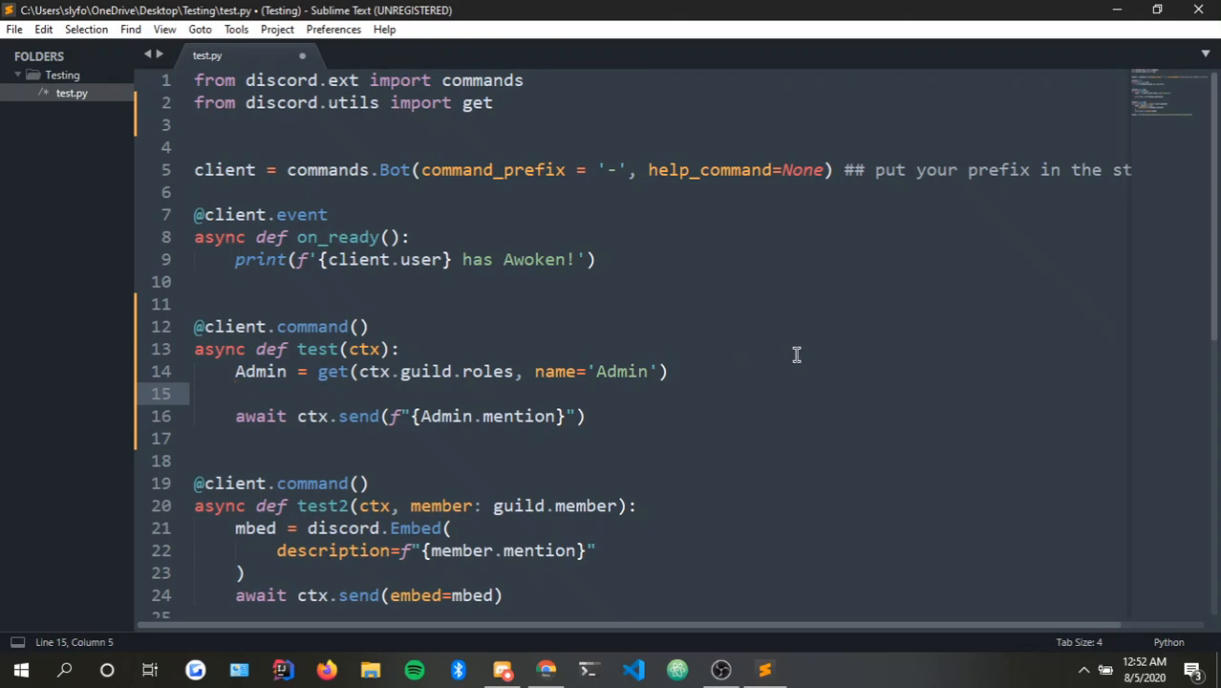
mouse_move(301, 385)
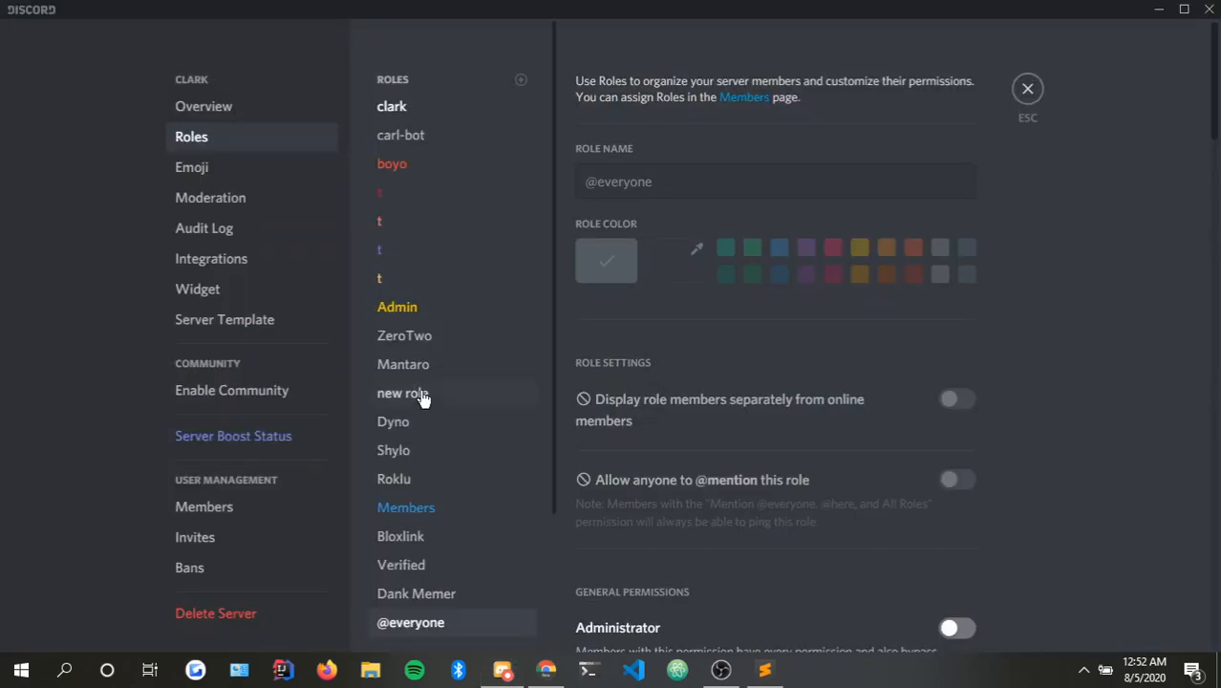
mouse_move(335, 278)
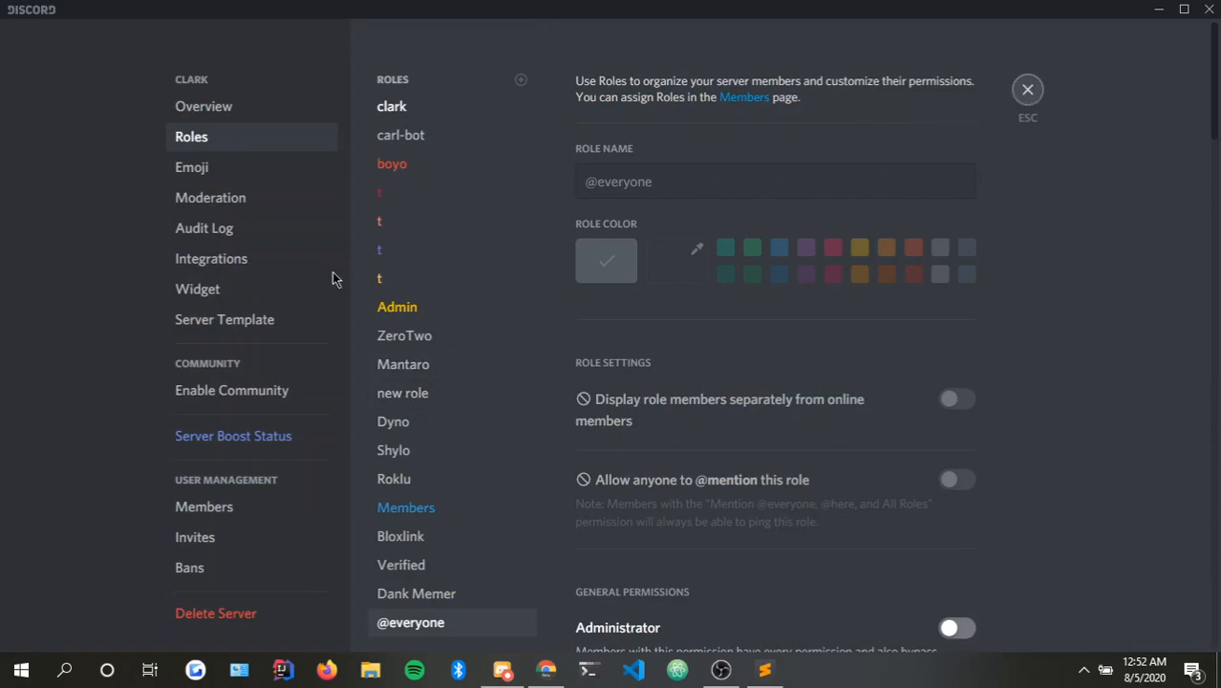
Leave Server Settings and return to the clark server's #tl channel.
left_click(1027, 89)
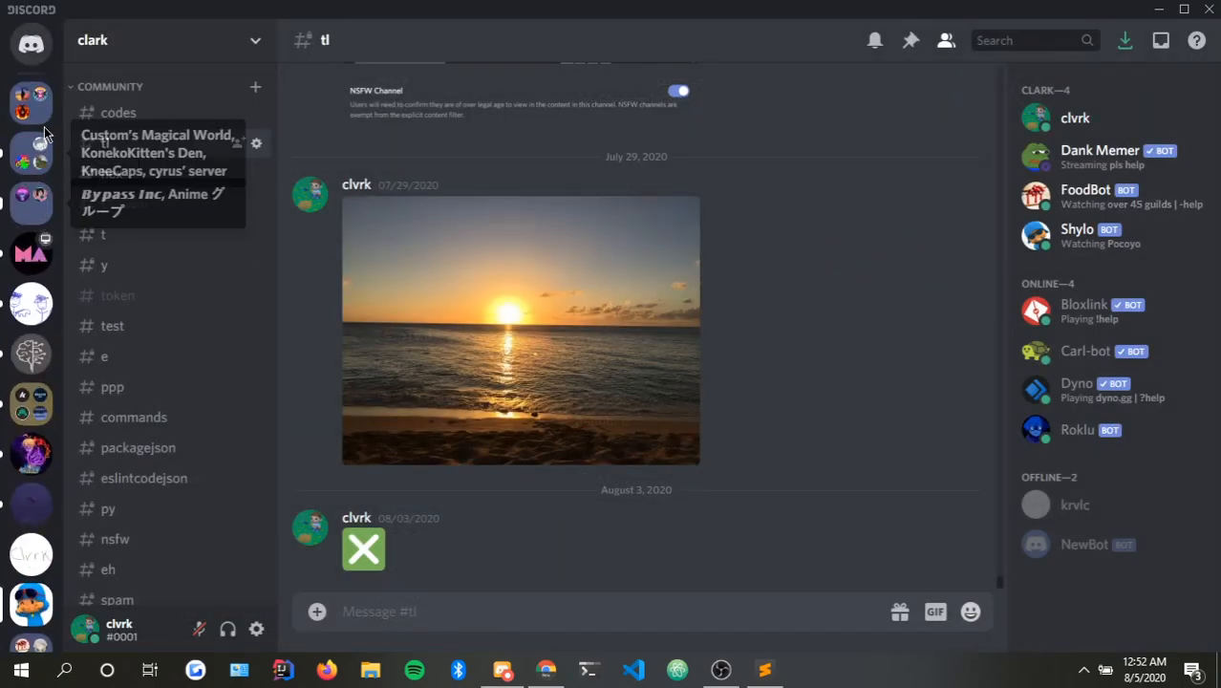
mouse_move(34, 304)
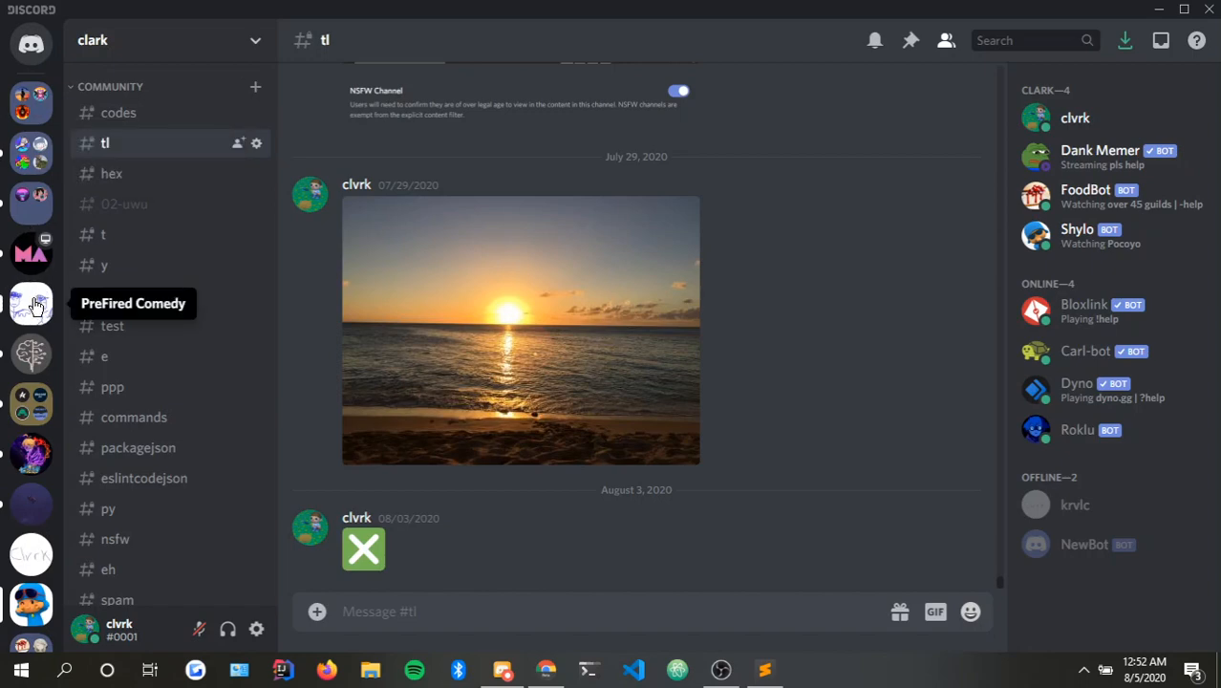
mouse_move(201, 325)
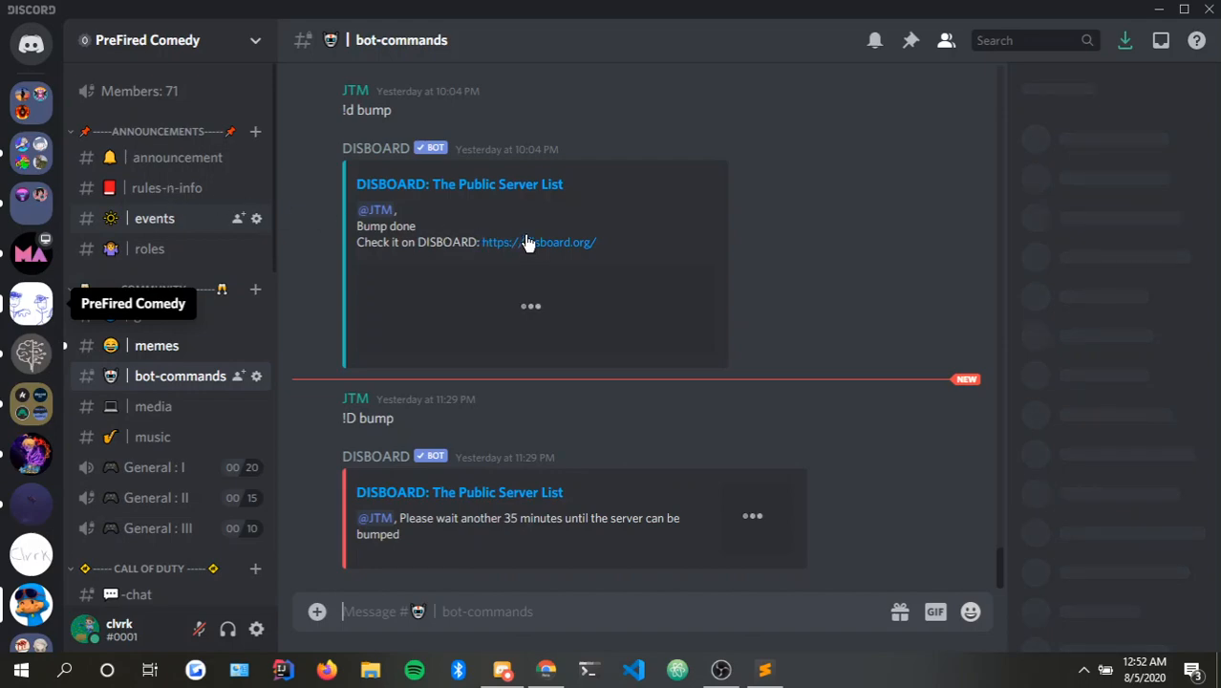
View the #rules-n-info channel of the PreFired Comedy server and scroll through its rules.
left_click(166, 187)
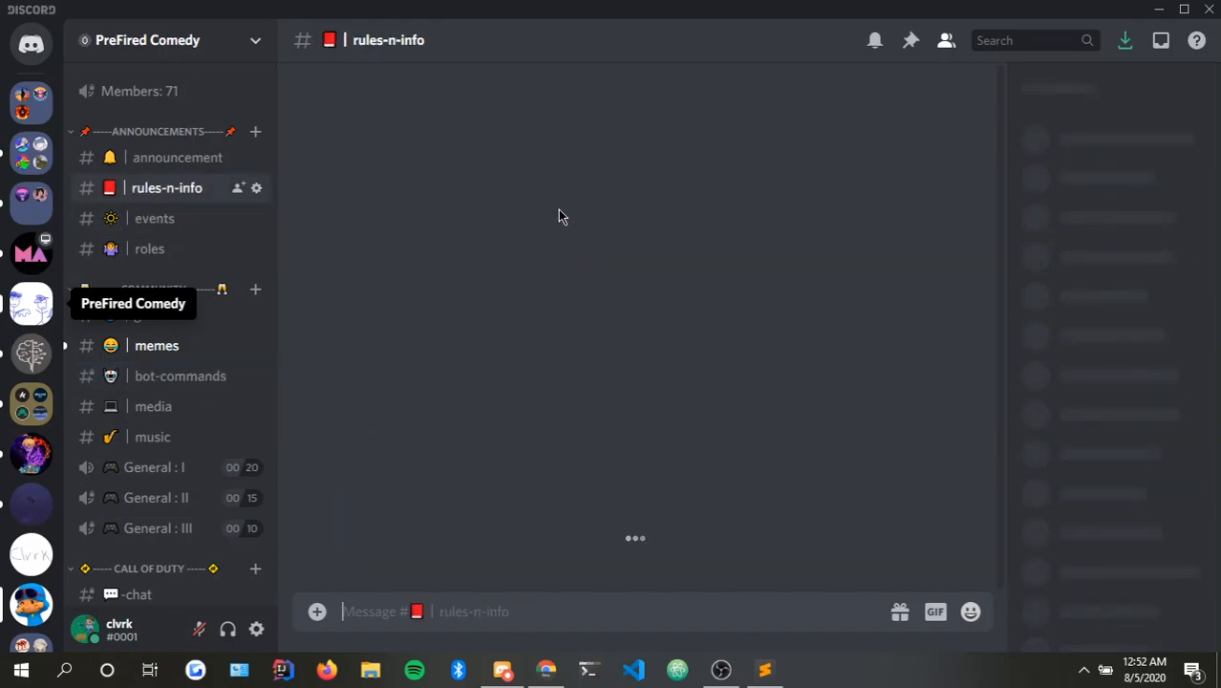
mouse_move(554, 290)
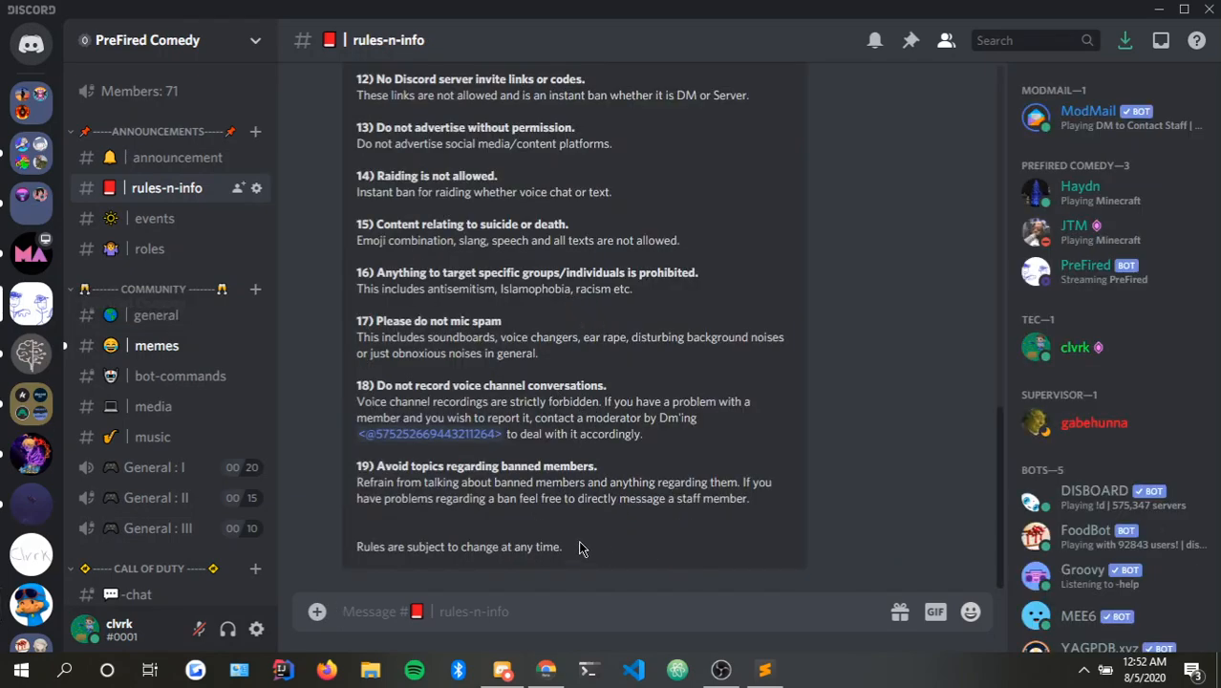
scroll("up", 3)
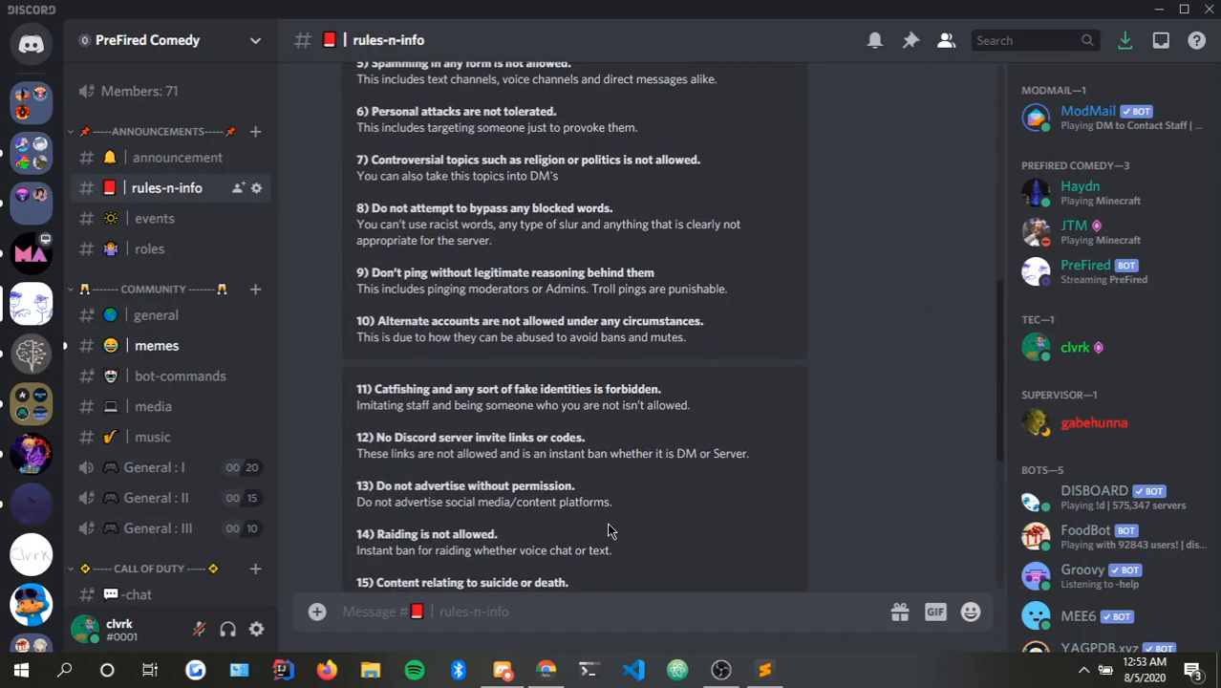
scroll("up", 3)
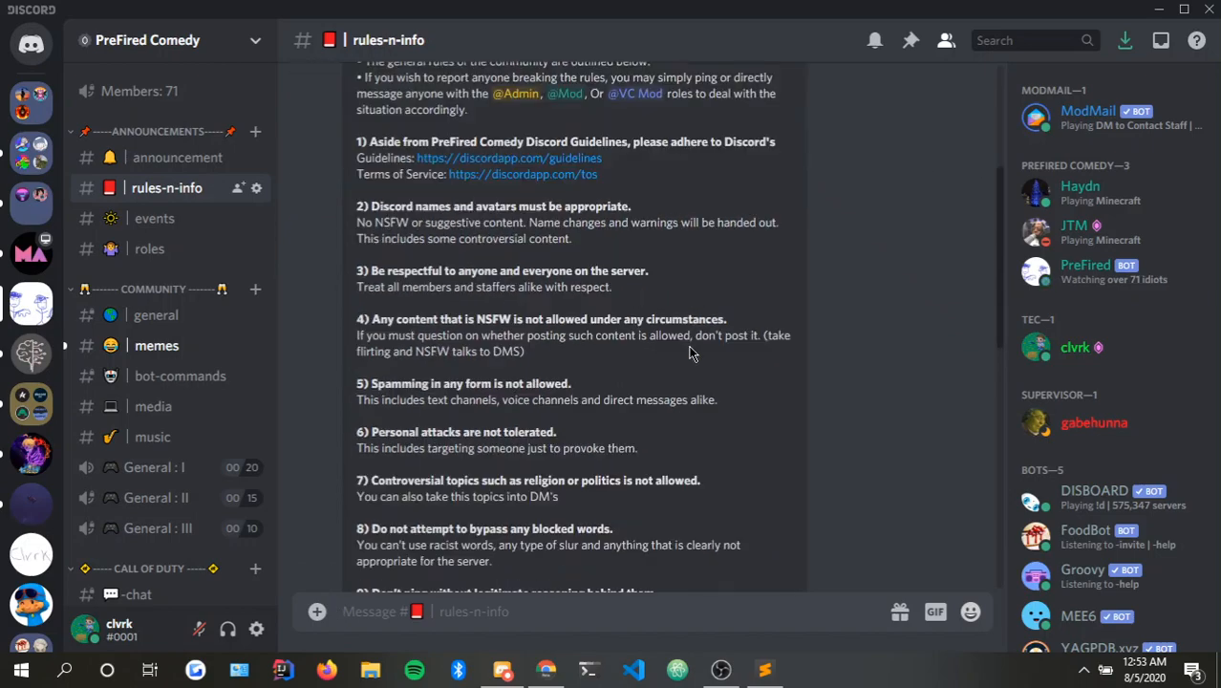
scroll("down", 3)
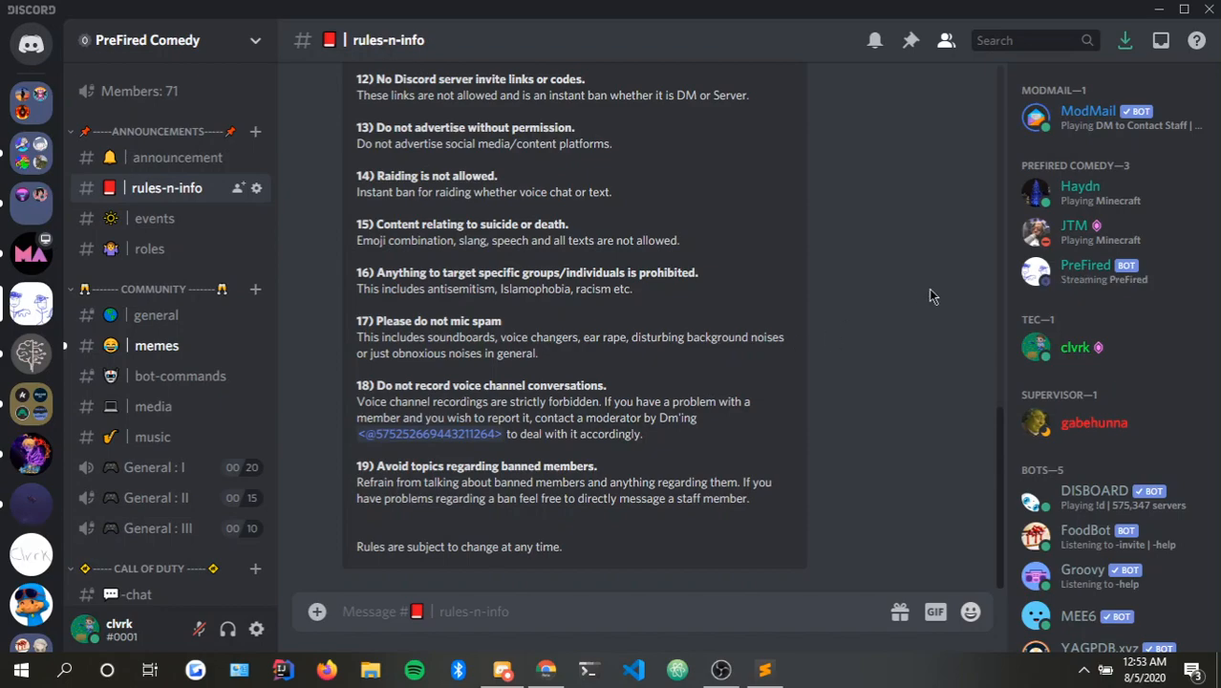
mouse_move(478, 313)
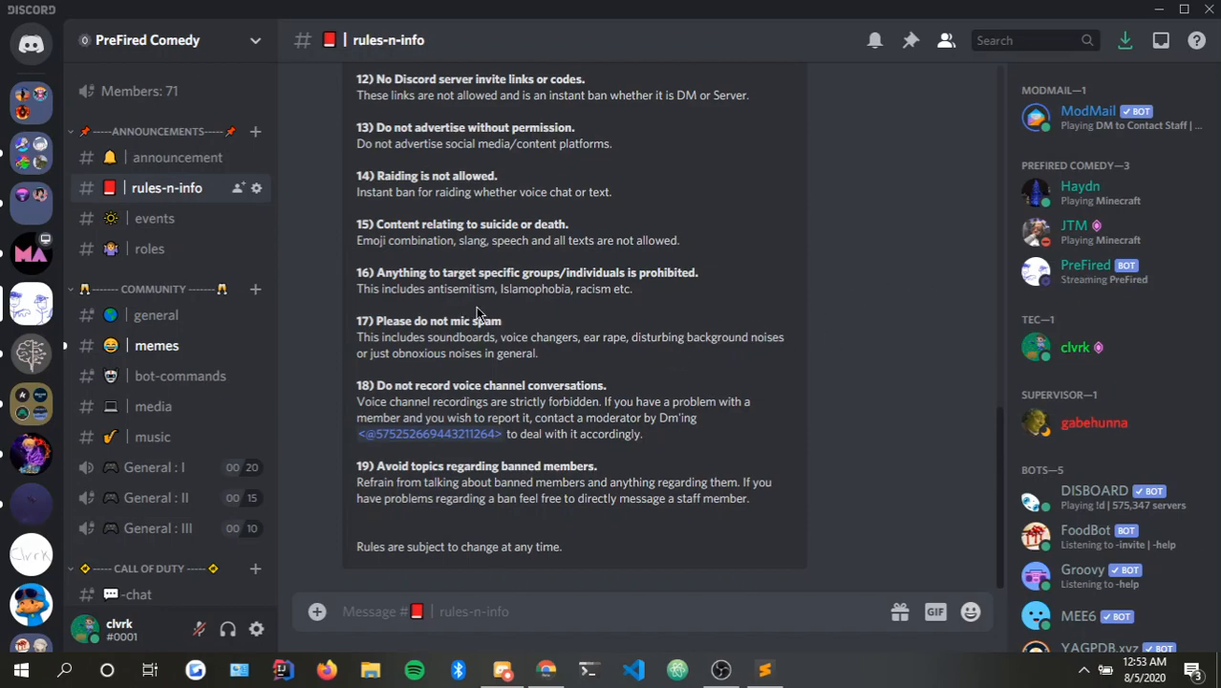
mouse_move(511, 307)
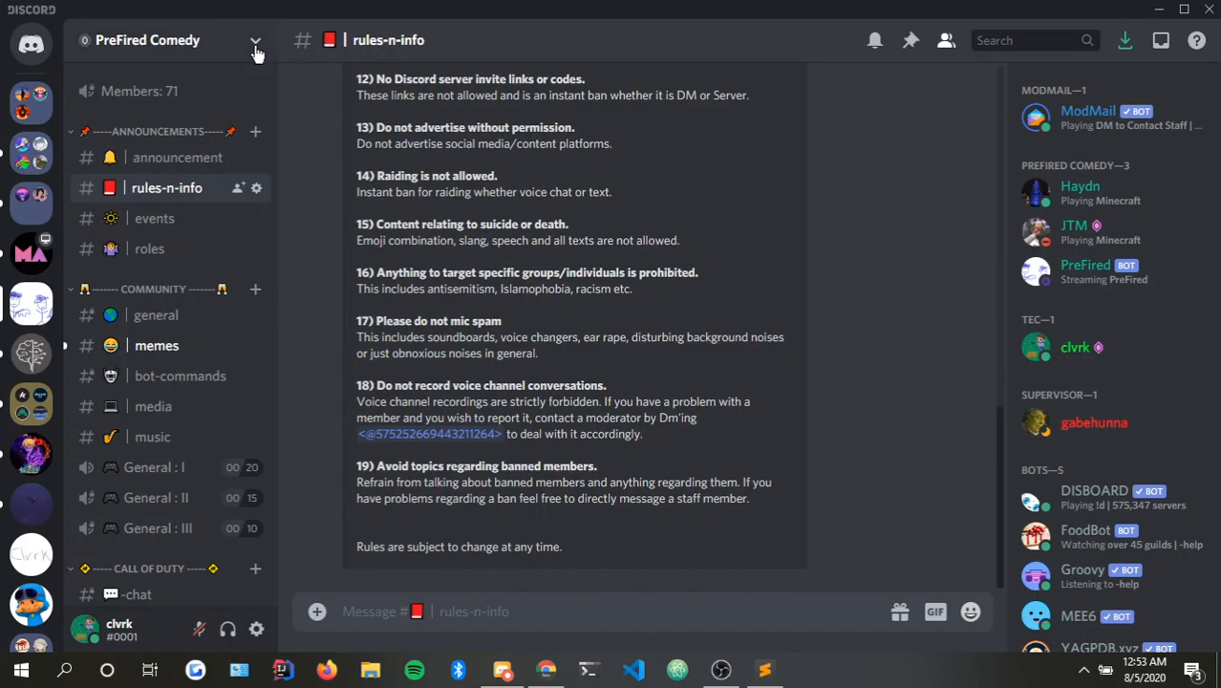
mouse_move(1065, 363)
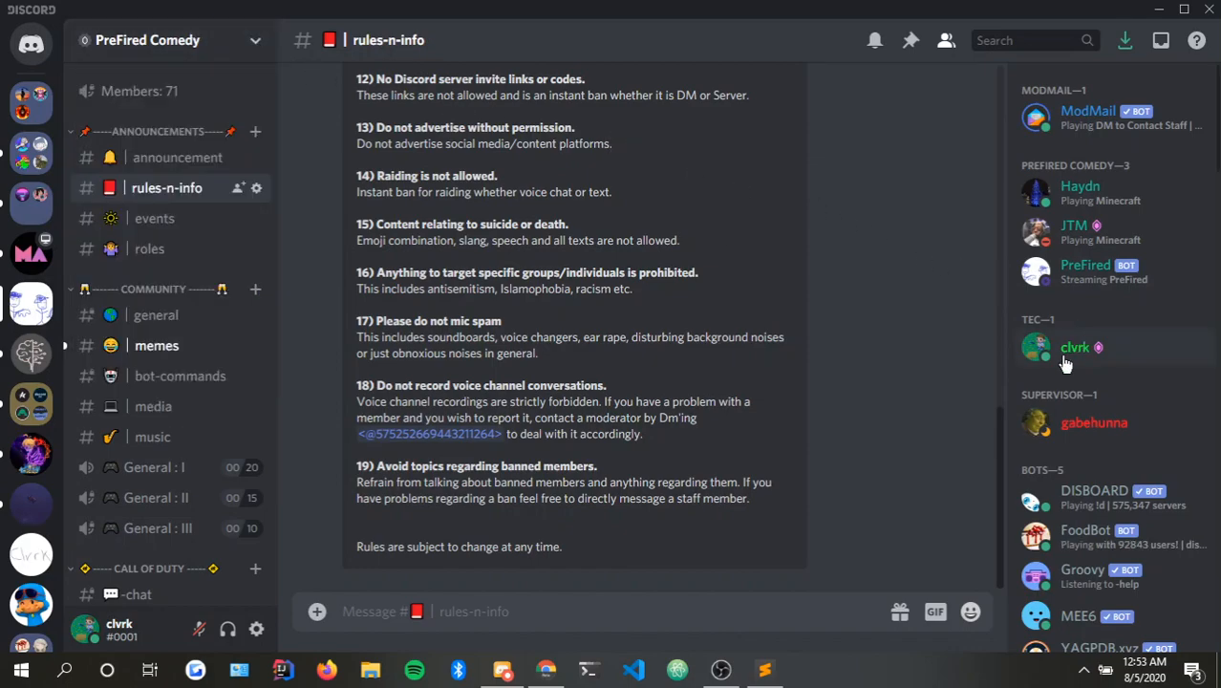
left_click(1075, 346)
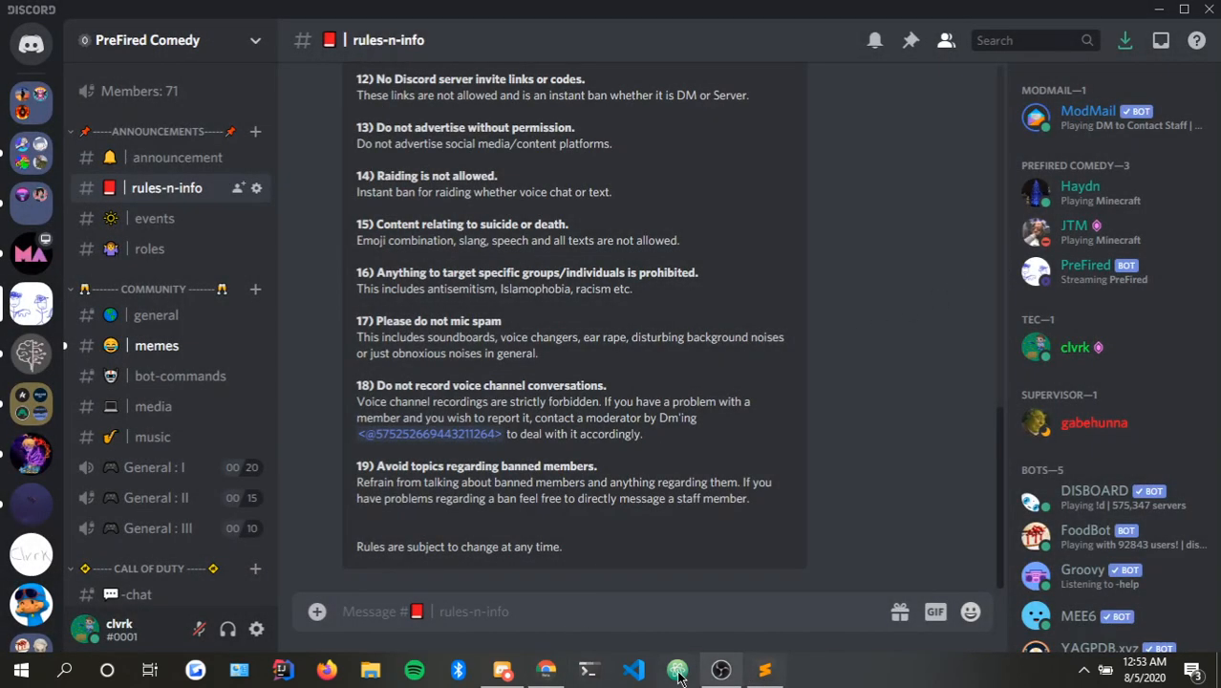
Back in test.py, start a clvrk = get(ctx.guild.members, ...) lookup line below the Admin lookup.
left_click(764, 668)
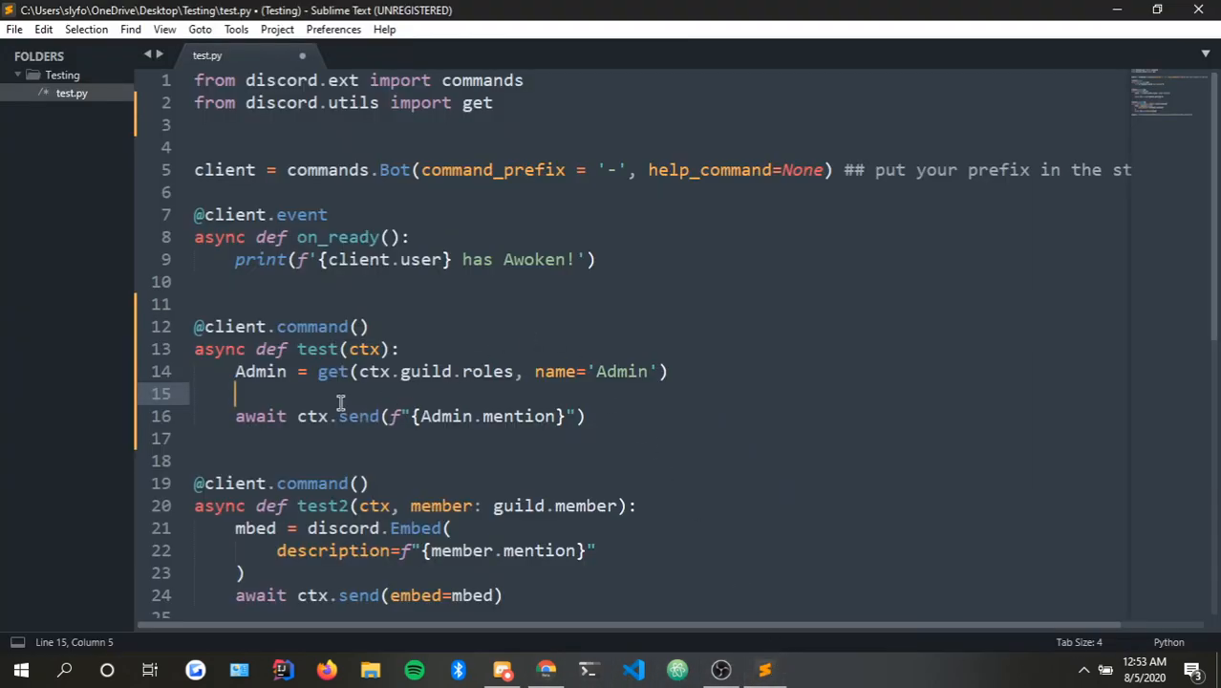
mouse_move(493, 351)
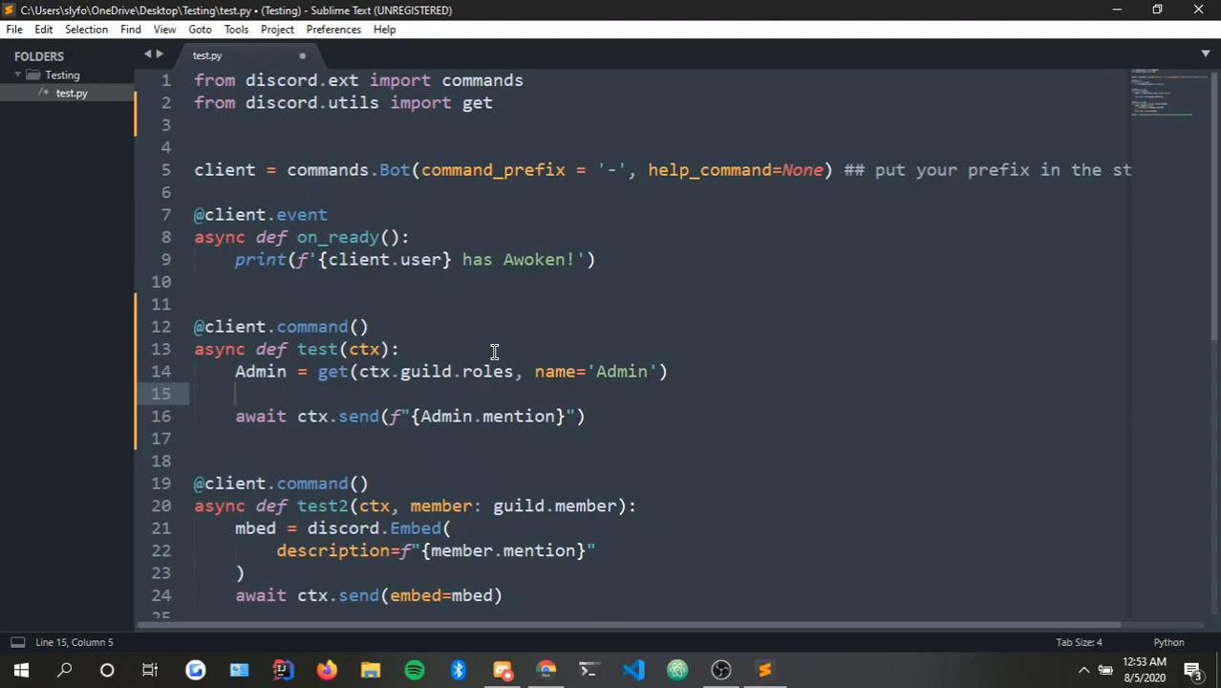
mouse_move(661, 354)
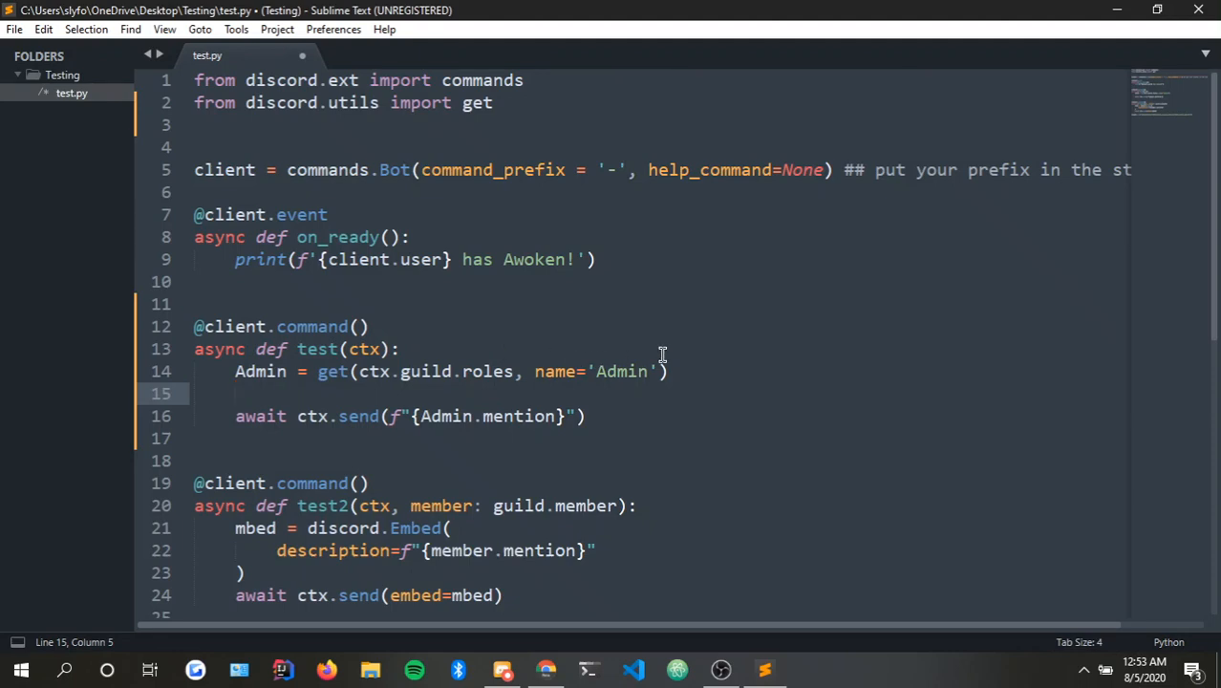
type("clvrk =")
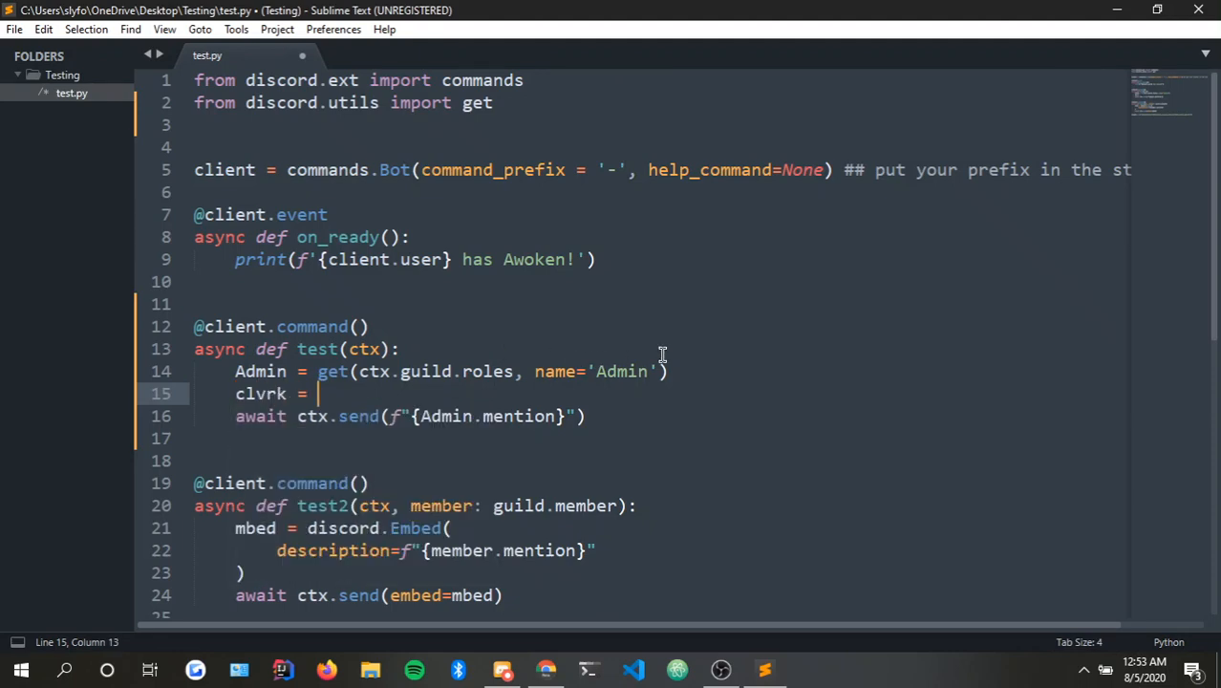
type("get()")
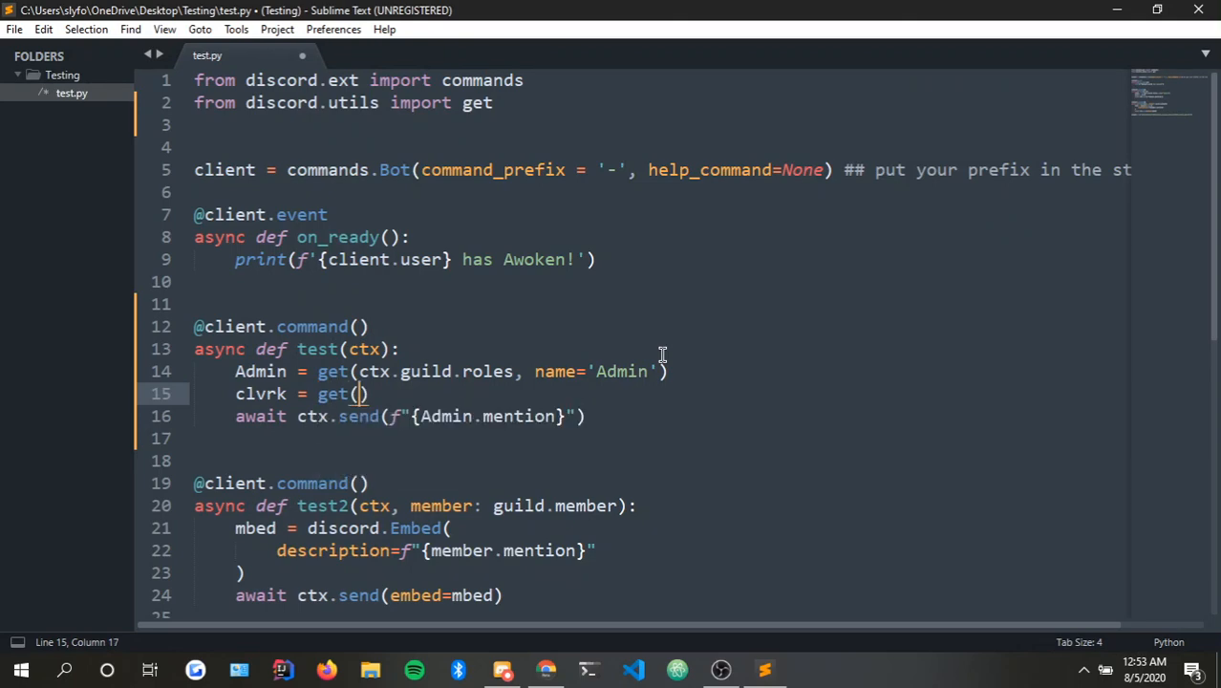
type("ctx.guild")
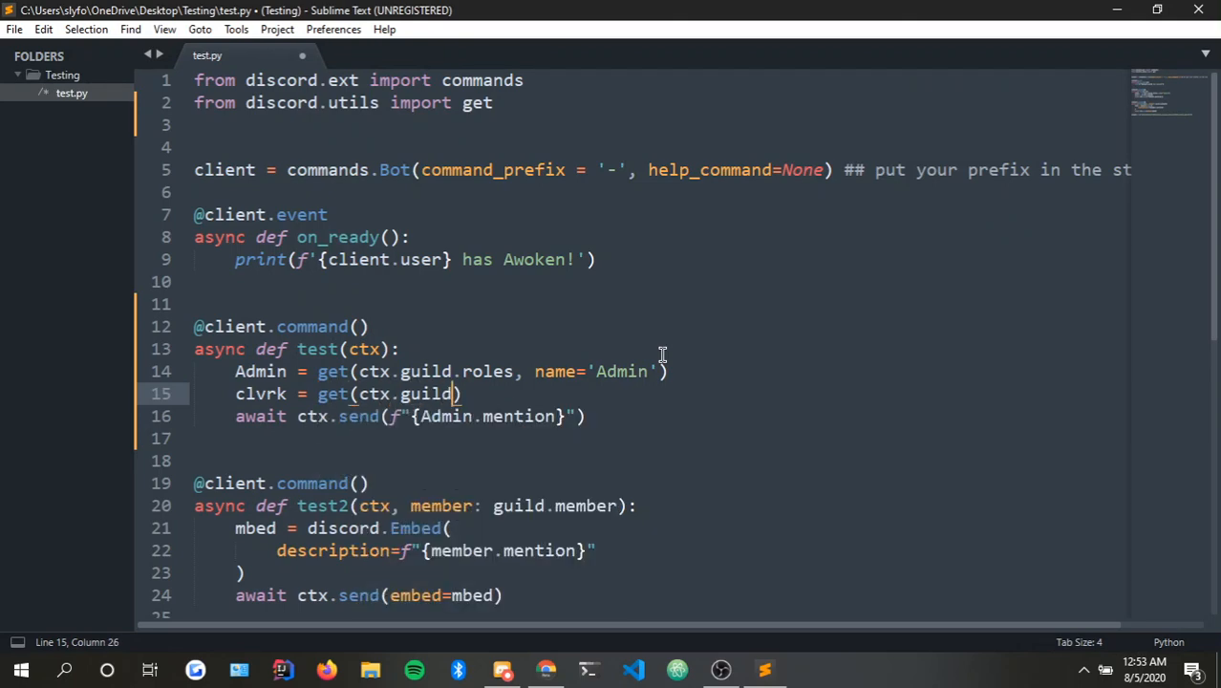
type(".members,")
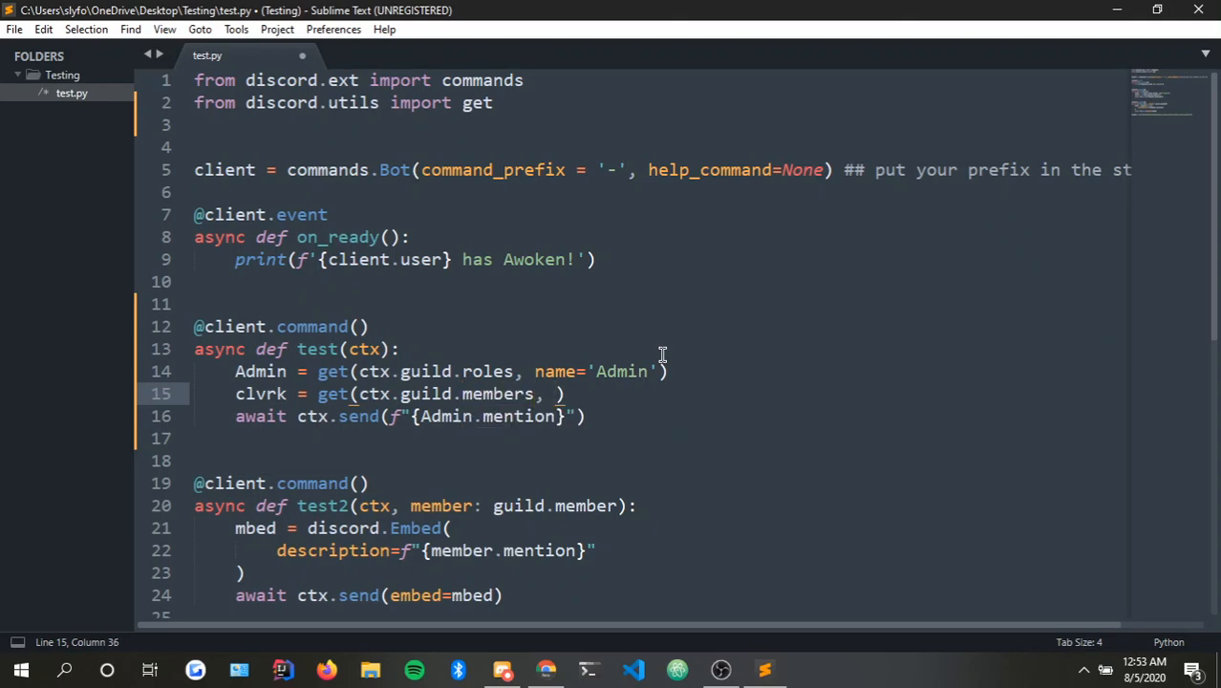
type("name=")
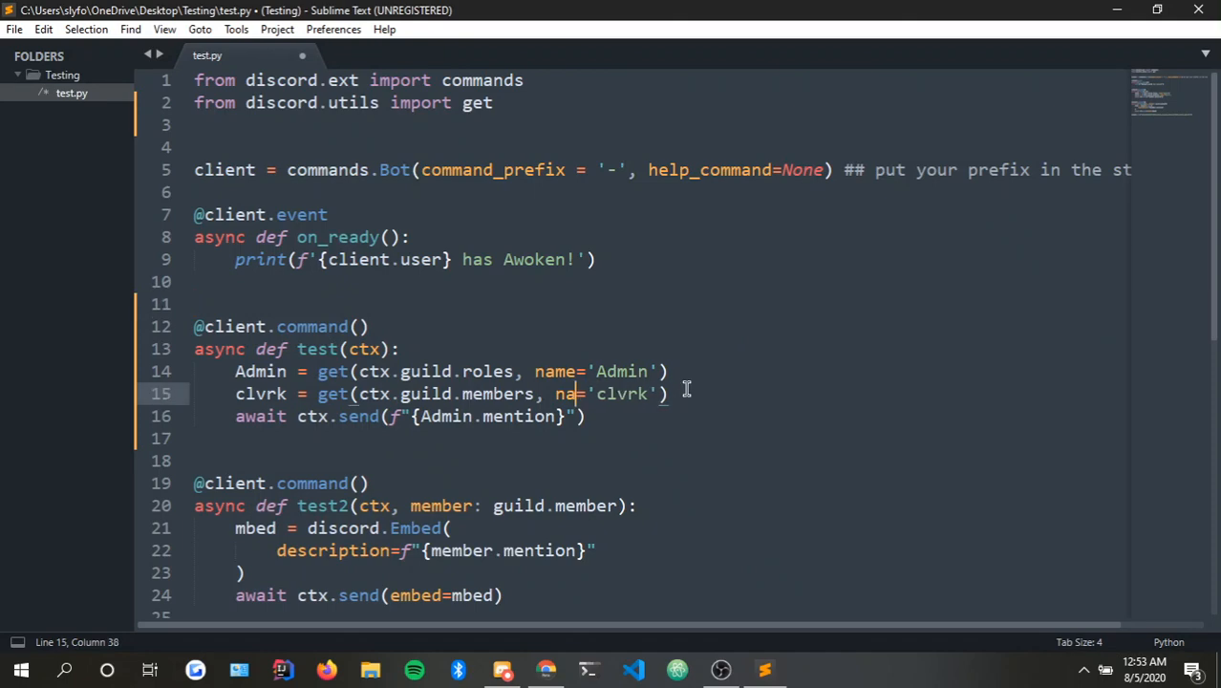
type("id")
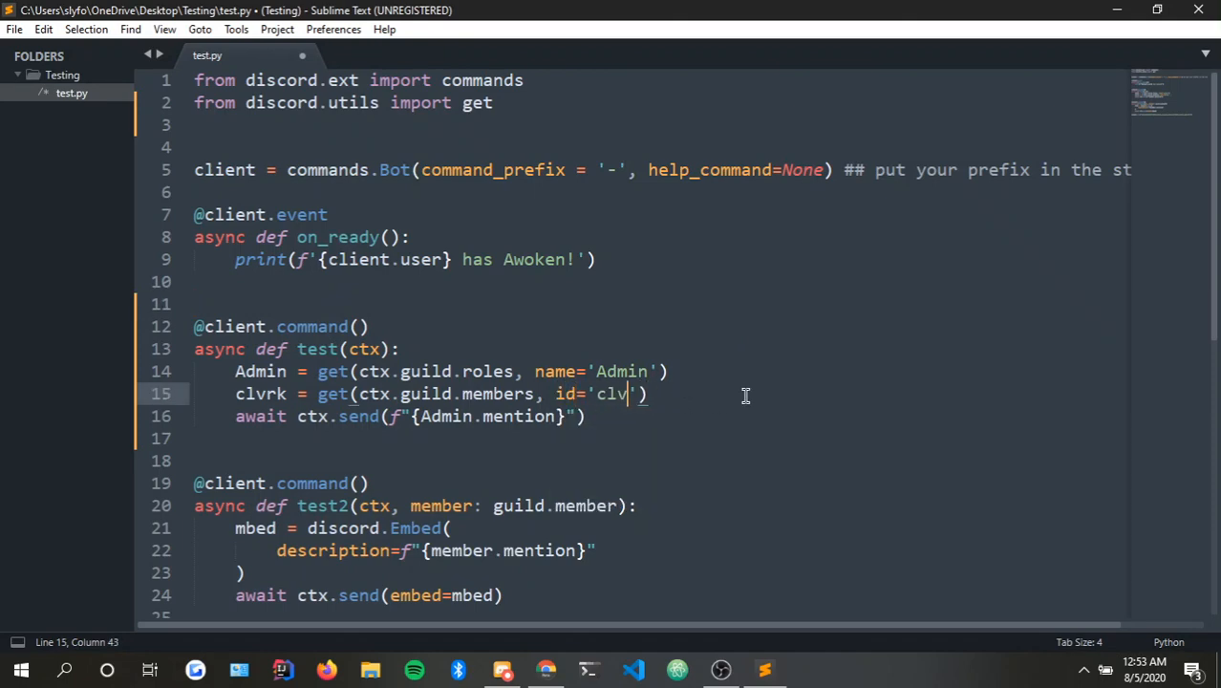
key("BackSpace")
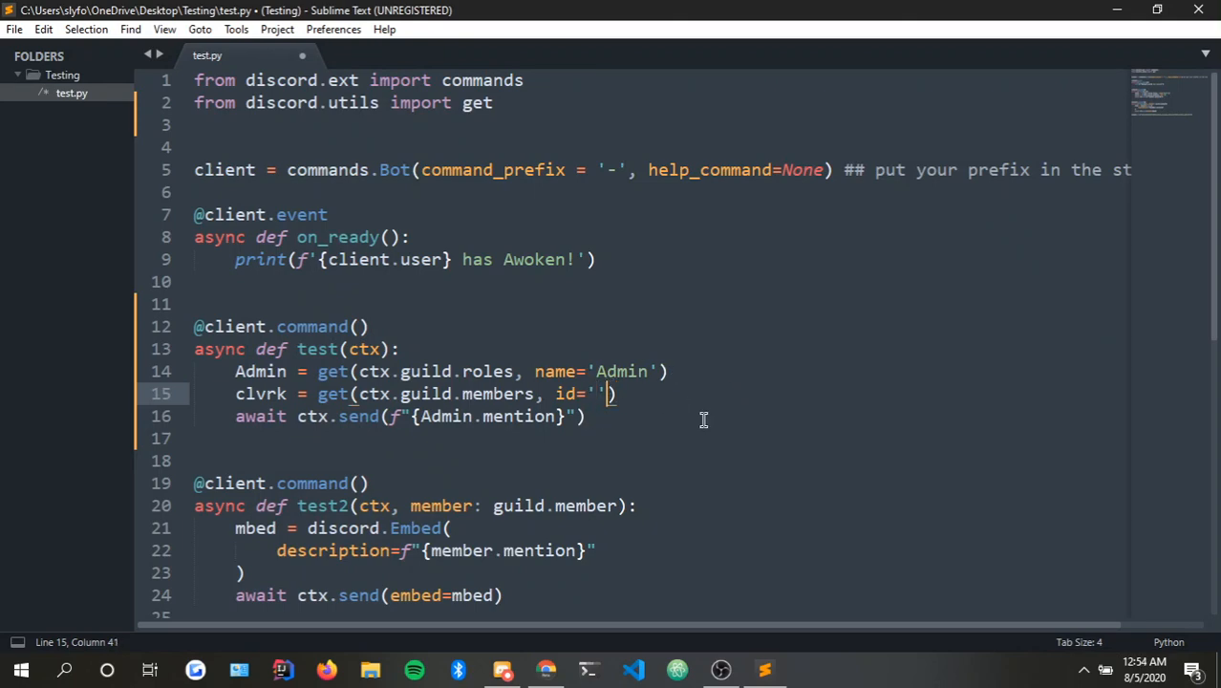
key("BackSpace")
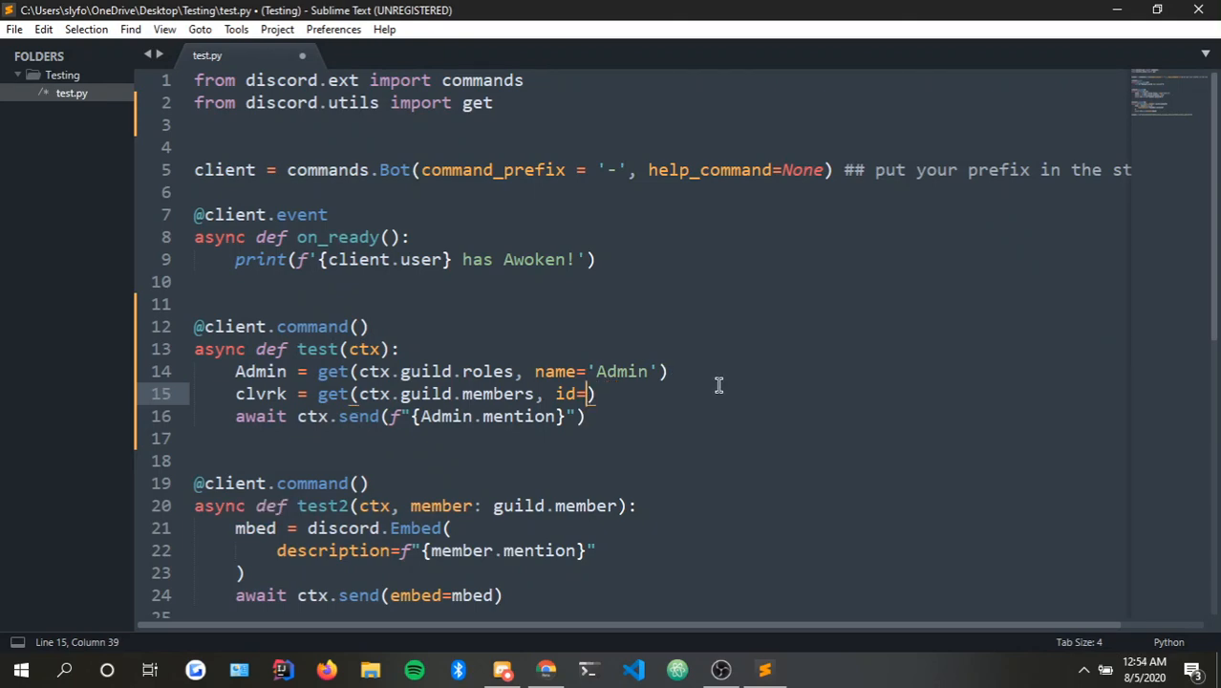
mouse_move(697, 392)
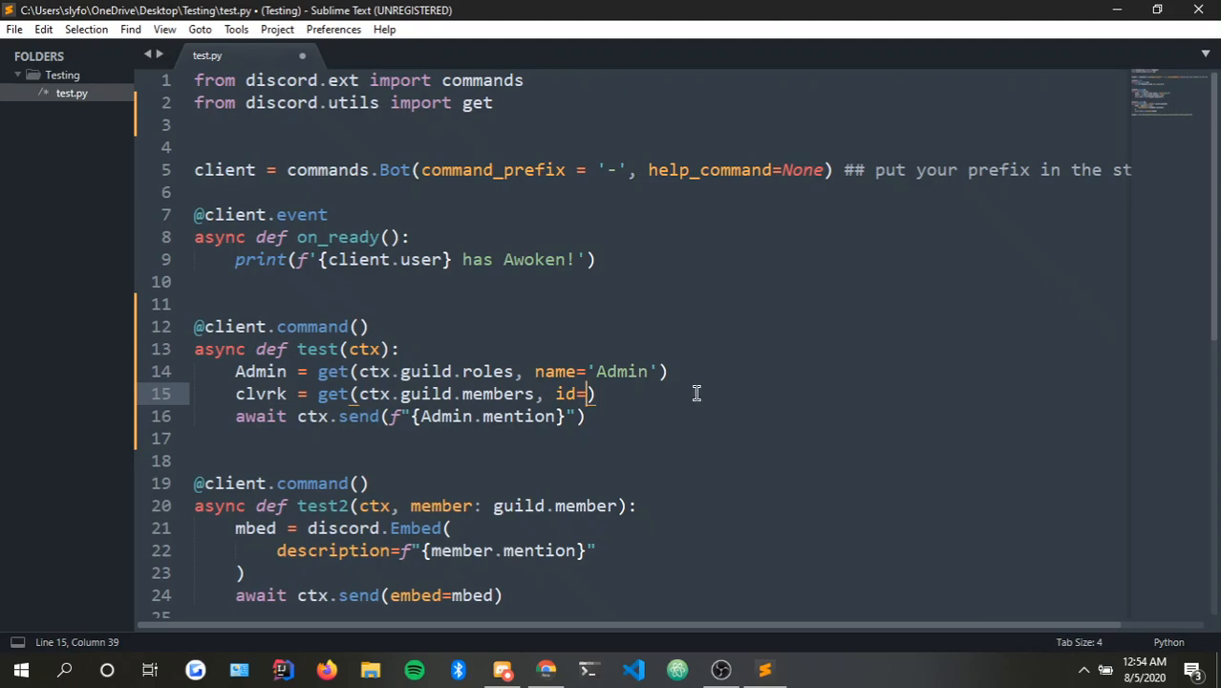
Correct the lookup argument to name='clvrk', completing clvrk = get(ctx.guild.members, name='clvrk').
double_click(563, 394)
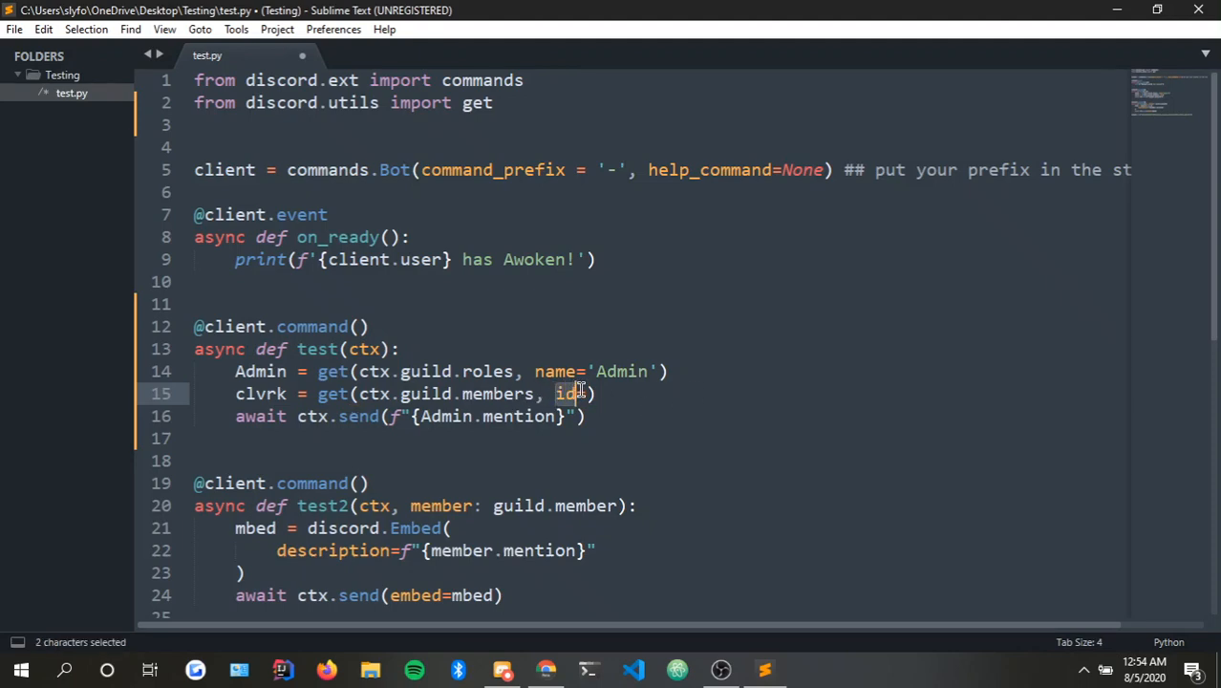
type("name")
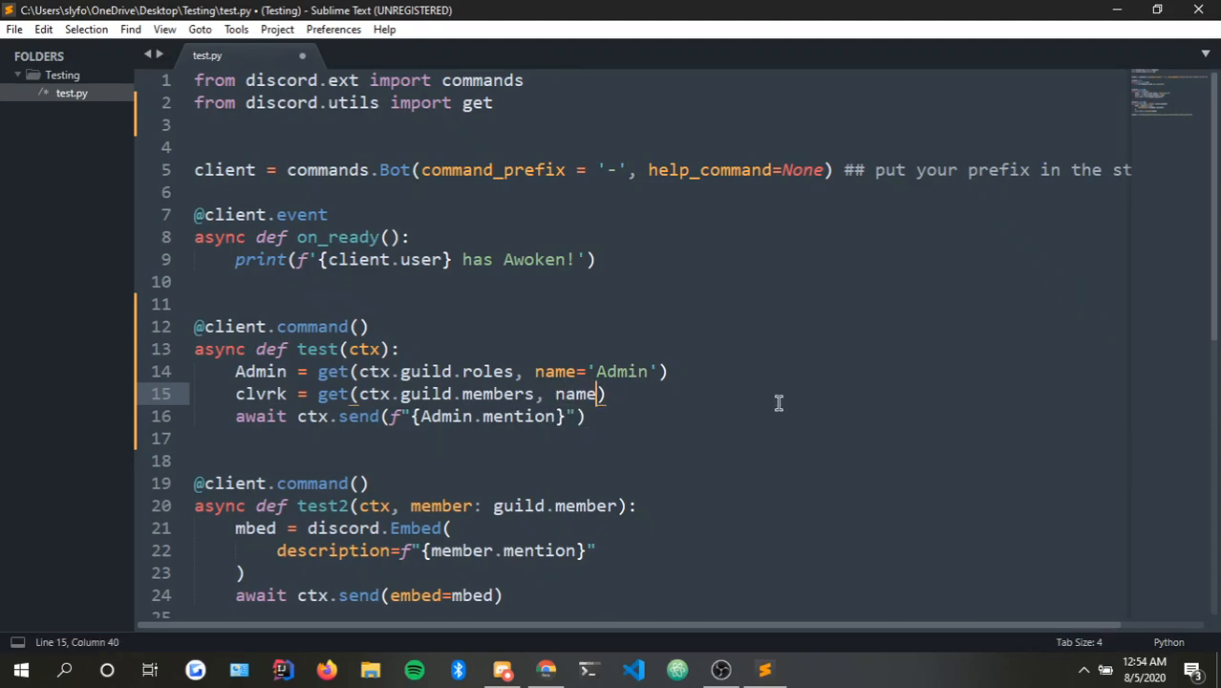
type("='")
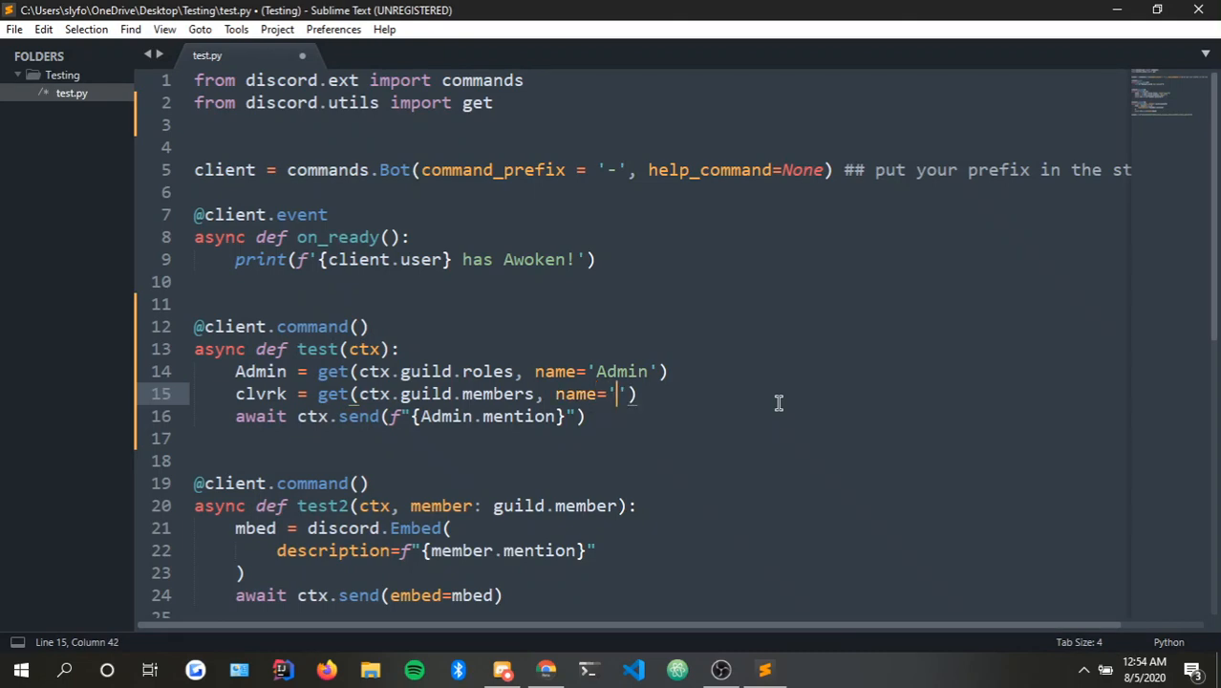
type("clvrk")
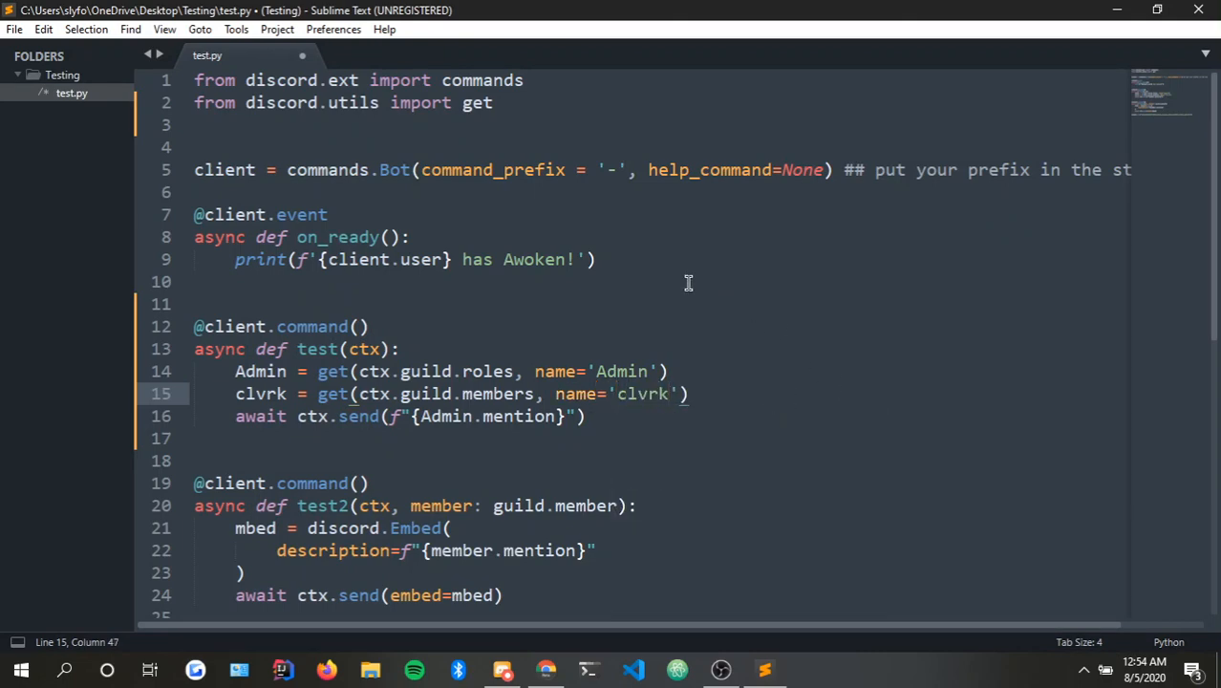
left_click(196, 303)
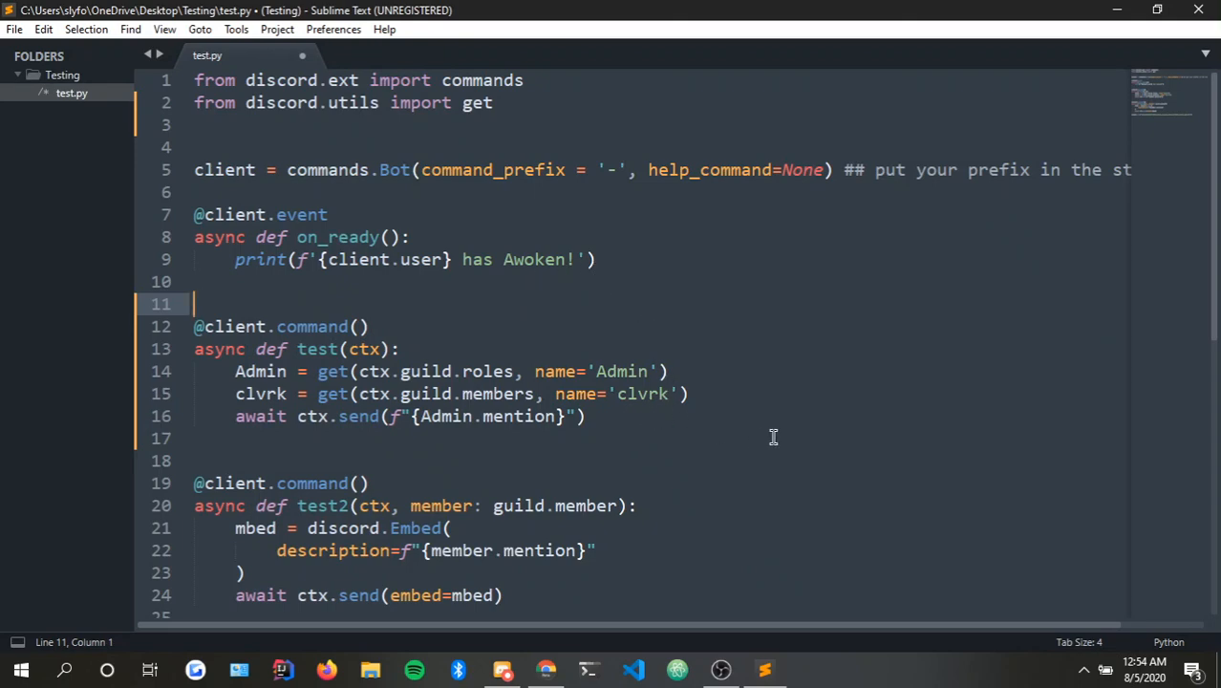
left_click(587, 415)
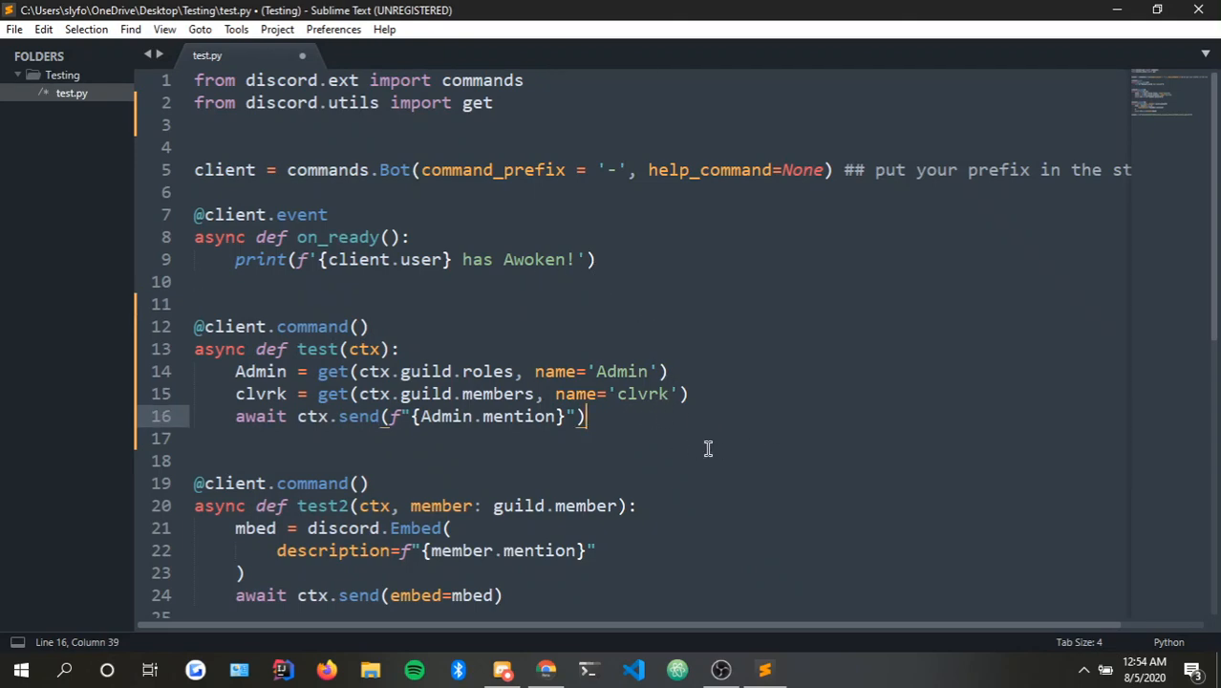
left_click_drag(350, 371, 687, 394)
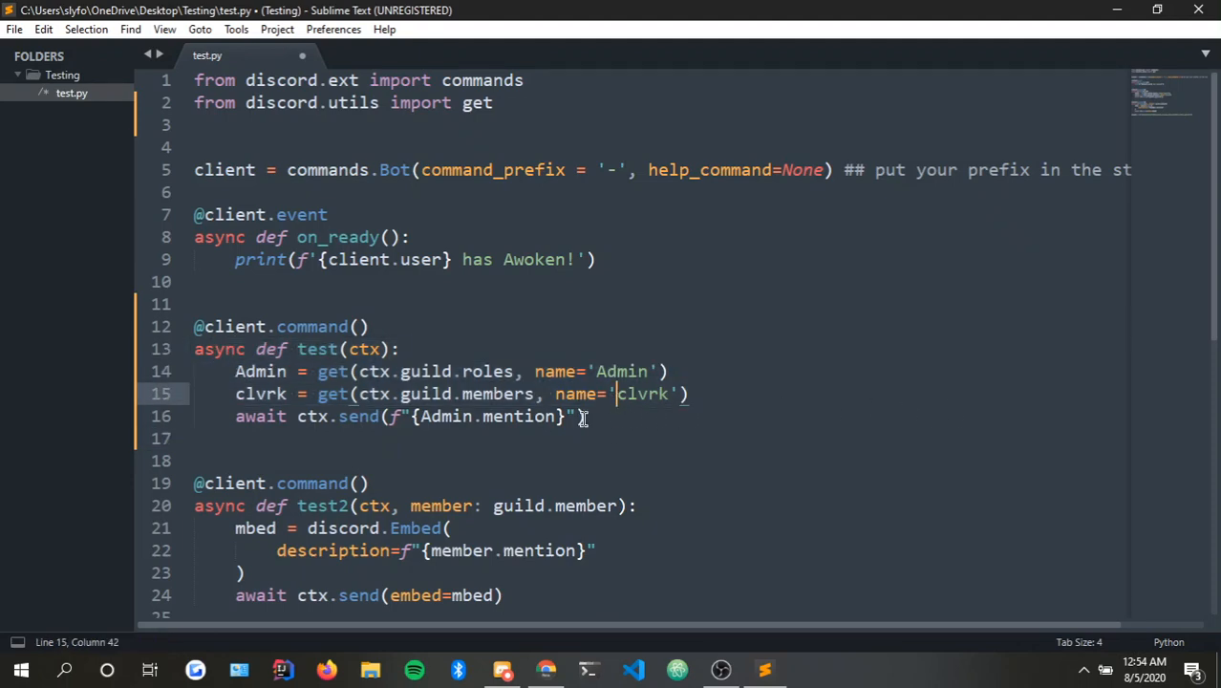
Add await ctx.send(f"{clvrk.mention}") after the Admin send in the test command.
type("await ctx")
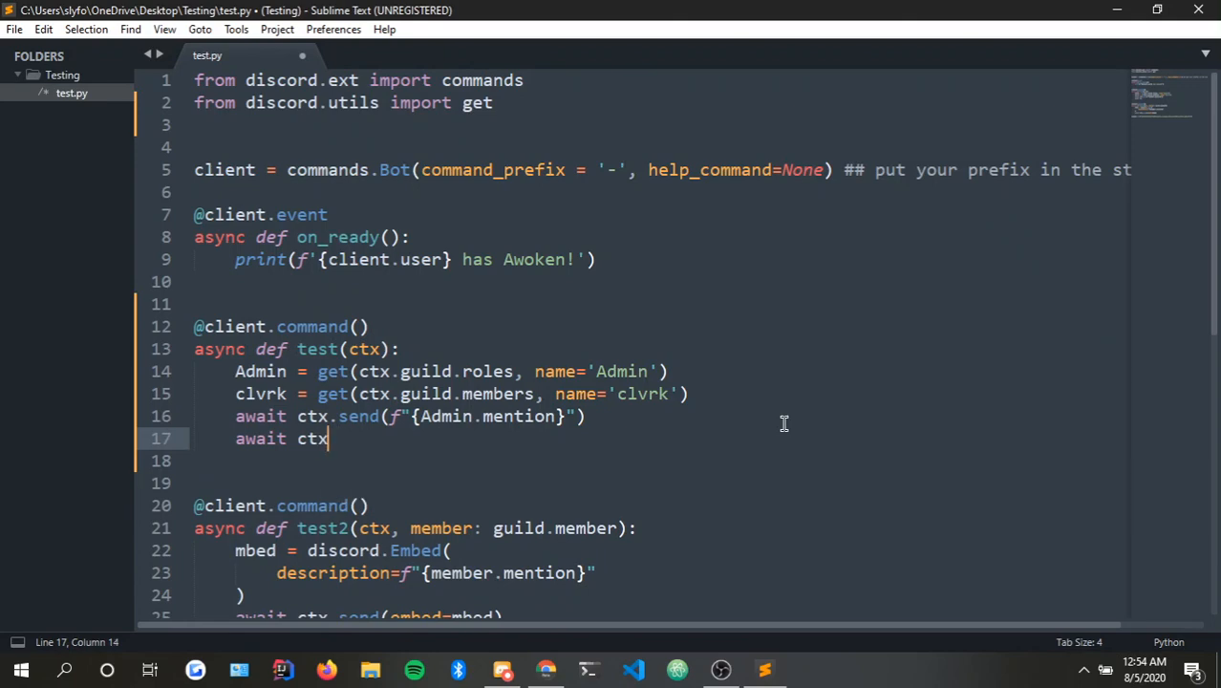
type(".send")
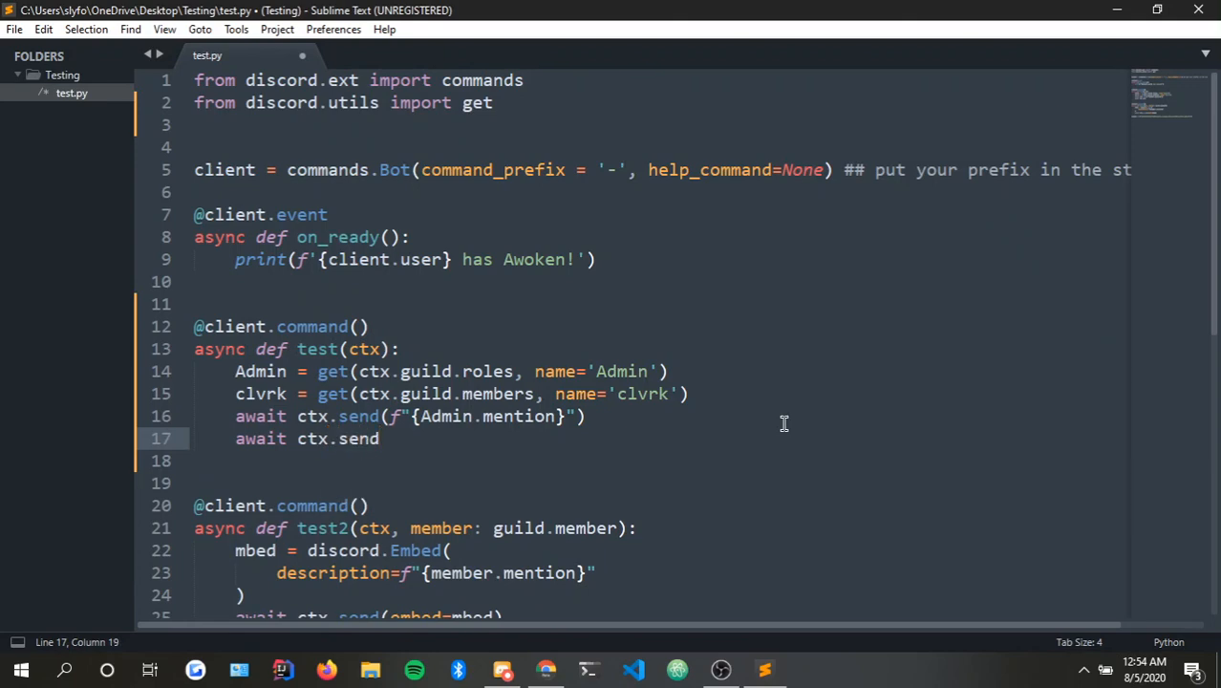
type("(f\"\")")
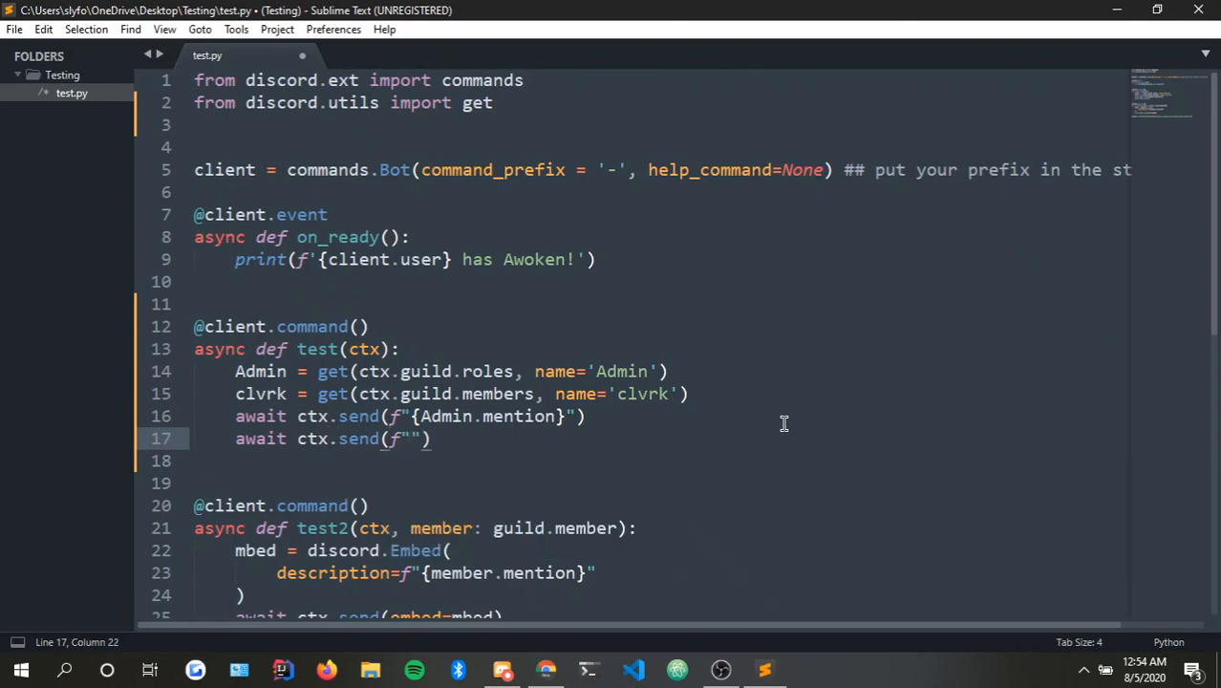
type("{")
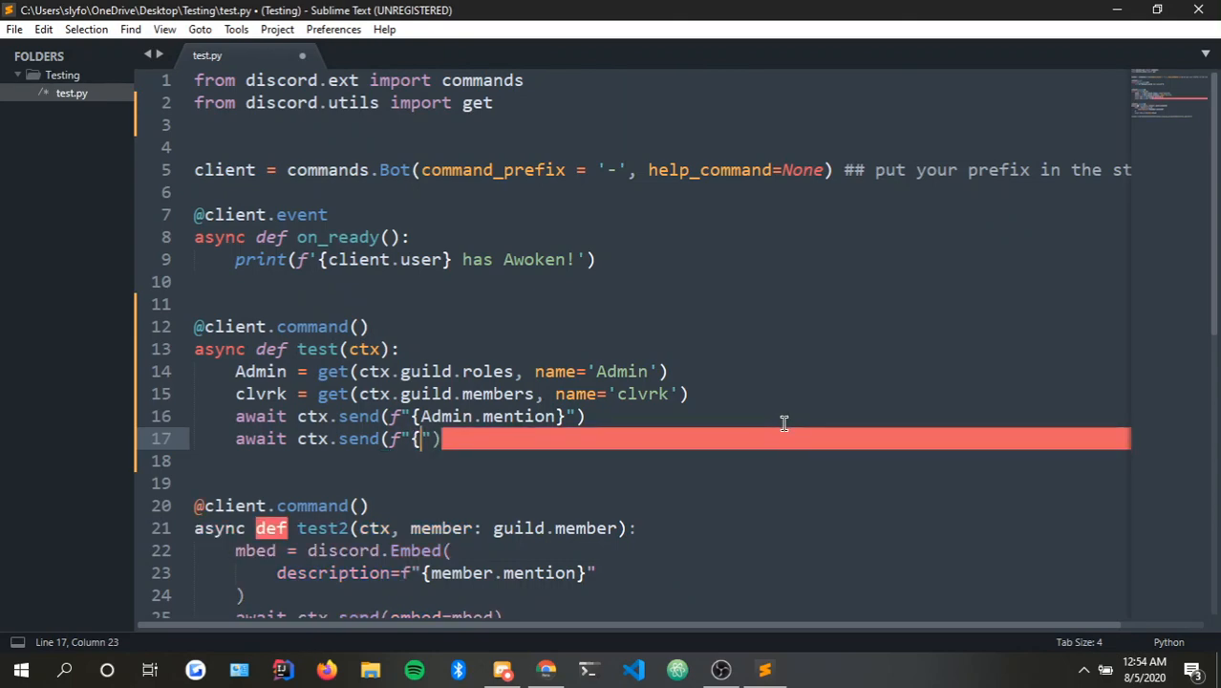
type("clvrk.mention")
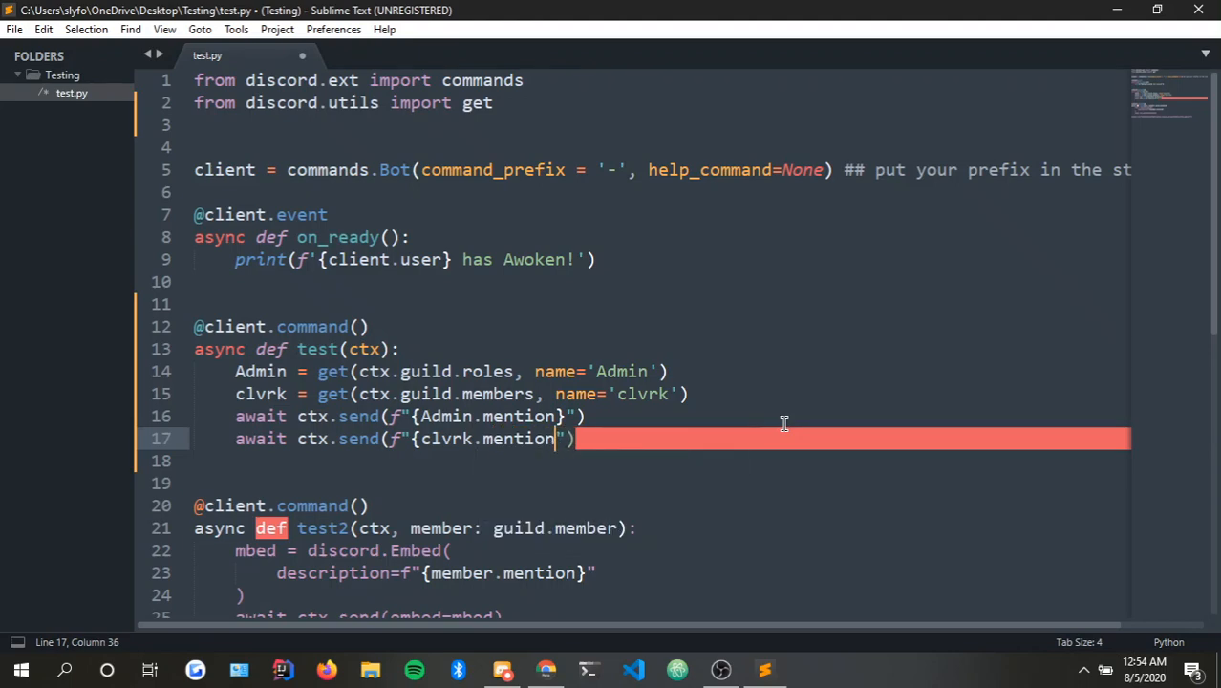
type("\"")
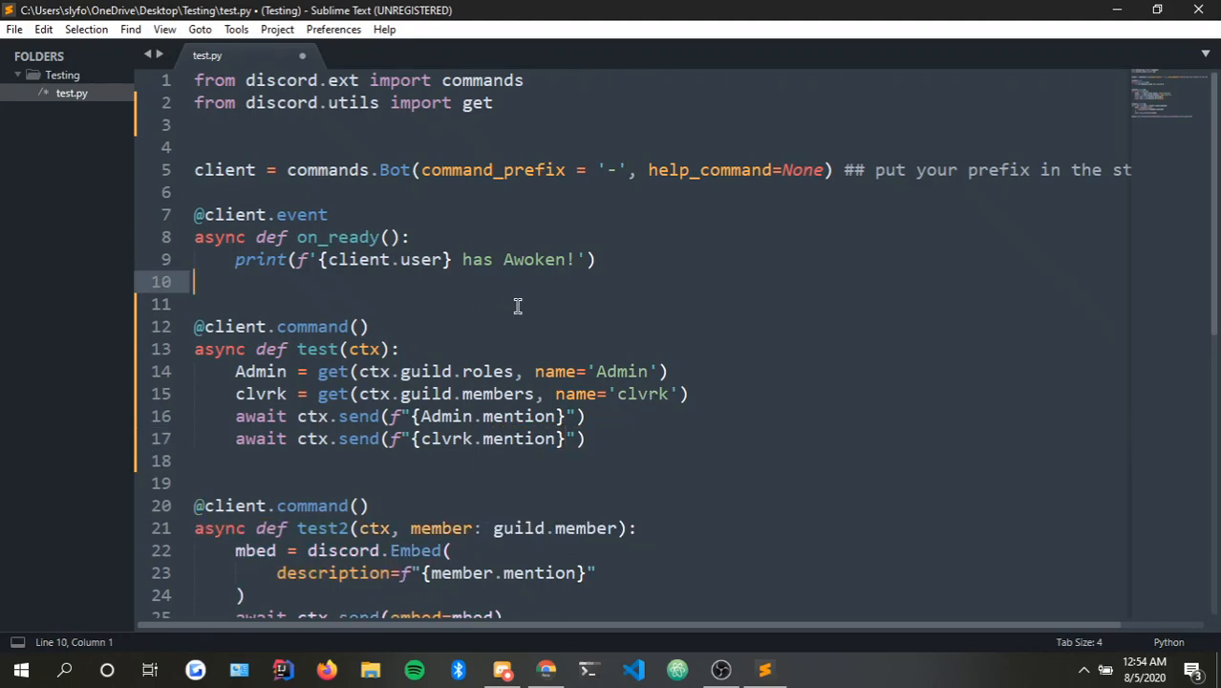
mouse_move(255, 449)
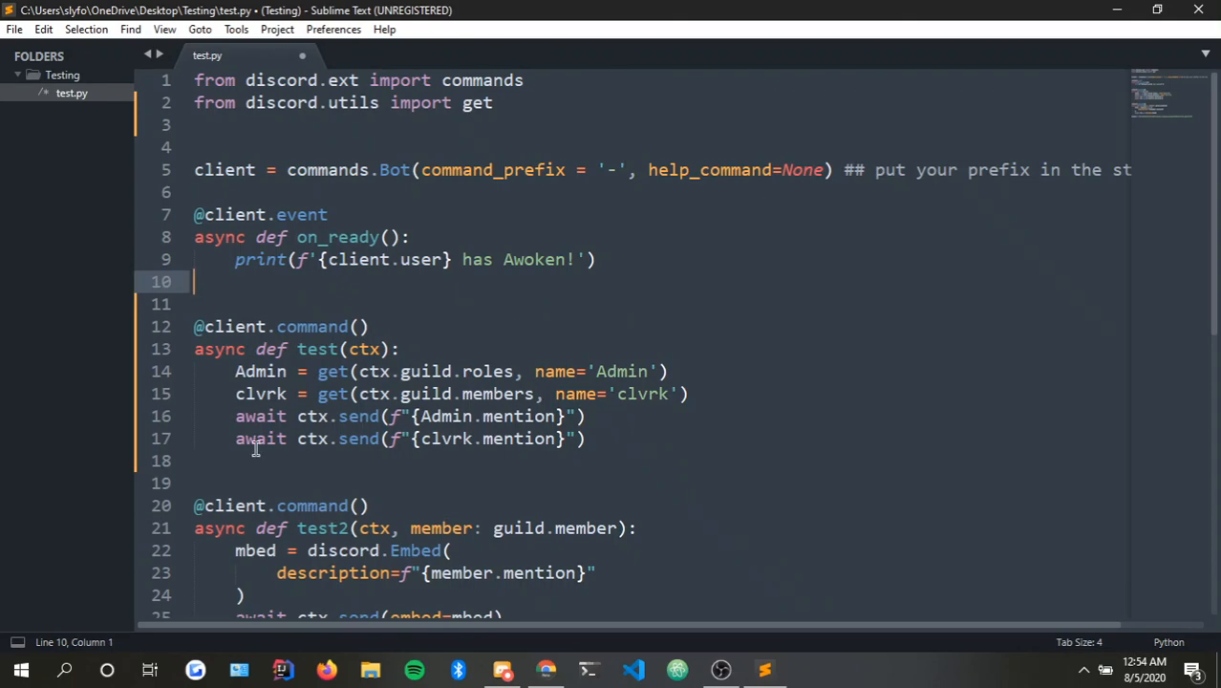
left_click(490, 461)
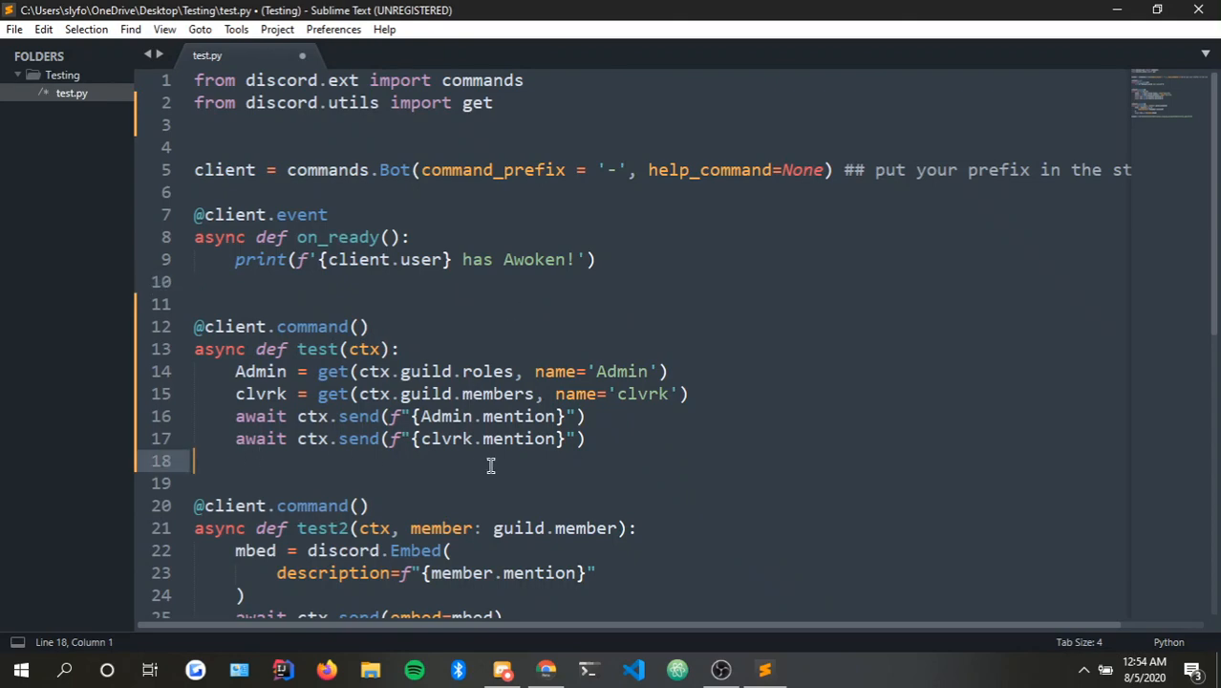
mouse_move(611, 417)
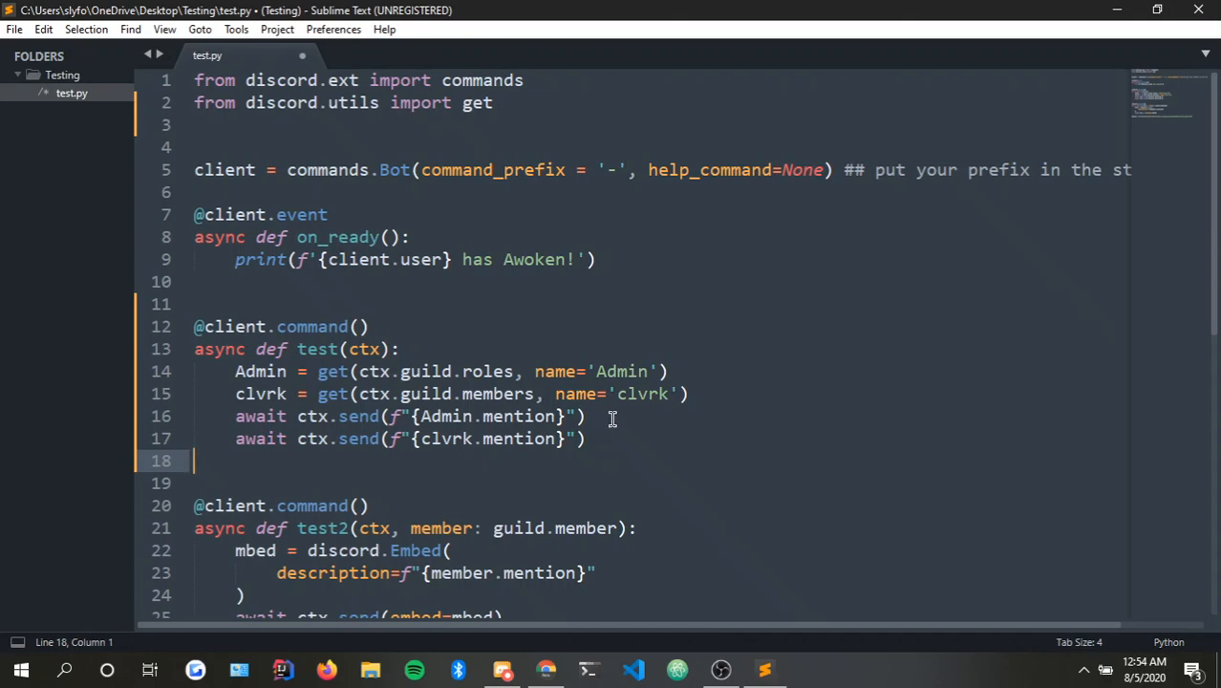
mouse_move(592, 454)
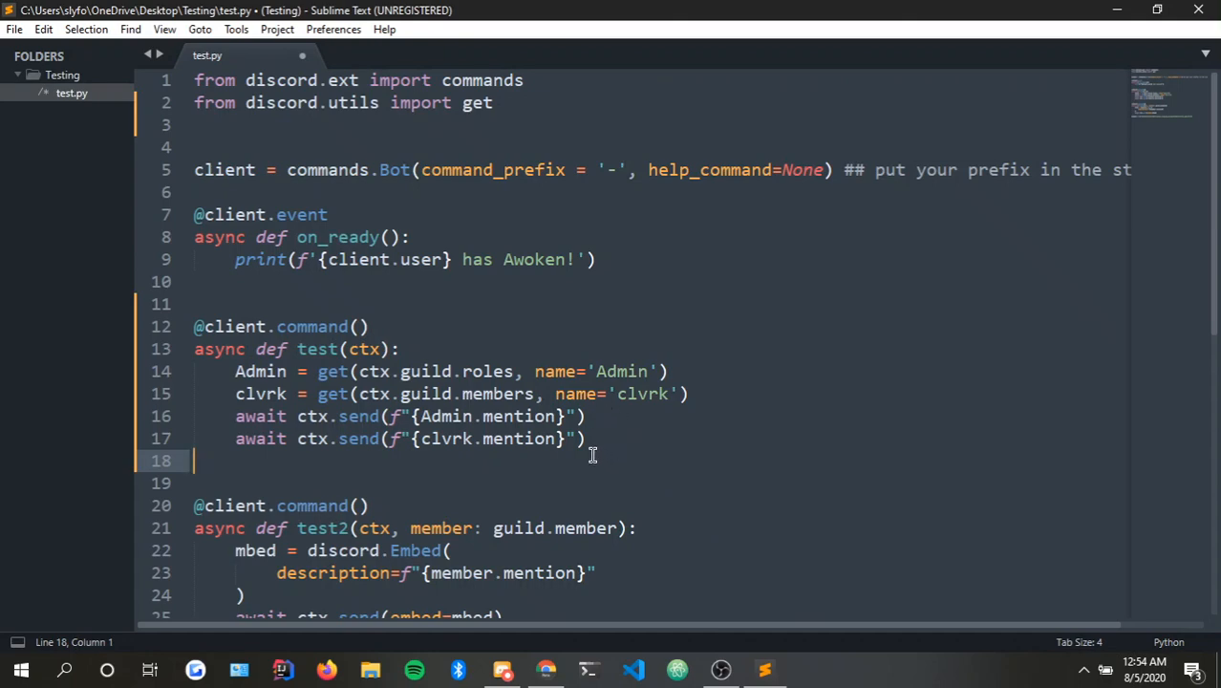
mouse_move(657, 441)
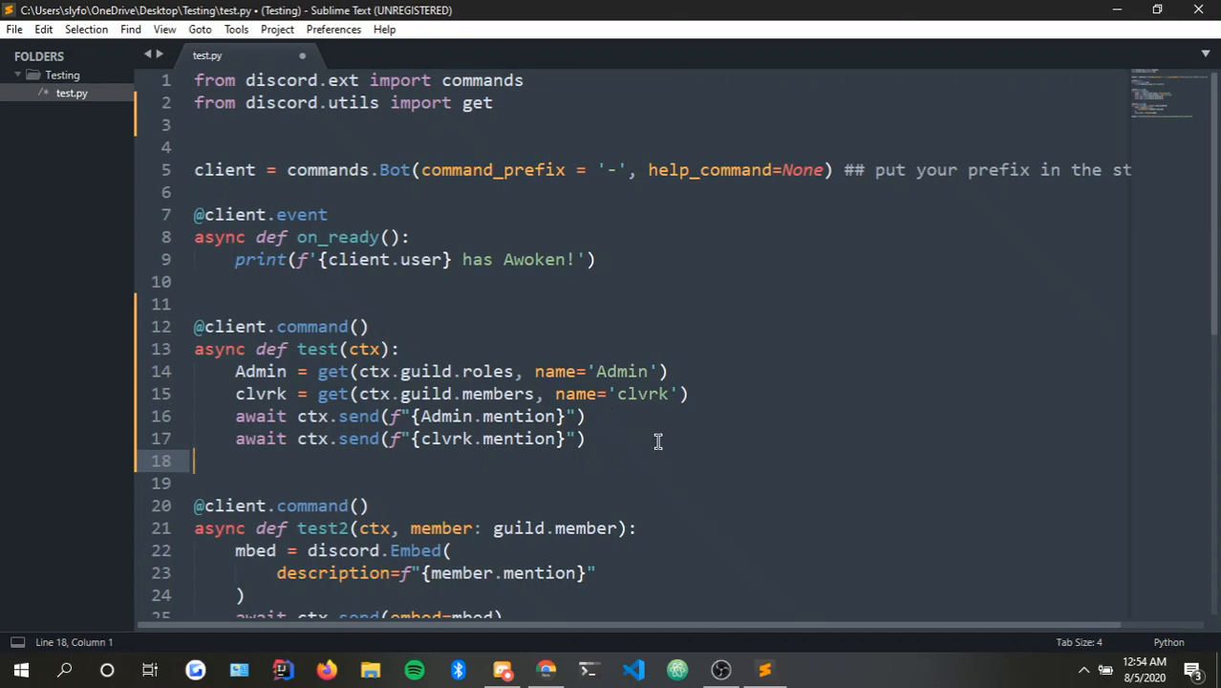
mouse_move(705, 451)
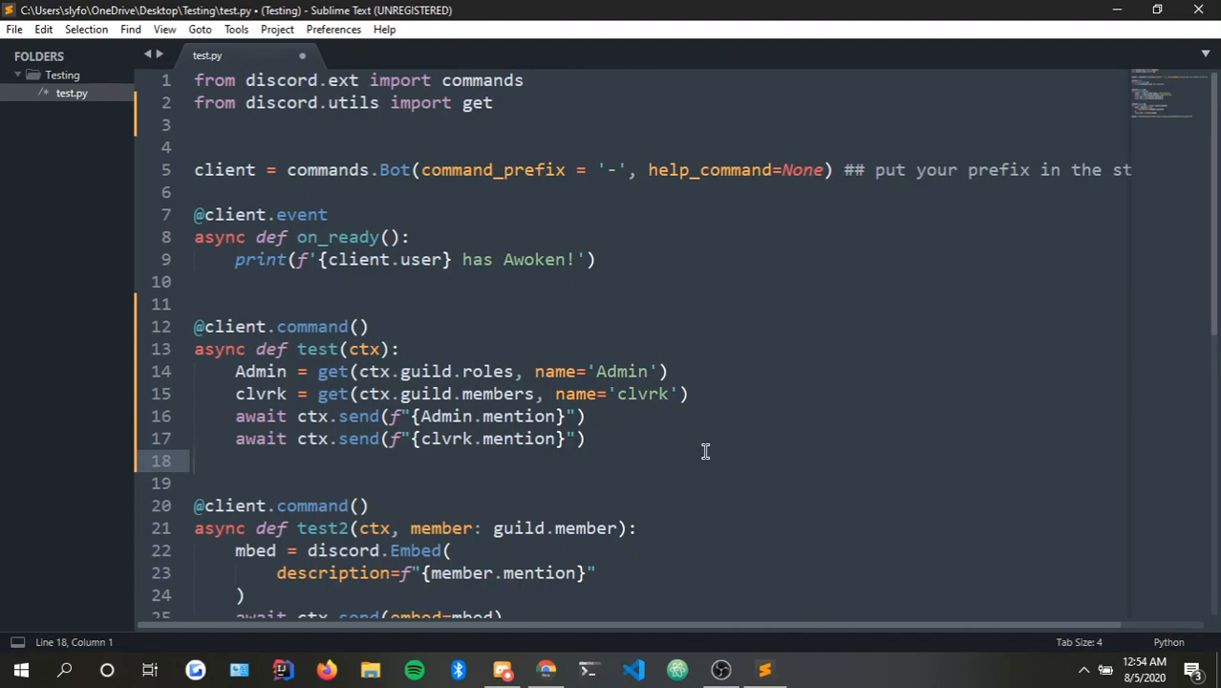
left_click(585, 438)
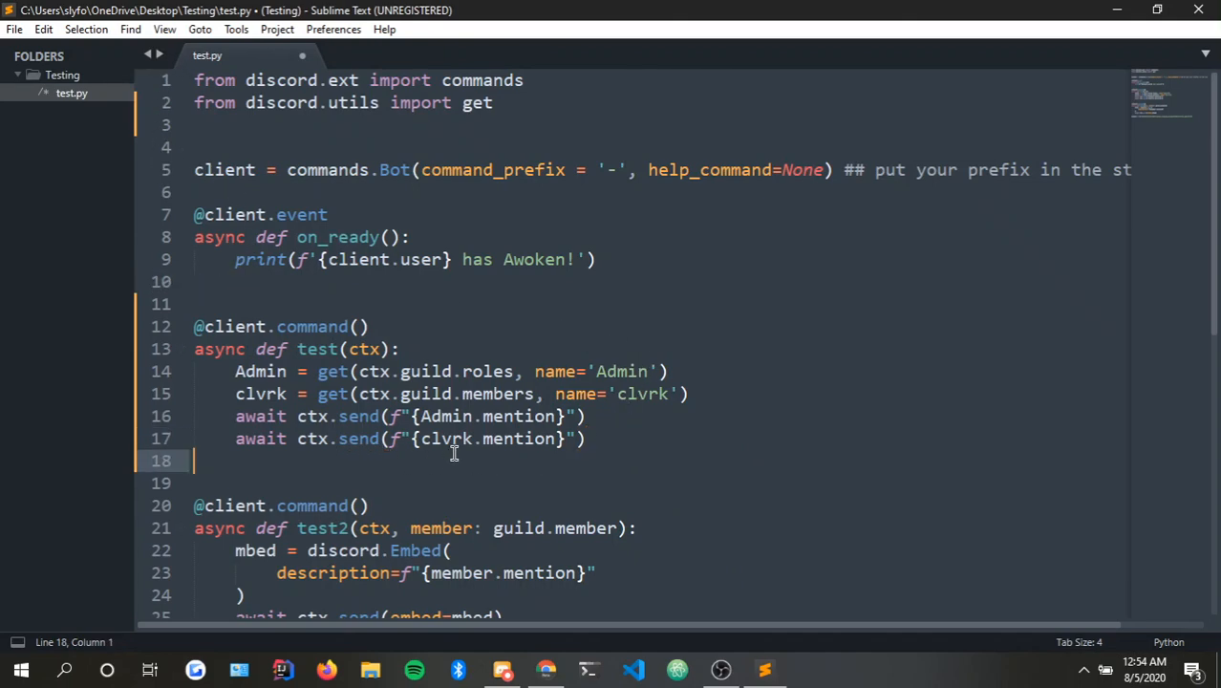
mouse_move(659, 393)
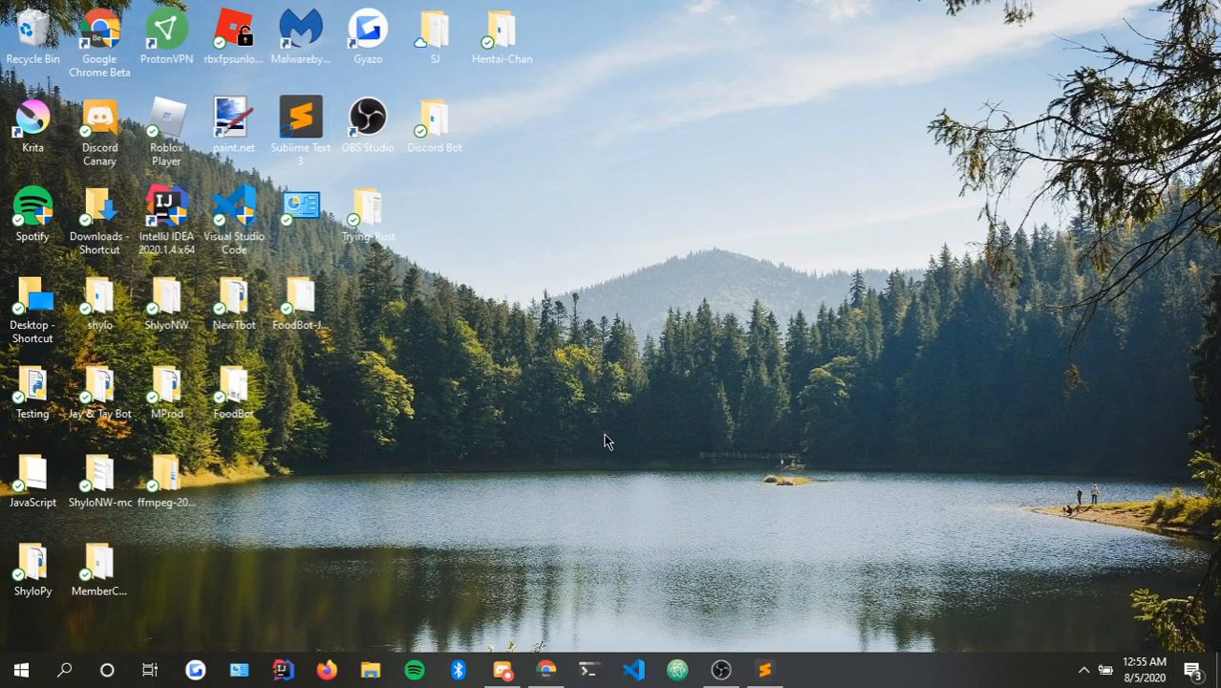
Open a PowerShell window in the desktop Testing folder via its right-click menu.
left_click(32, 387)
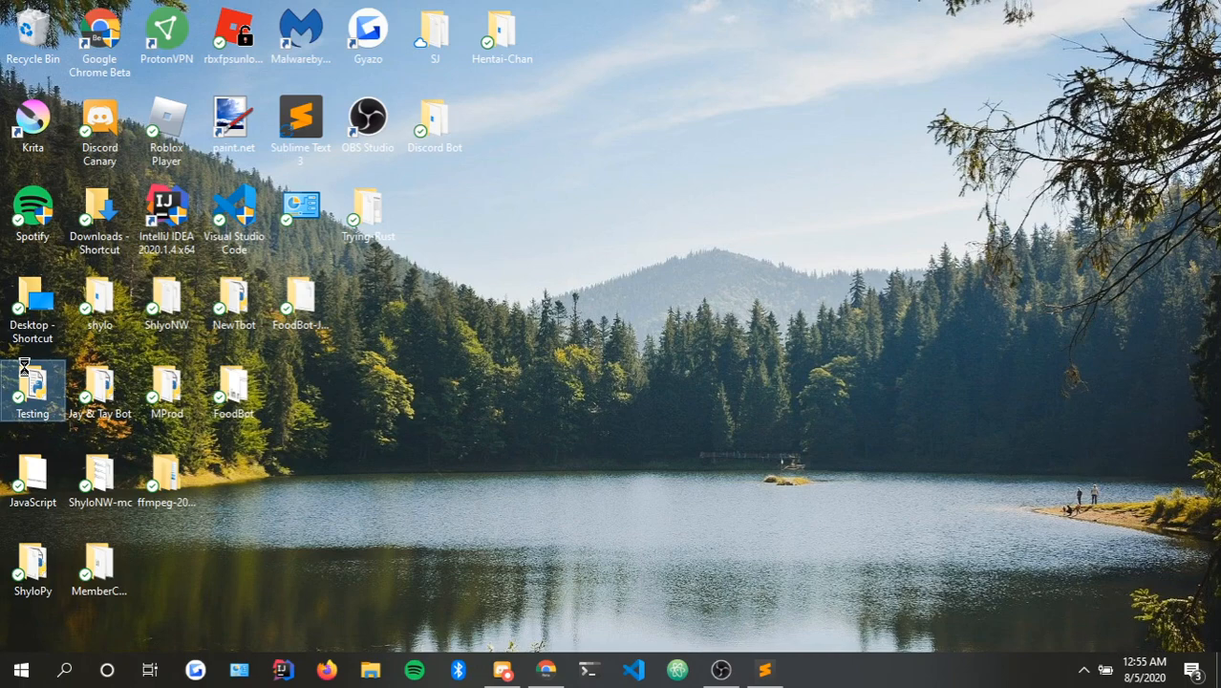
right_click(32, 389)
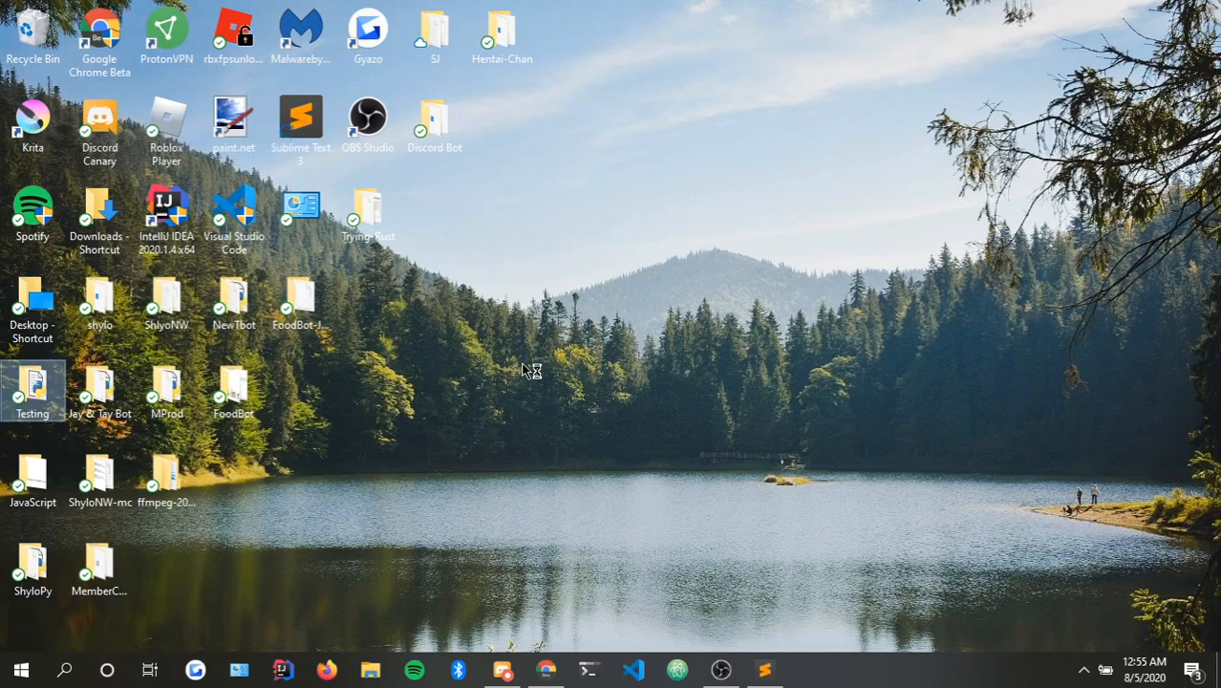
mouse_move(523, 370)
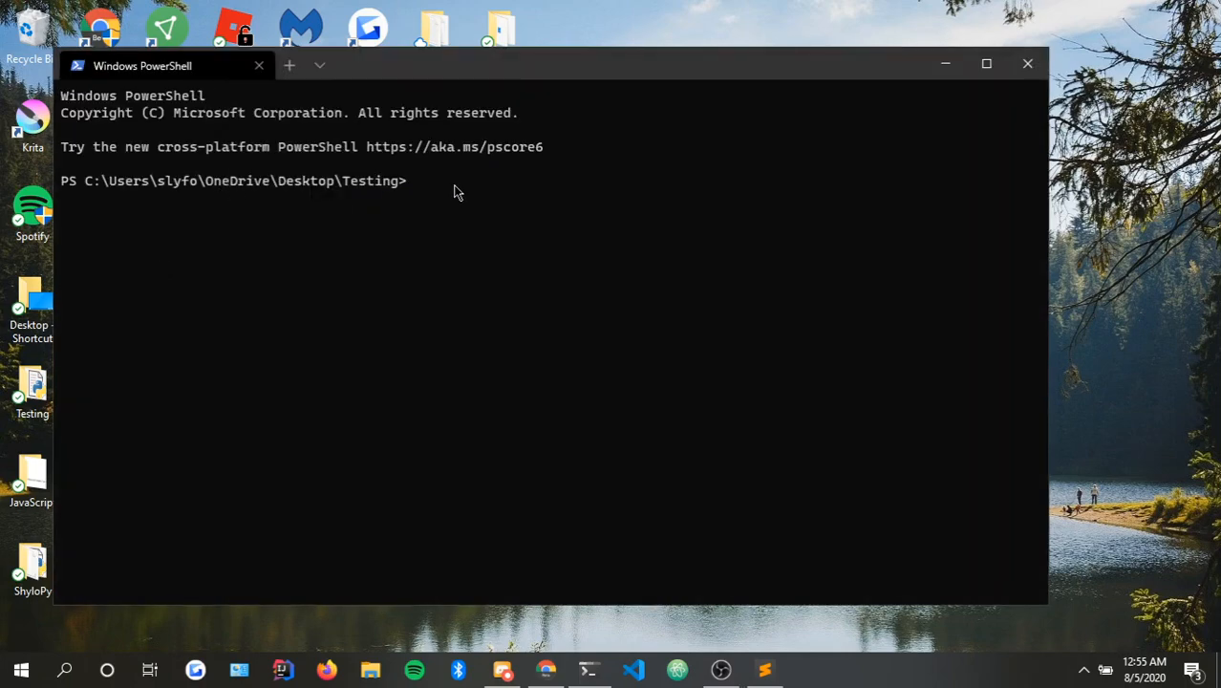
mouse_move(548, 234)
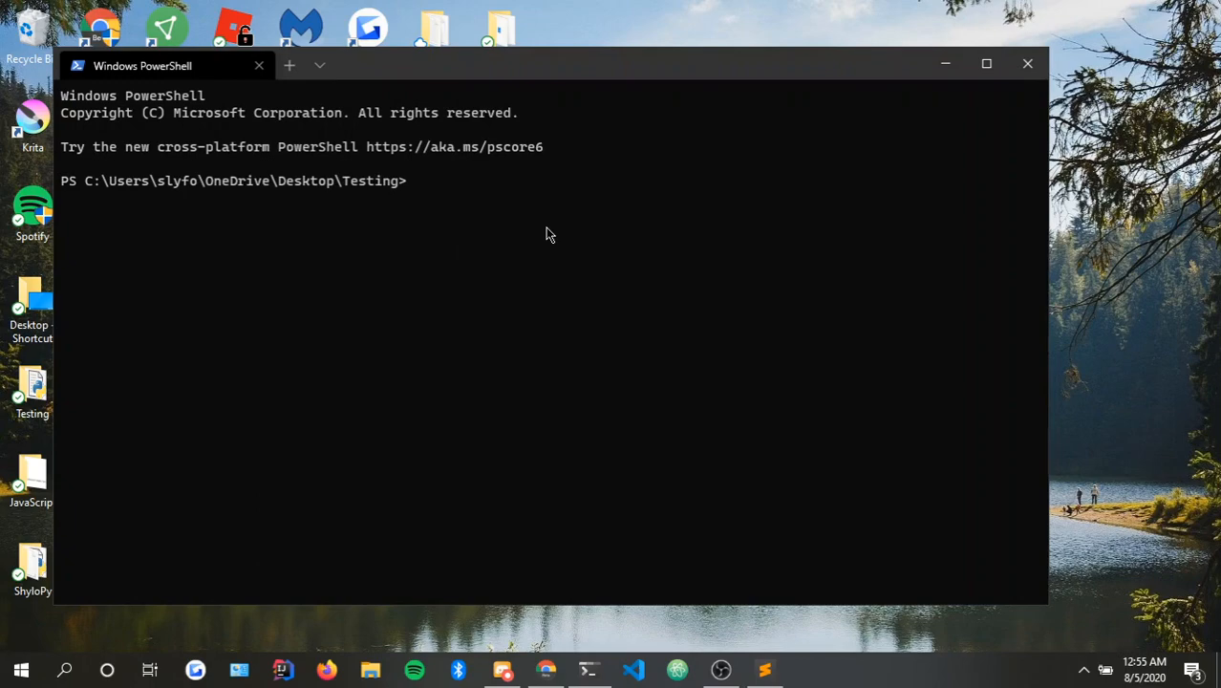
Run python test.py in PowerShell, which fails with NameError: name 'guild' is not defined.
type("python tst.py")
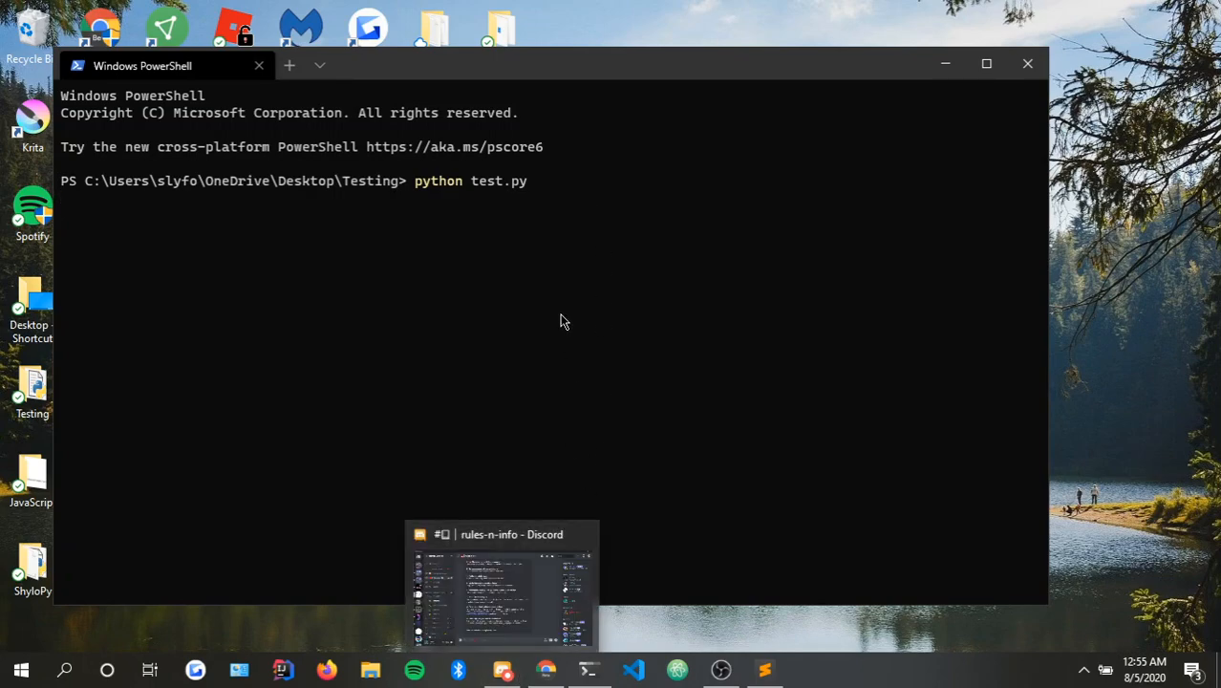
mouse_move(563, 321)
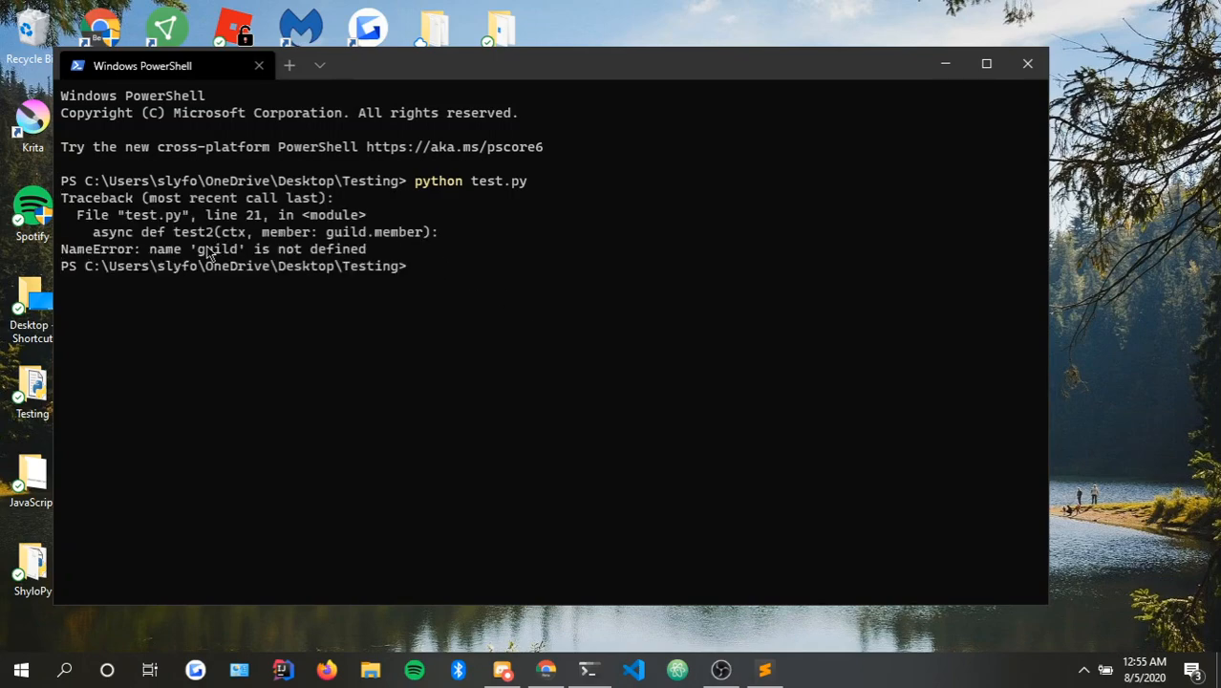
mouse_move(414, 287)
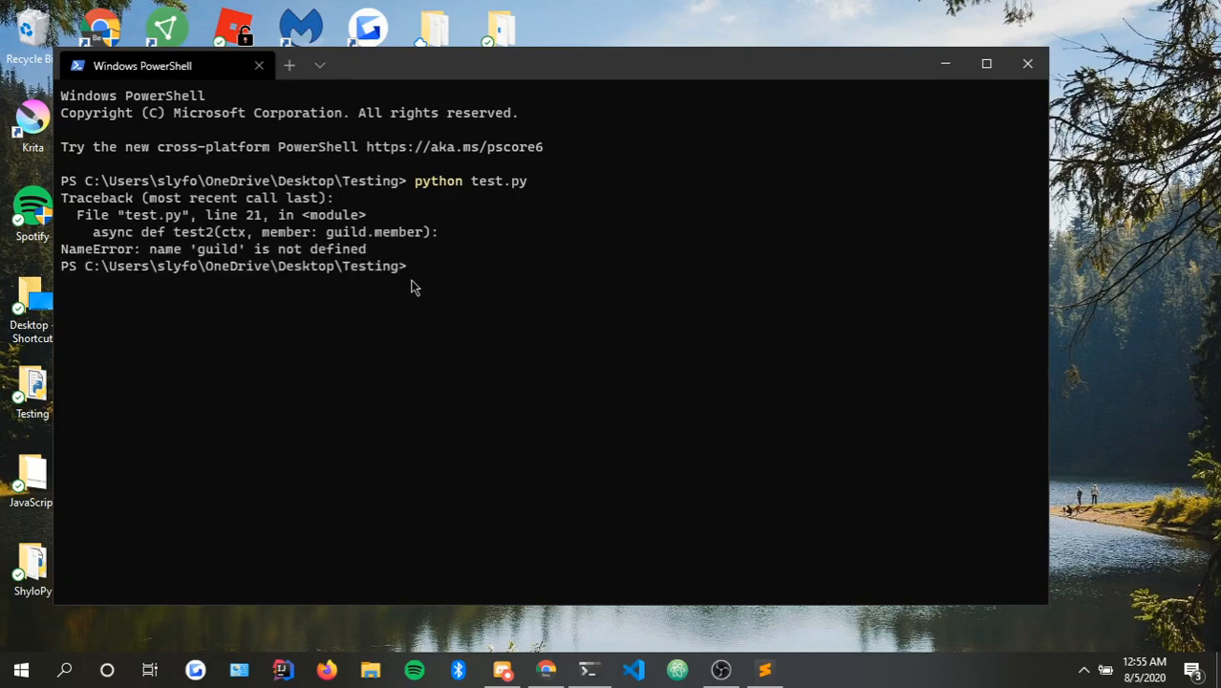
mouse_move(583, 420)
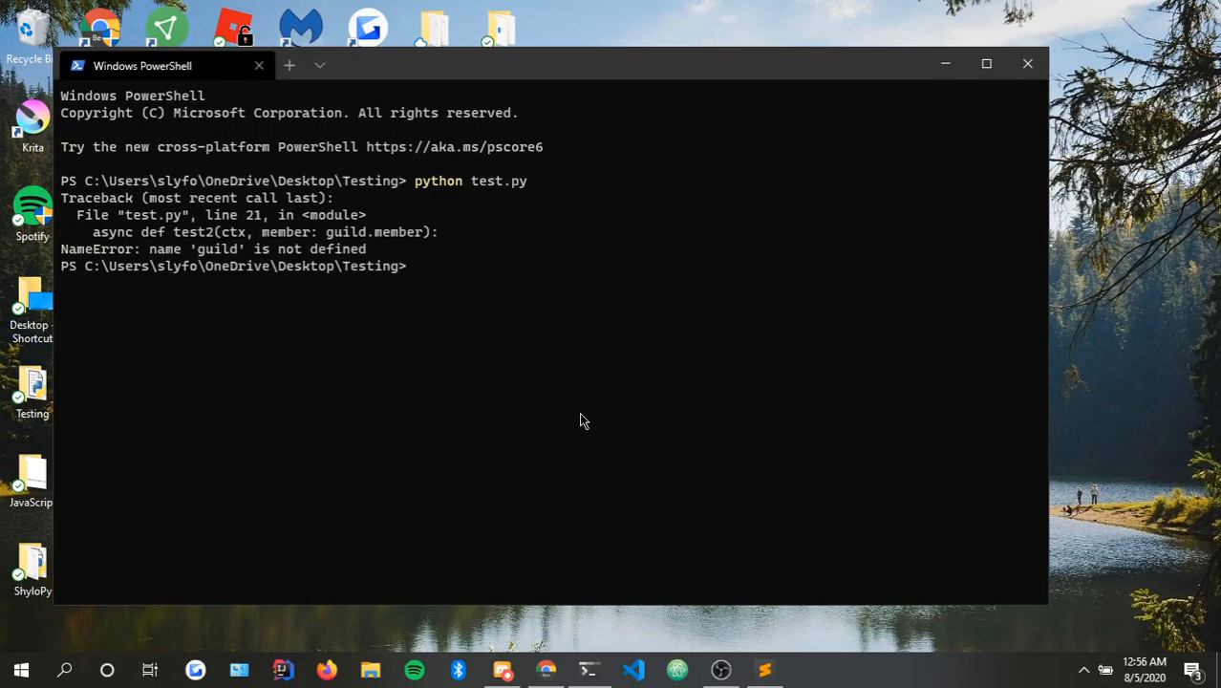
Delete the test2 command with the undefined guild.member annotation from test.py.
left_click(720, 670)
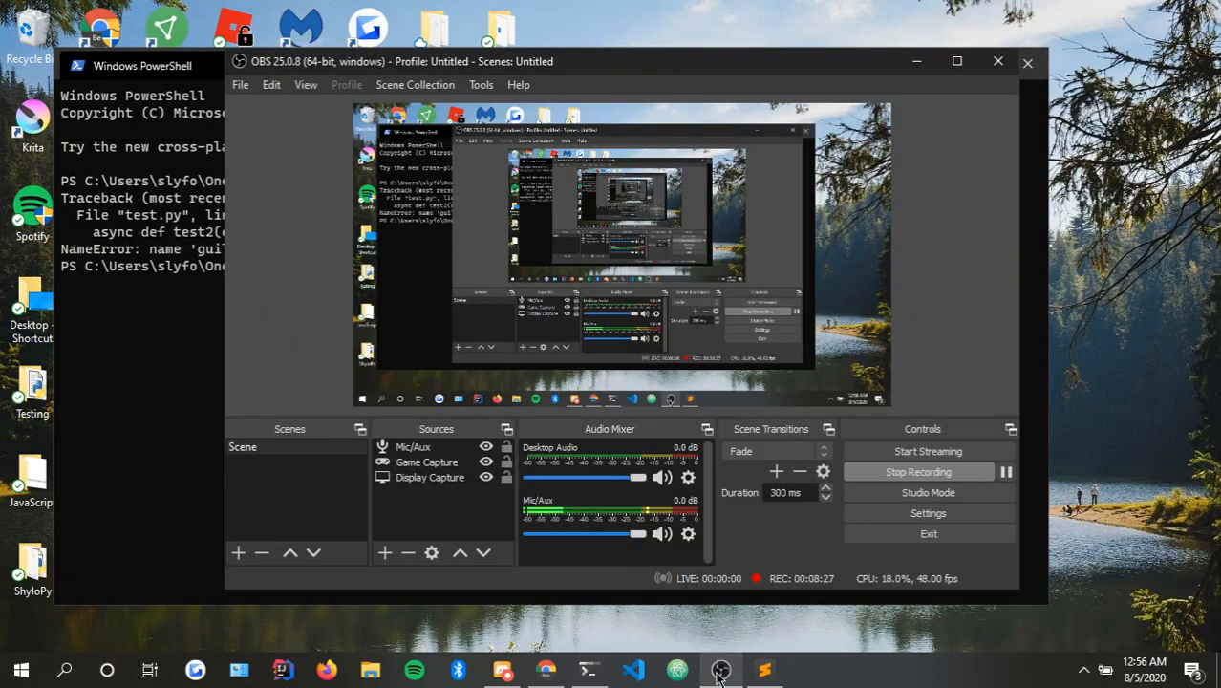
left_click(764, 668)
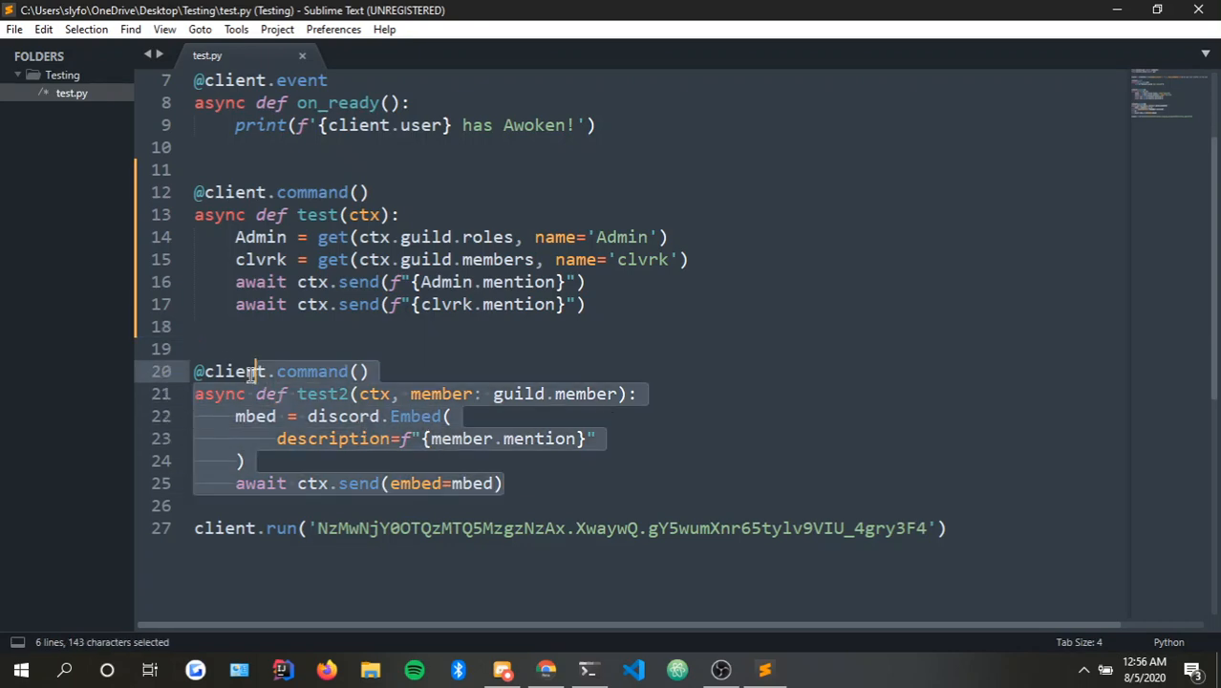
key("Delete")
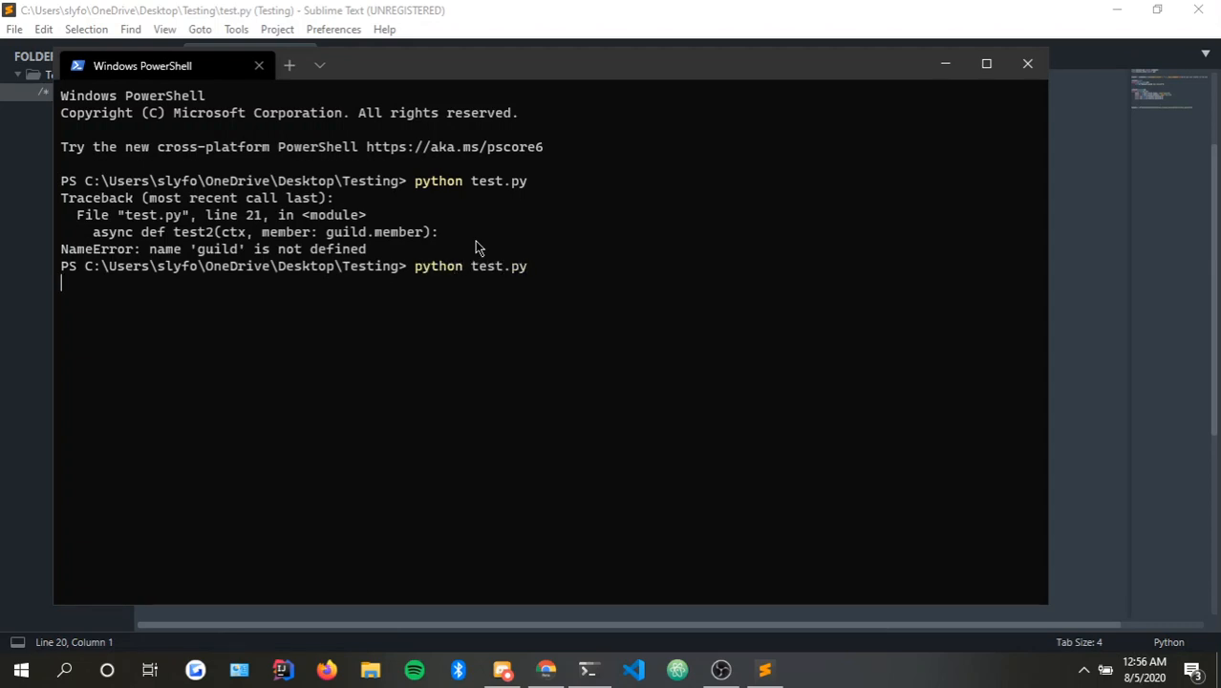
mouse_move(587, 240)
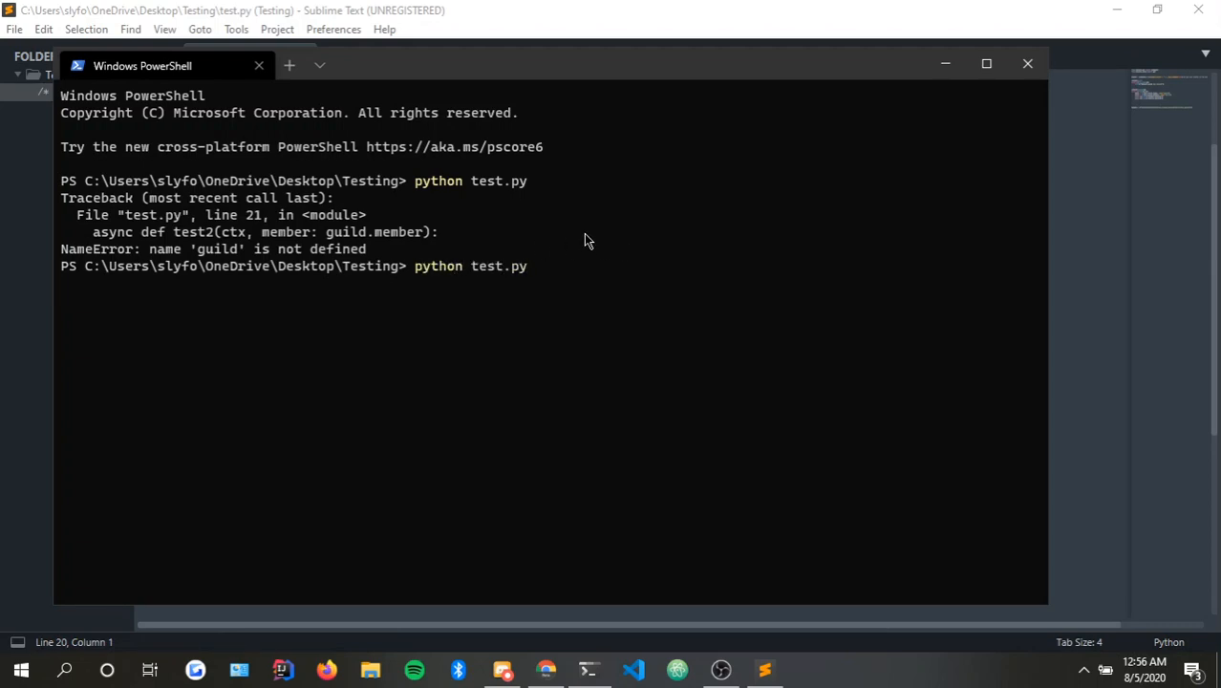
mouse_move(616, 329)
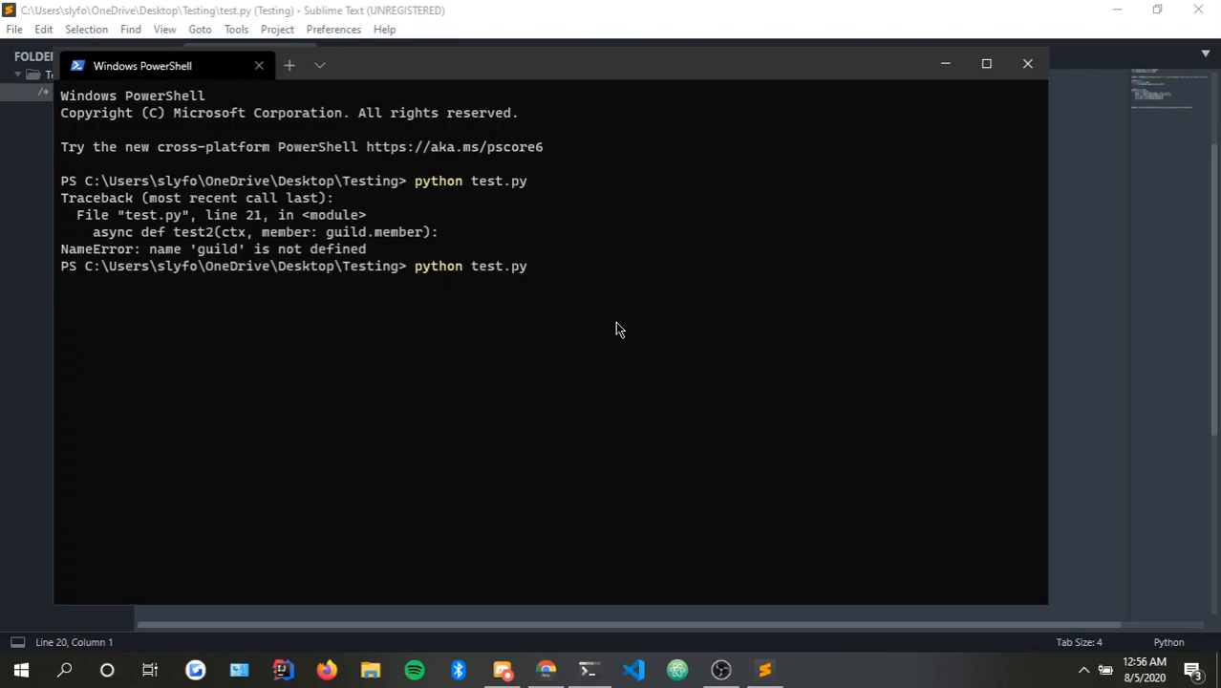
Rerun test.py successfully so NewBot awakens, then bring Discord to the front.
key("Return")
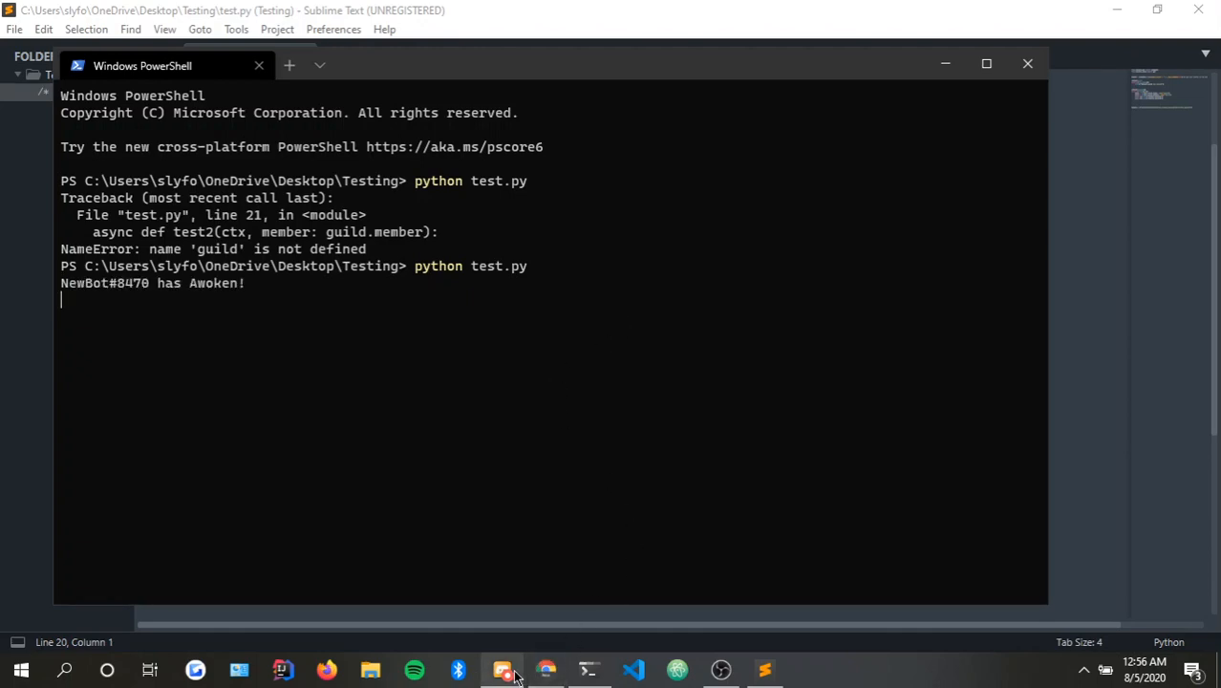
left_click(502, 668)
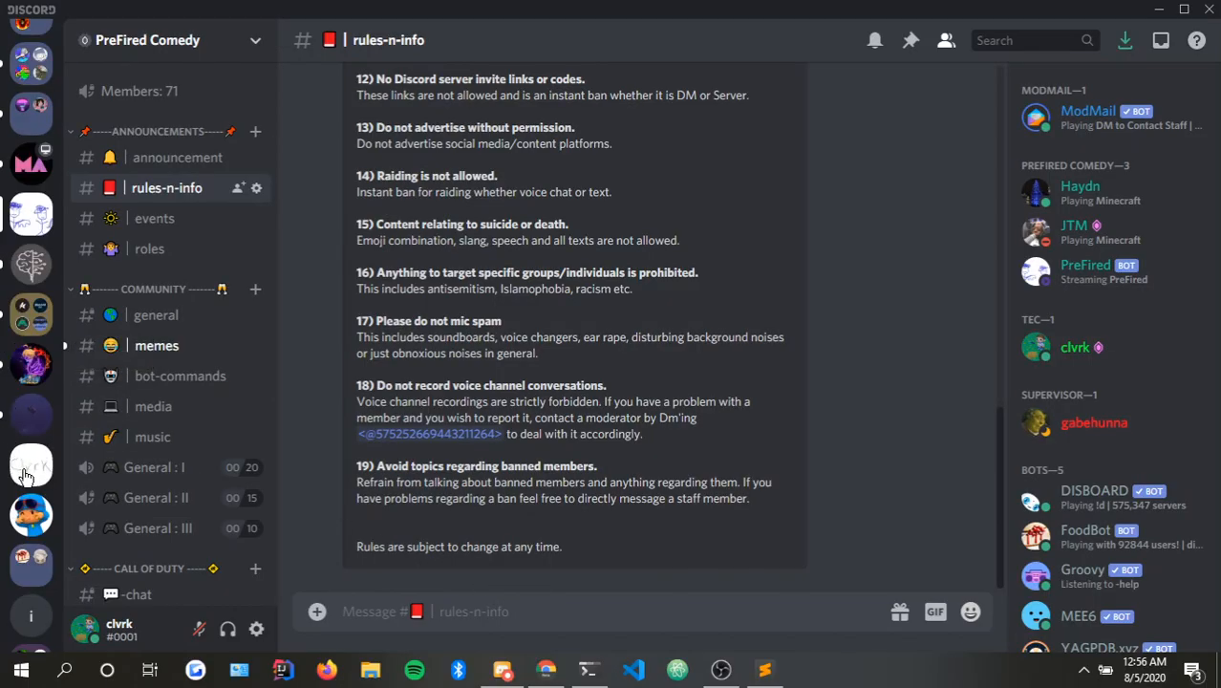
left_click(31, 514)
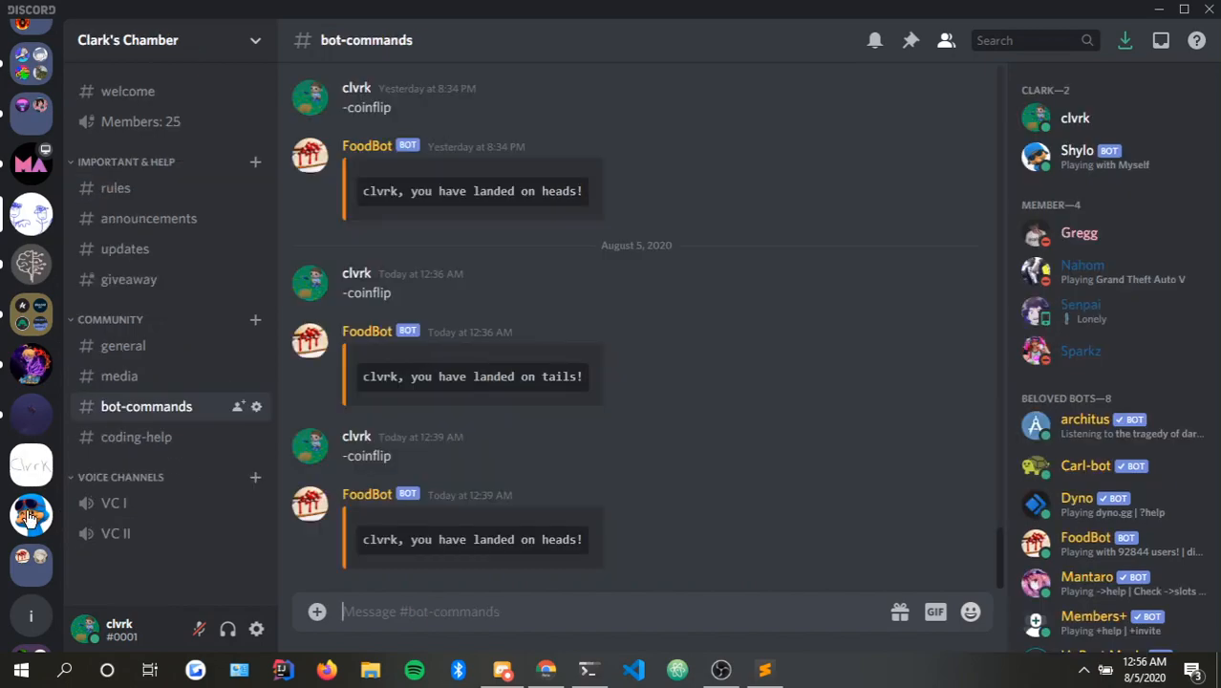
left_click(32, 513)
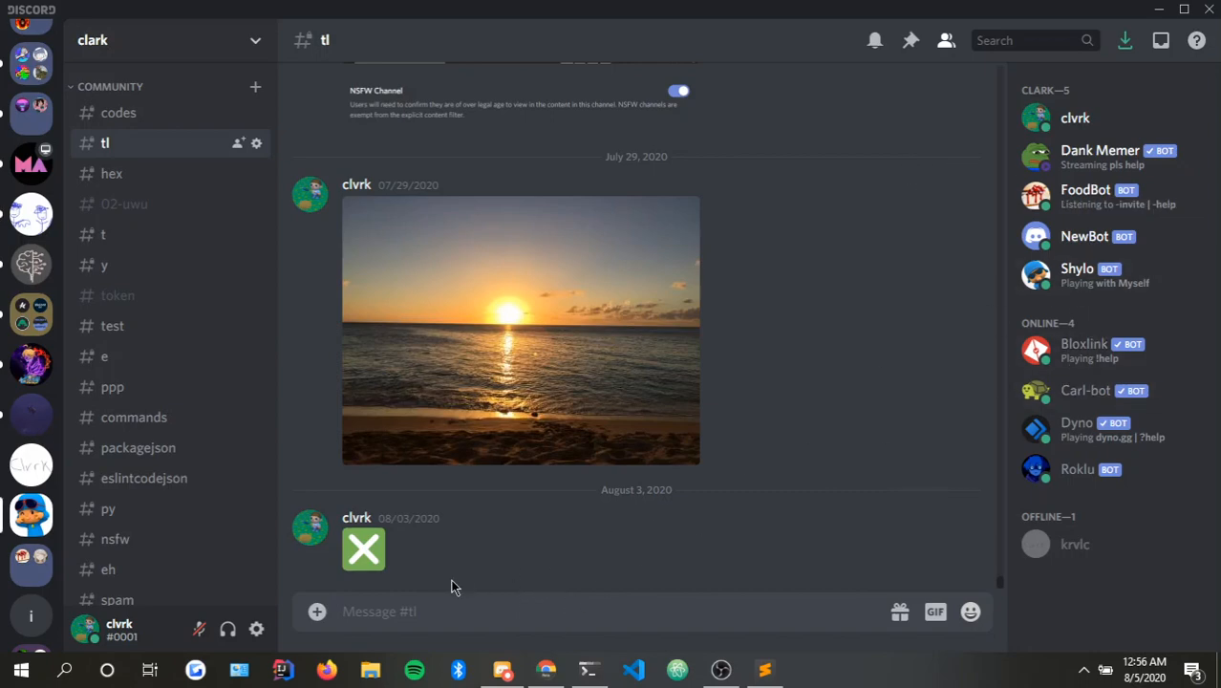
type("-test")
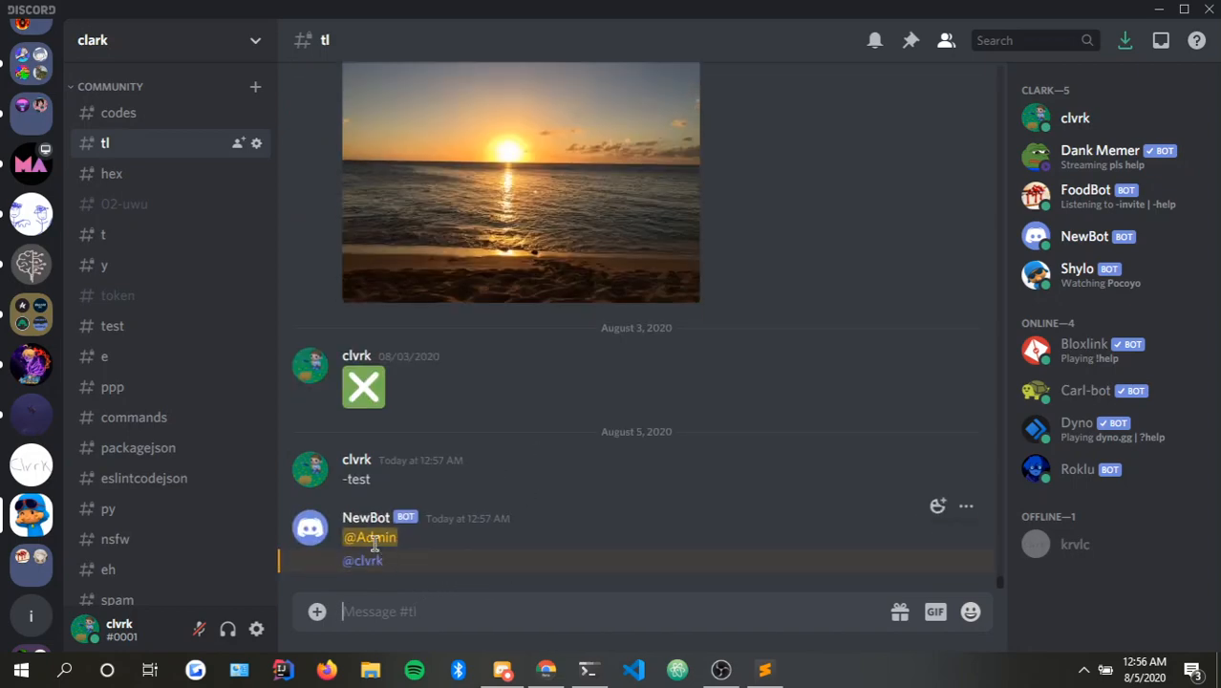
mouse_move(411, 555)
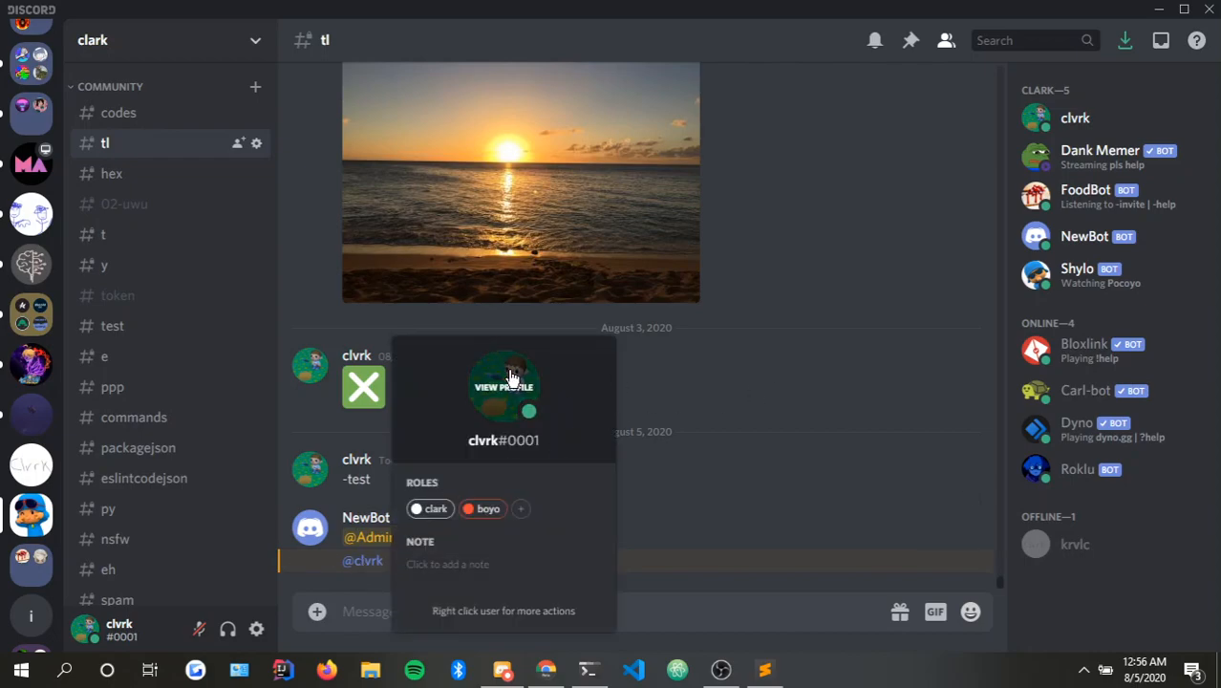
Check the mentioned user's profile from the bot reply and close it again.
left_click(503, 386)
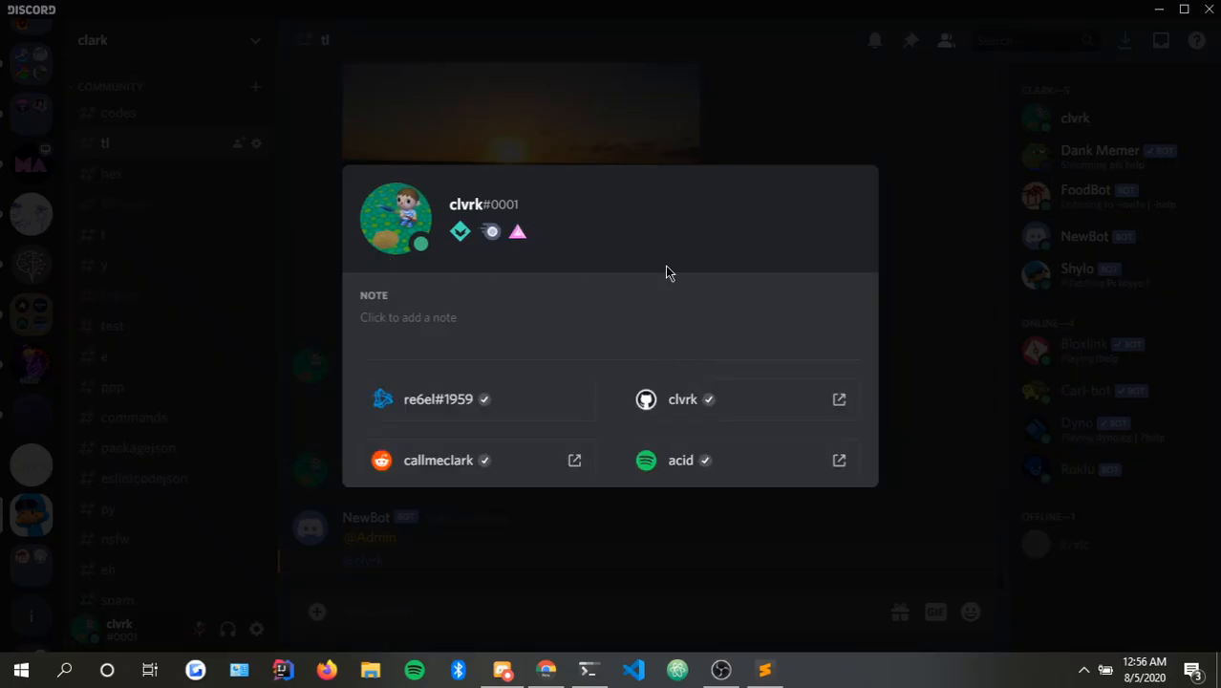
mouse_move(805, 221)
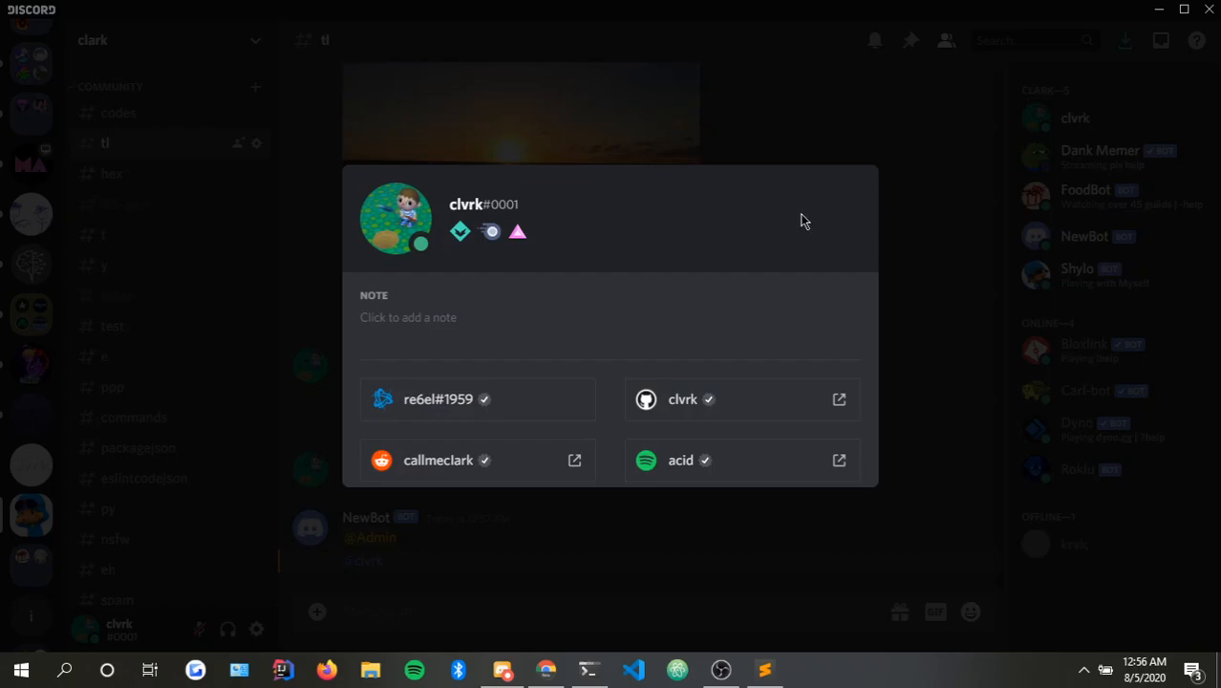
mouse_move(725, 244)
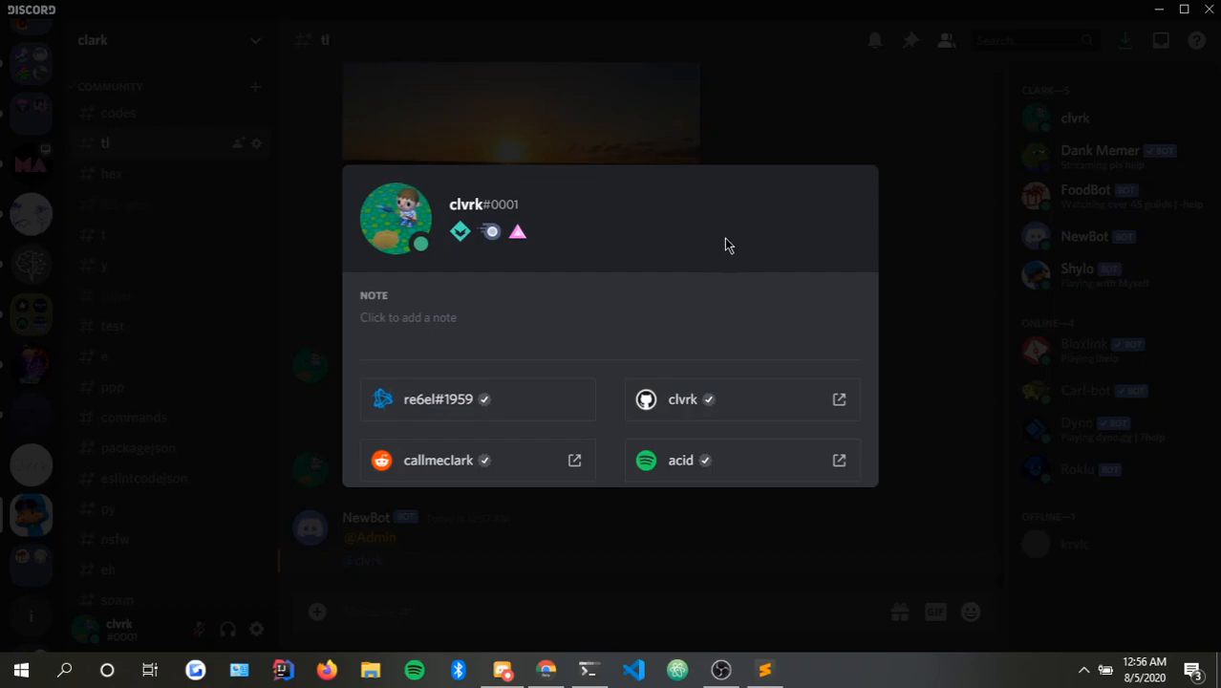
mouse_move(452, 203)
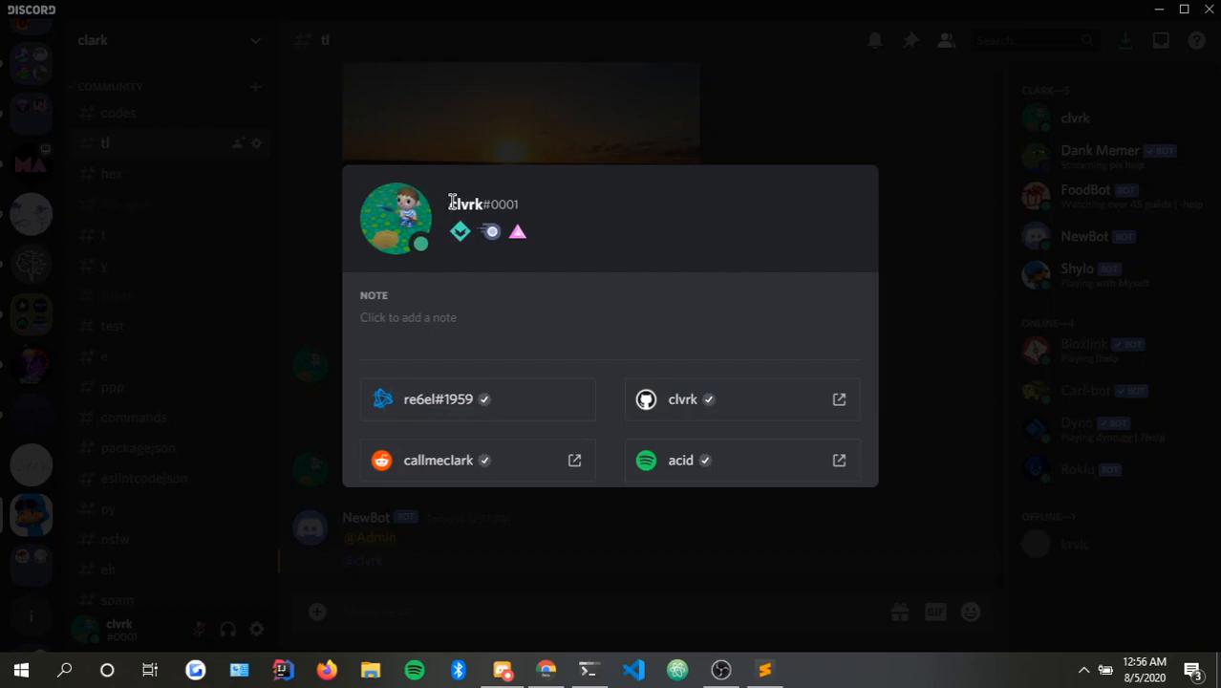
mouse_move(530, 206)
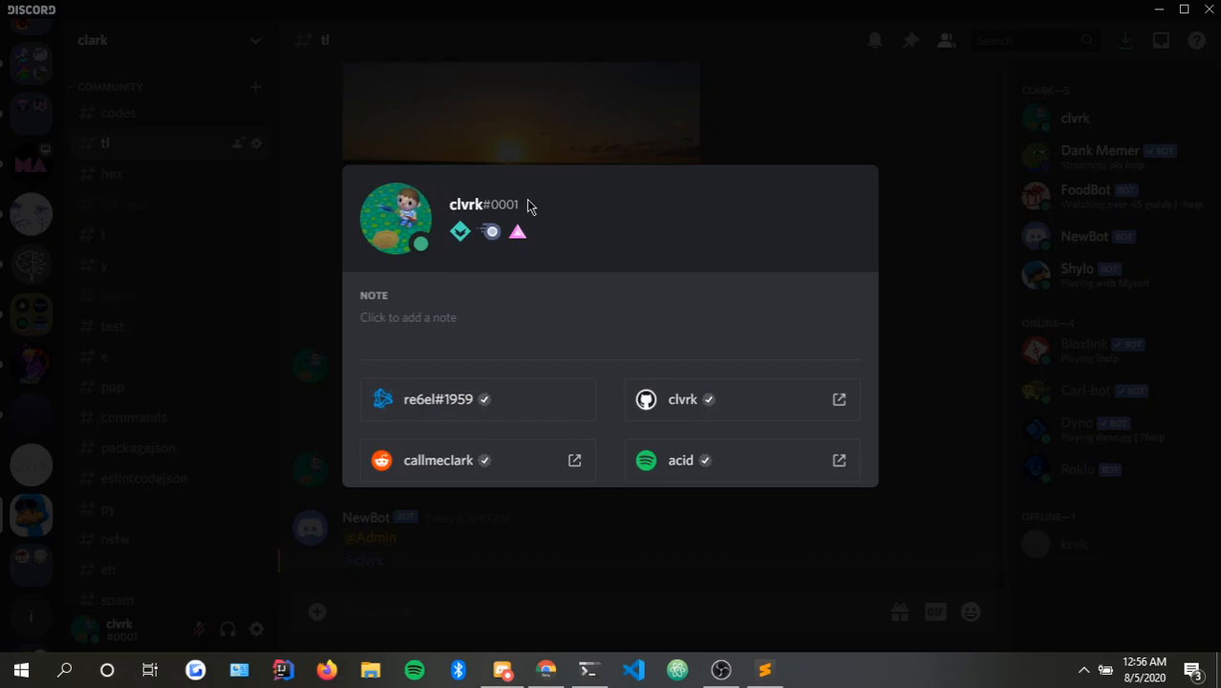
double_click(466, 205)
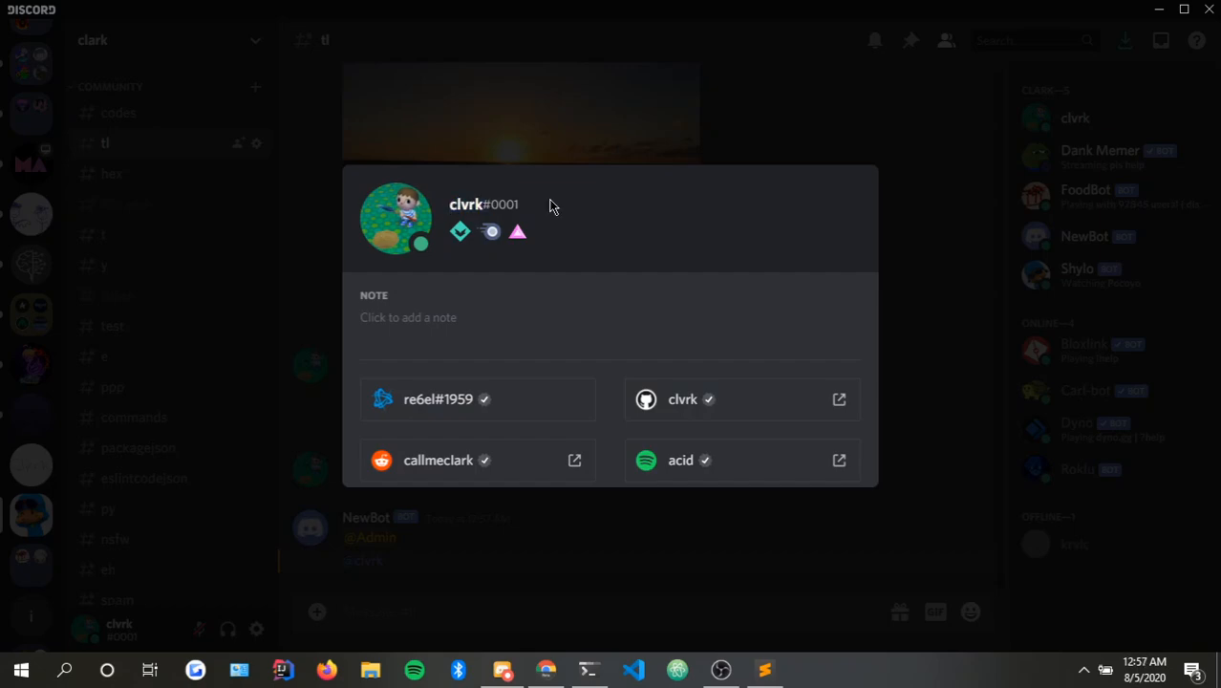
mouse_move(442, 212)
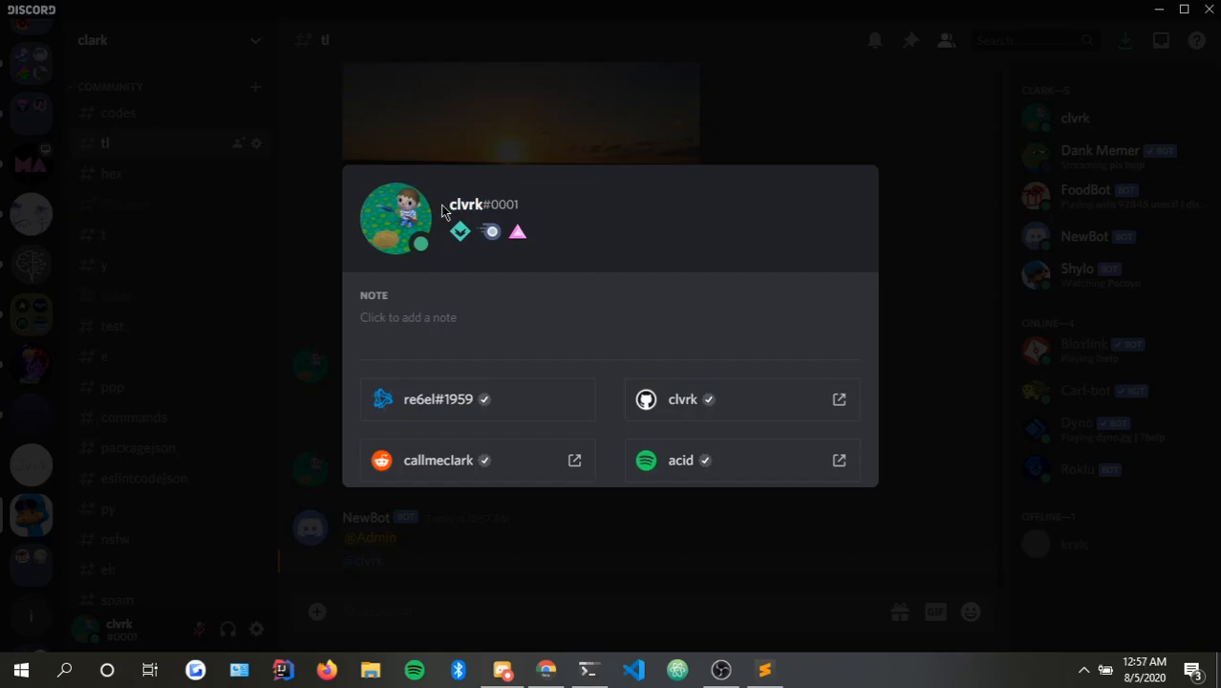
left_click(705, 436)
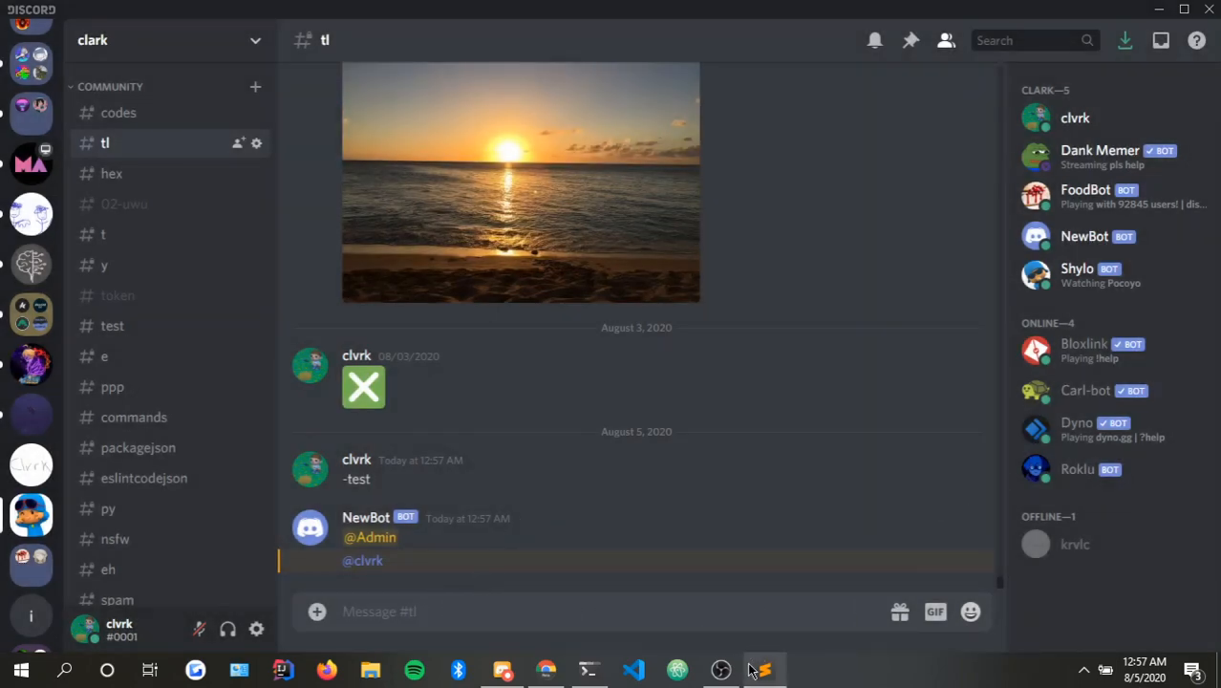
Add await ctx.send(f"{ctx.author.mention}") to the test command.
left_click(763, 668)
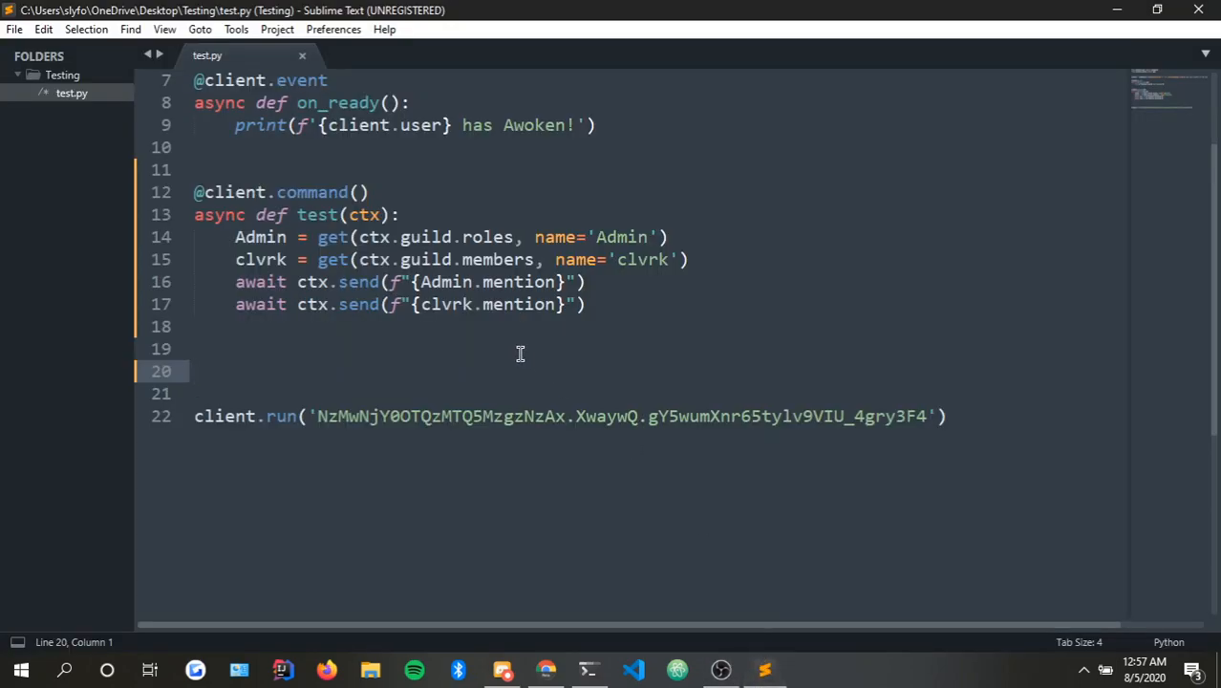
mouse_move(495, 320)
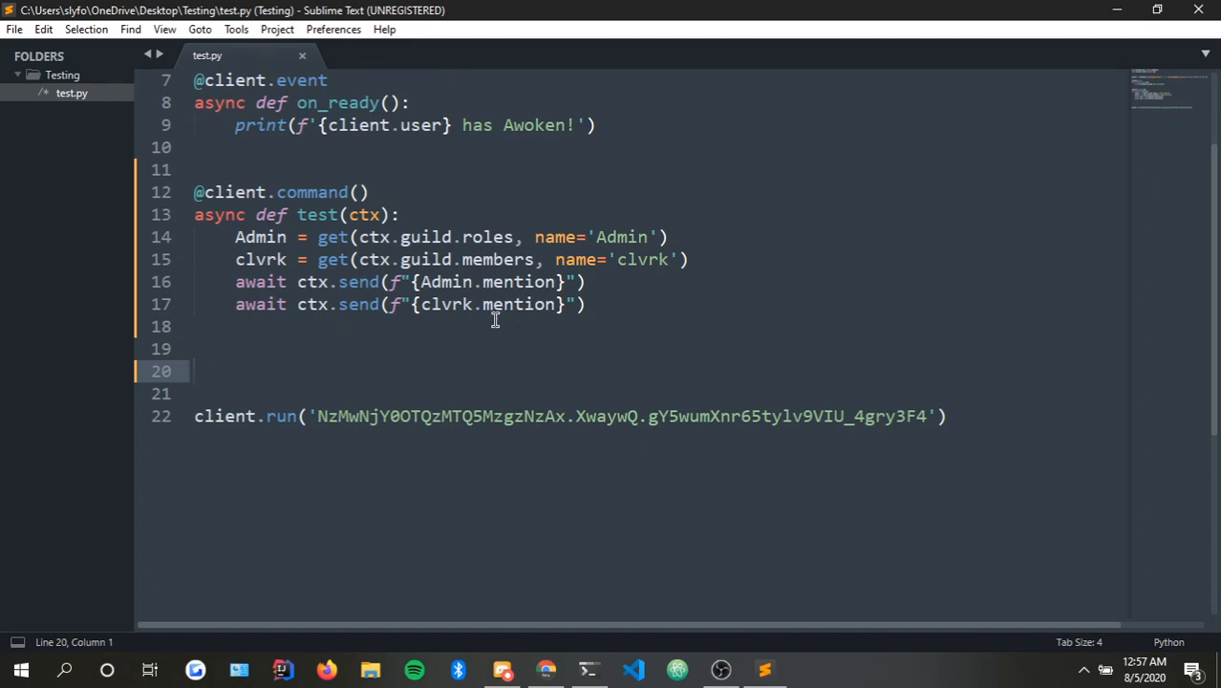
type("await ctx.send")
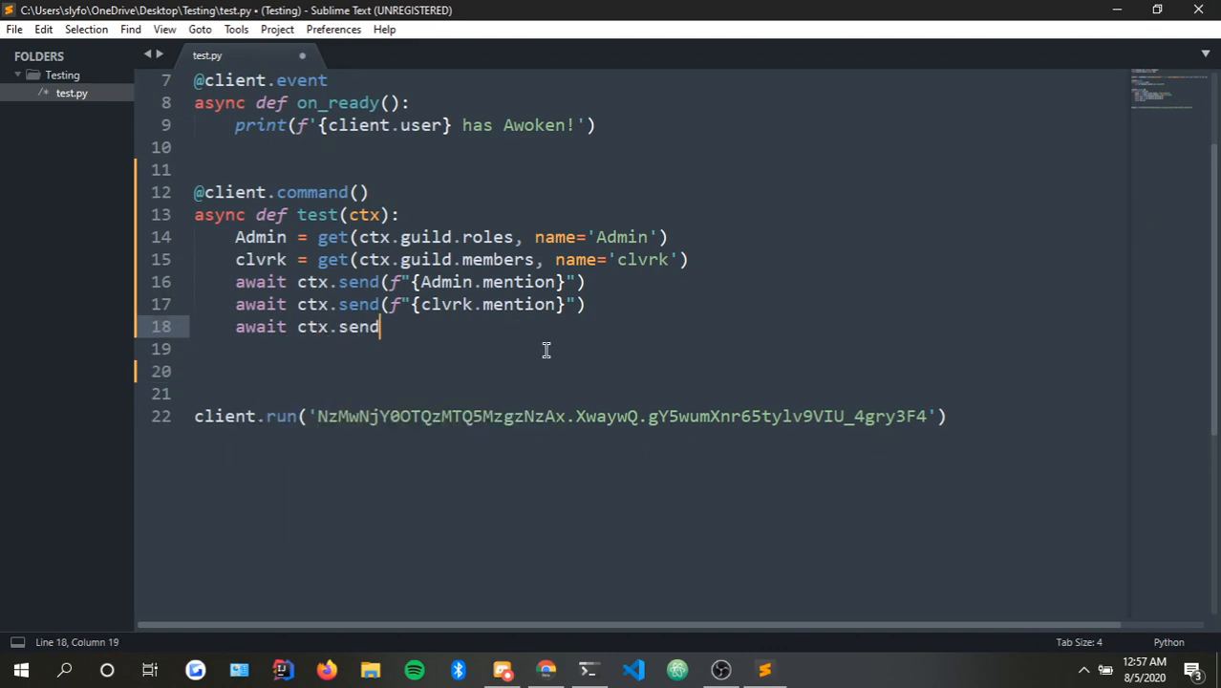
type("(f\"\"")
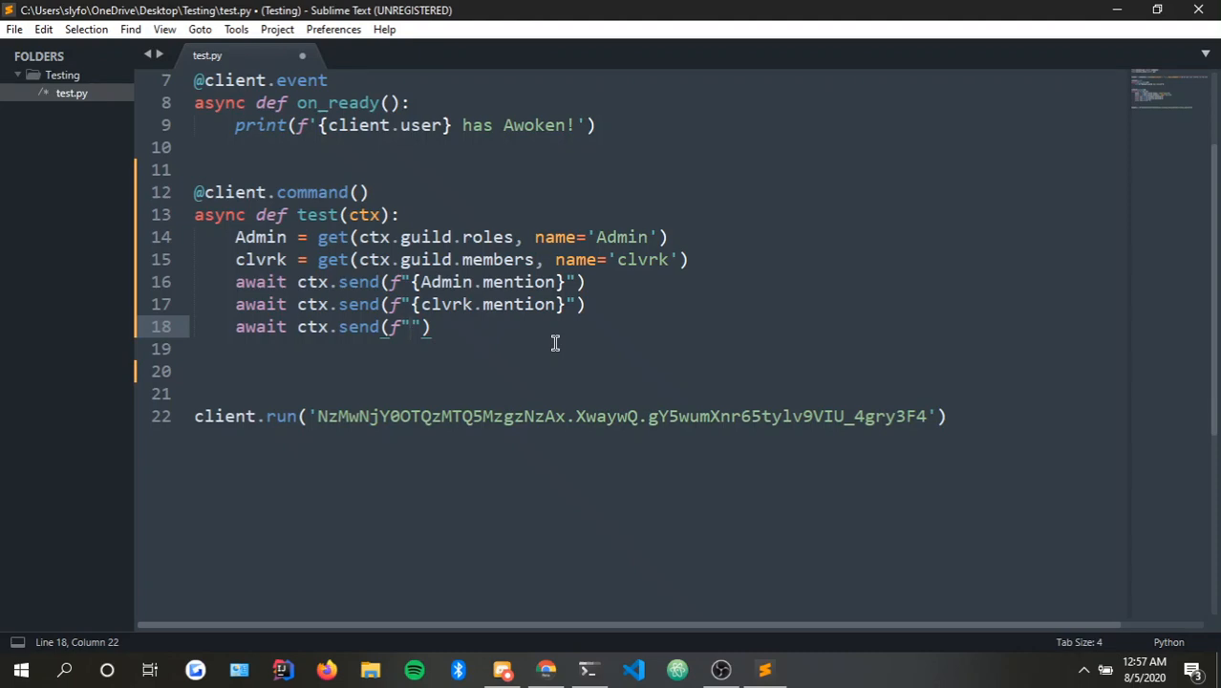
type("{ctx.")
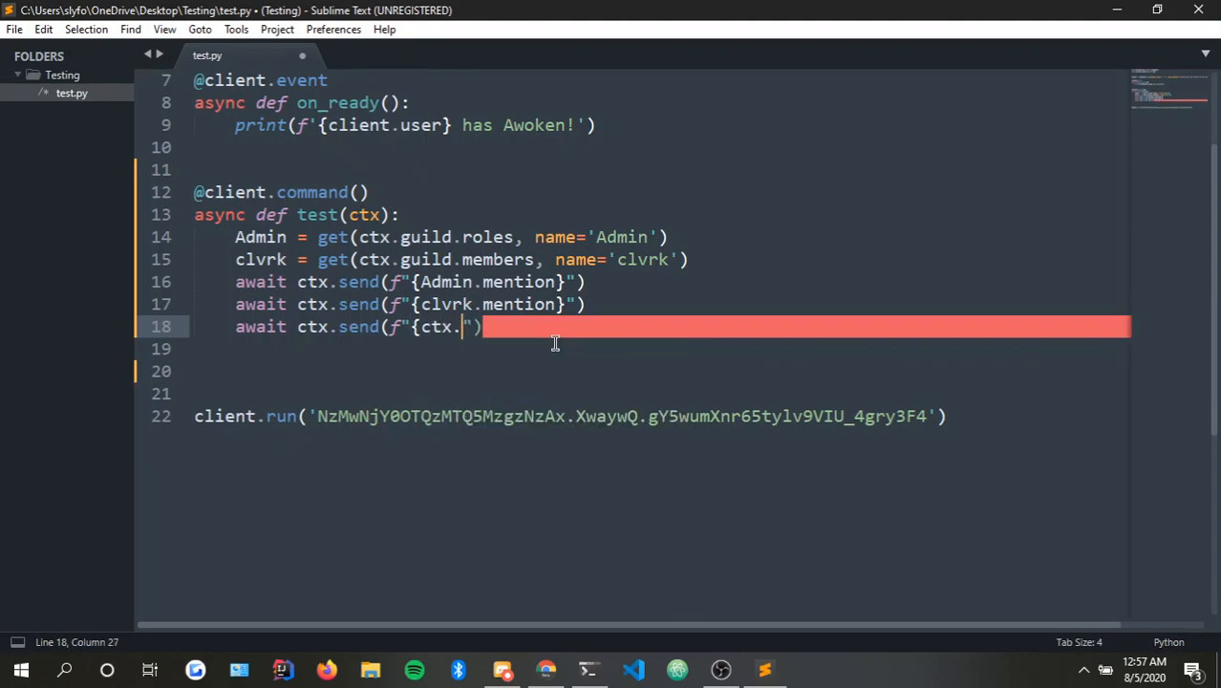
type("author.mention")
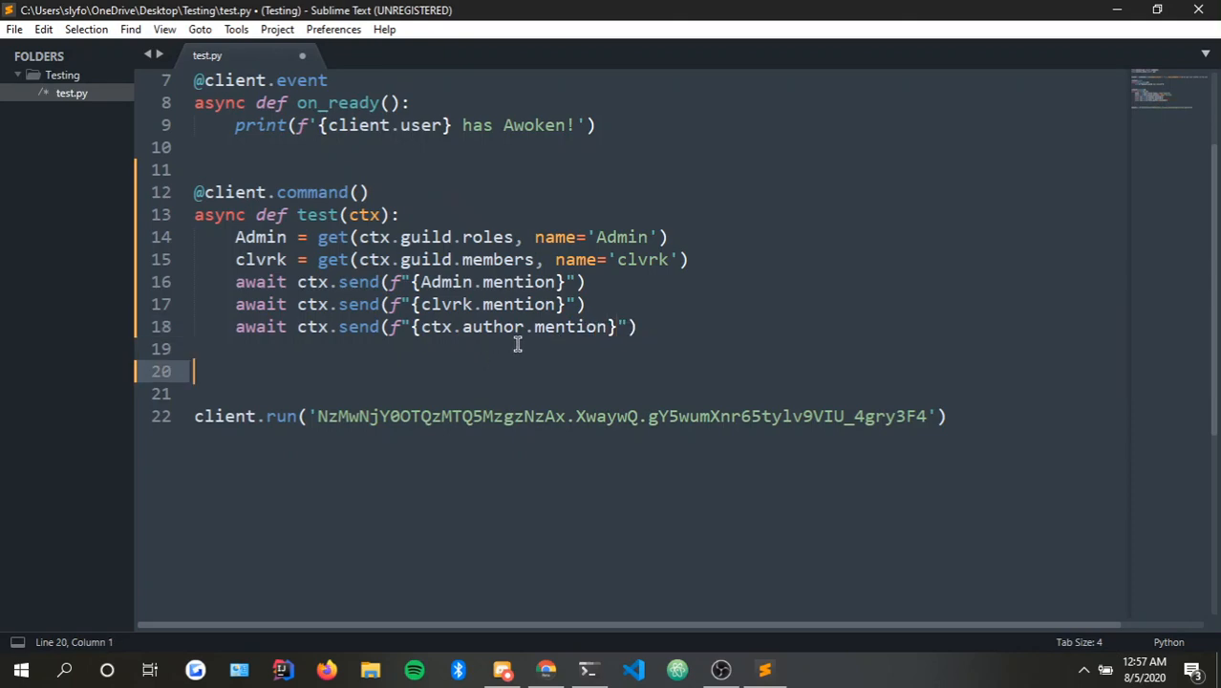
Remove the get lookups and Admin/clvrk send lines, leaving only the author mention, and save test.py.
left_click(15, 28)
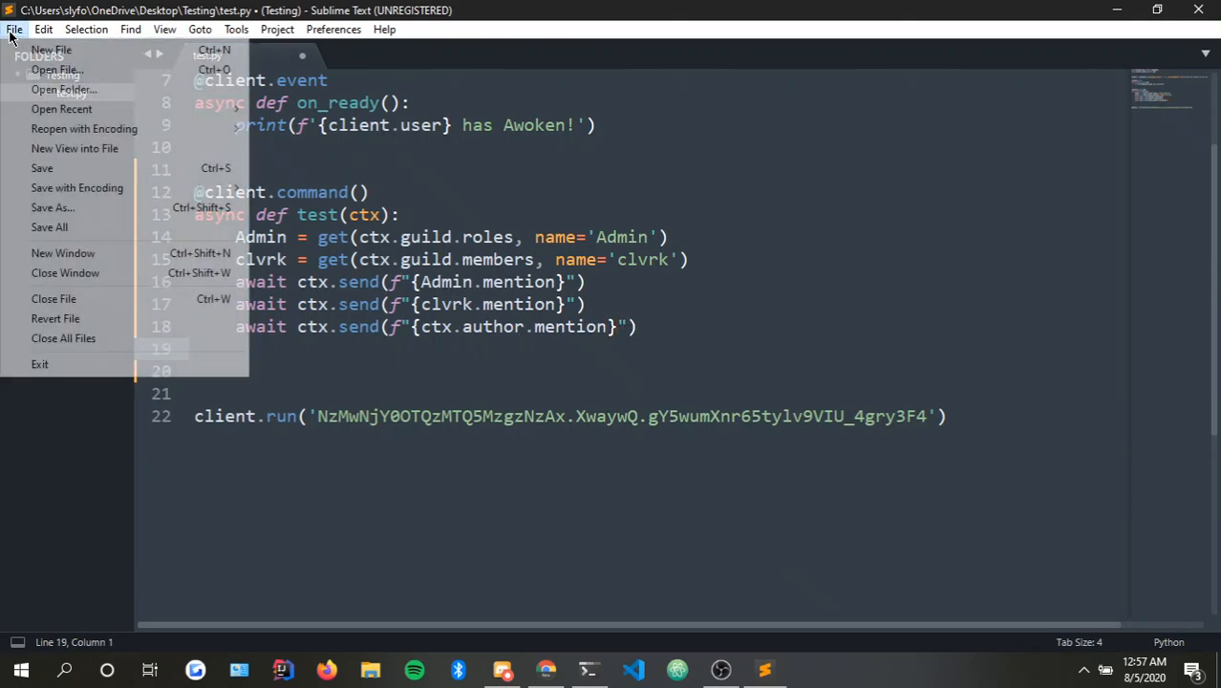
left_click(42, 167)
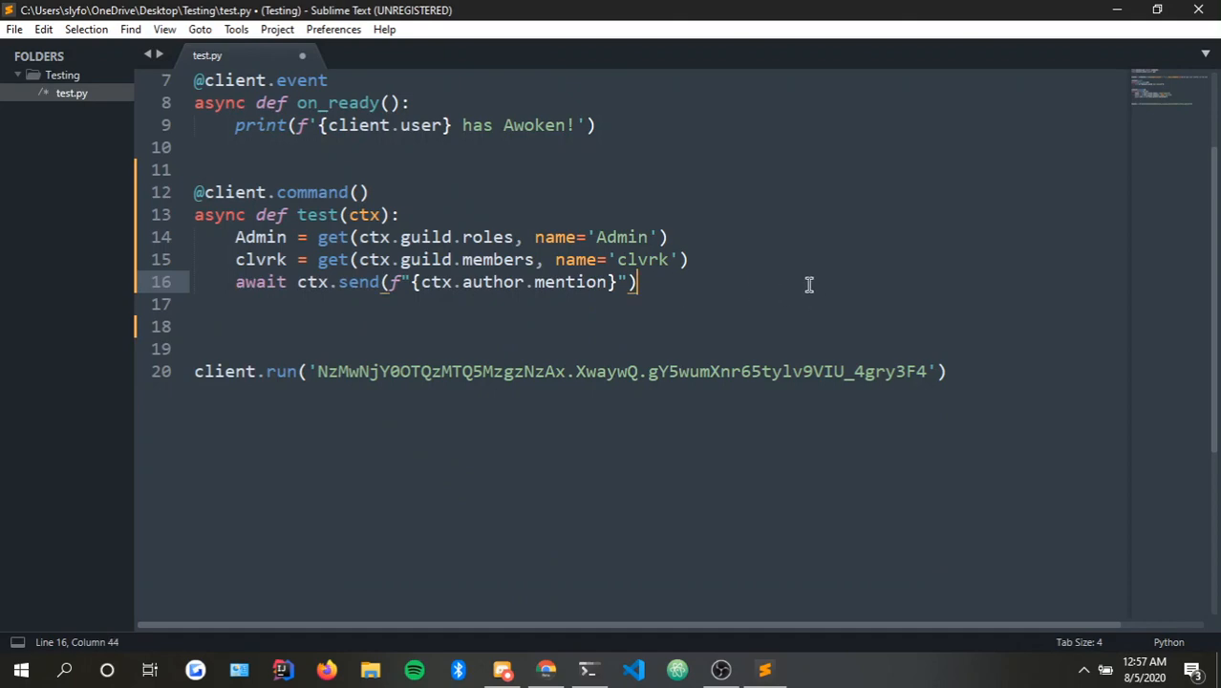
left_click(193, 169)
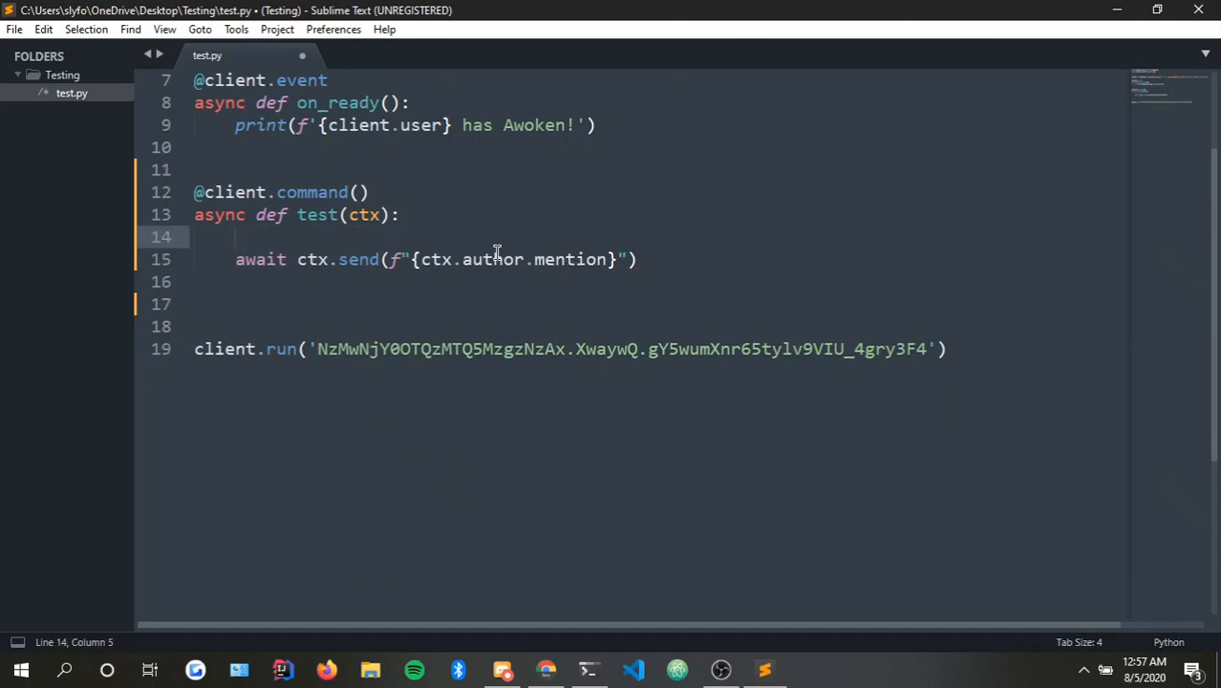
left_click(268, 214)
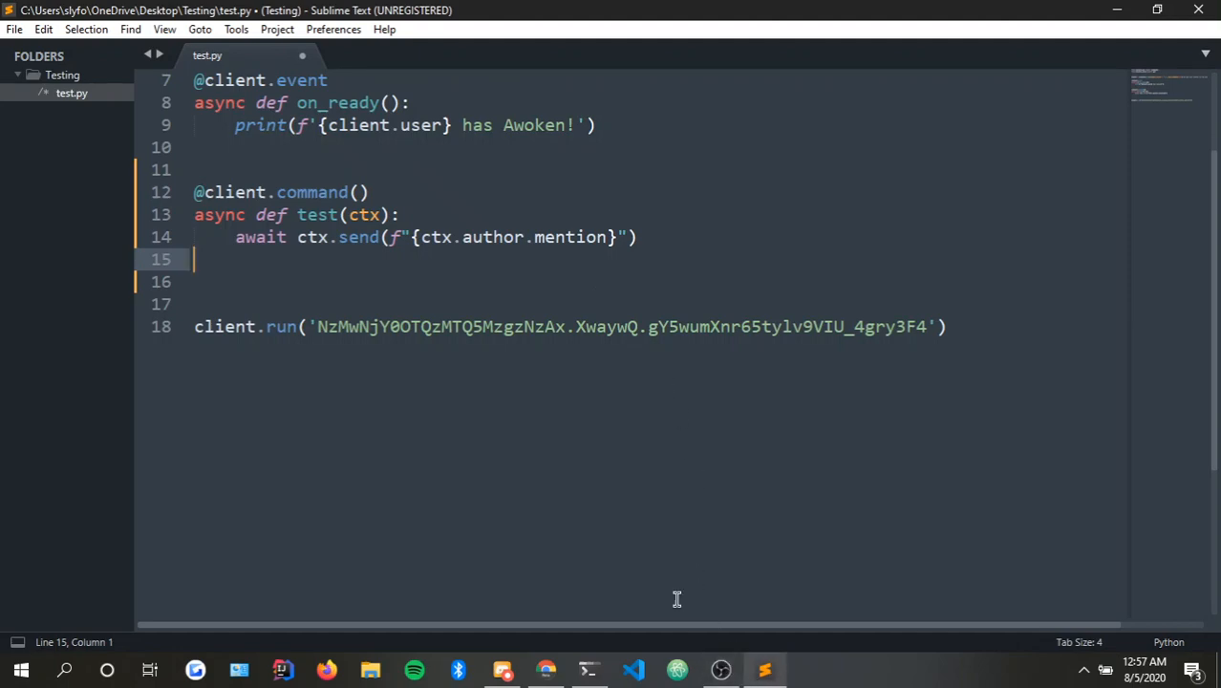
key("ctrl+s")
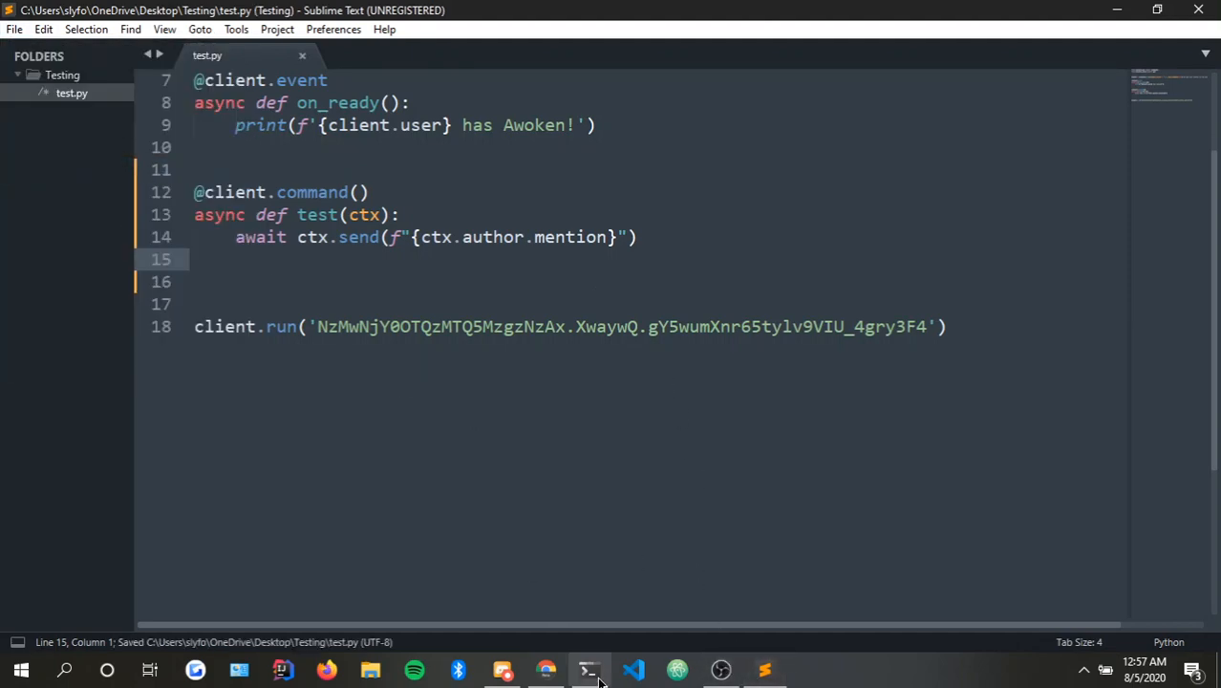
Rerun python test.py in PowerShell so the bot uses the updated command.
left_click(589, 668)
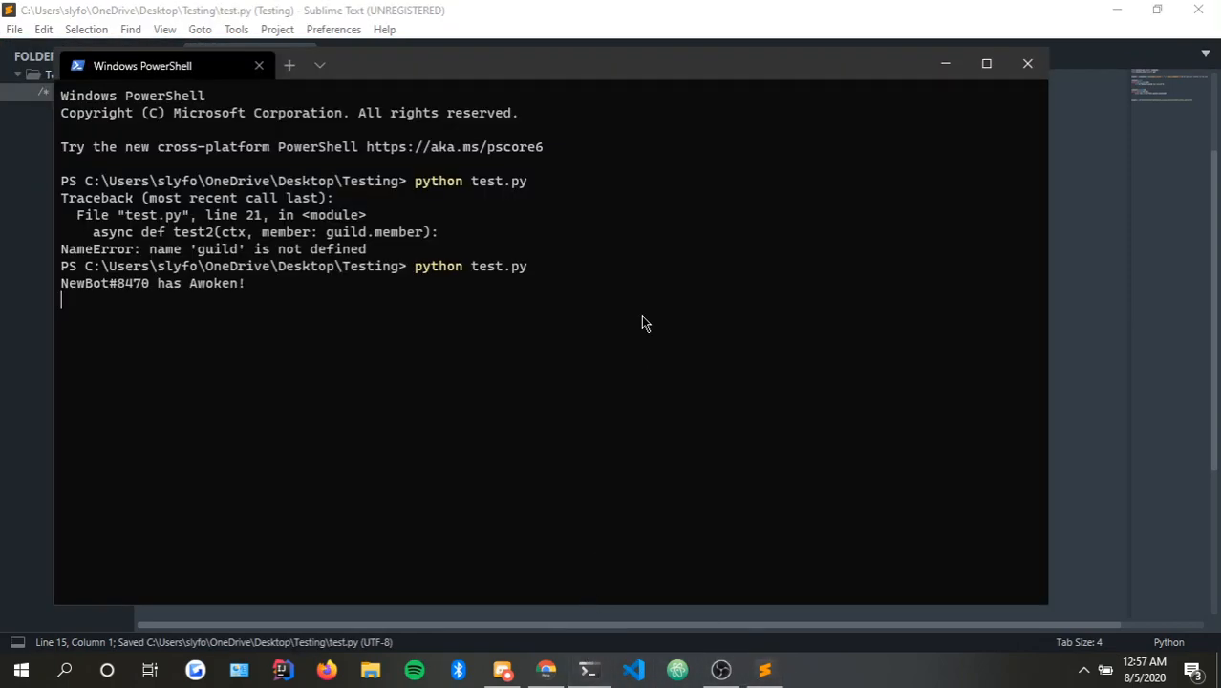
type("p\\Testing> p")
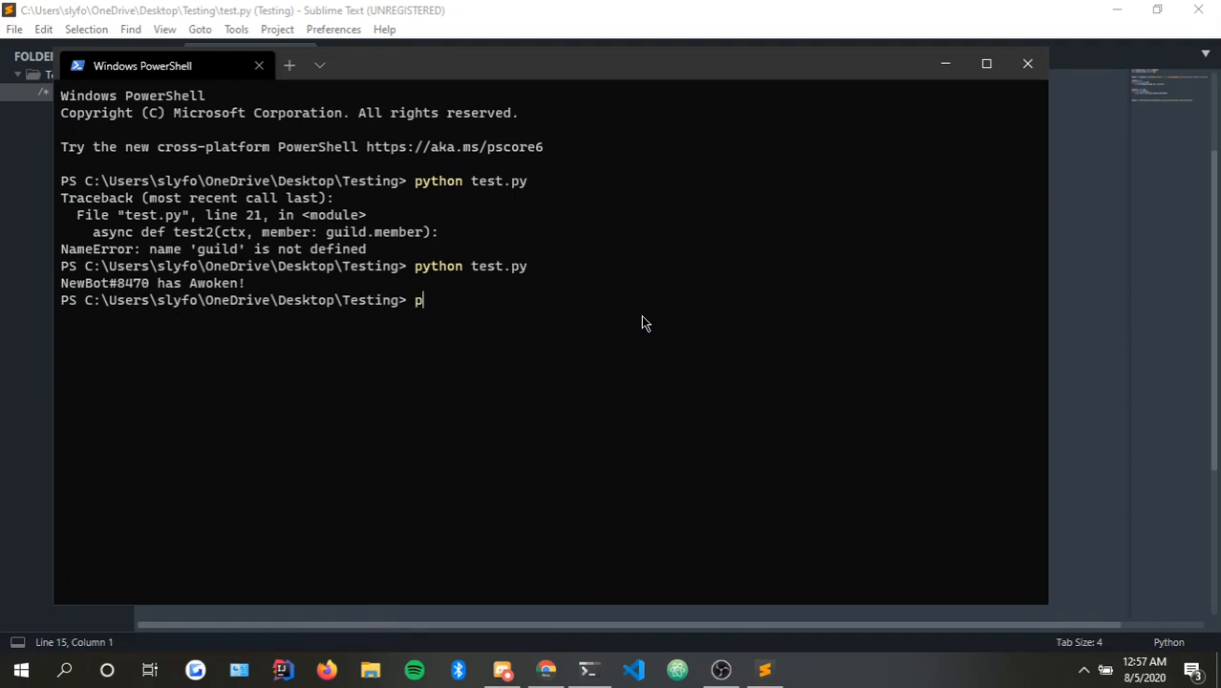
type("ython test.py")
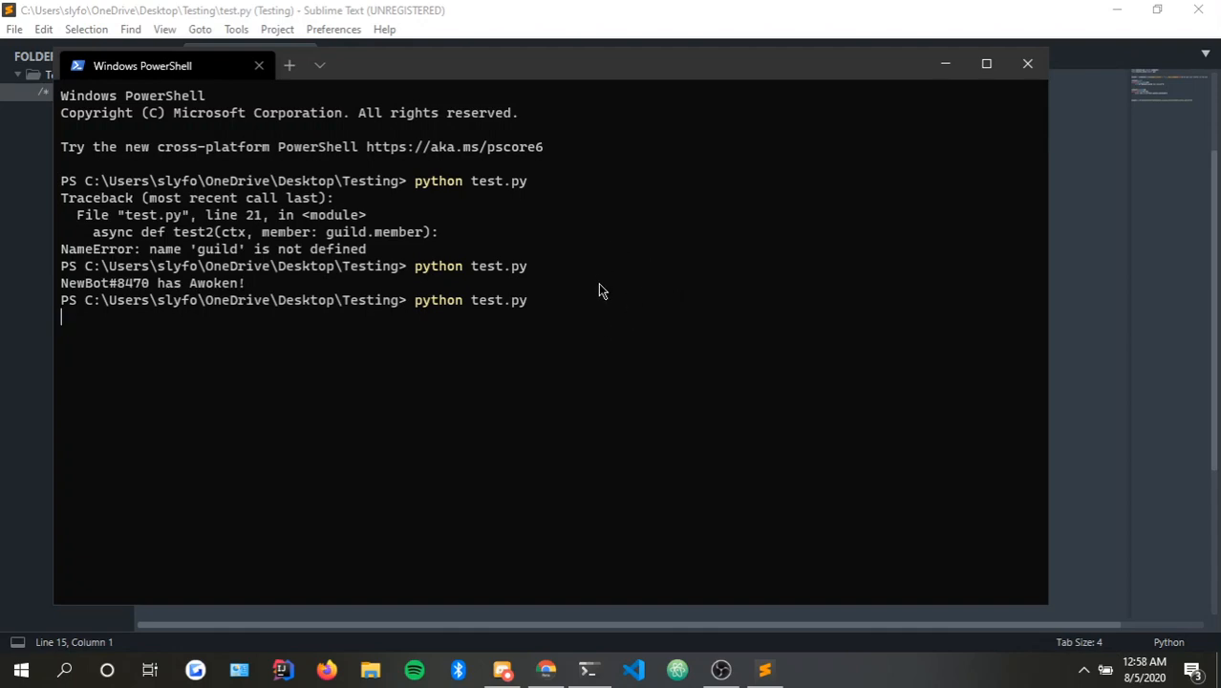
mouse_move(705, 316)
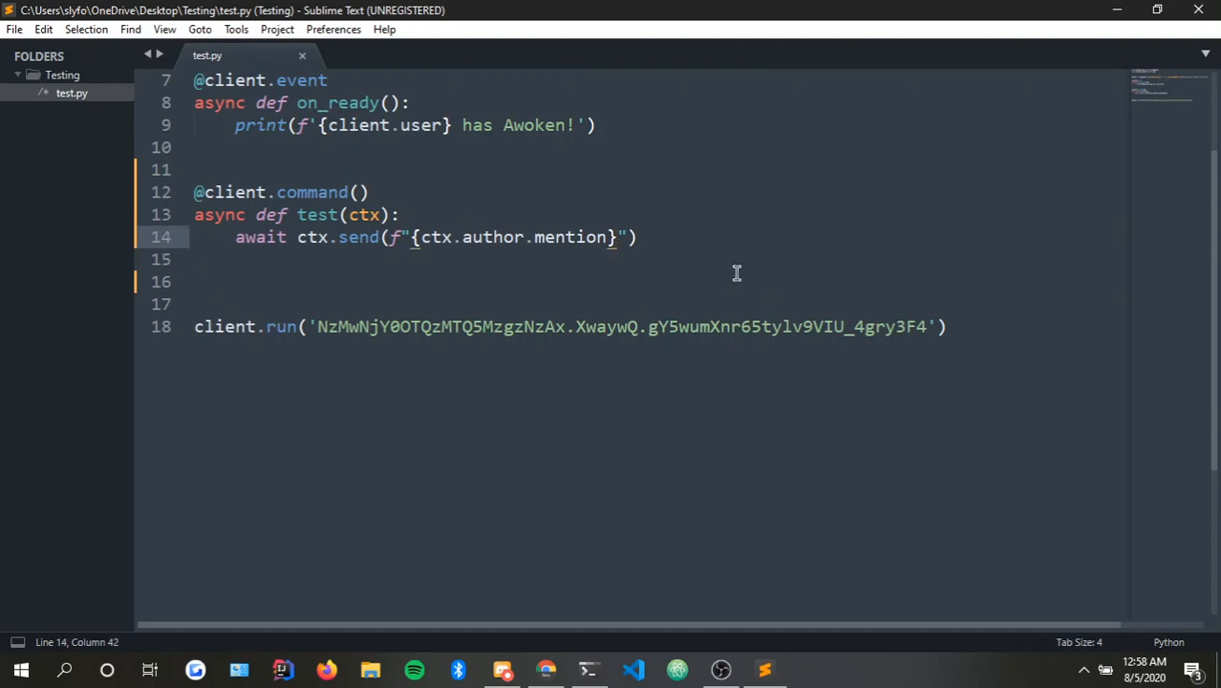
Extend the reply f-string with ', the test command has succeeded' after the author mention.
type(", the")
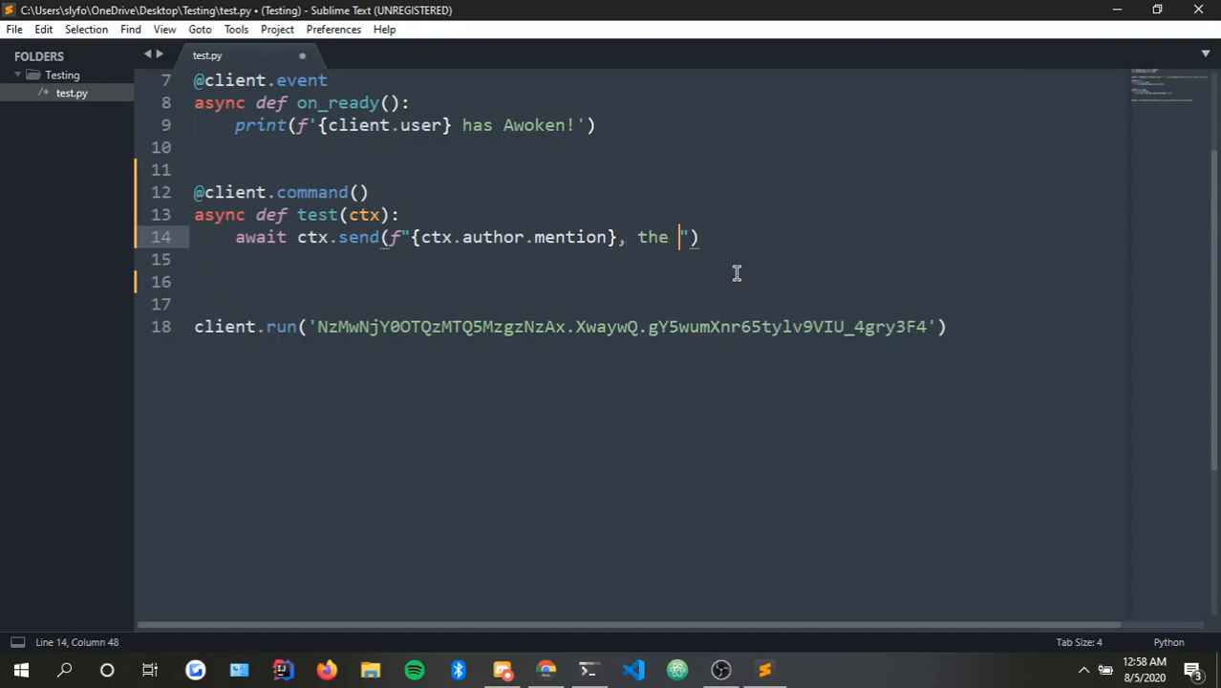
type("test command")
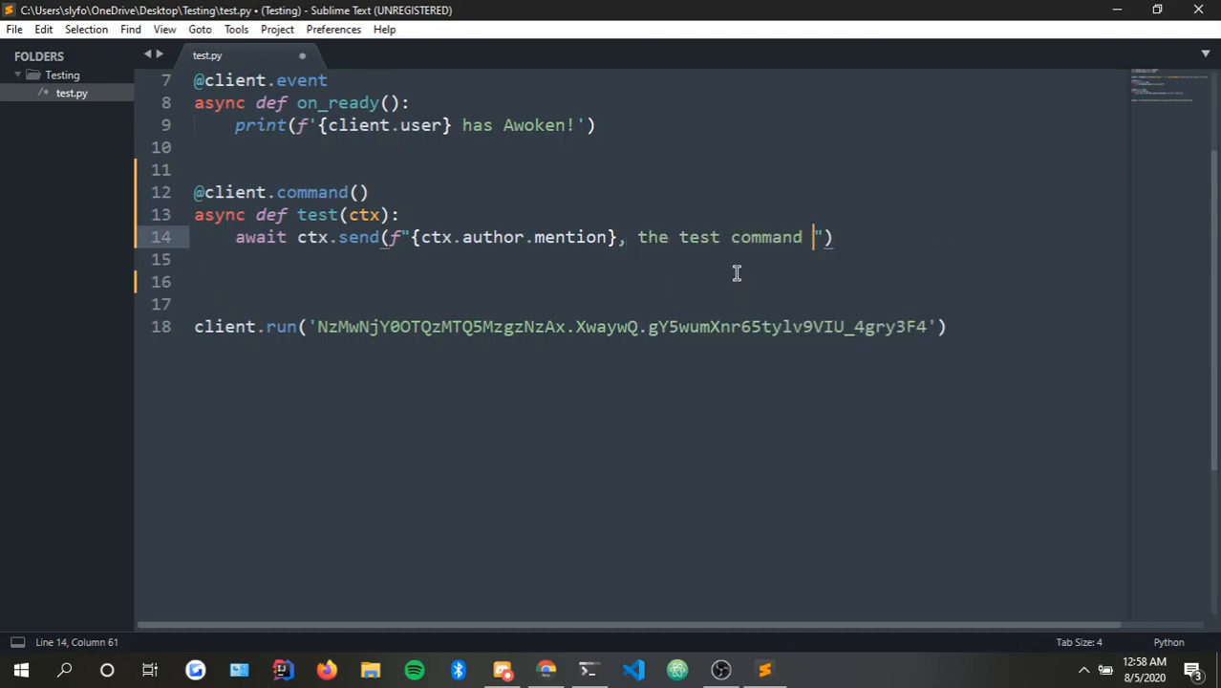
type("has succeed")
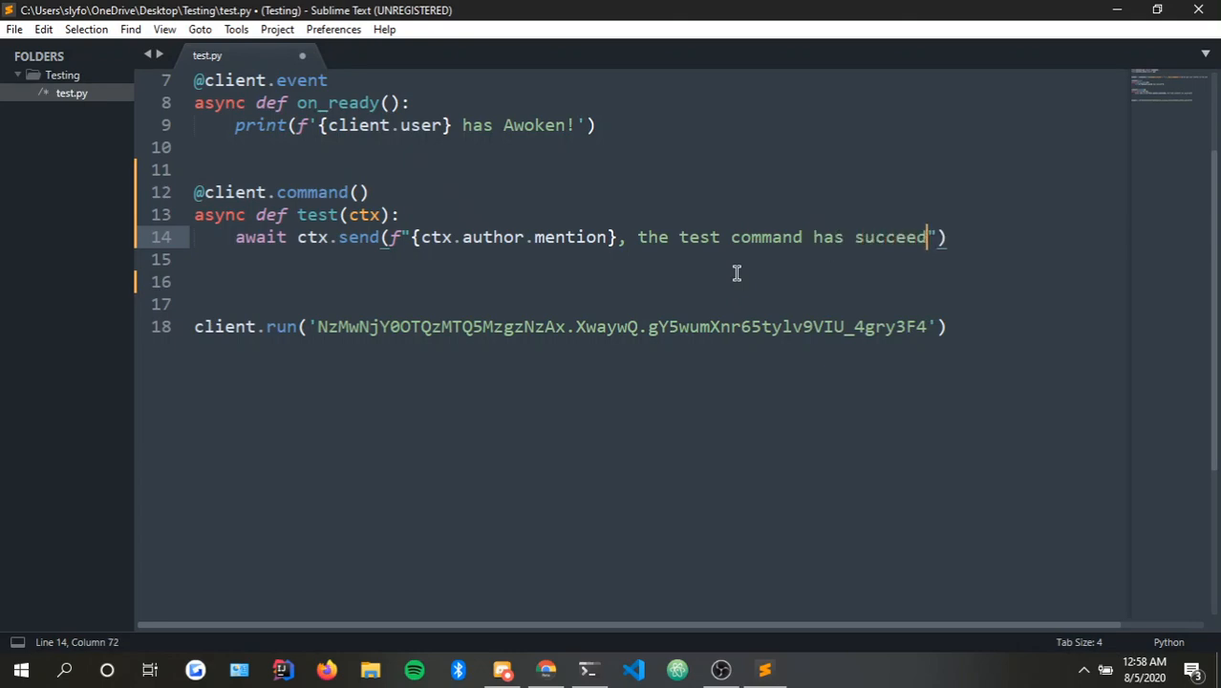
type("ed")
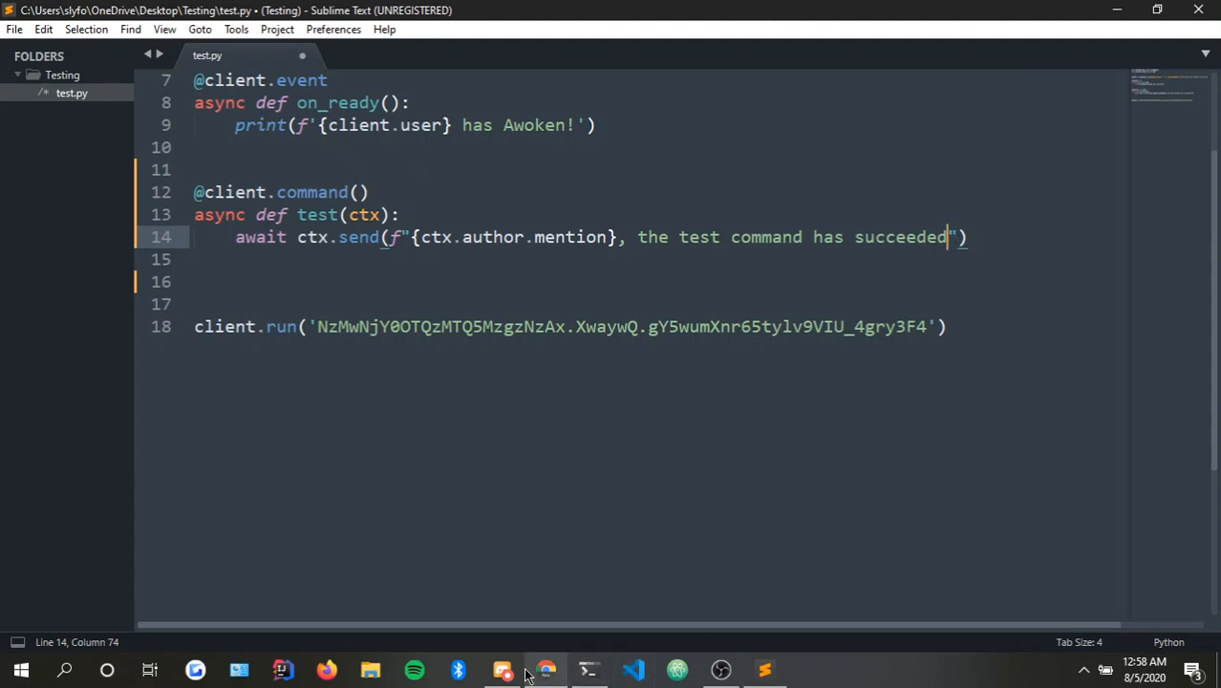
left_click(546, 668)
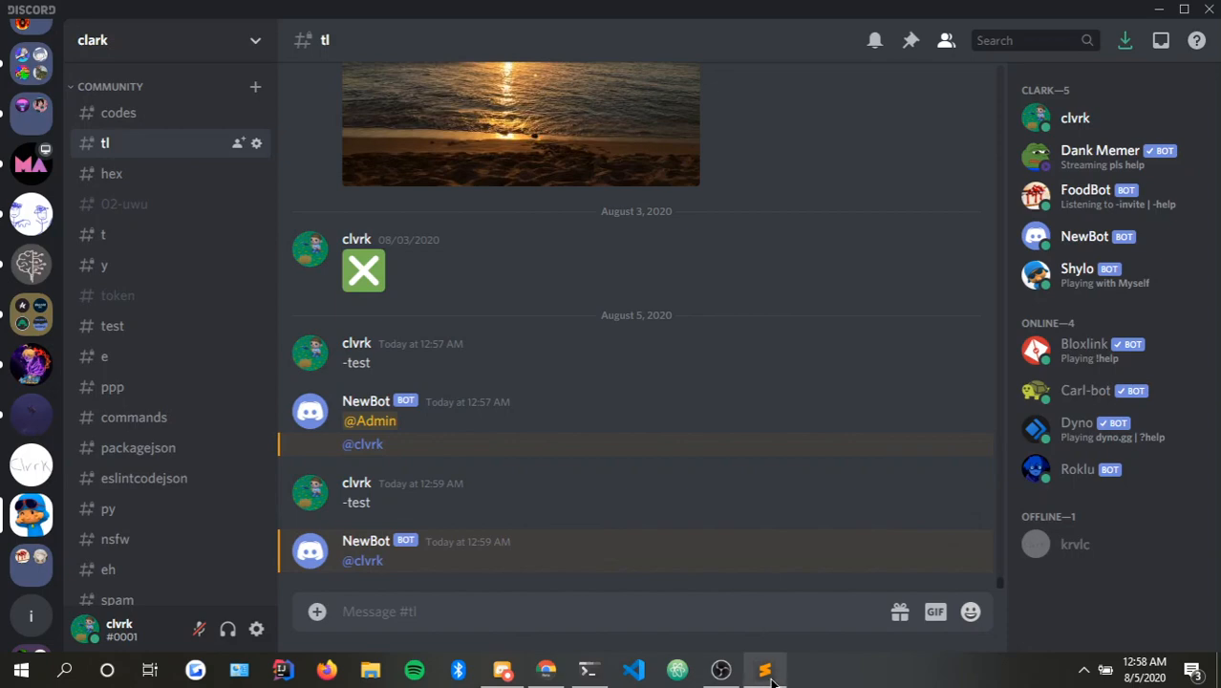
left_click(763, 668)
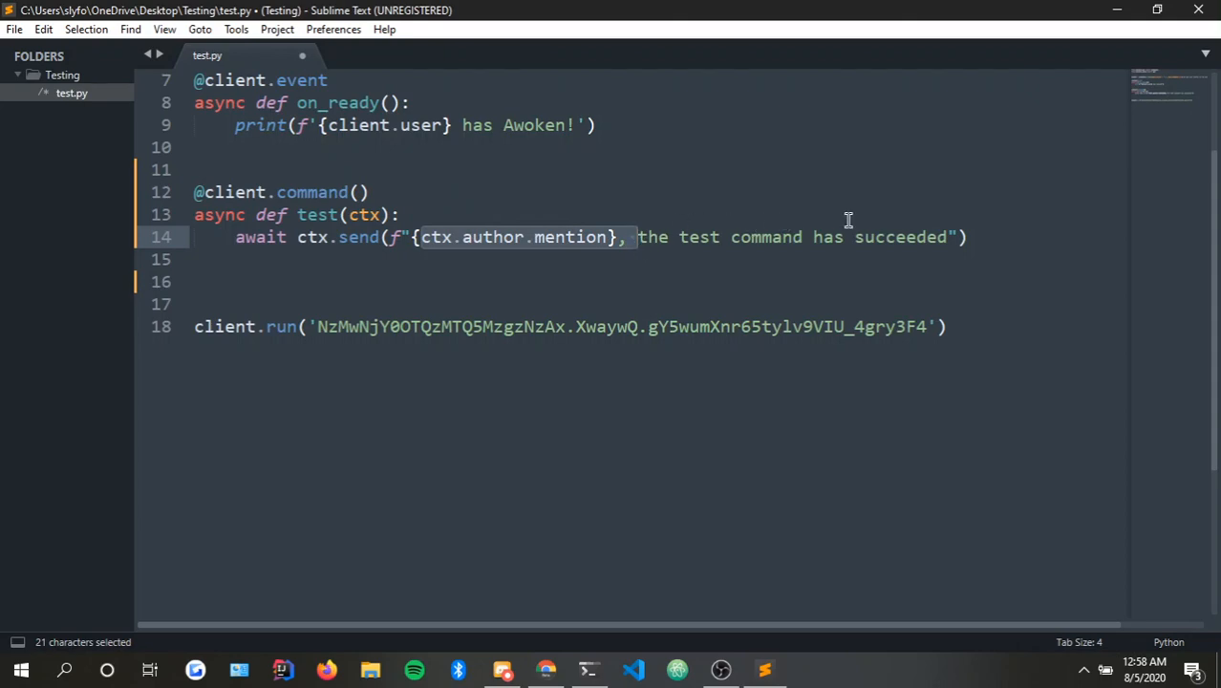
left_click(943, 237)
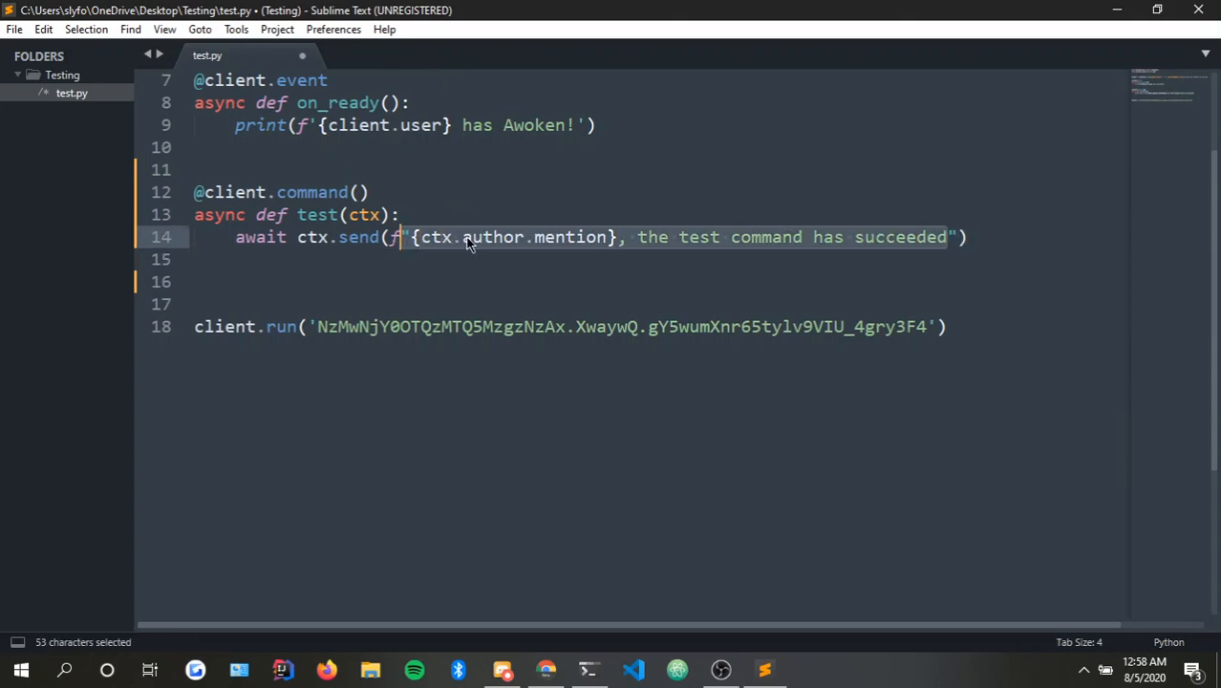
left_click(694, 259)
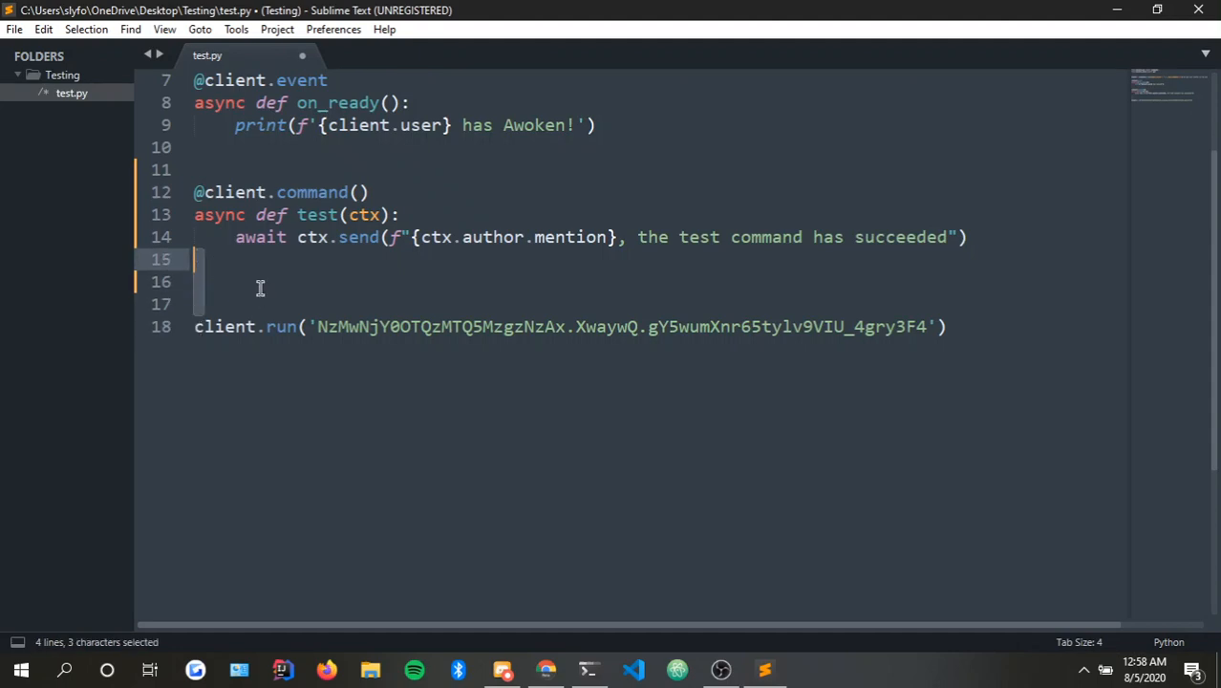
left_click(220, 282)
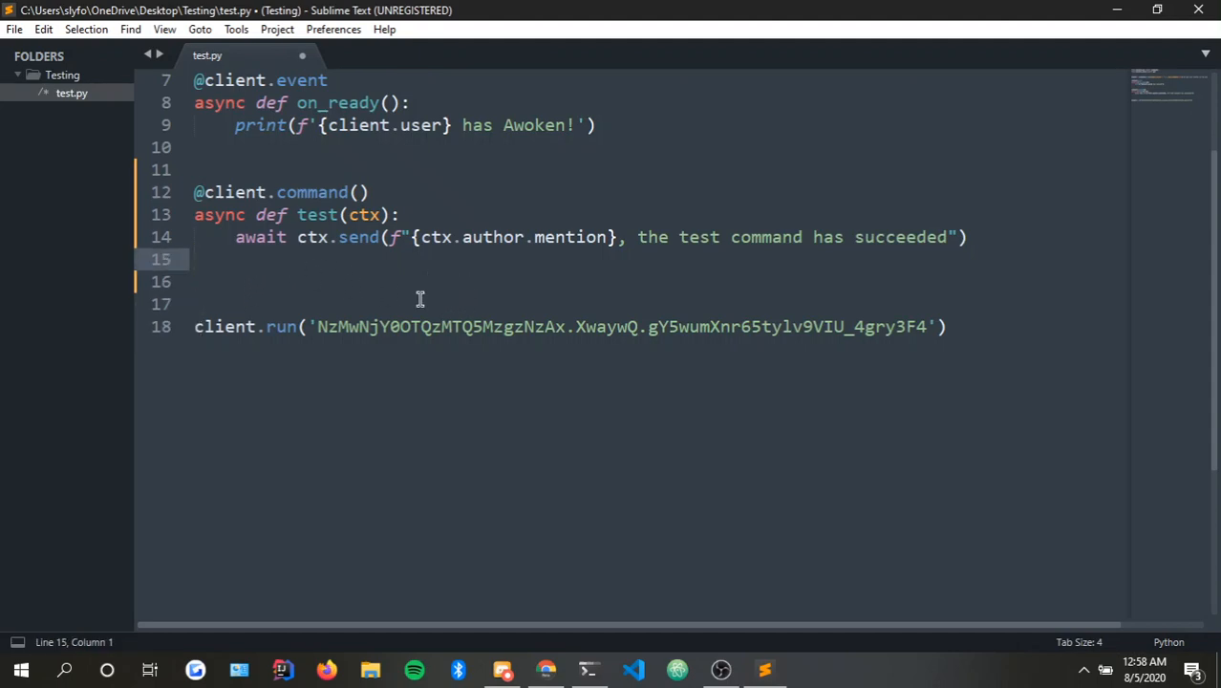
left_click(223, 146)
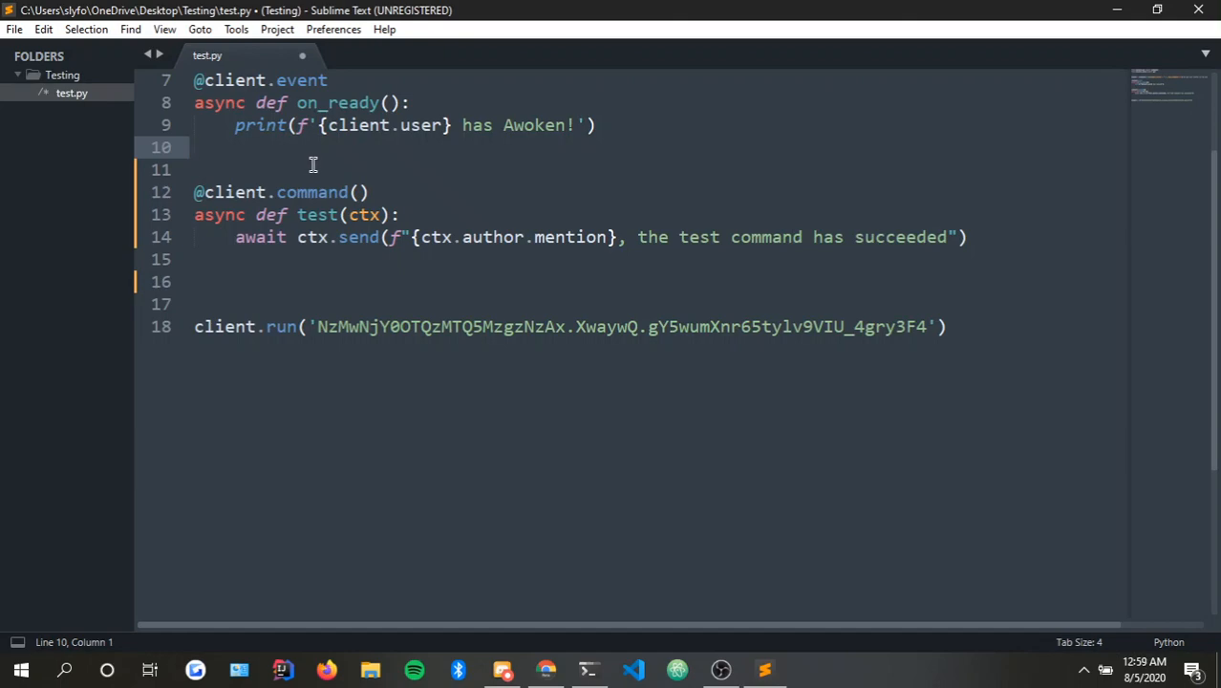
mouse_move(317, 163)
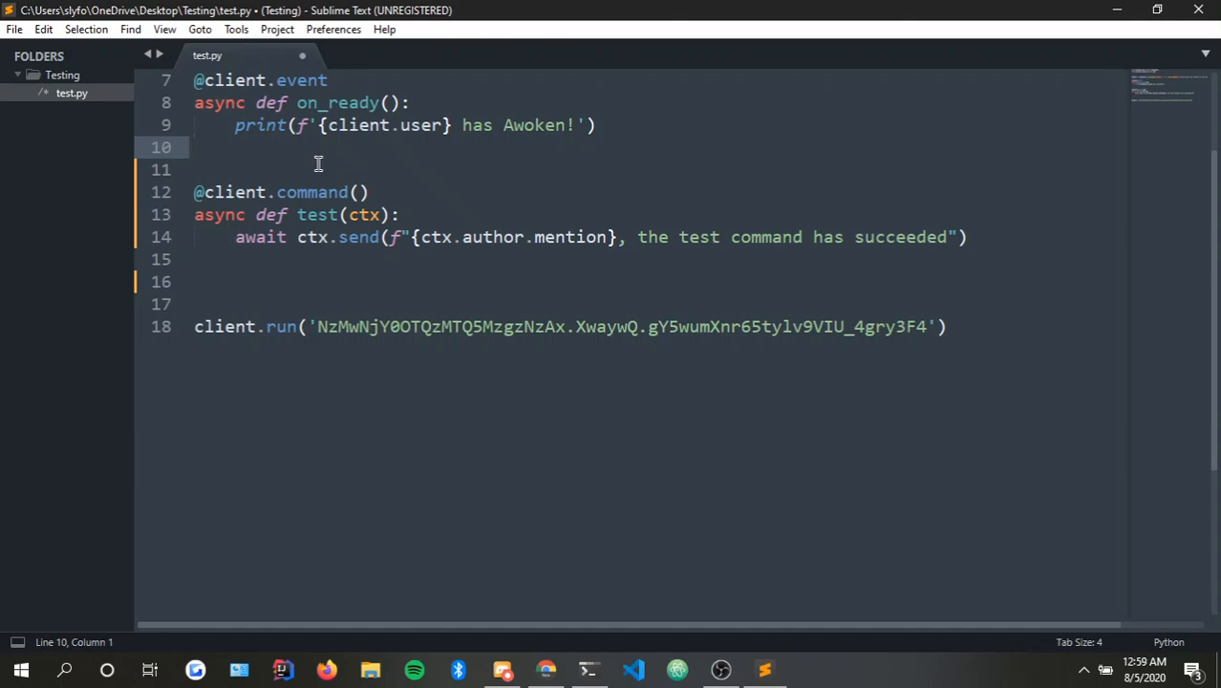
mouse_move(425, 247)
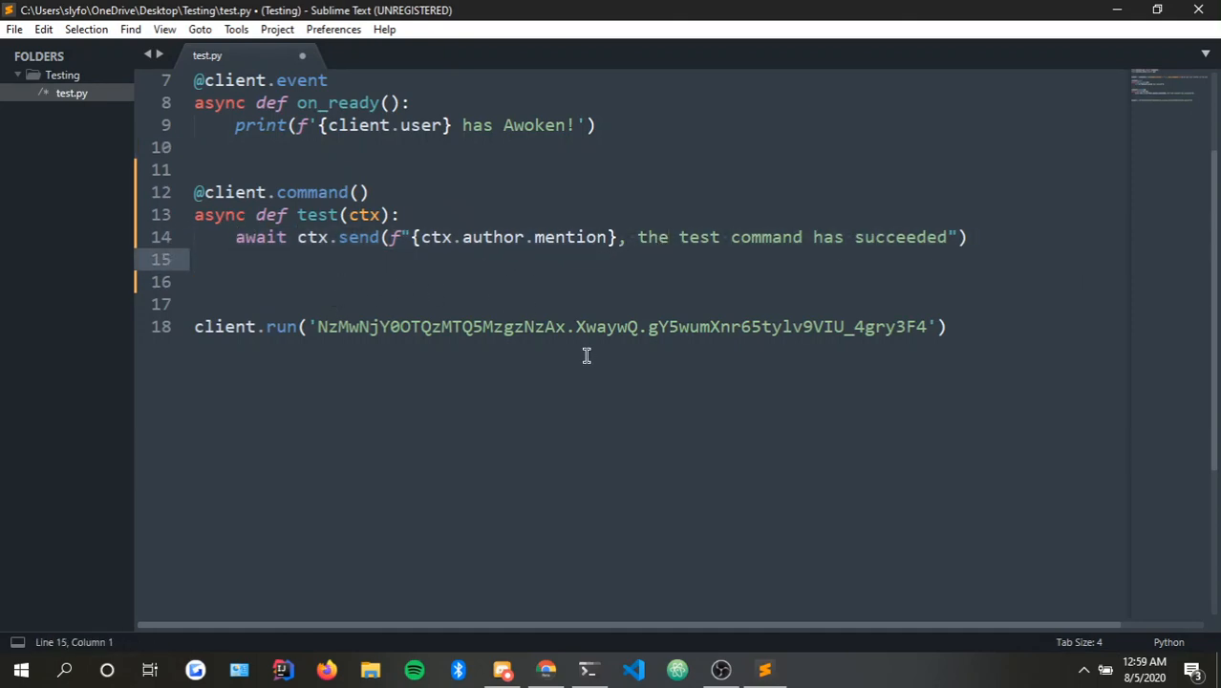
mouse_move(484, 299)
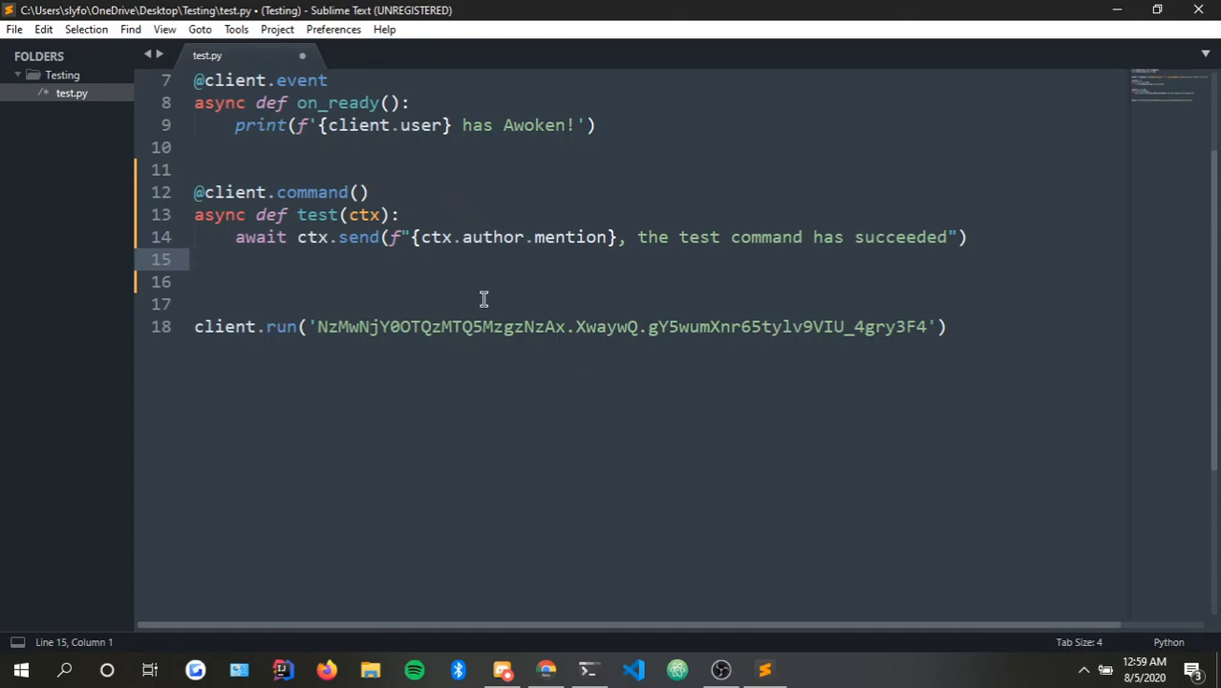